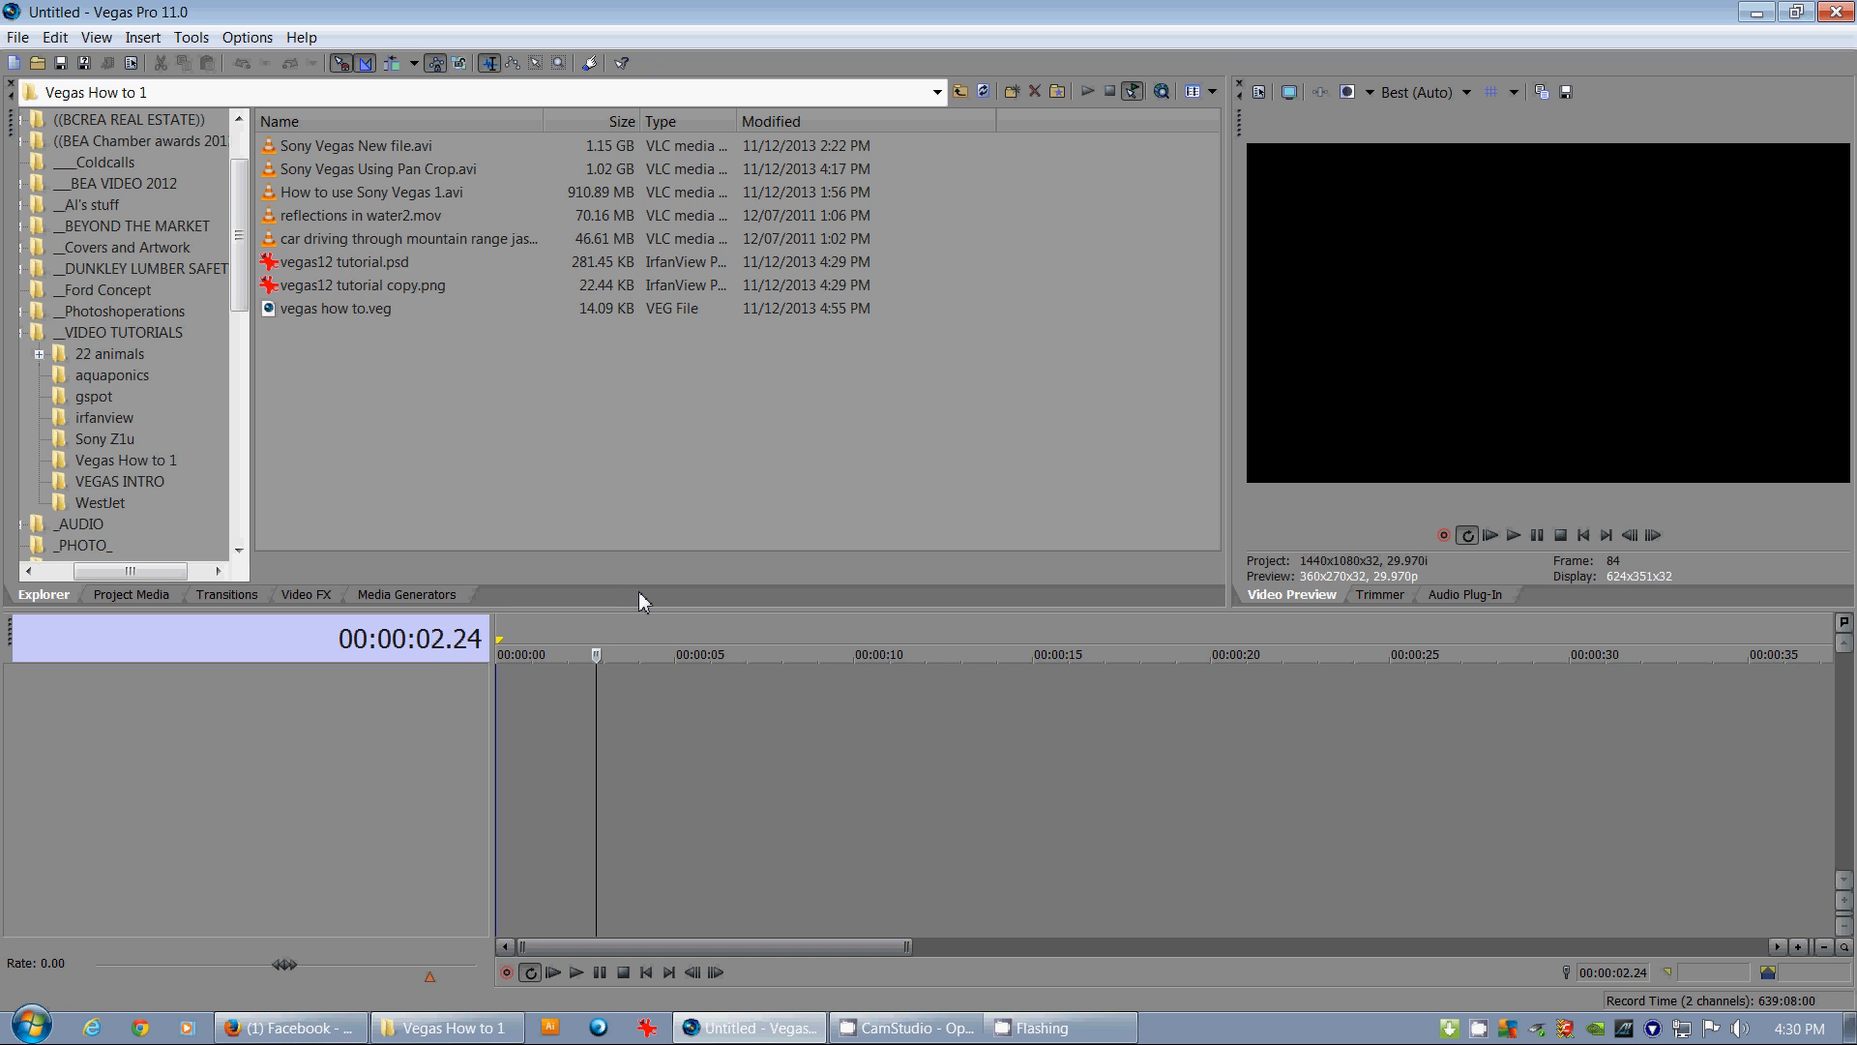
{"action": "mouse_move", "coordinate": [658, 640]}
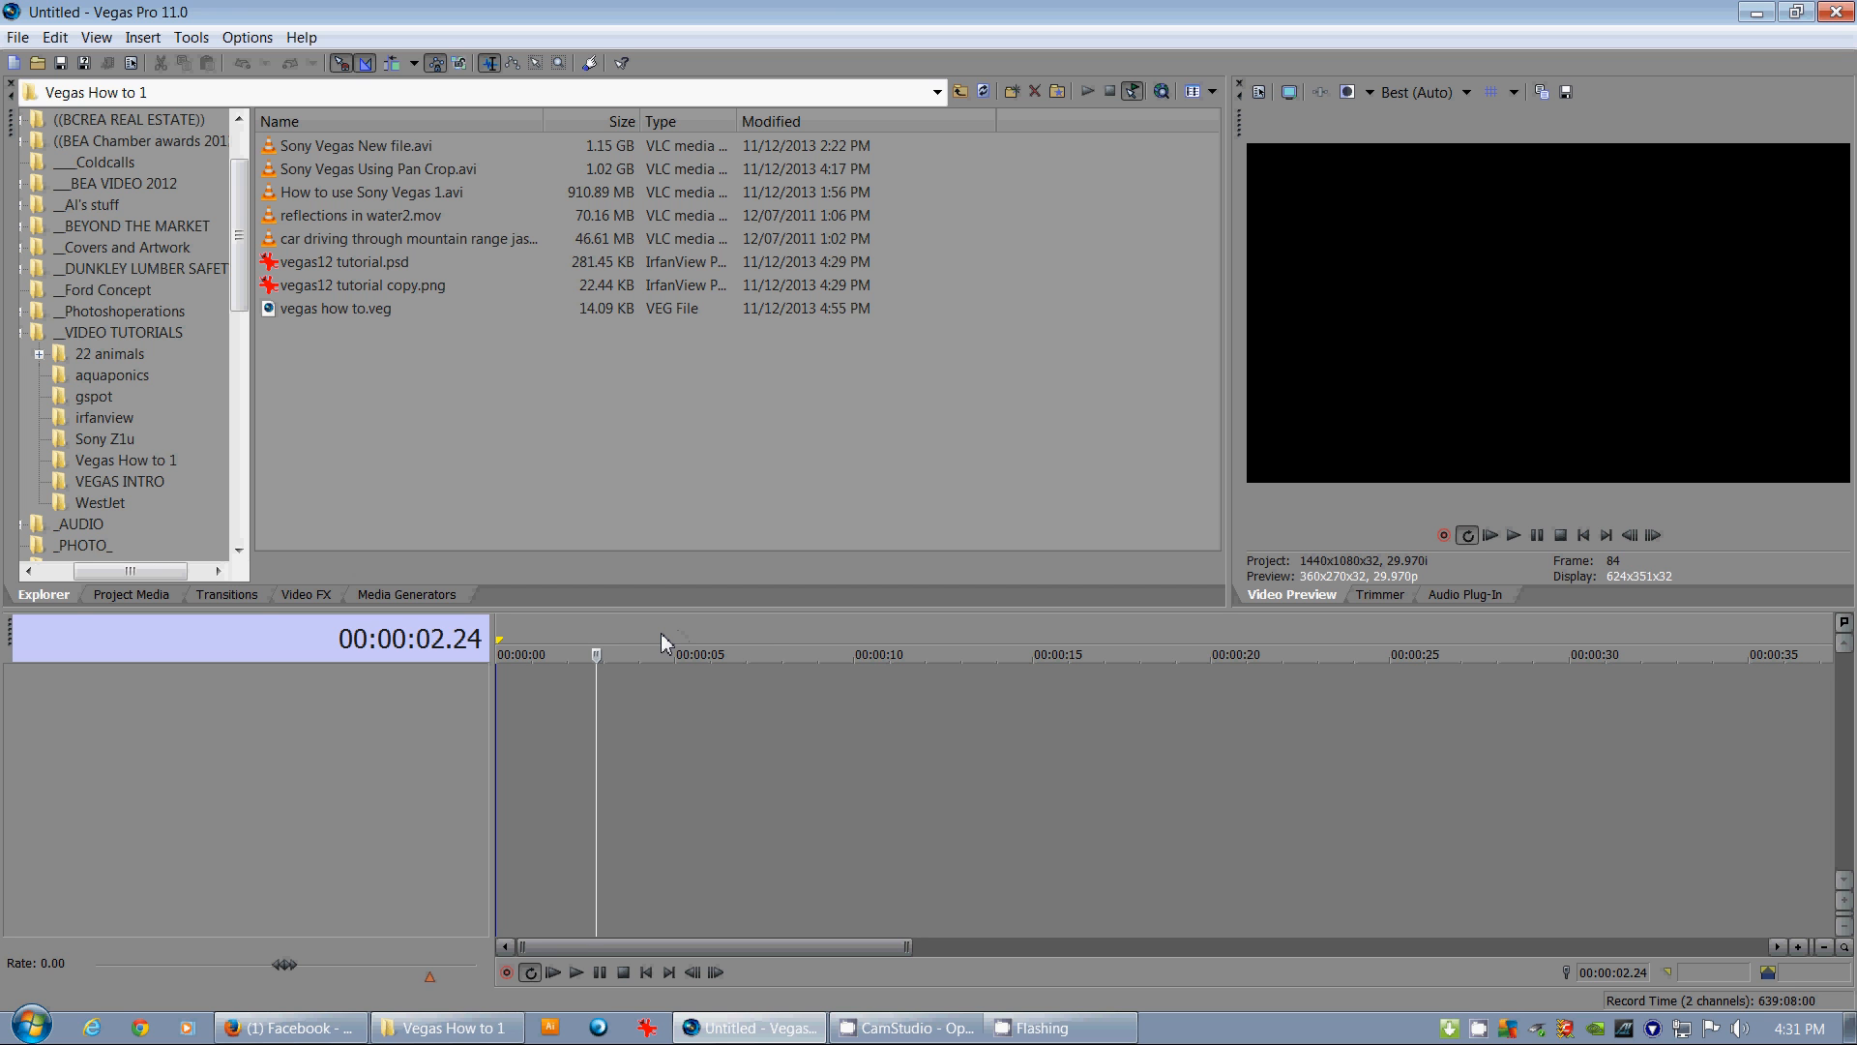
{"action": "mouse_move", "coordinate": [673, 641]}
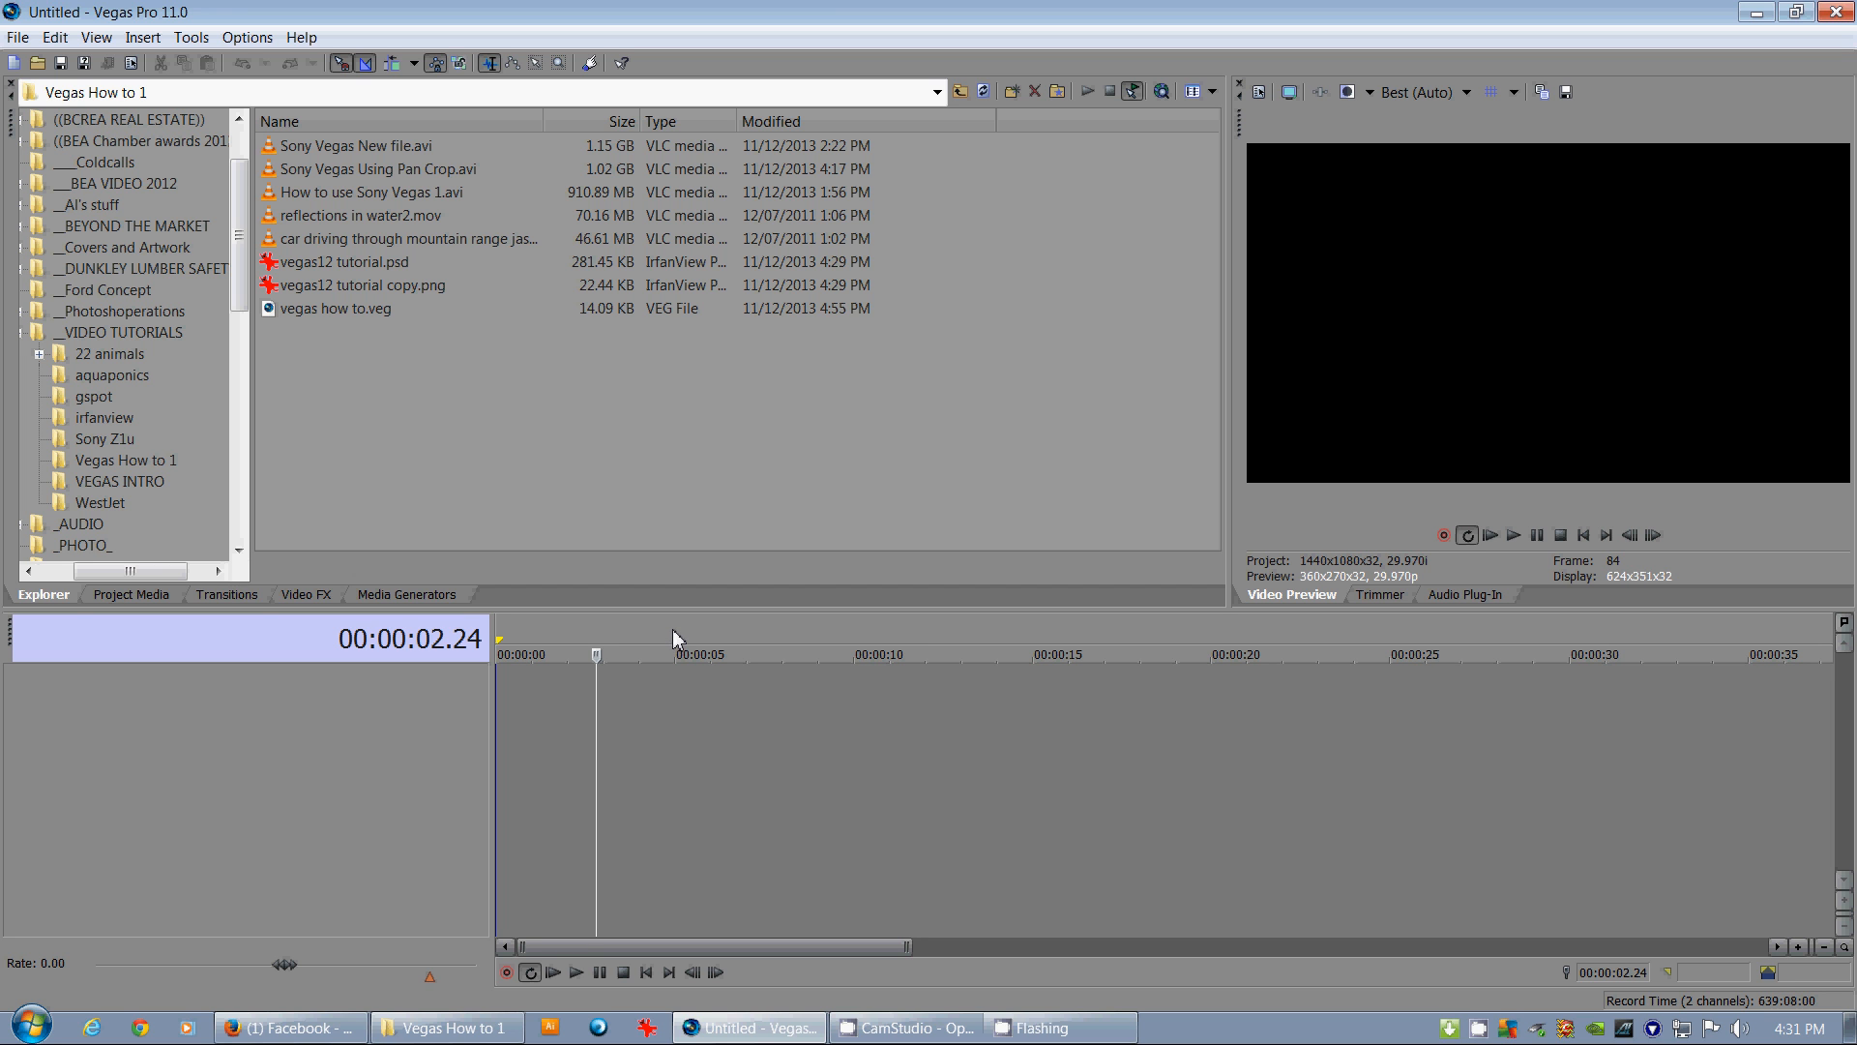
{"action": "mouse_move", "coordinate": [961, 646]}
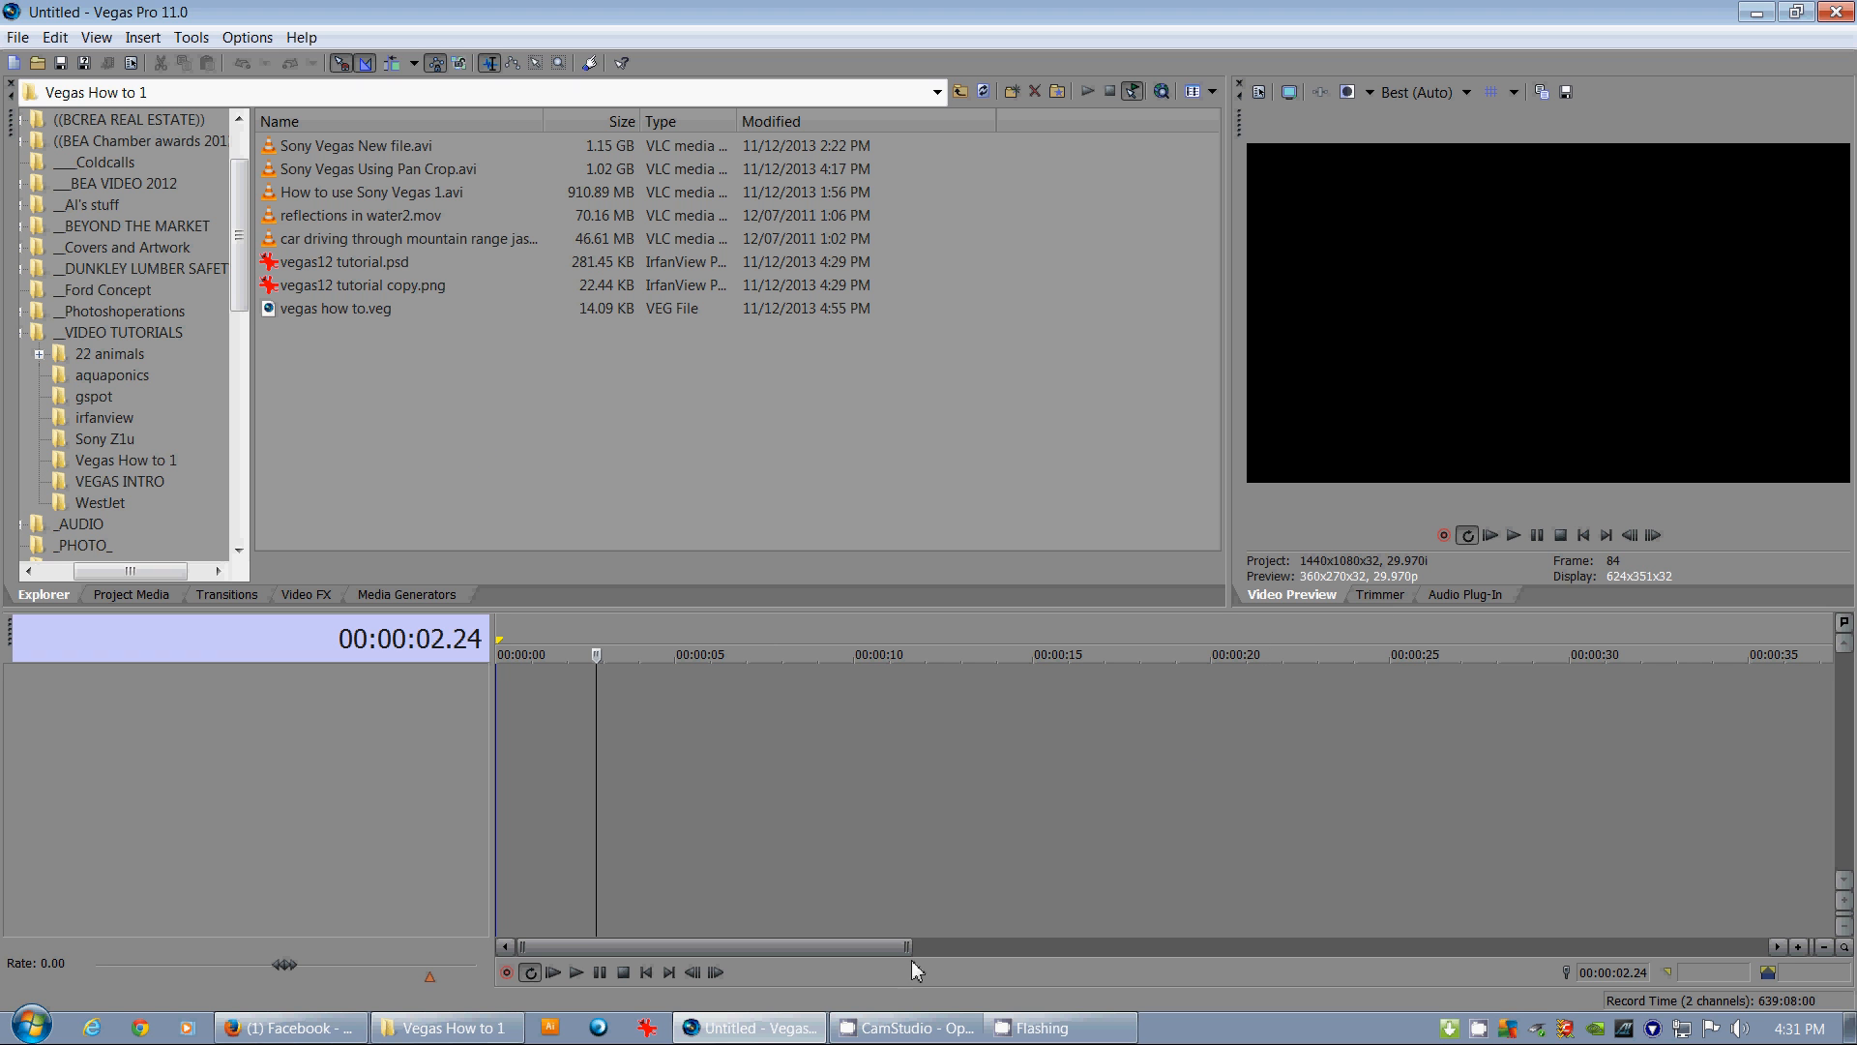
Create a new project on the HDV 720-30p template, 1280x720 at 29.970 fps
{"action": "left_click", "coordinate": [18, 37]}
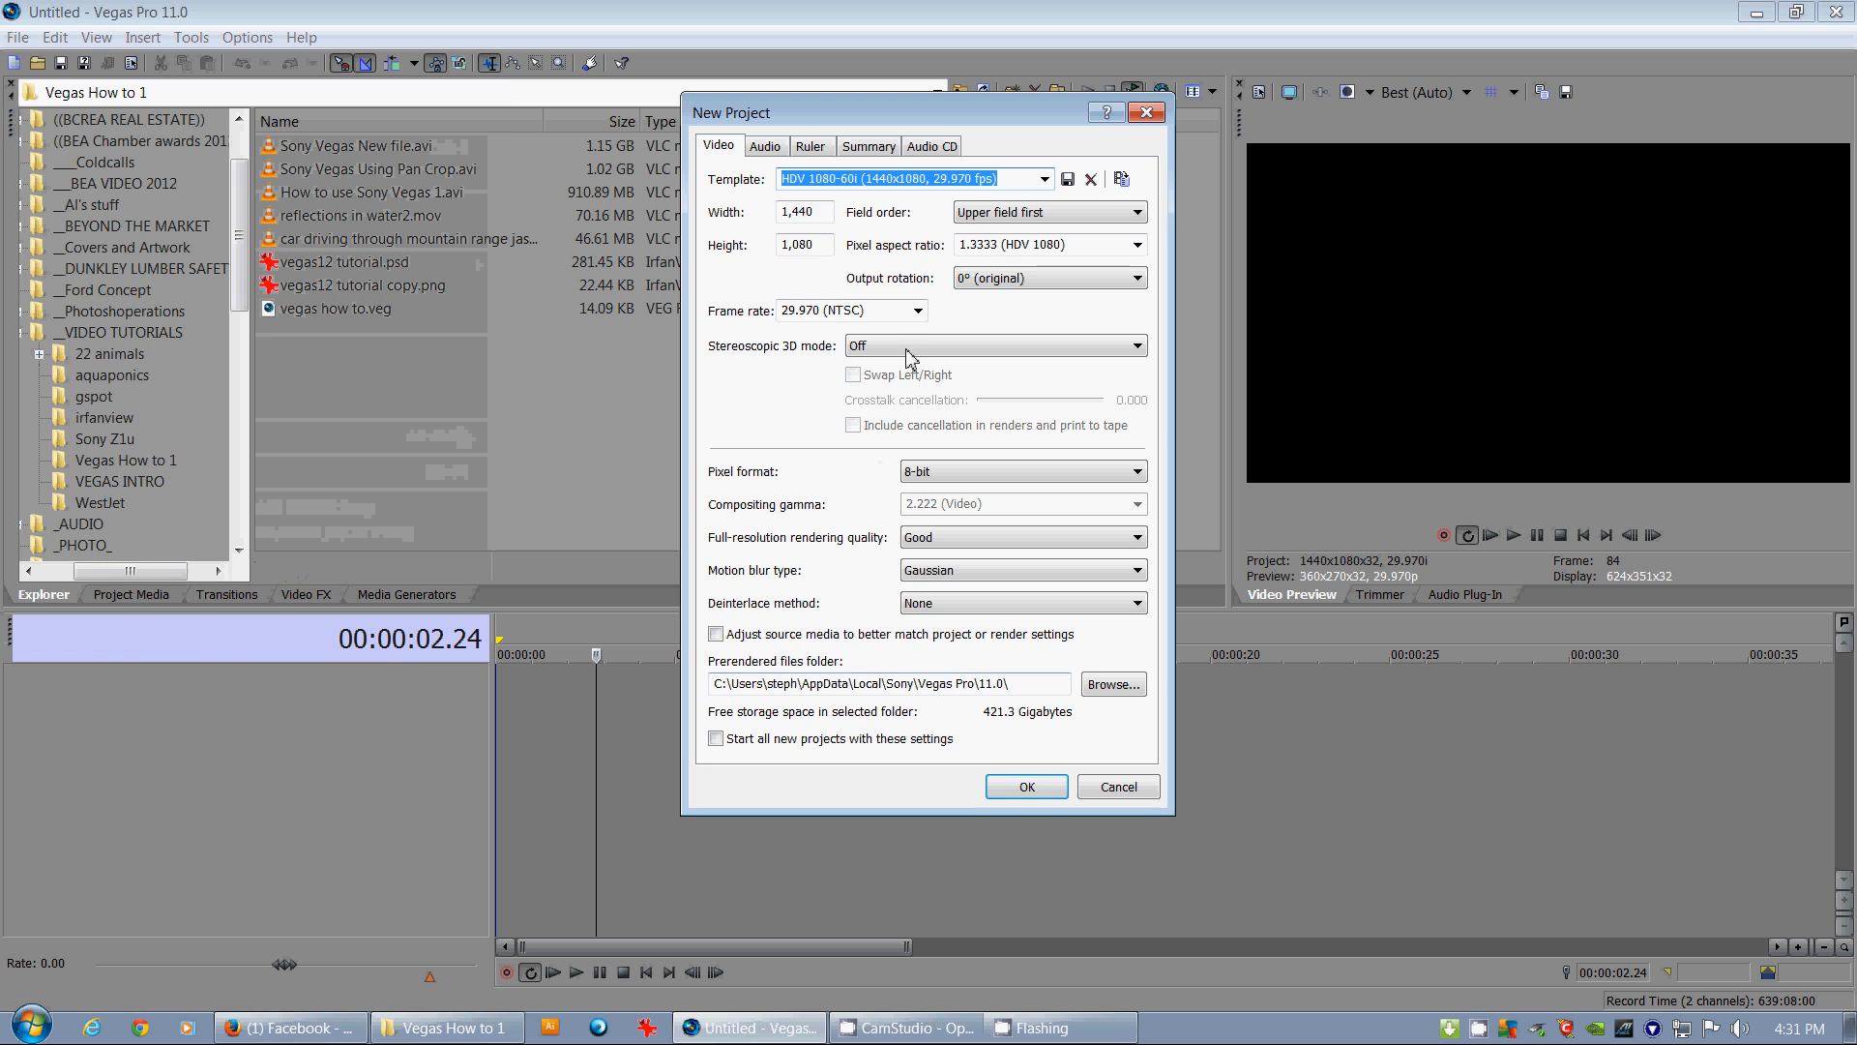
{"action": "left_click", "coordinate": [1043, 177]}
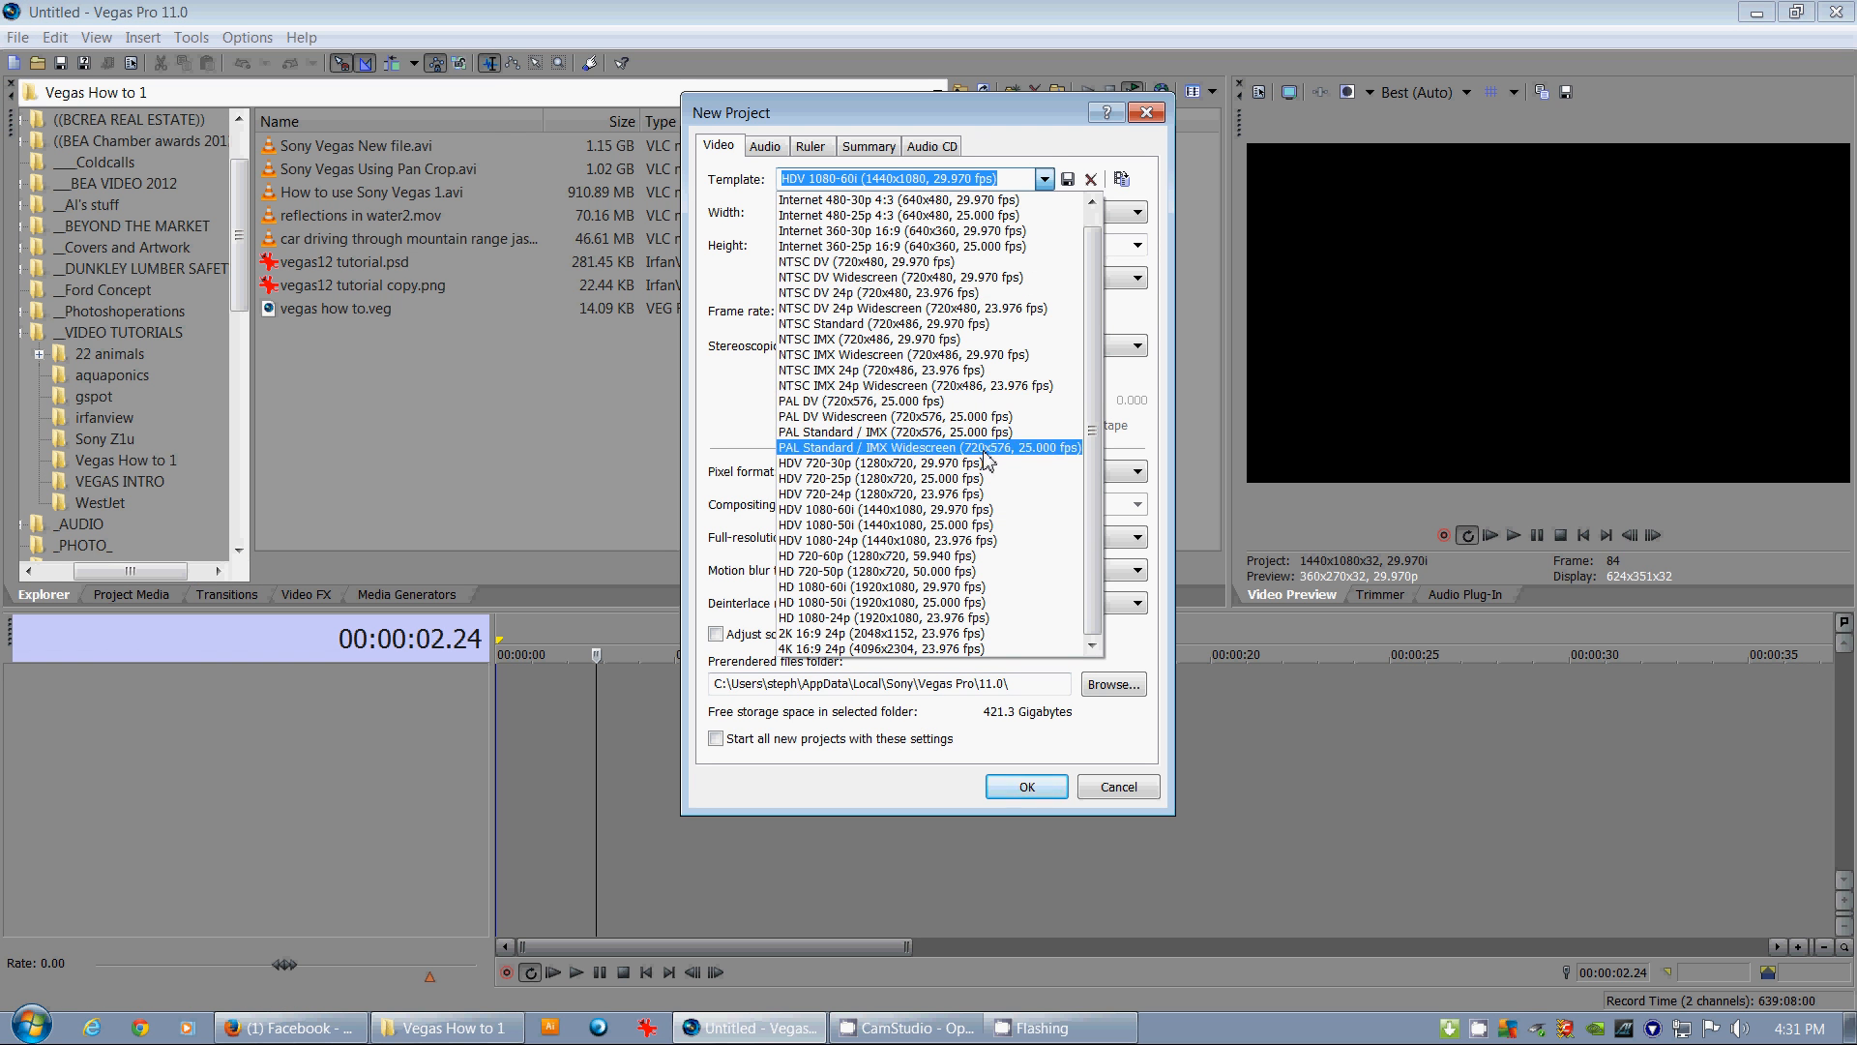
{"action": "left_click", "coordinate": [875, 463]}
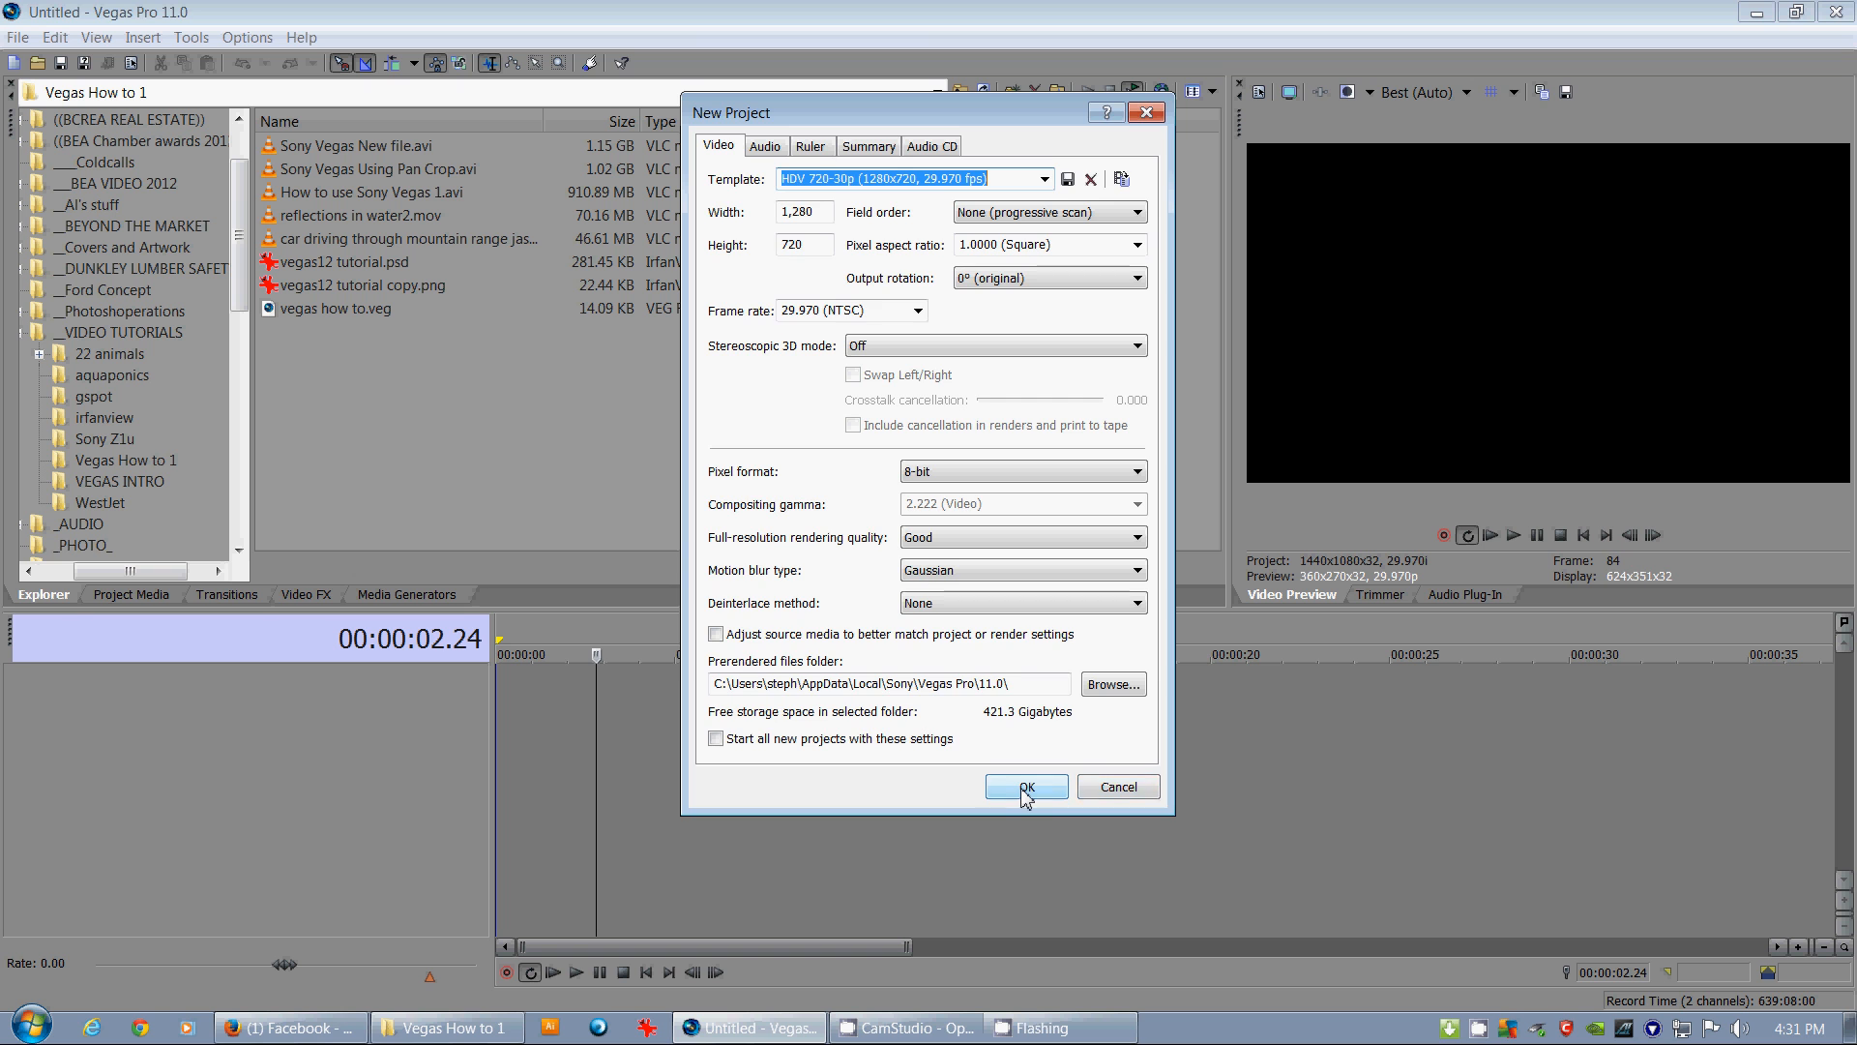
{"action": "left_click", "coordinate": [1023, 788]}
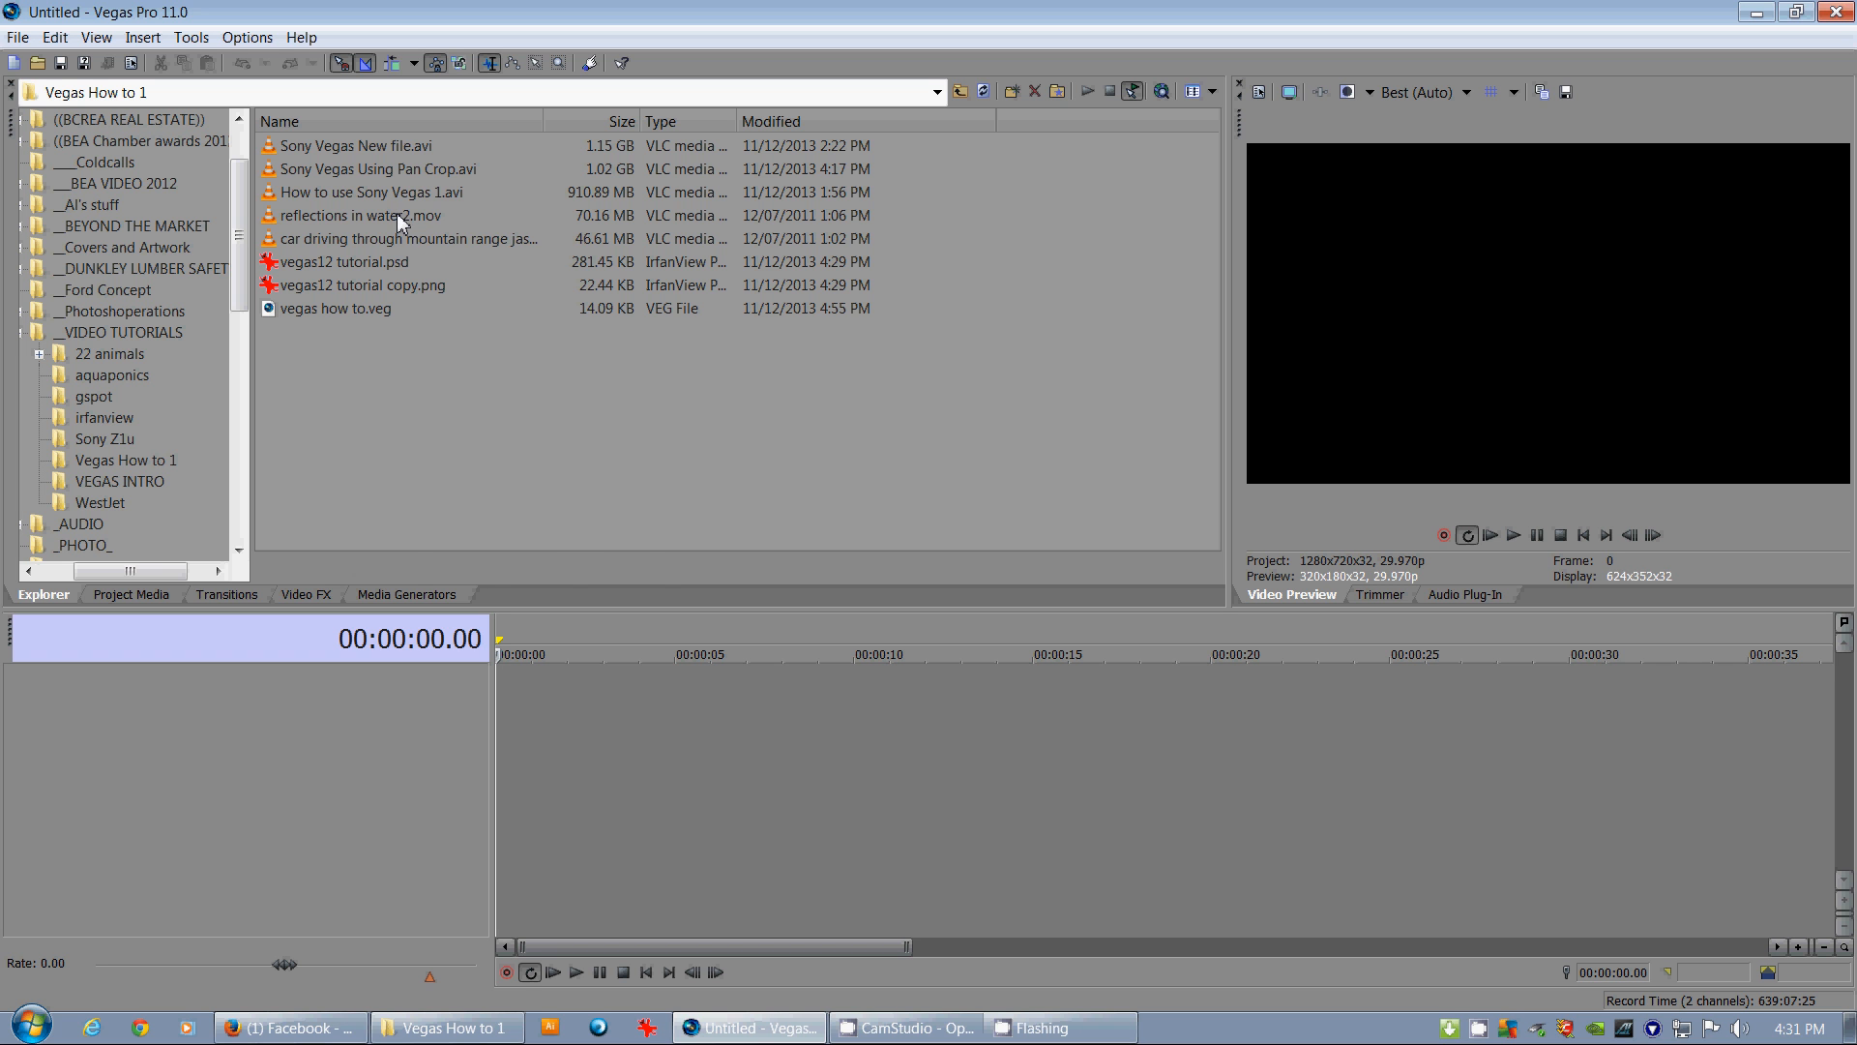
Place reflections in water2.mov on the timeline and preview it
{"action": "left_click", "coordinate": [360, 214]}
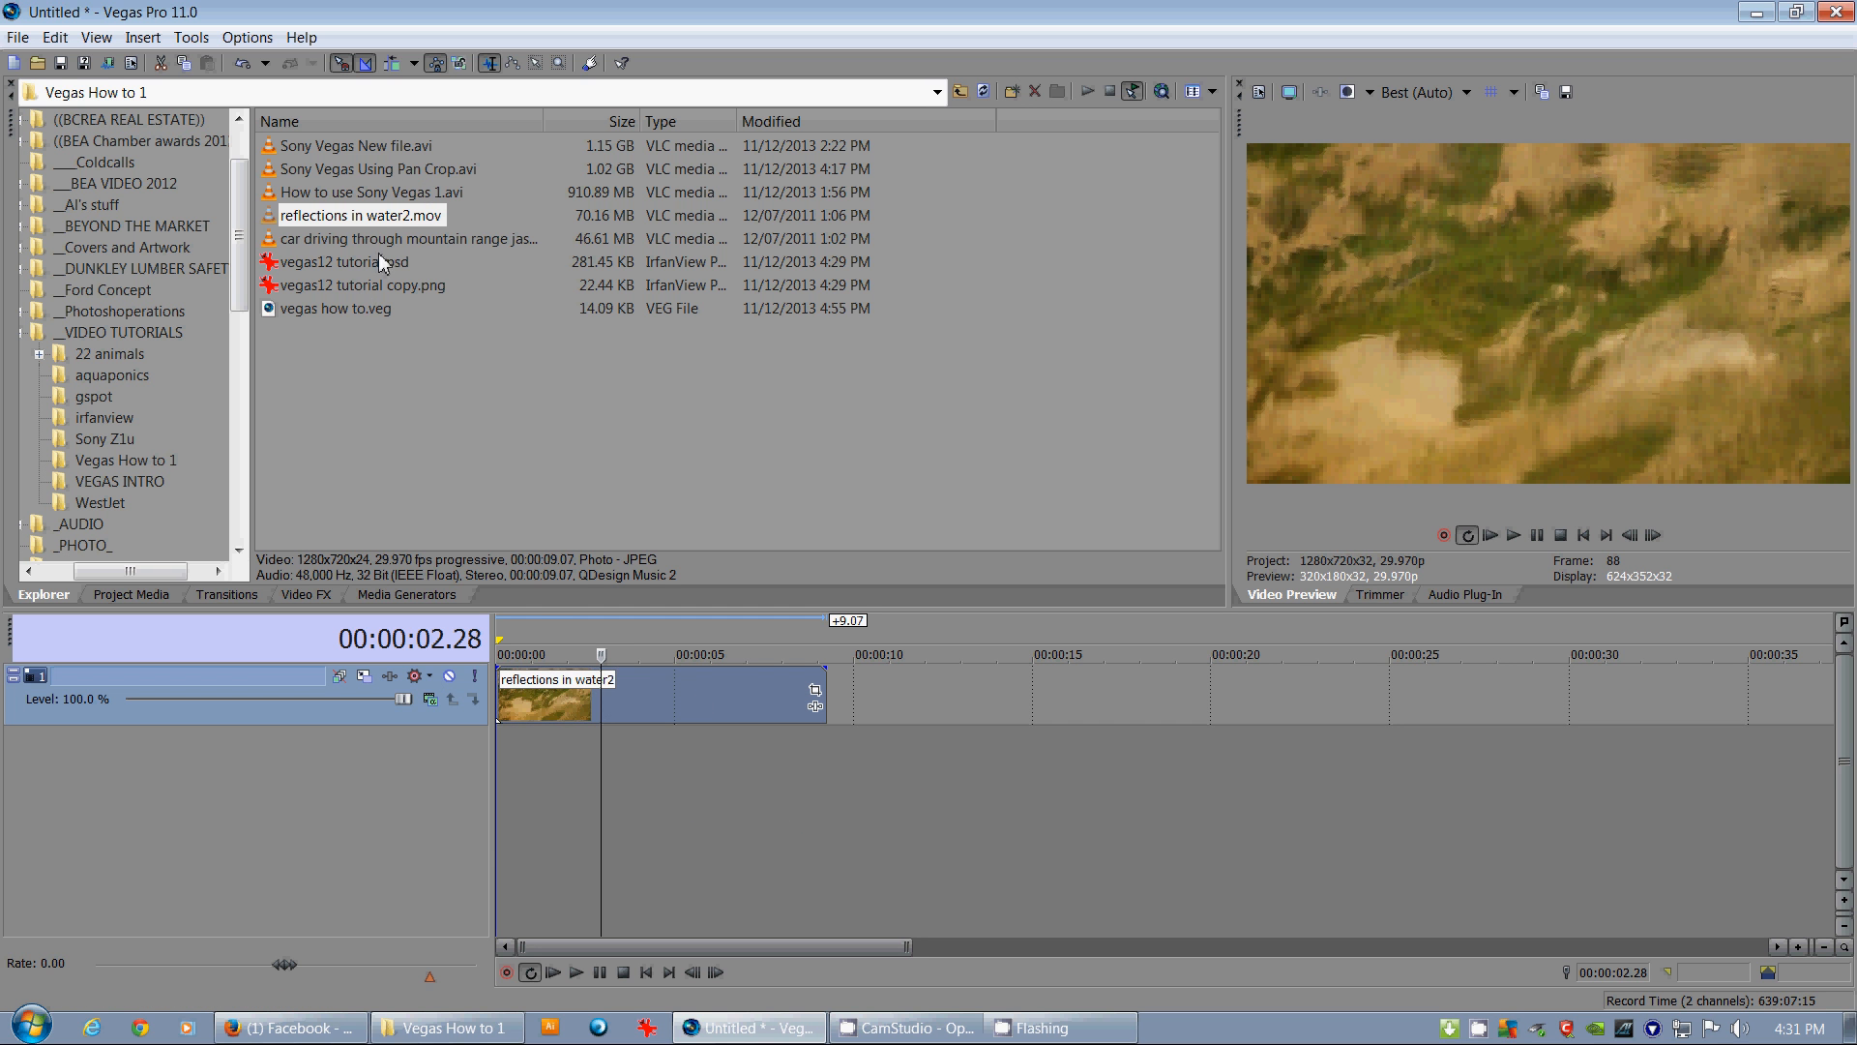
{"action": "mouse_move", "coordinate": [360, 747]}
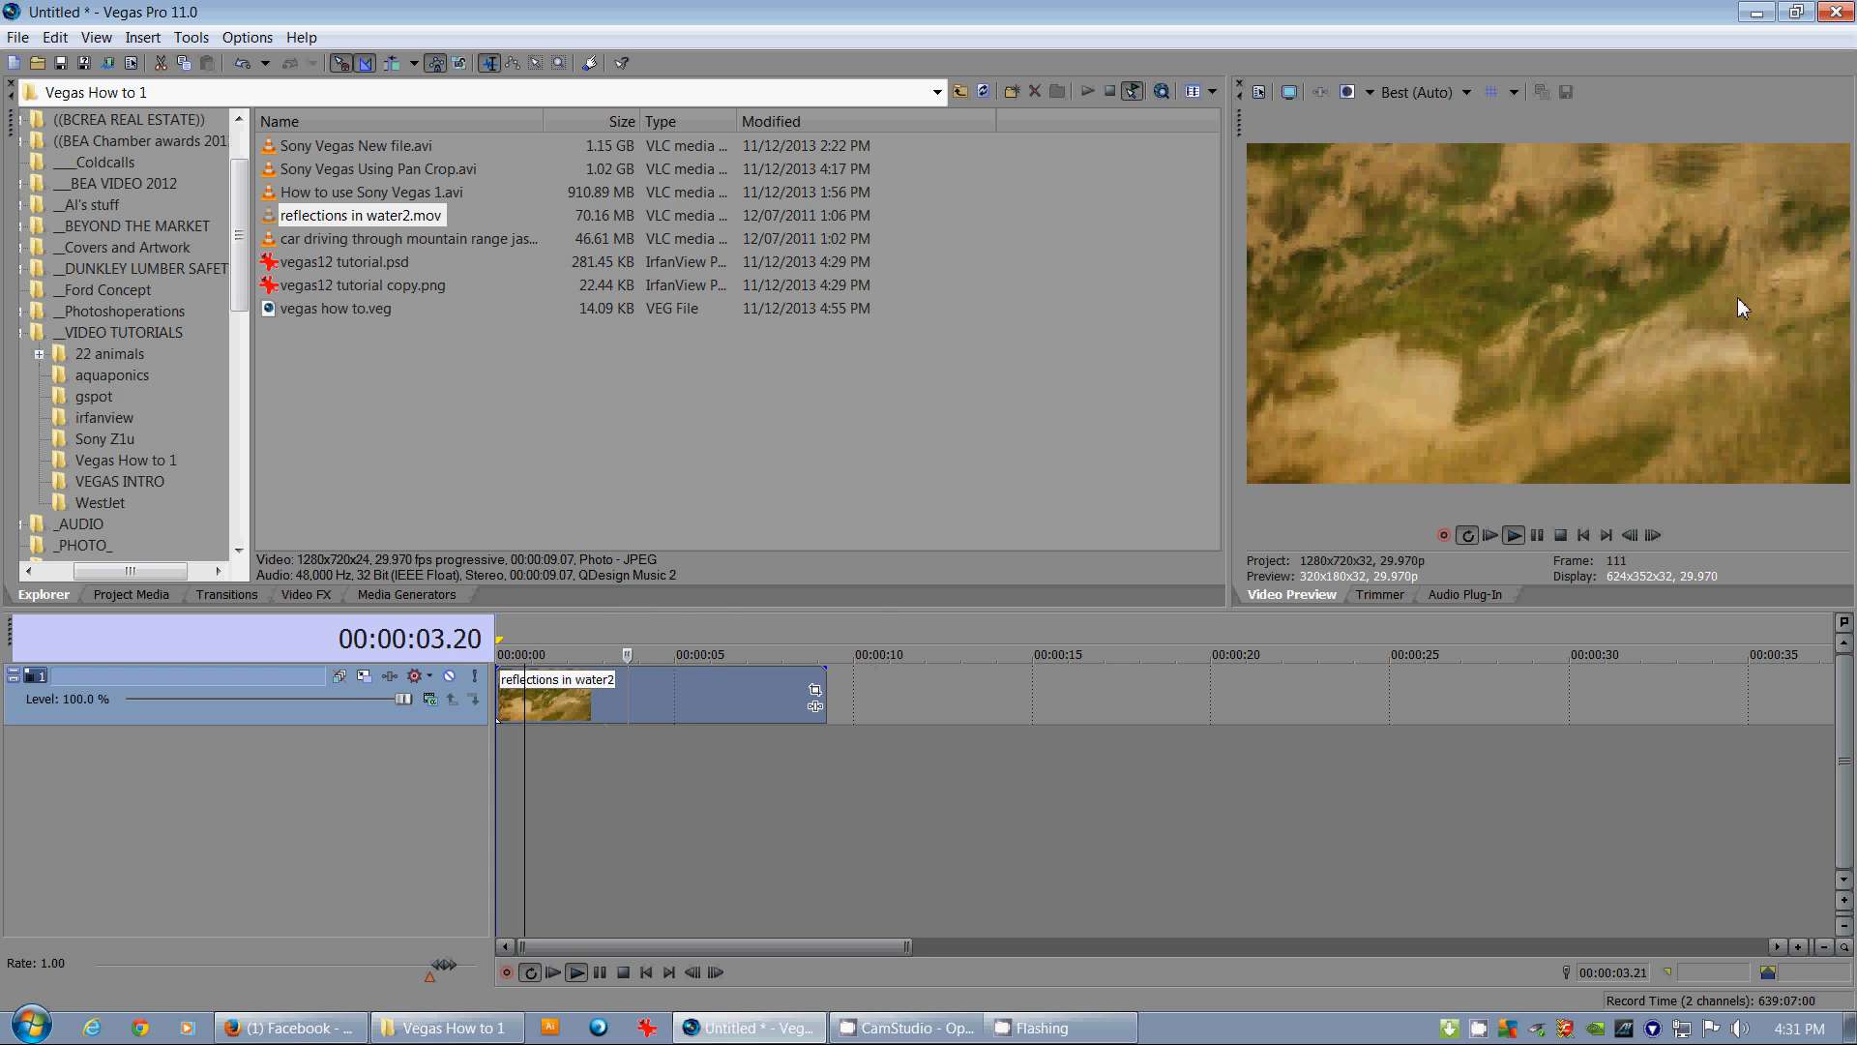
{"action": "left_click", "coordinate": [693, 654]}
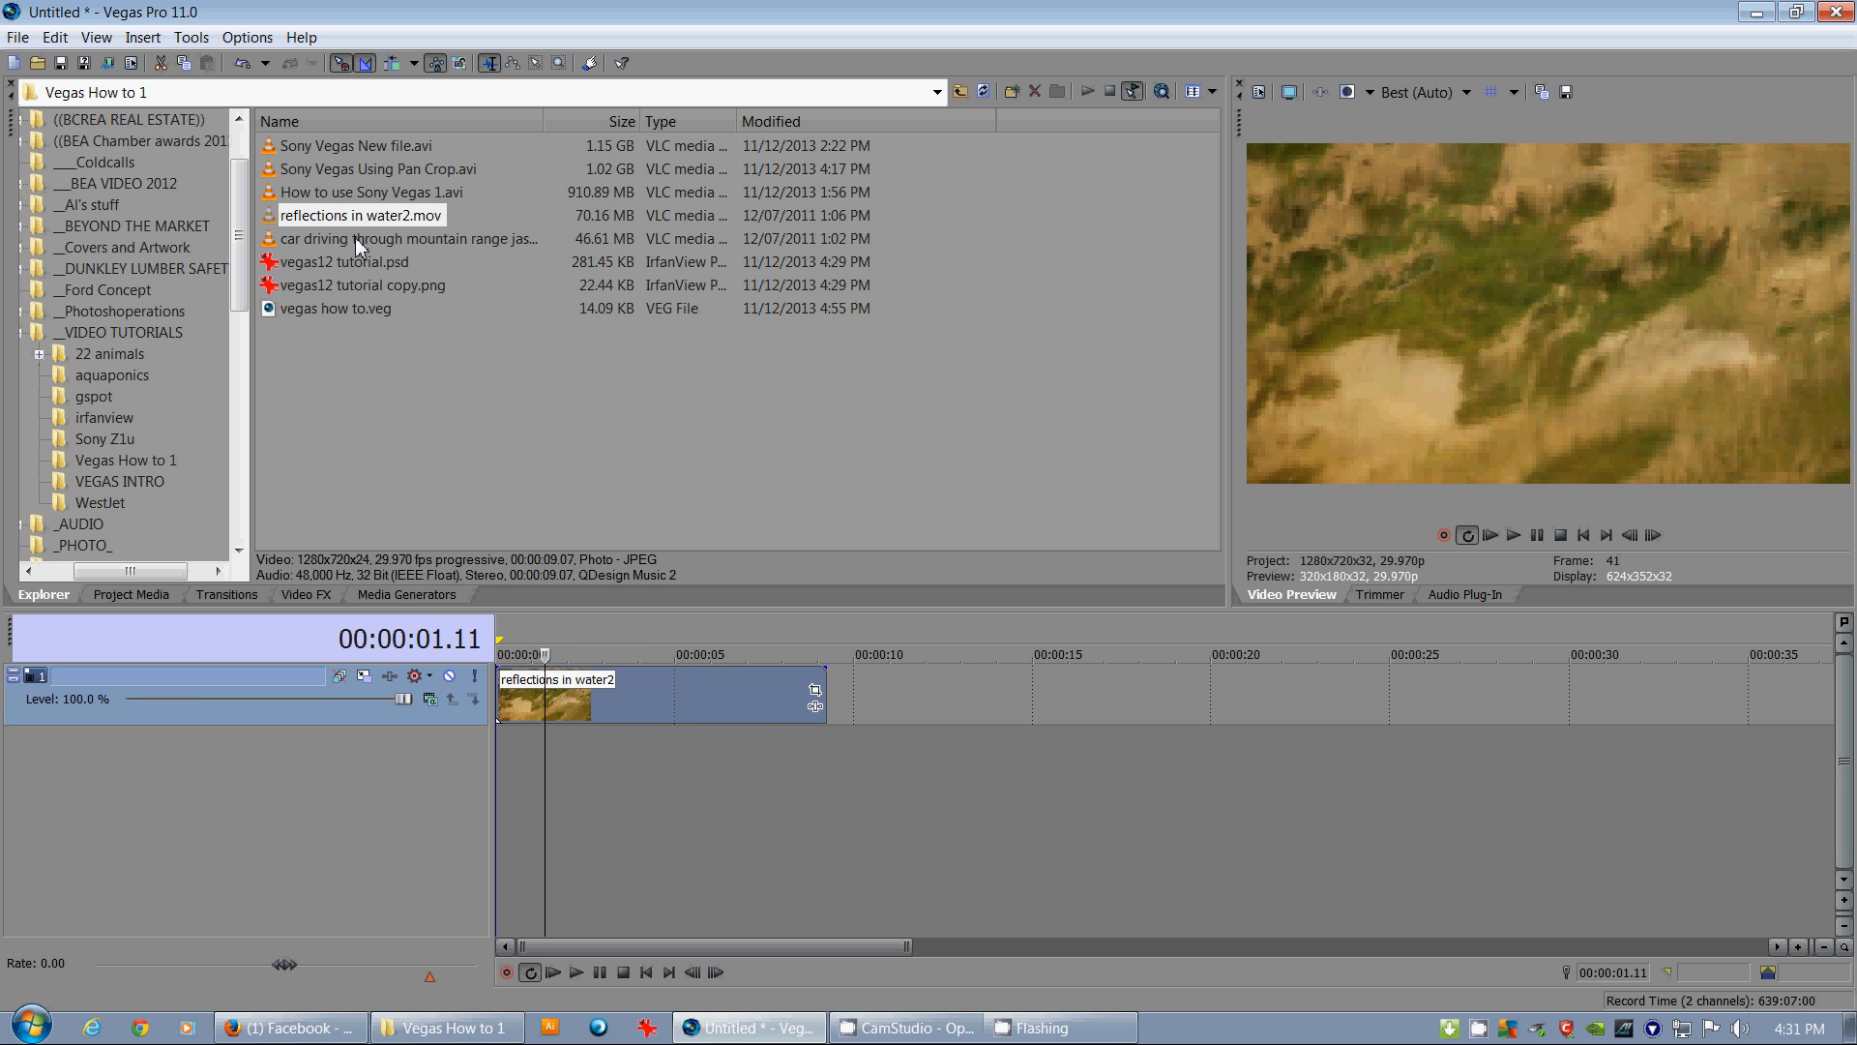
Add the car driving through mountain range clip as video only on a track below the texture
{"action": "left_click", "coordinate": [408, 238]}
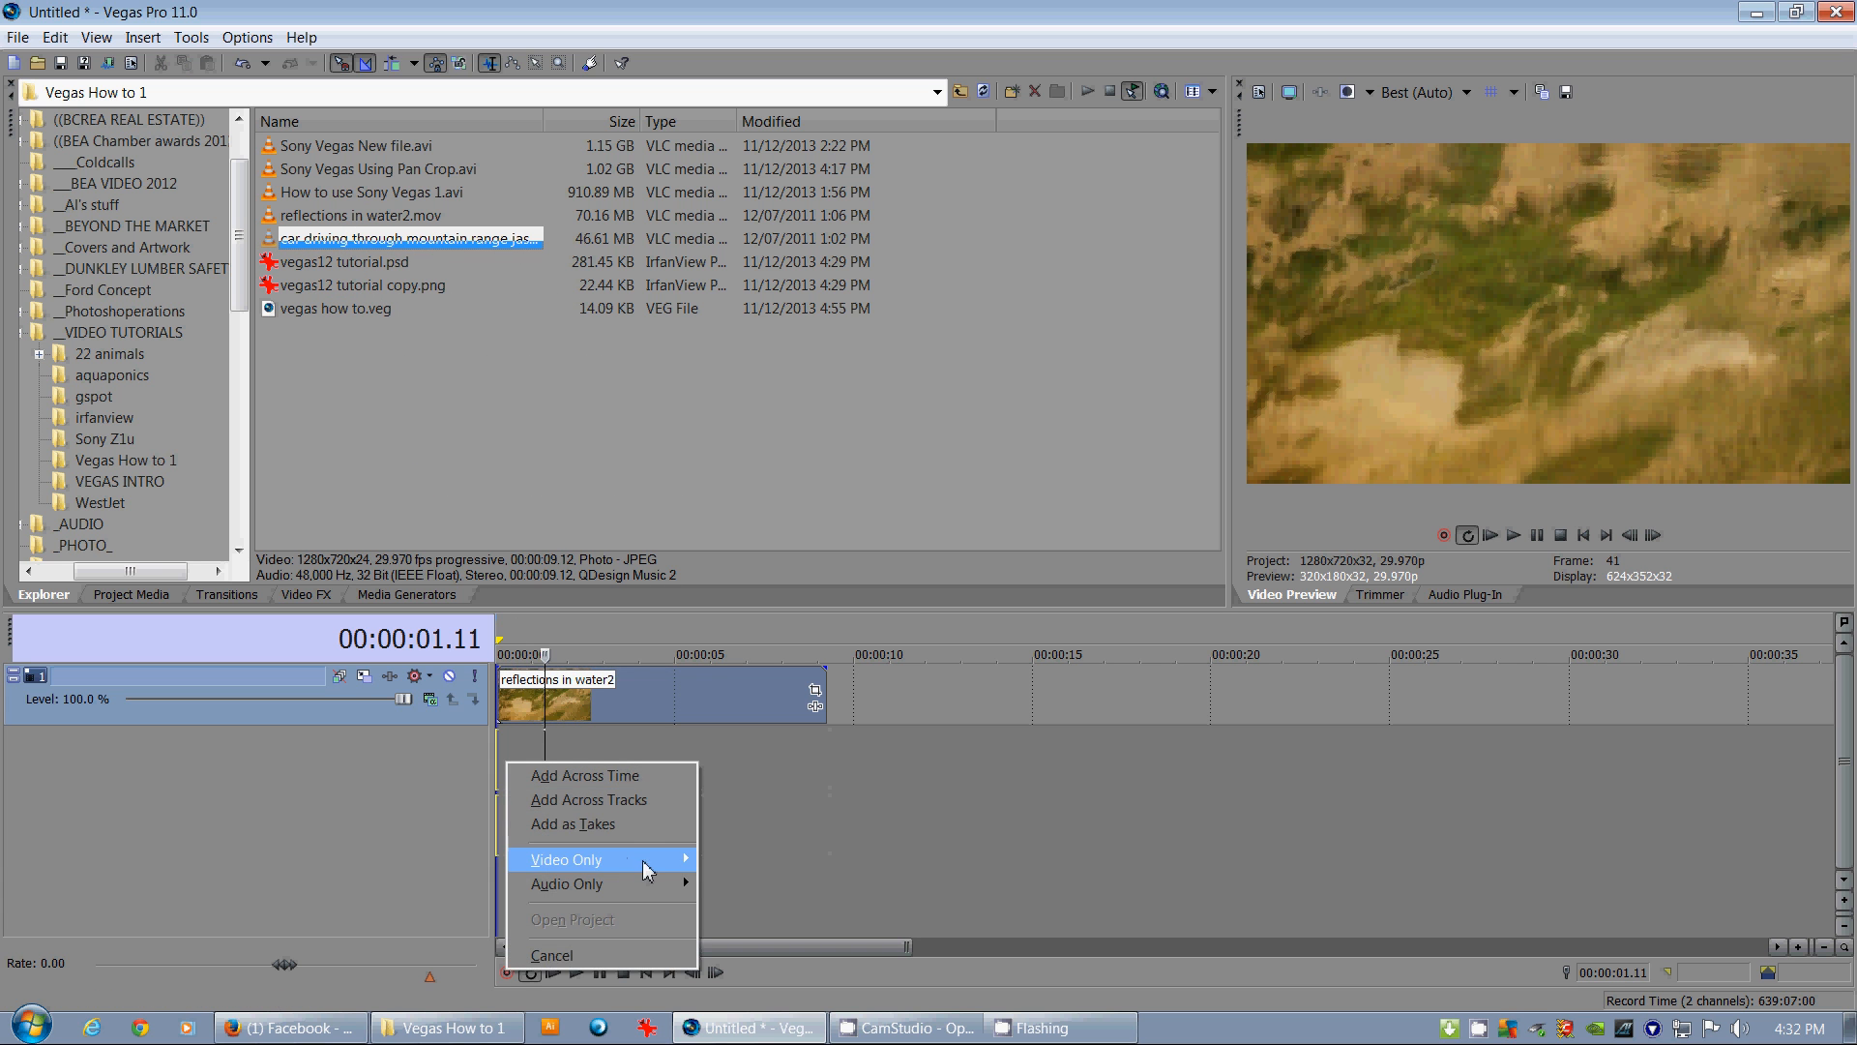
{"action": "left_click", "coordinate": [565, 859]}
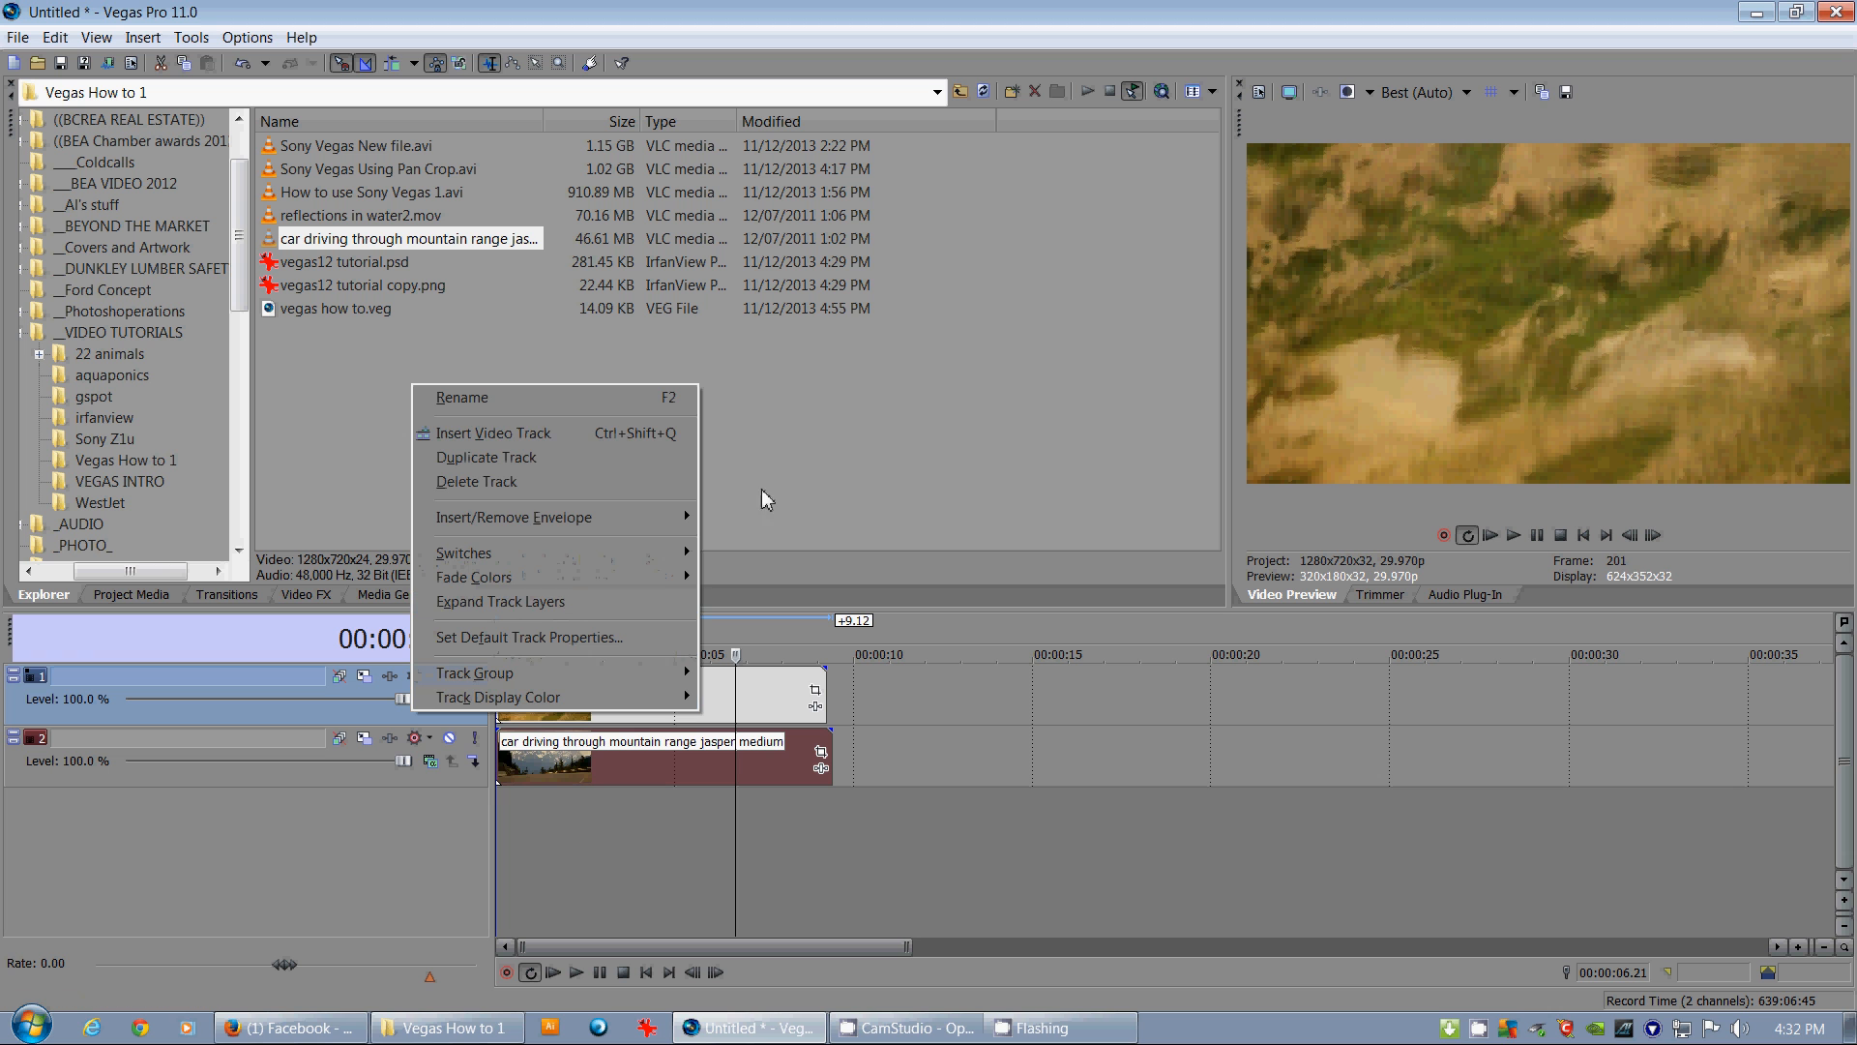
{"action": "mouse_move", "coordinate": [604, 664]}
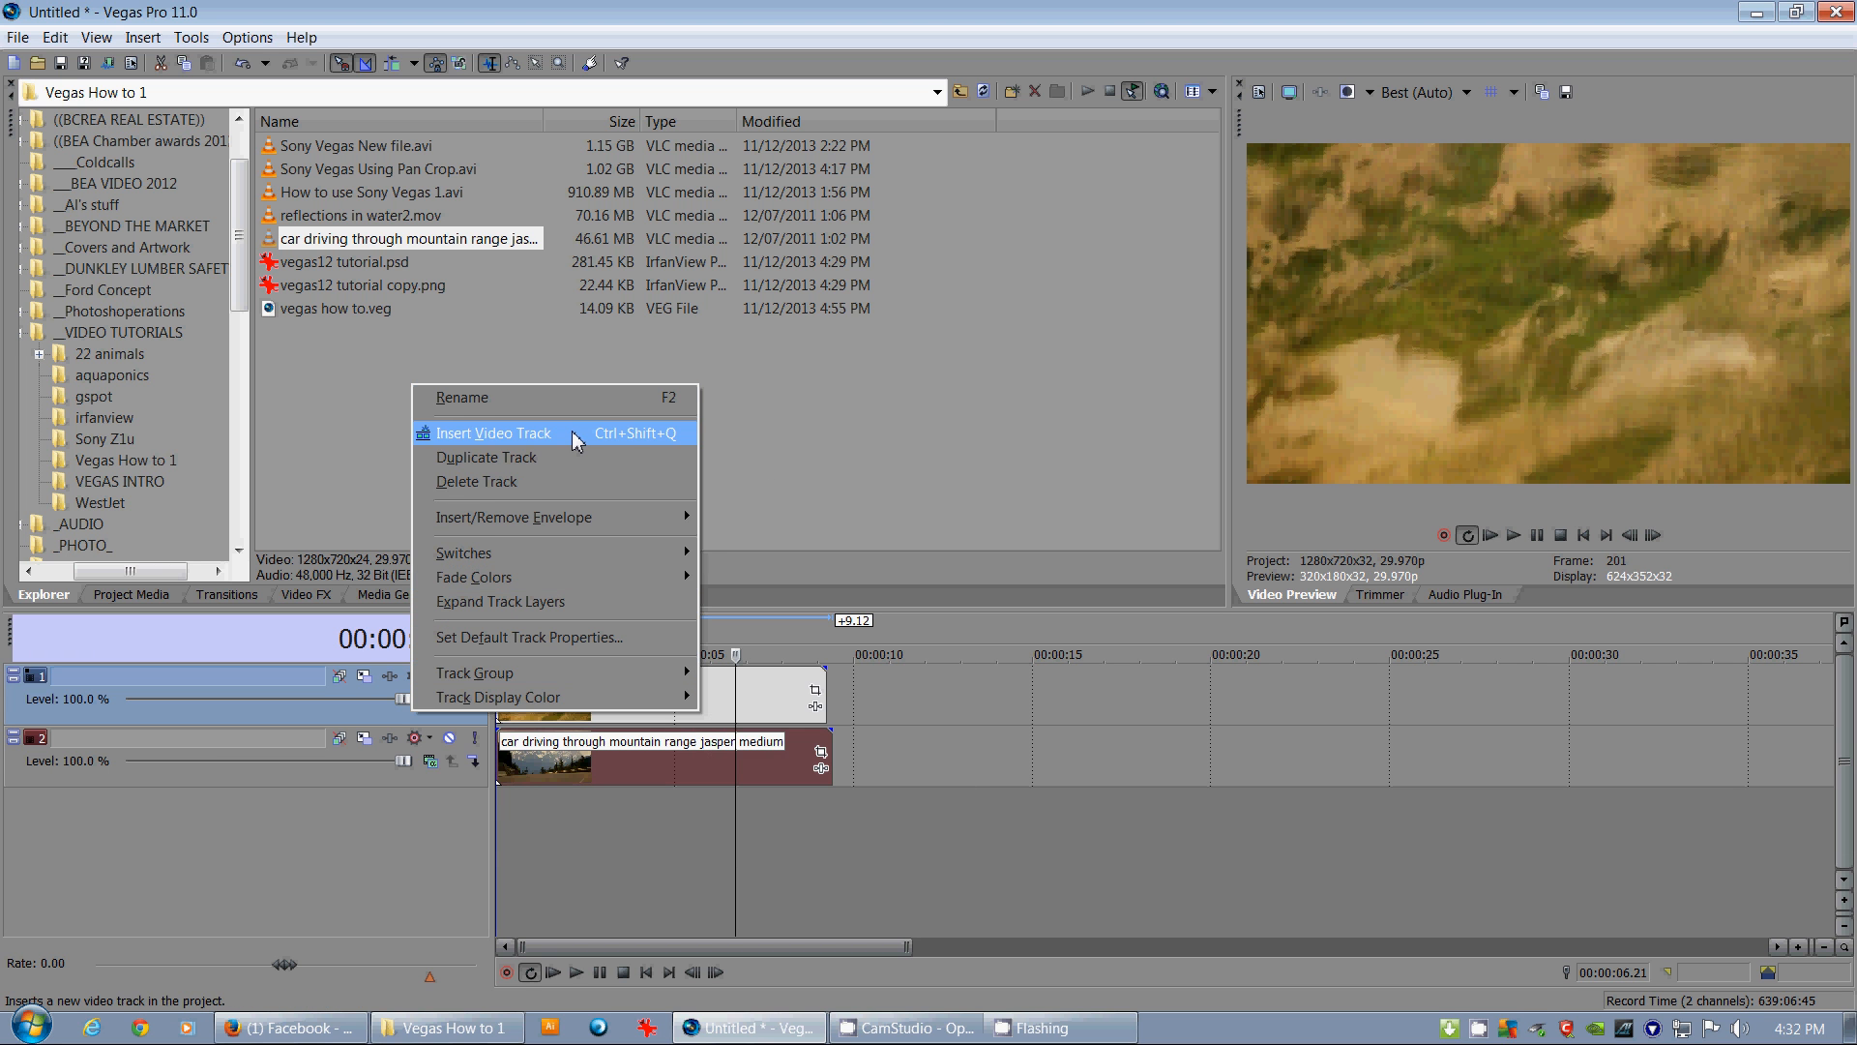
Insert an empty top video track and bring up the Media Generators for a Legacy Text event
{"action": "left_click", "coordinate": [494, 431]}
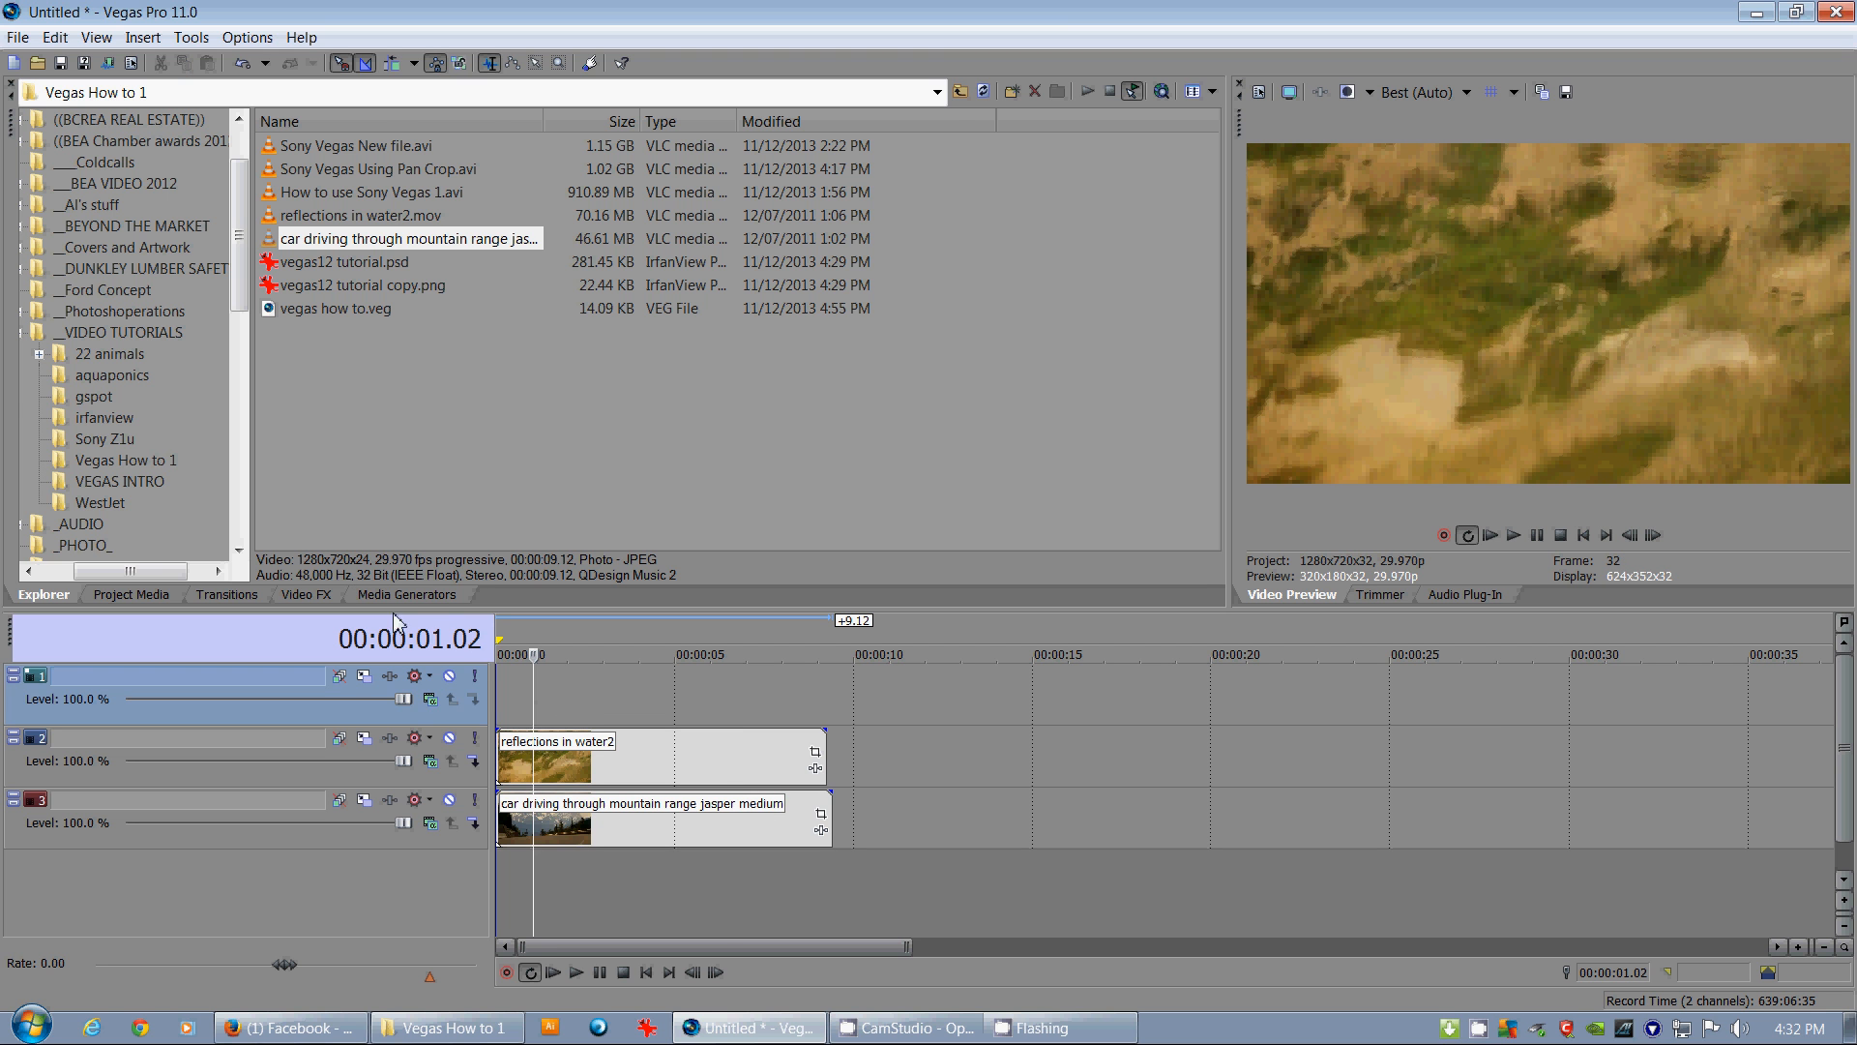
{"action": "left_click", "coordinate": [405, 594]}
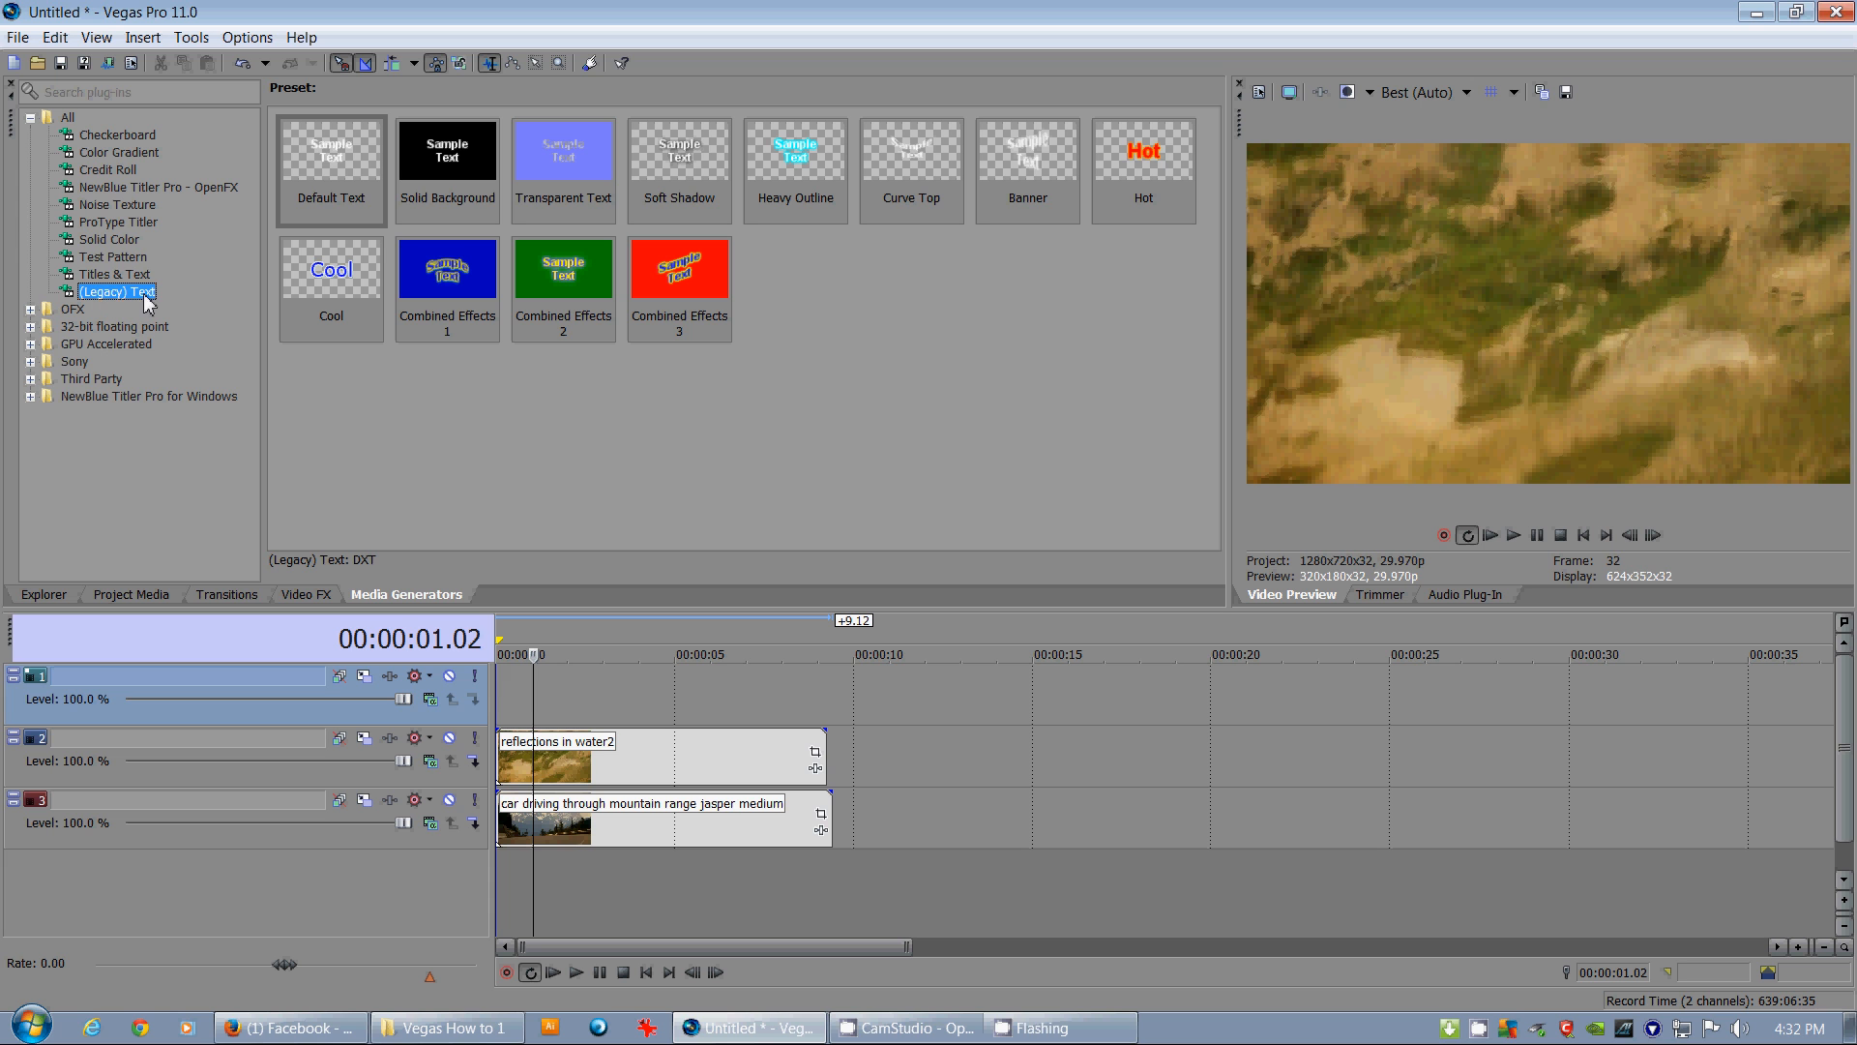
{"action": "mouse_move", "coordinate": [329, 157]}
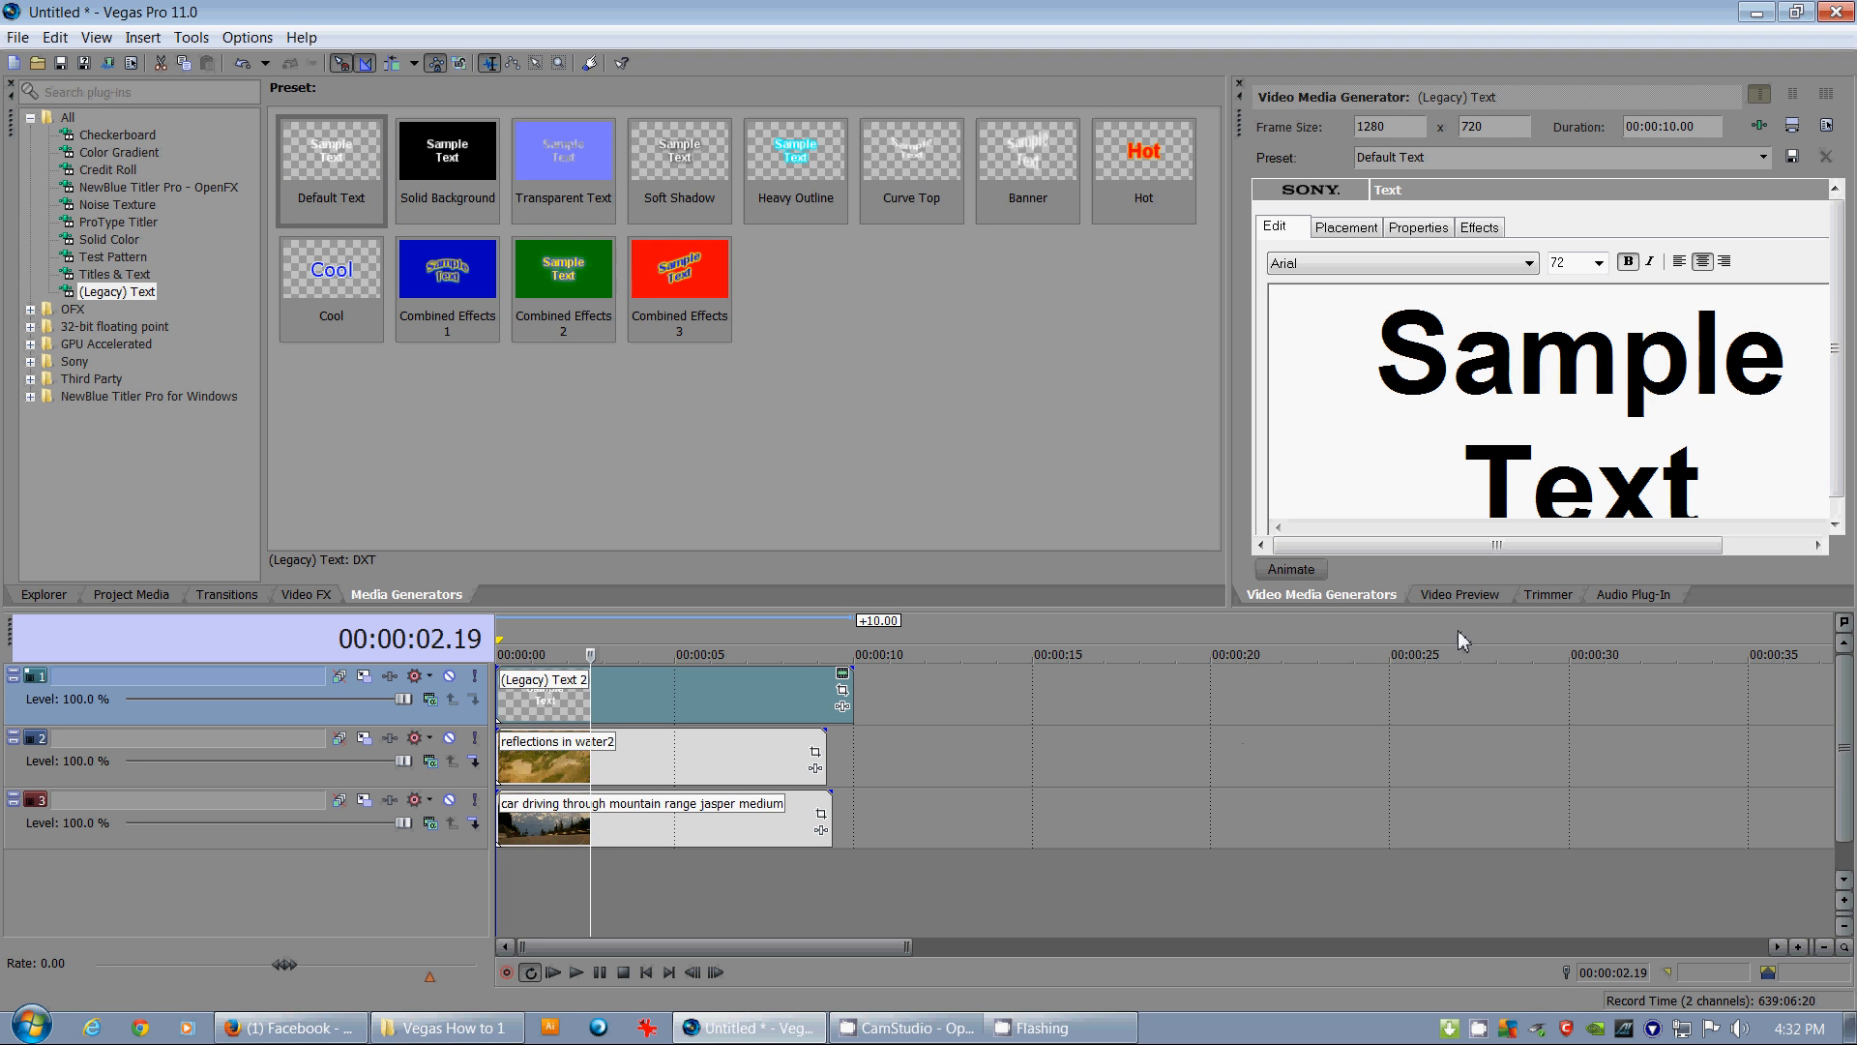
{"action": "mouse_move", "coordinate": [873, 598]}
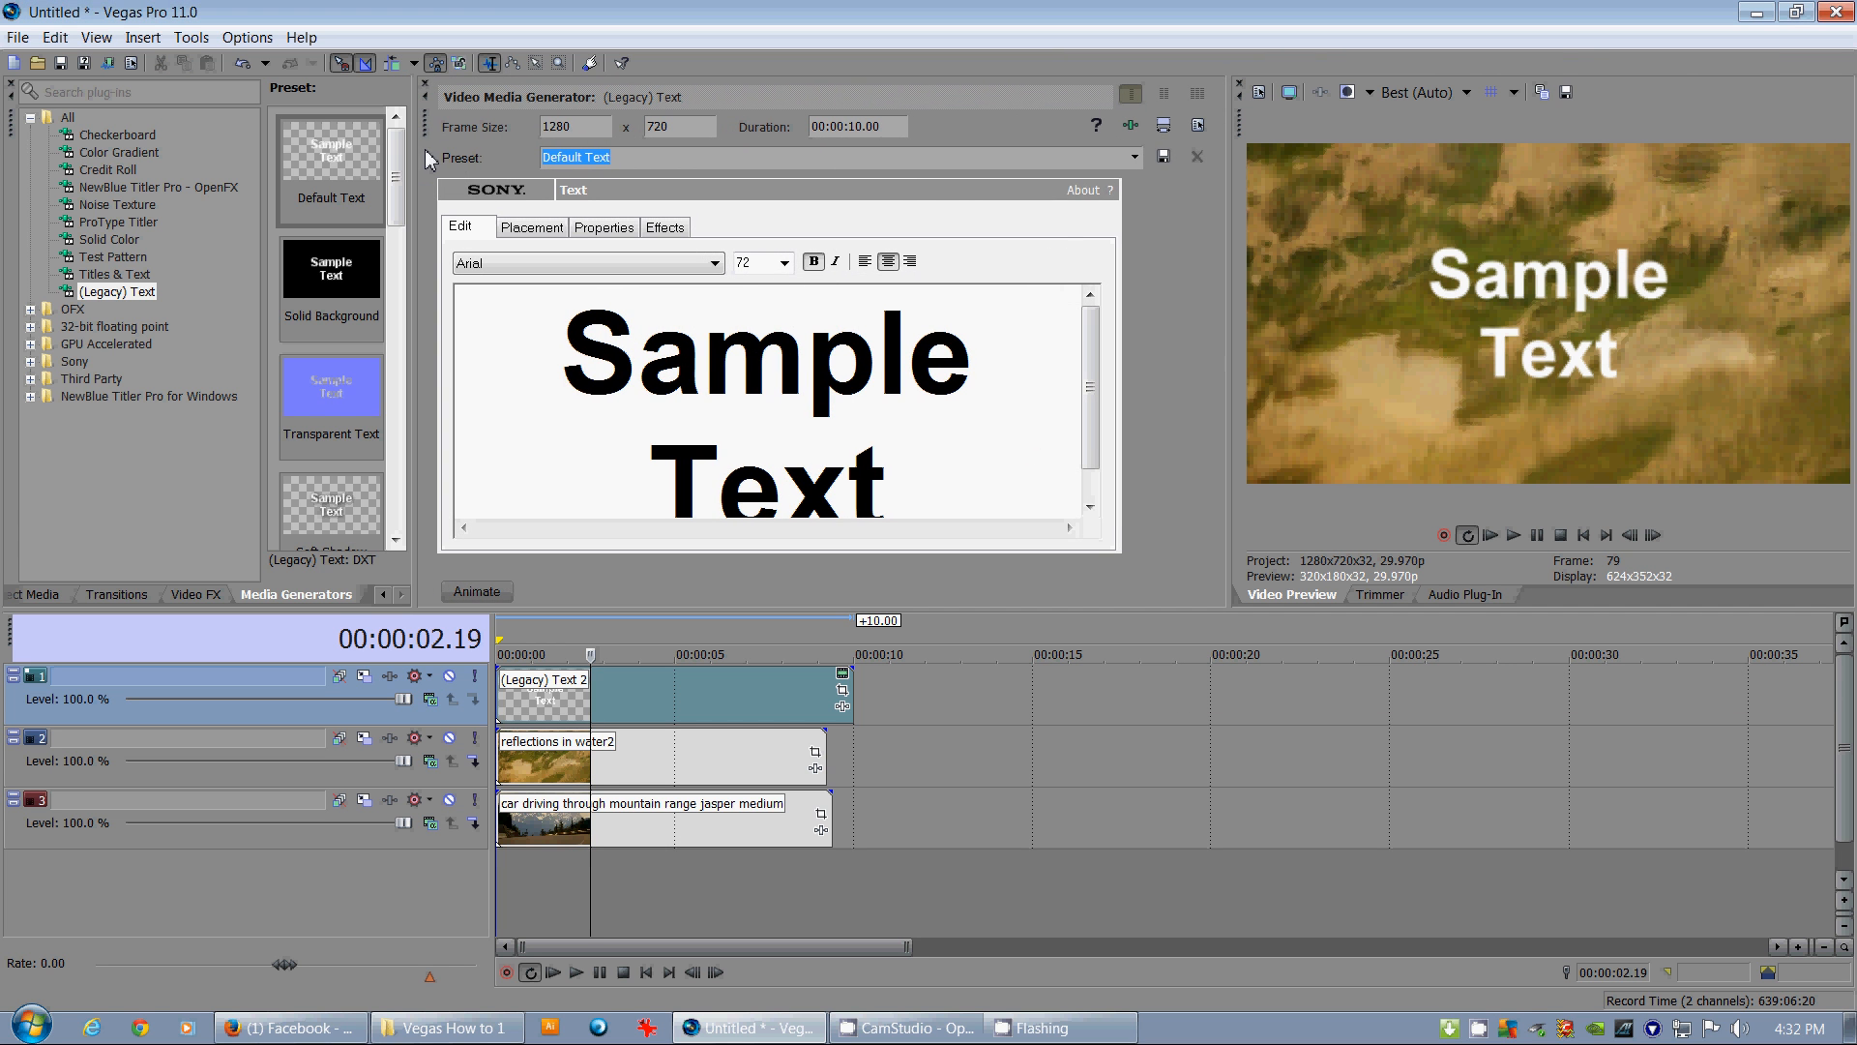
{"action": "mouse_move", "coordinate": [1523, 447]}
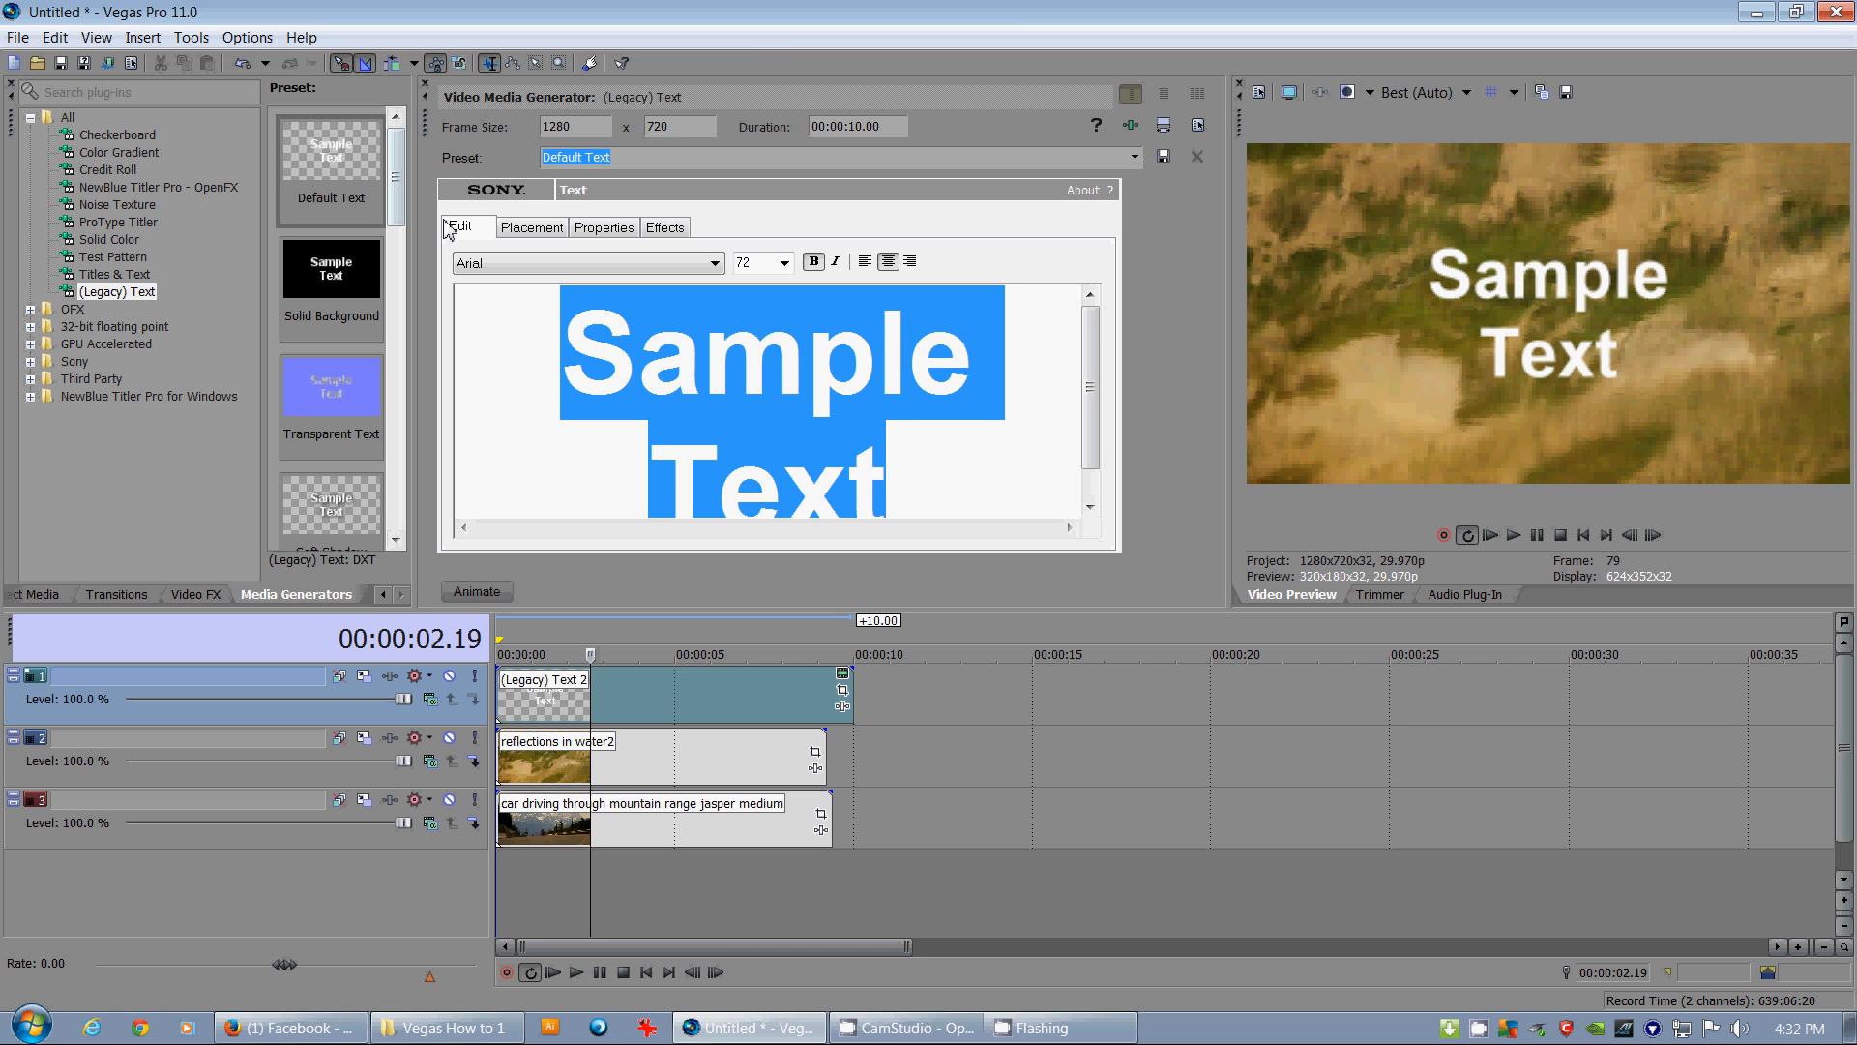
Replace the sample text with 'grand adventure' in italic Impact at size 120
{"action": "type", "text": "grand"}
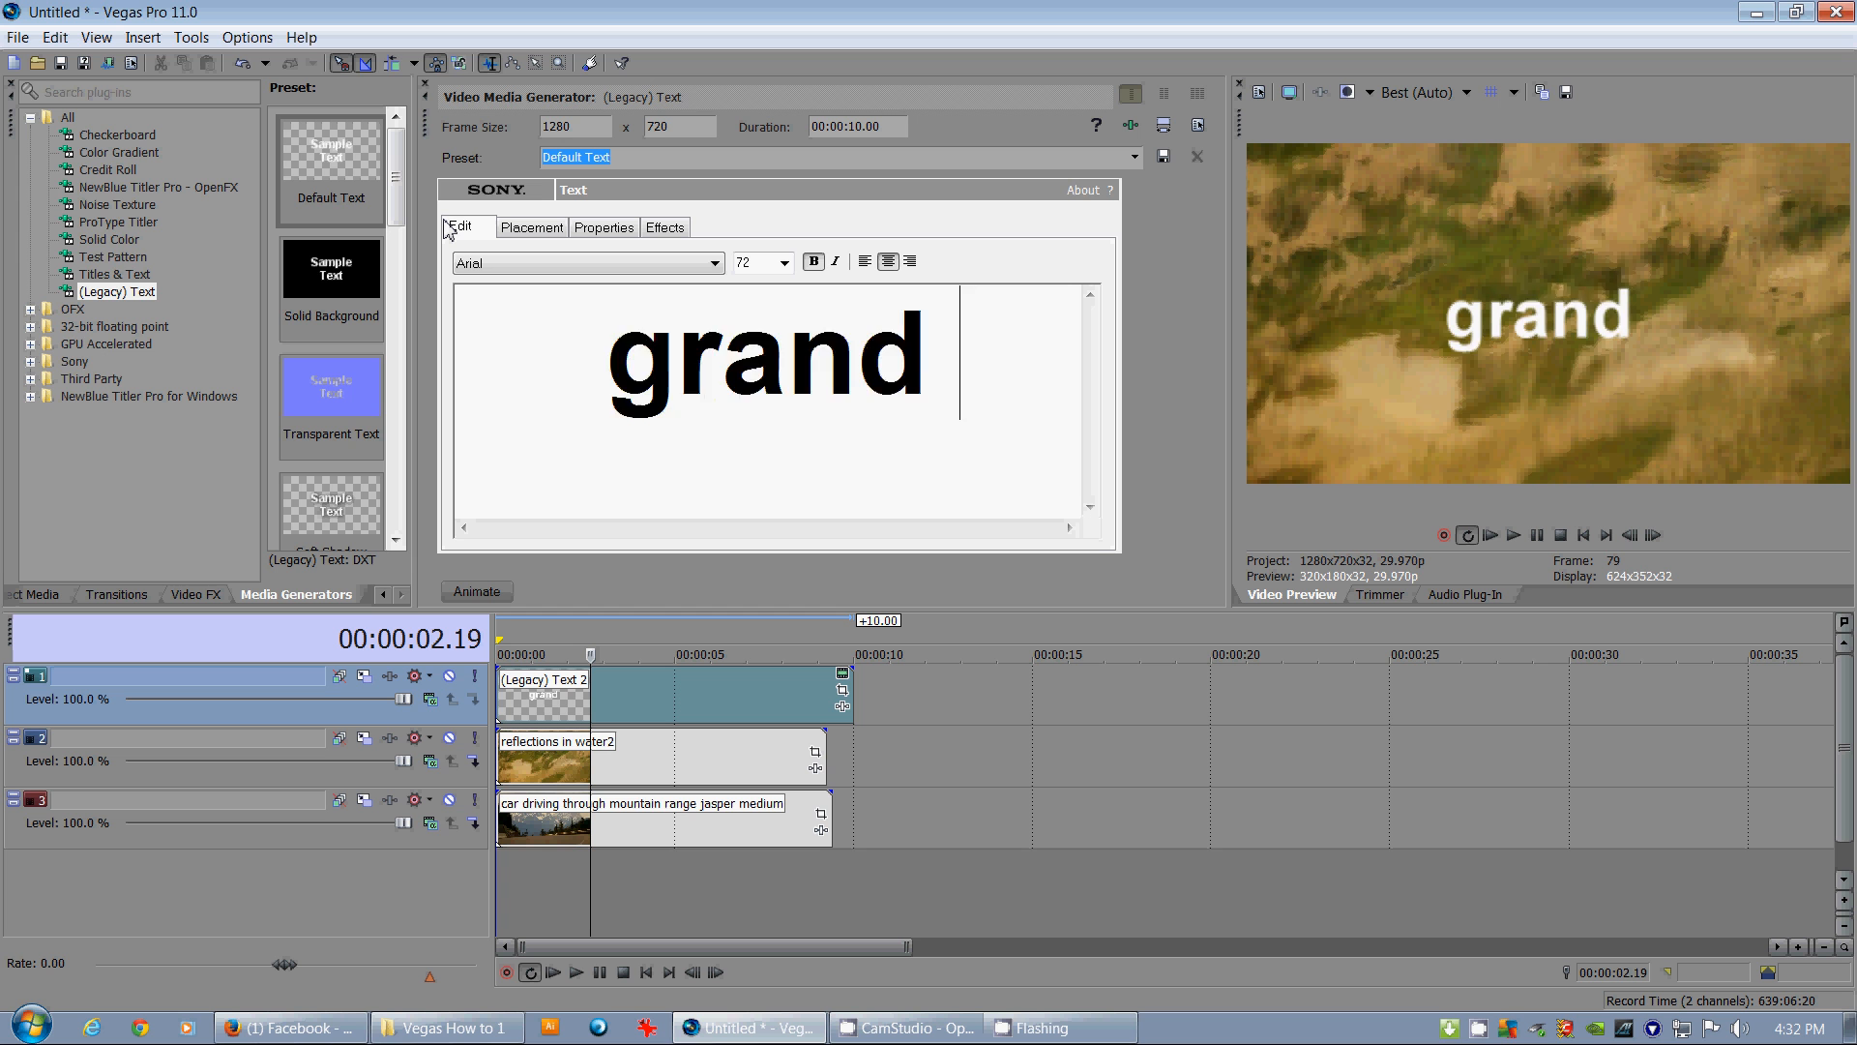
{"action": "type", "text": "adventure"}
{"action": "left_click", "coordinate": [763, 262]}
{"action": "type", "text": "120"}
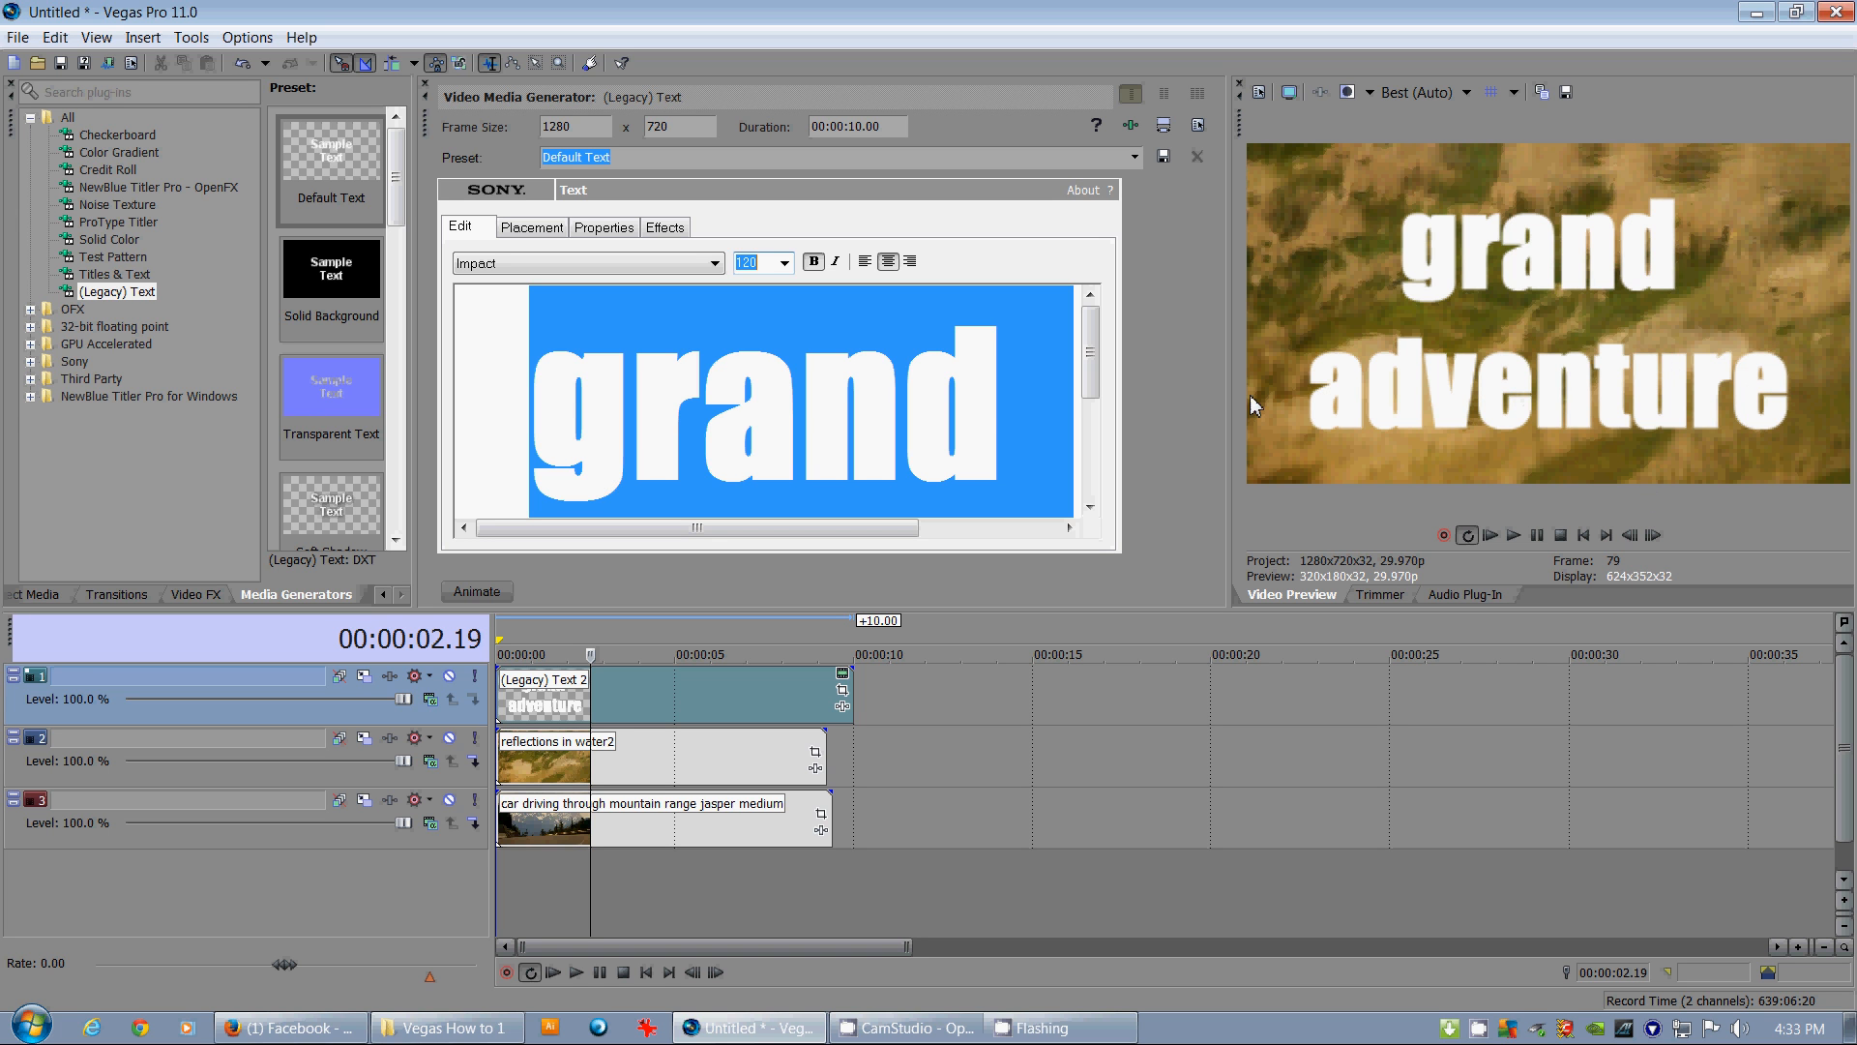
{"action": "mouse_move", "coordinate": [877, 329]}
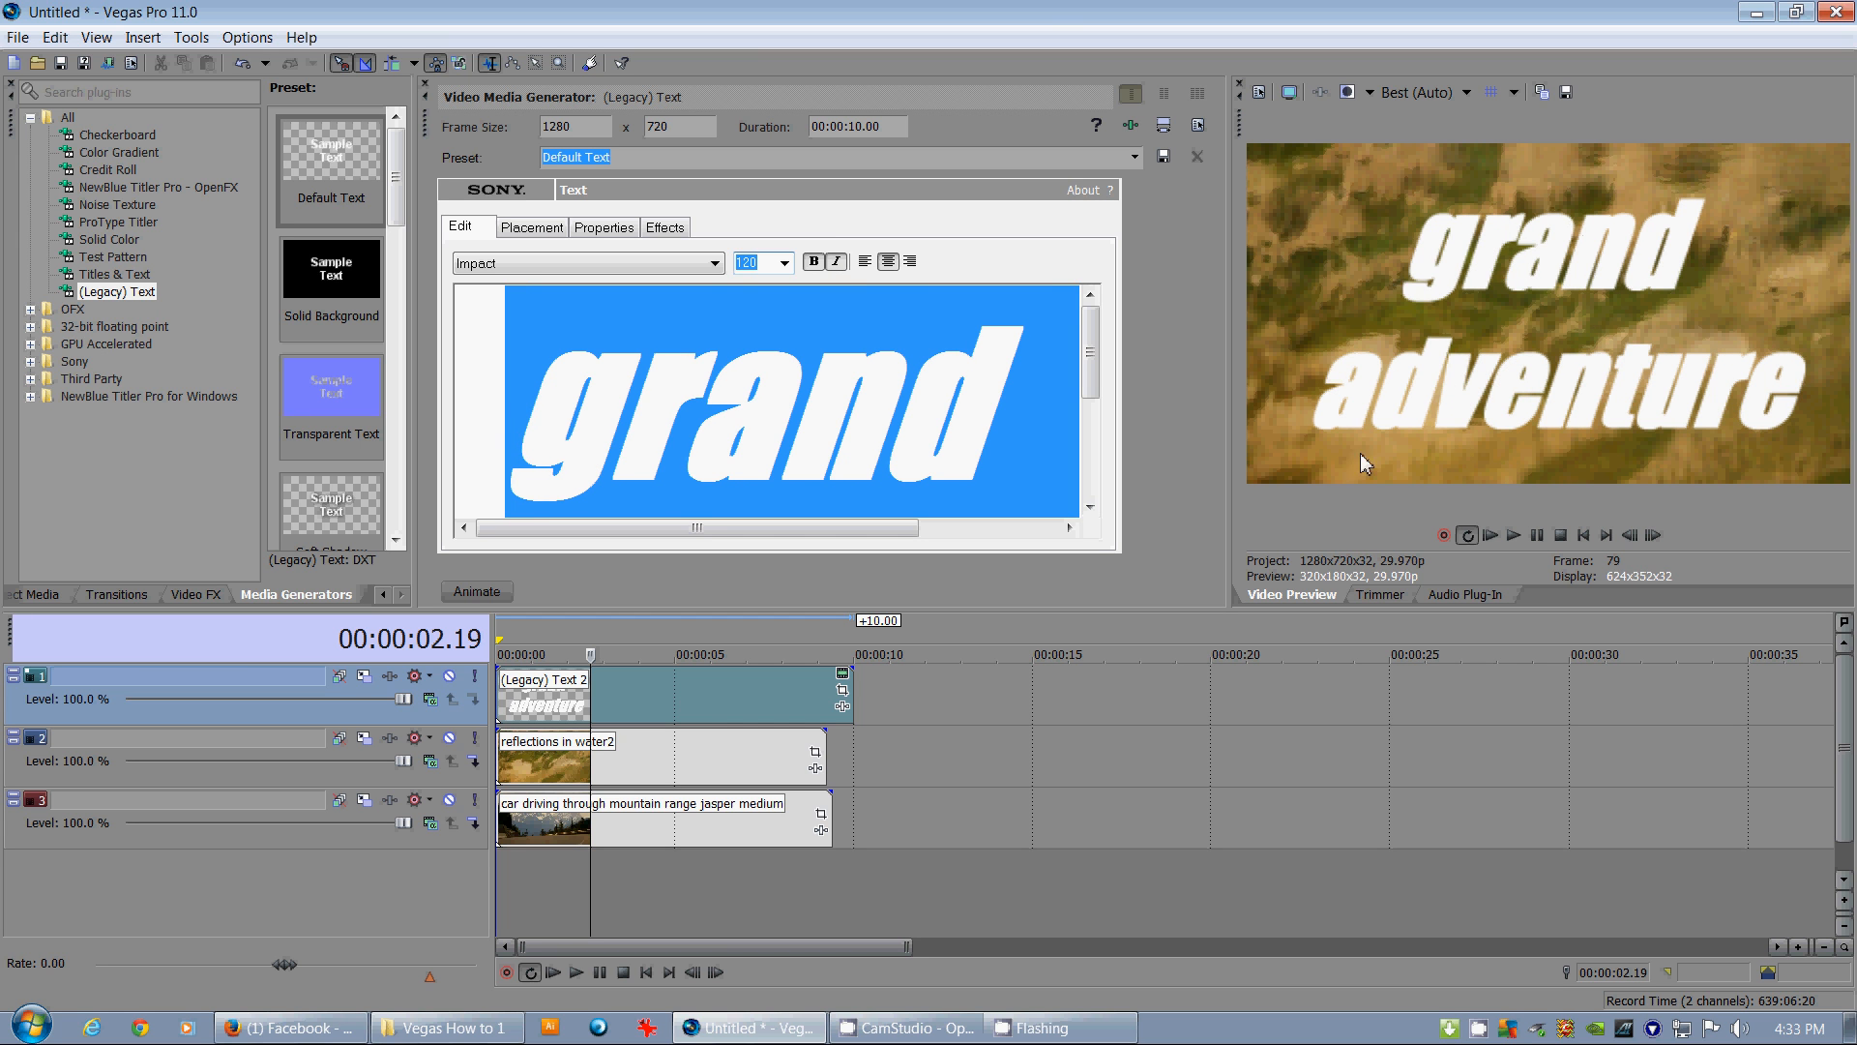
{"action": "mouse_move", "coordinate": [1329, 258]}
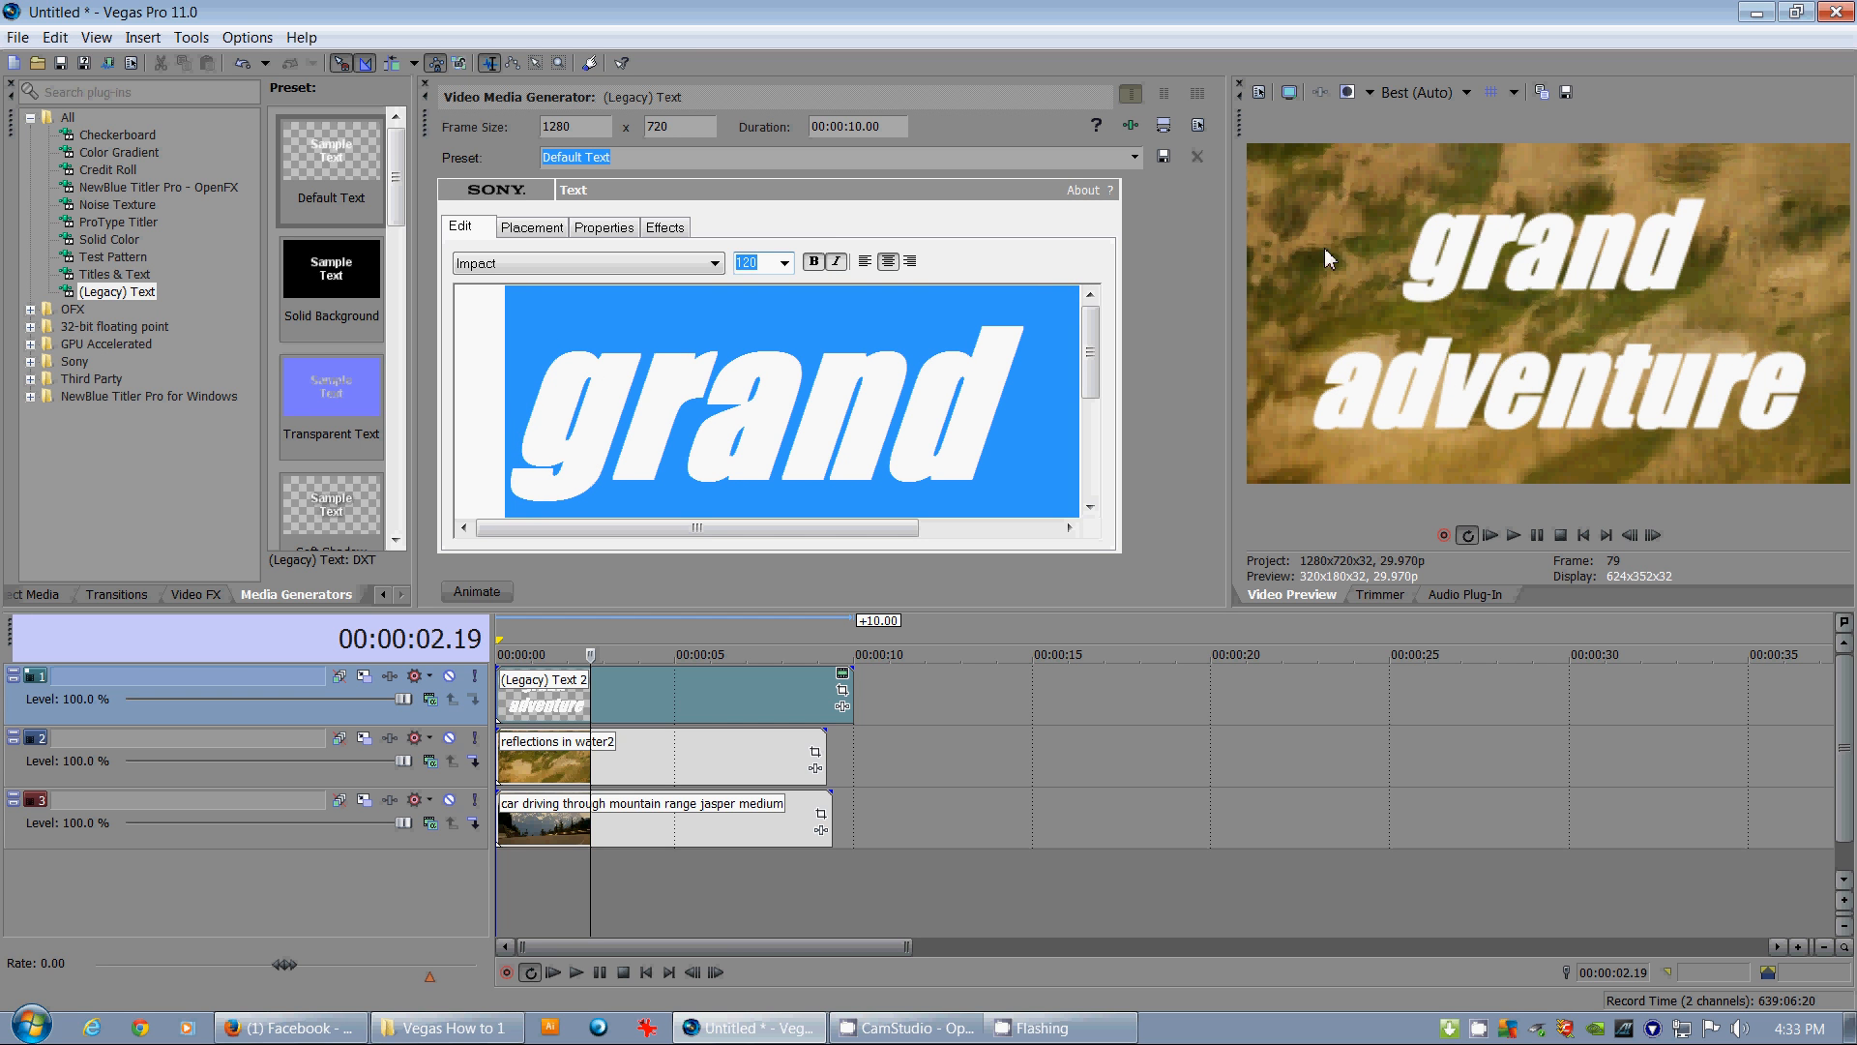
{"action": "mouse_move", "coordinate": [834, 484]}
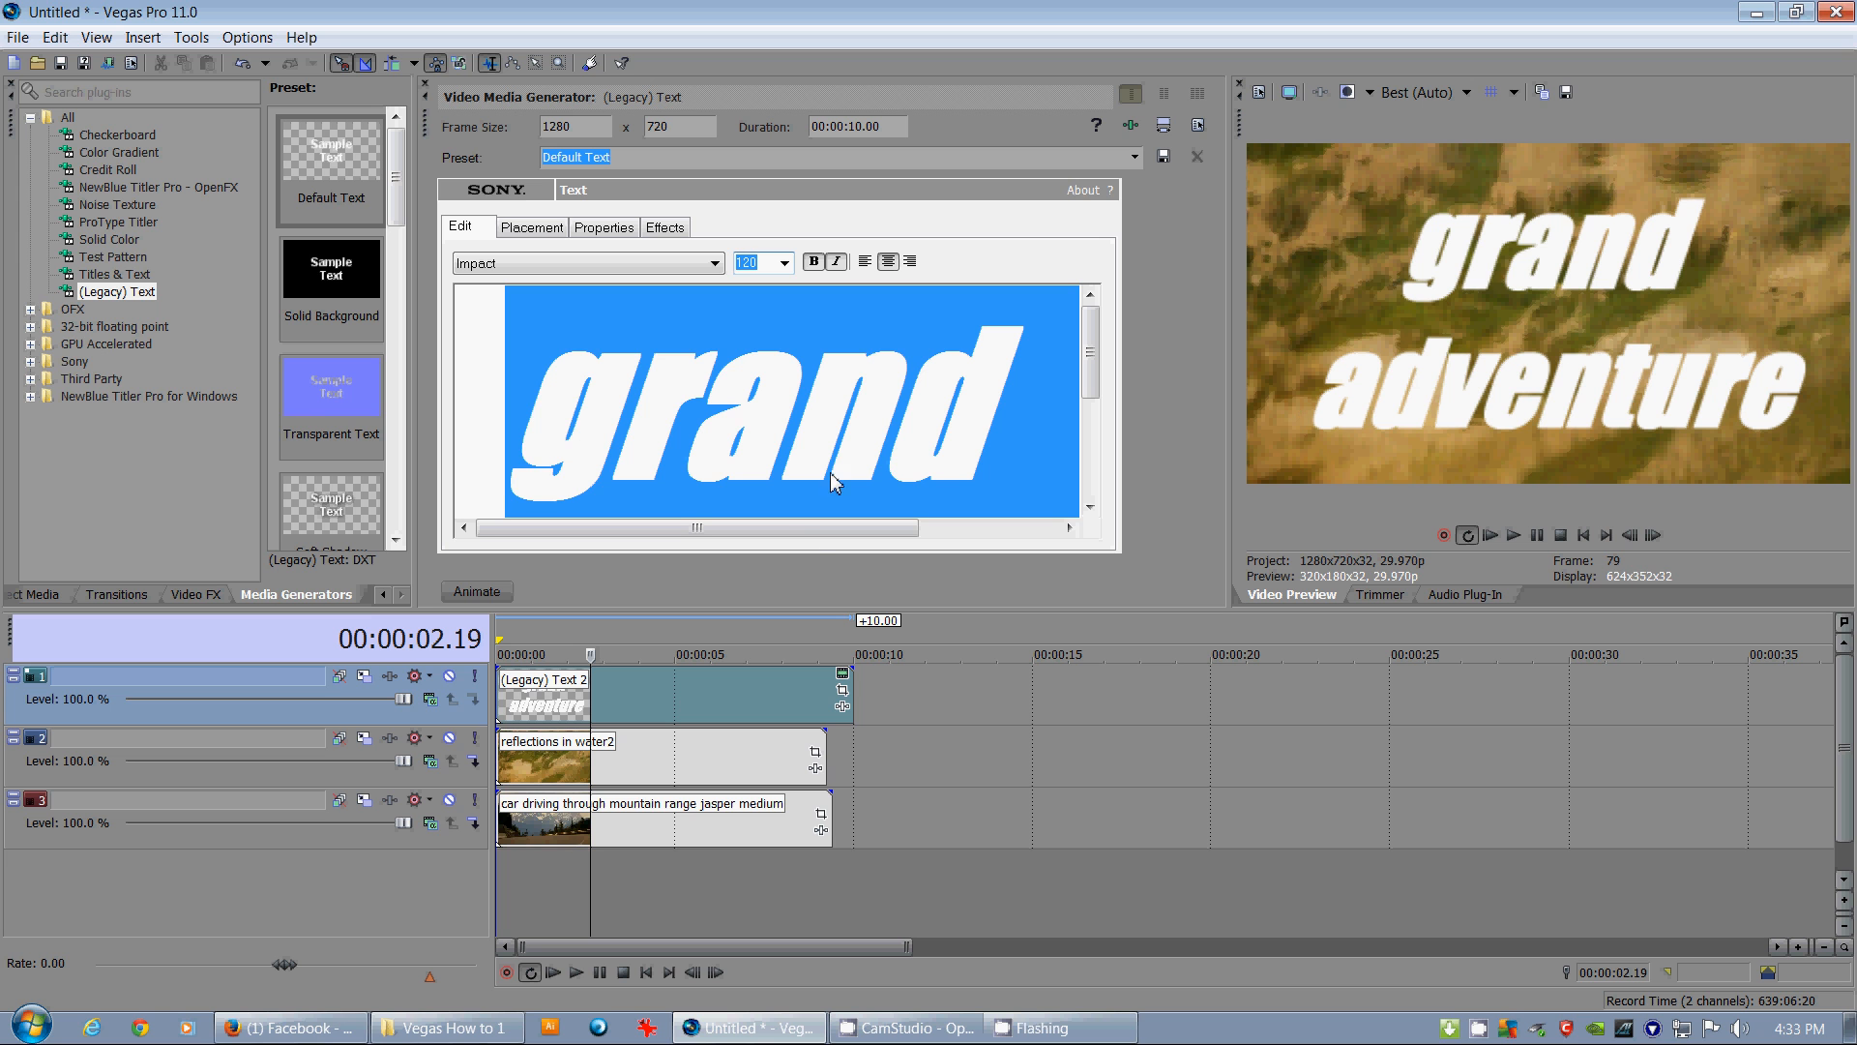
{"action": "mouse_move", "coordinate": [615, 630]}
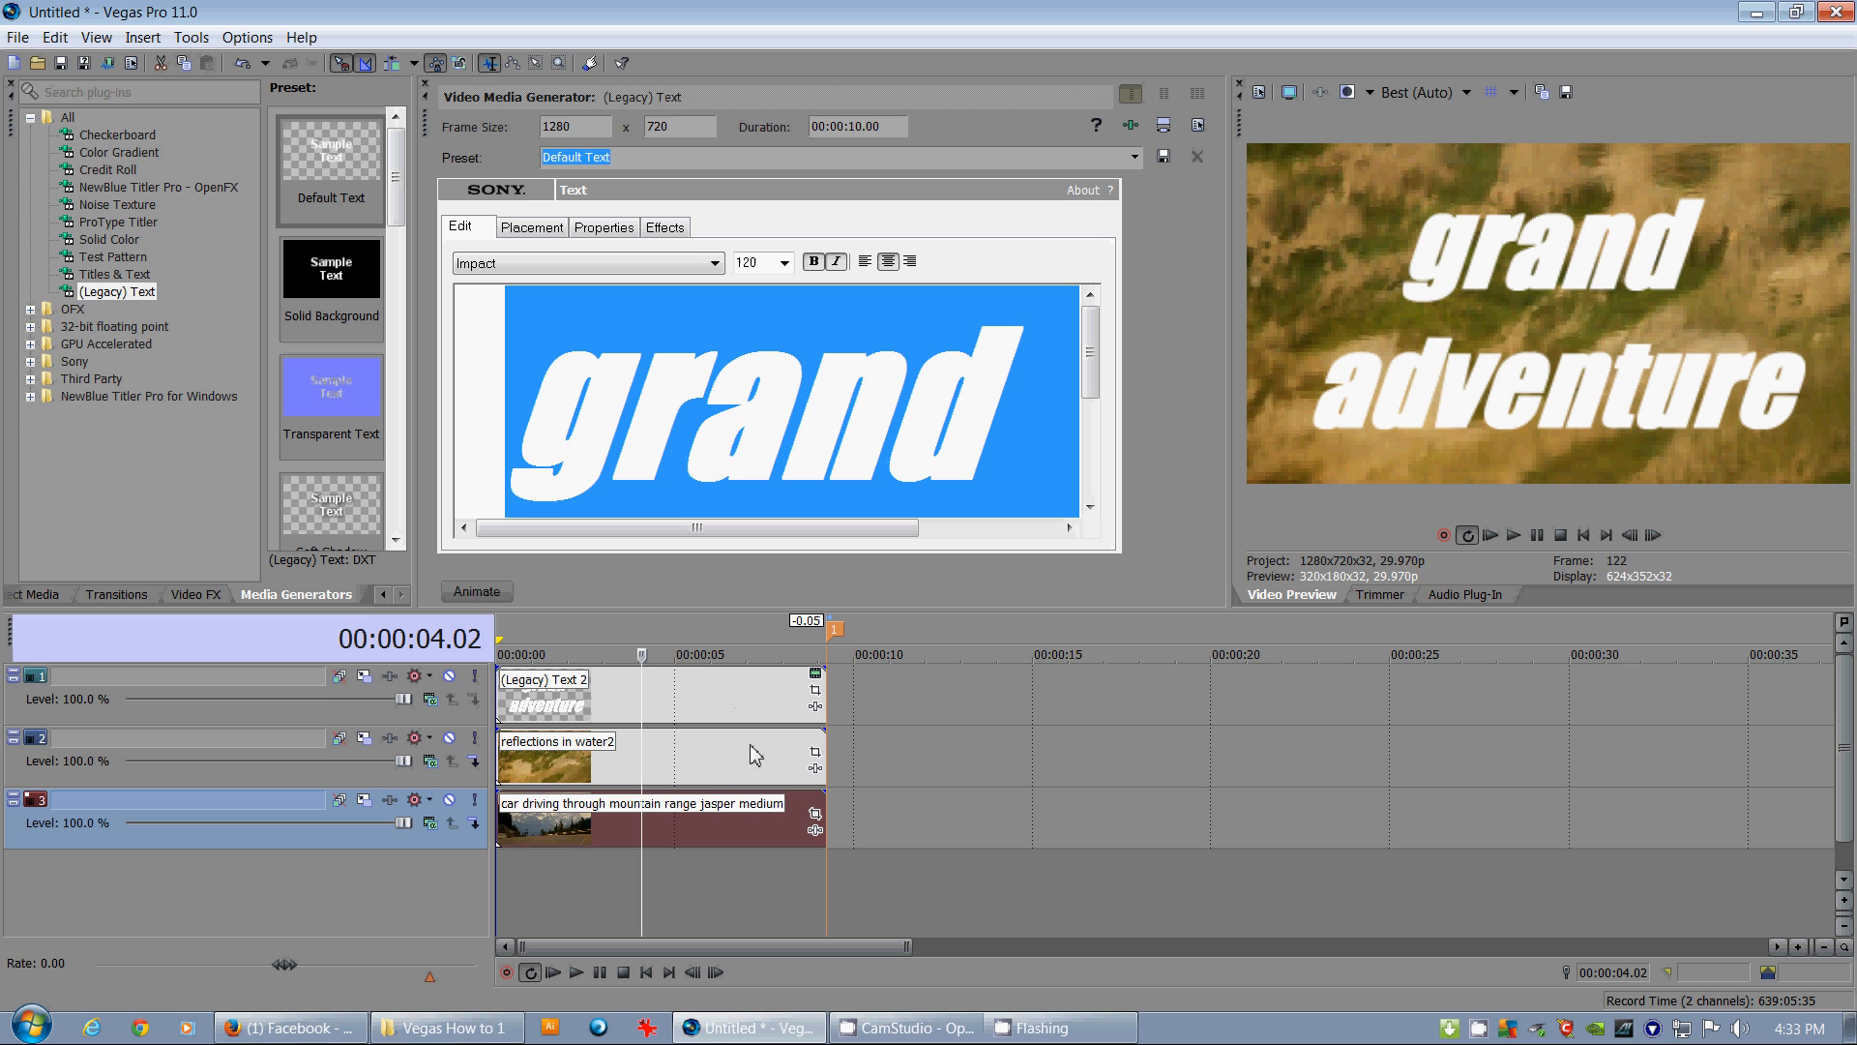
{"action": "mouse_move", "coordinate": [832, 702]}
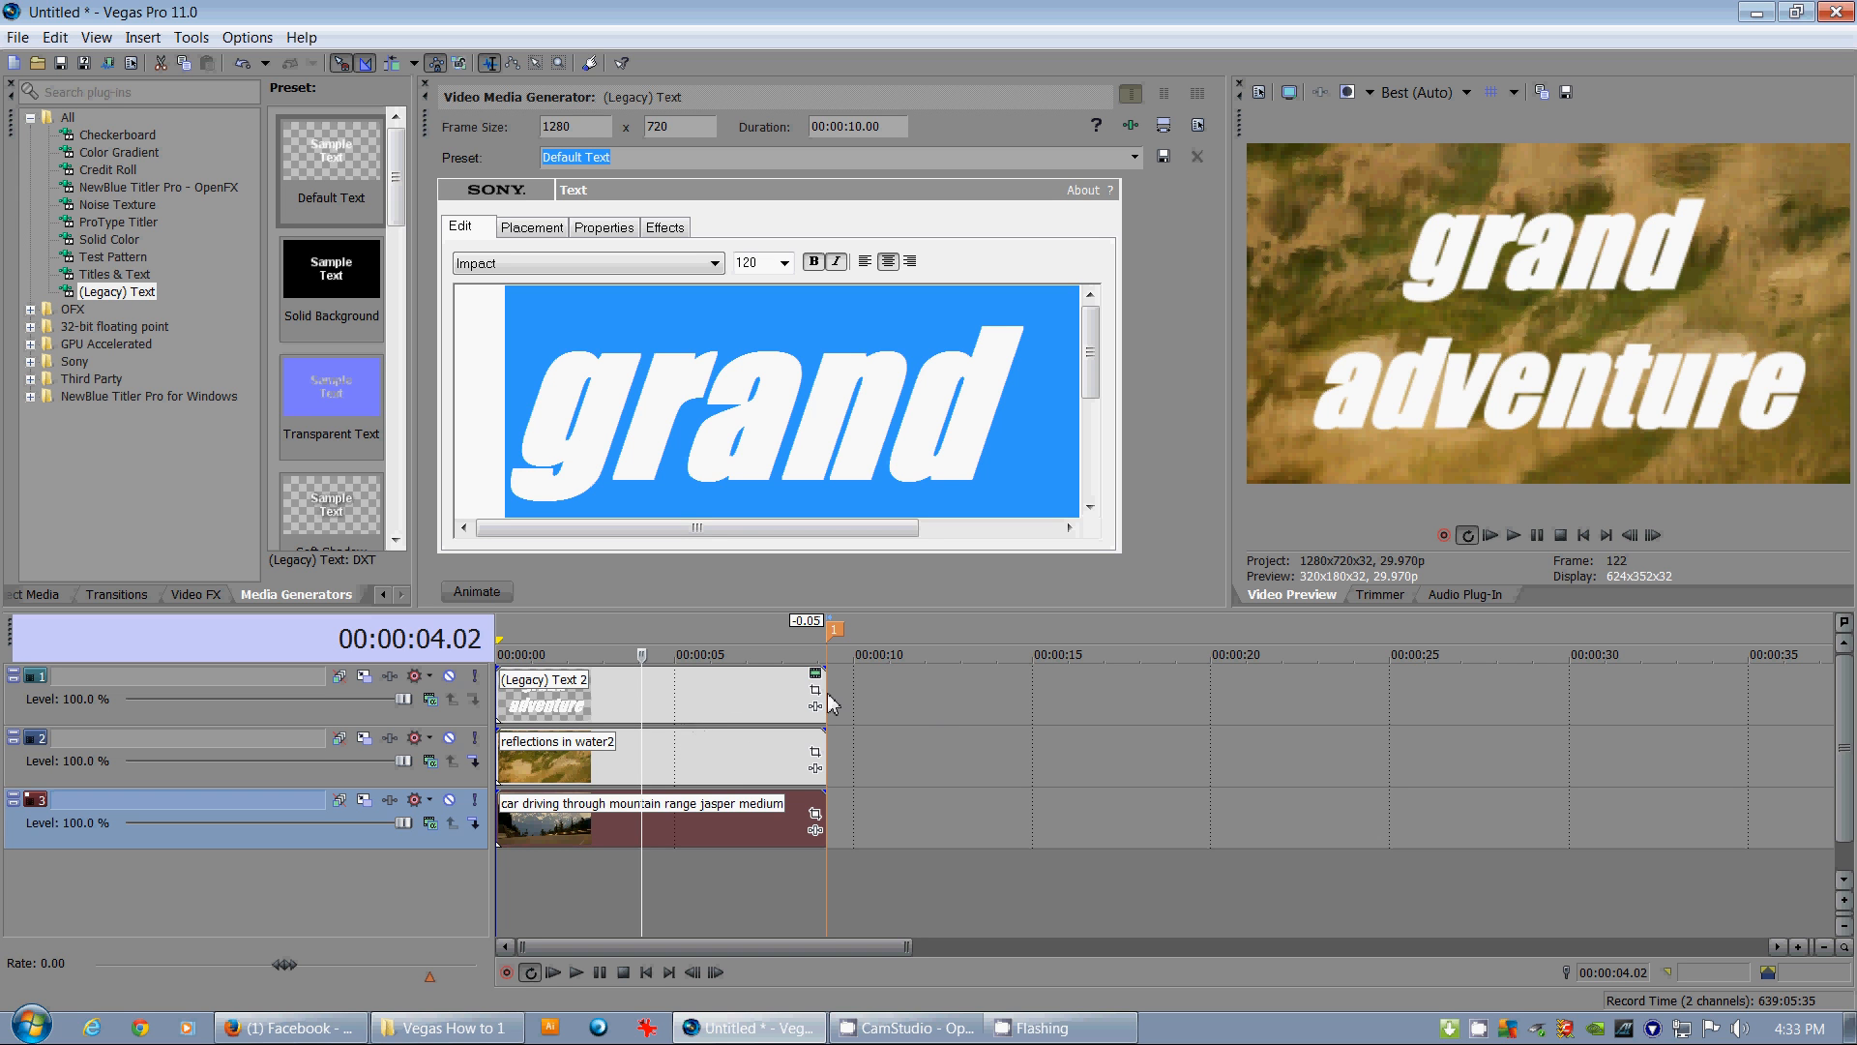
{"action": "mouse_move", "coordinate": [1553, 414]}
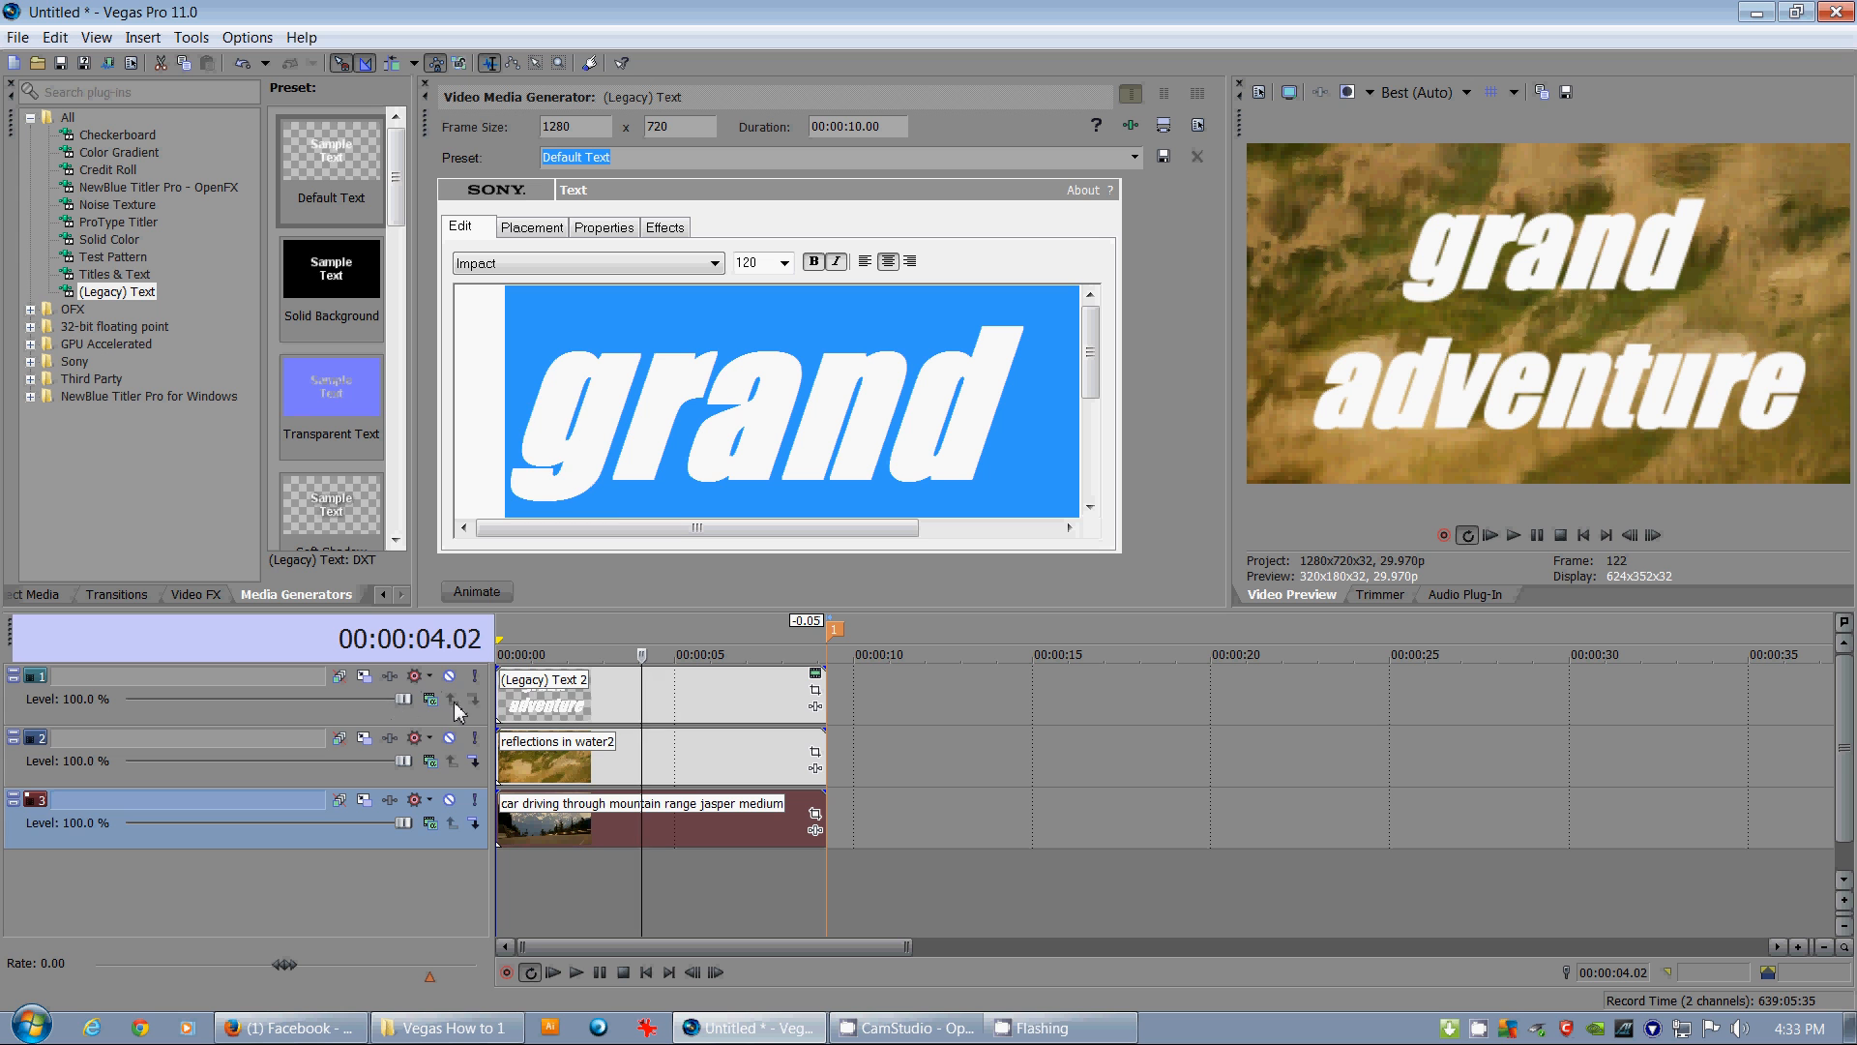
Set the title track's compositing mode to Multiply (Mask) so the texture shows inside the letters
{"action": "left_click", "coordinate": [429, 677]}
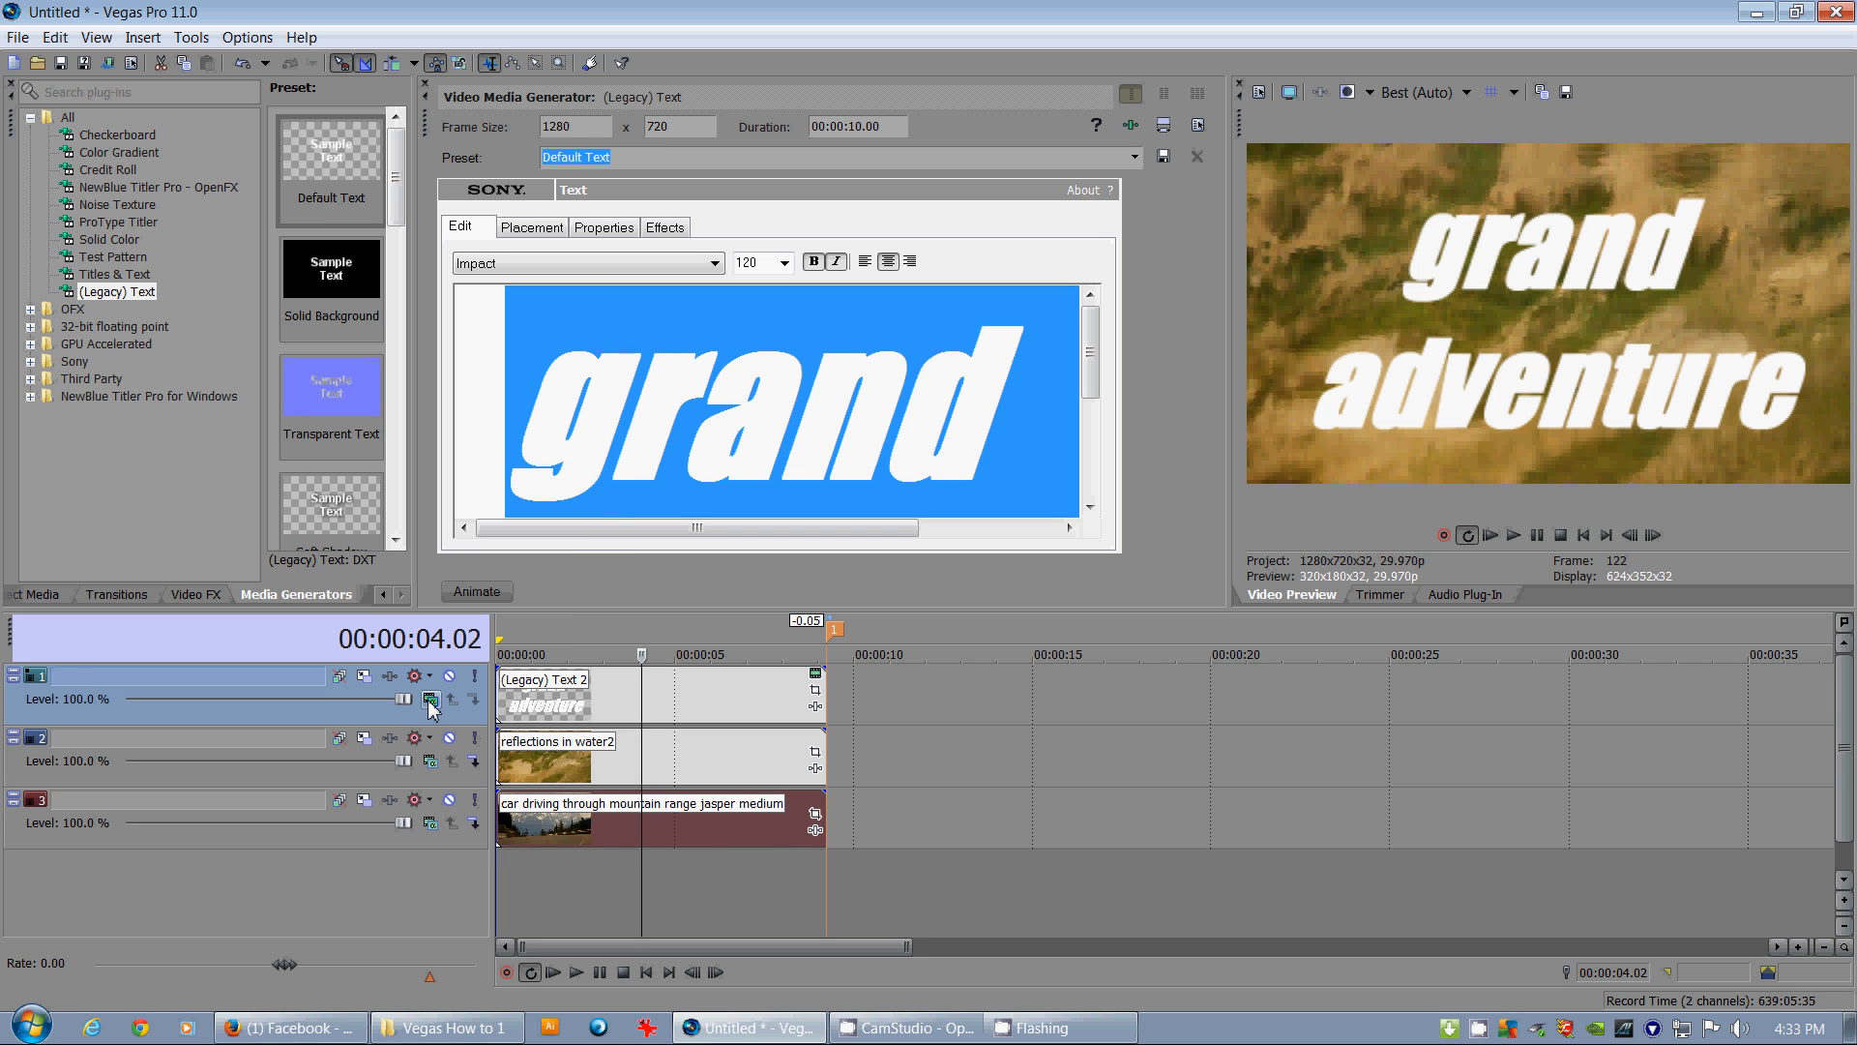
{"action": "mouse_move", "coordinate": [430, 698]}
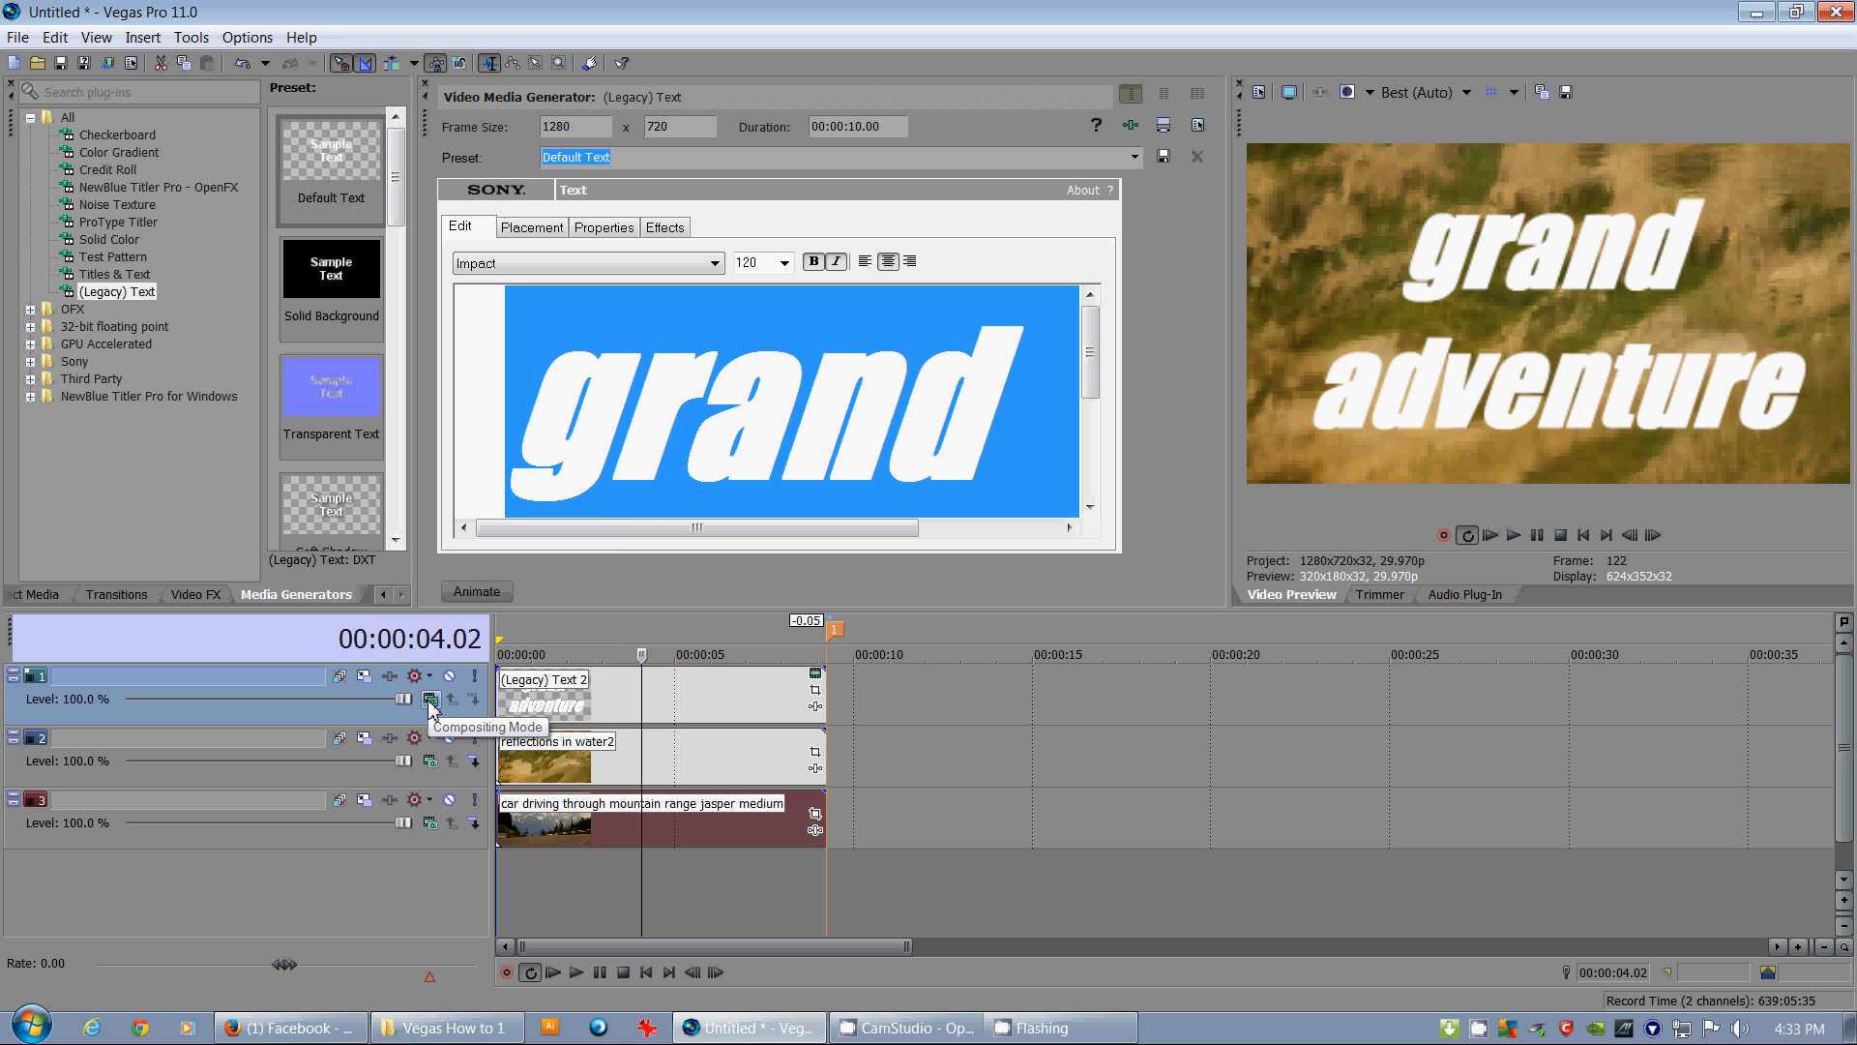
{"action": "left_click", "coordinate": [432, 699]}
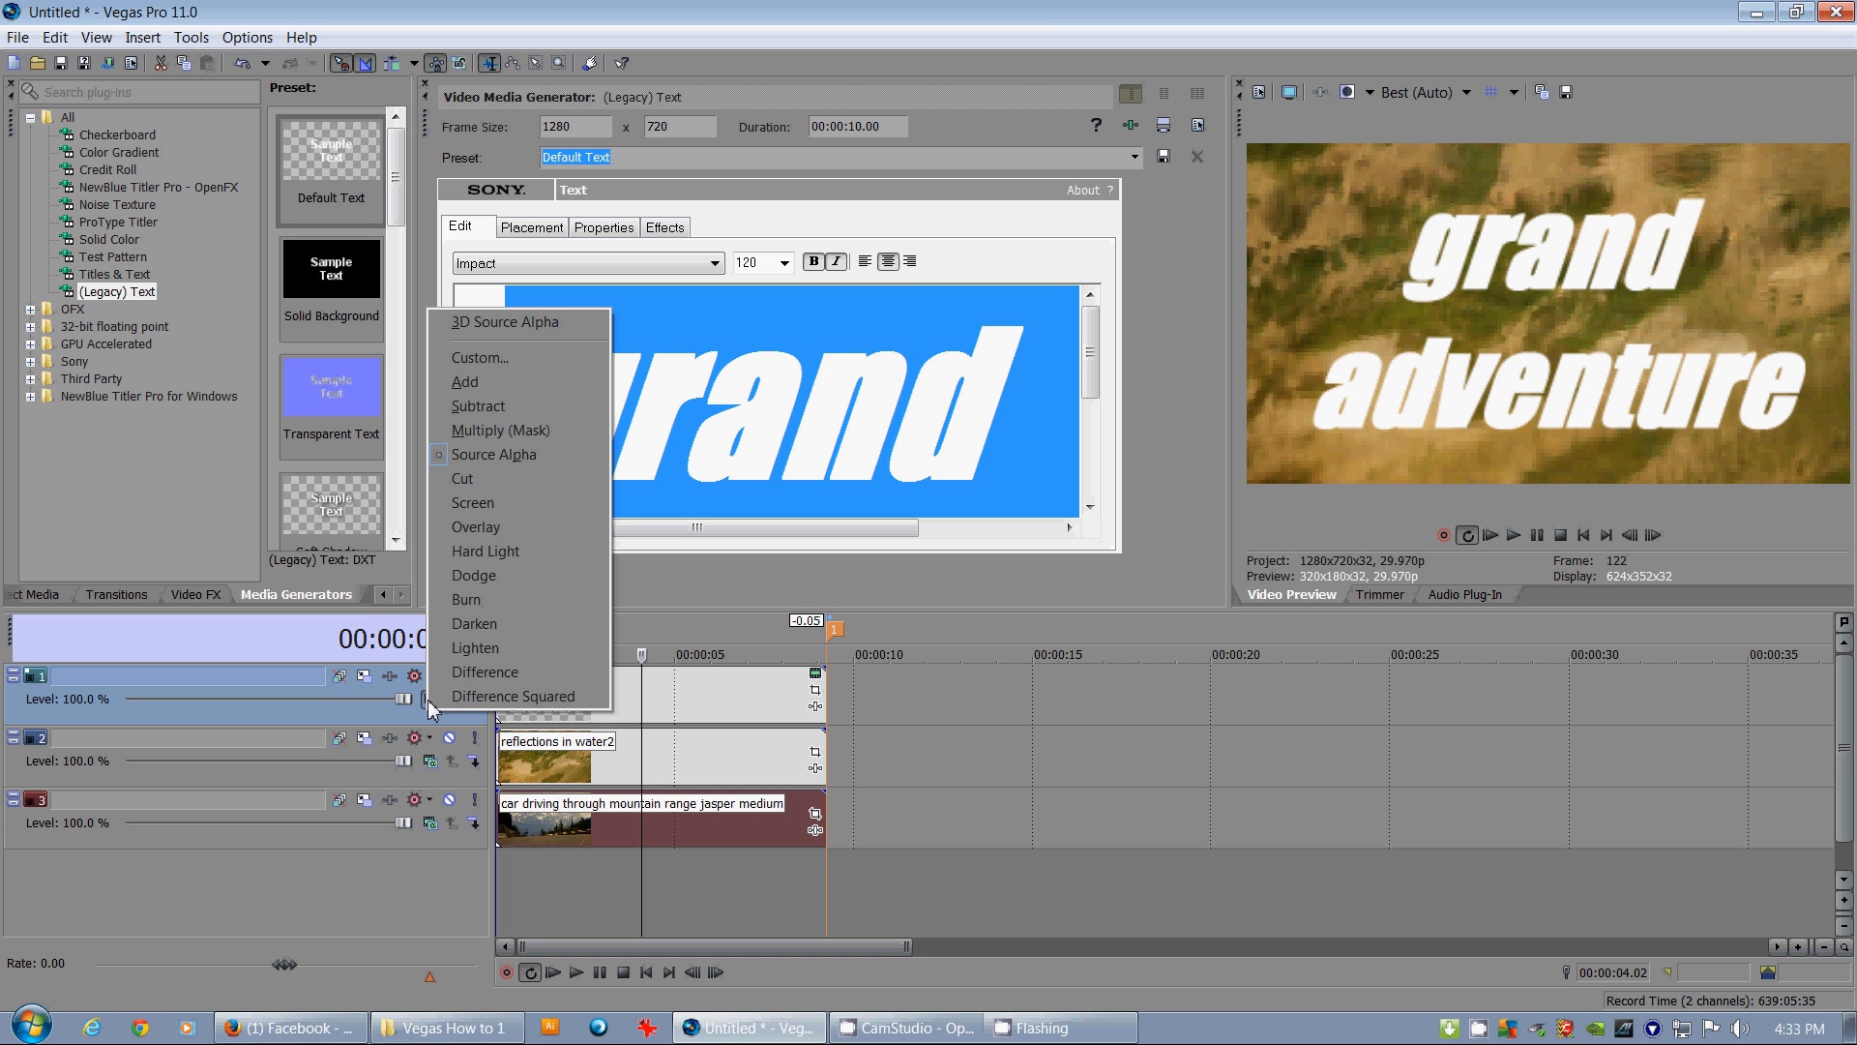
{"action": "mouse_move", "coordinate": [489, 625]}
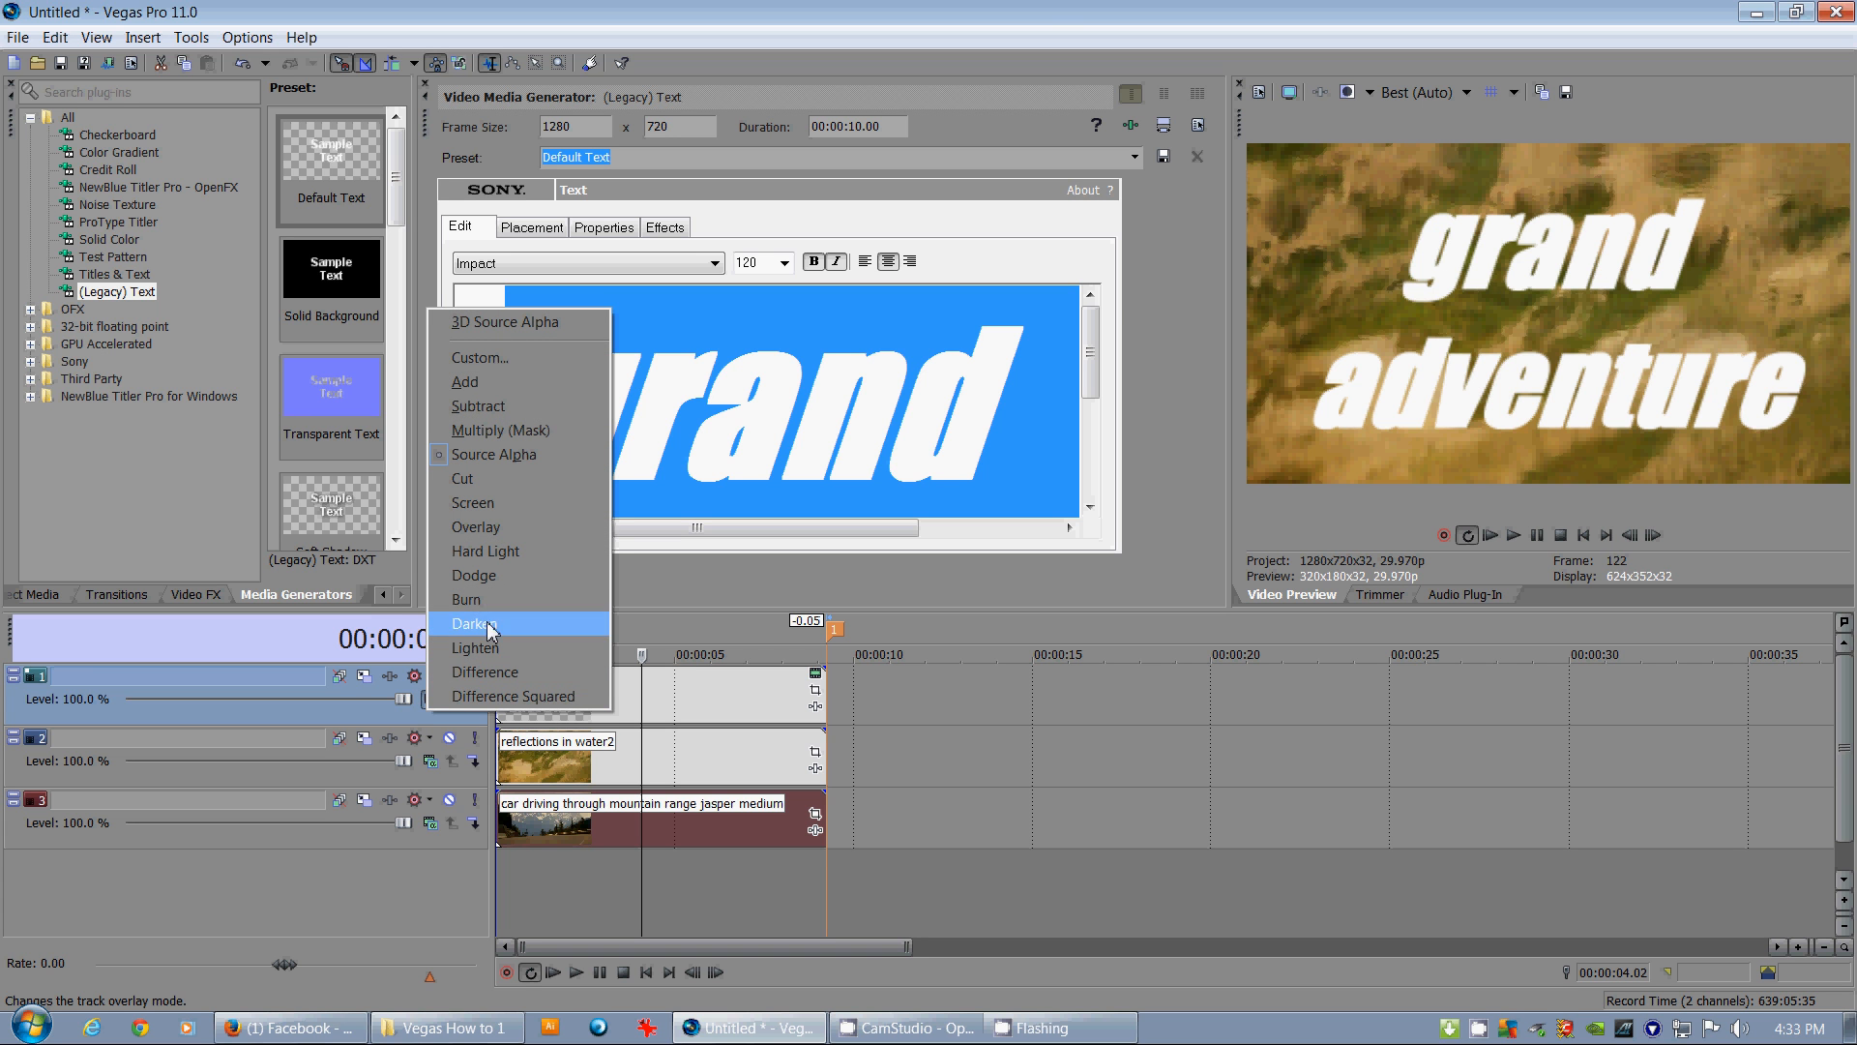
{"action": "mouse_move", "coordinate": [530, 460]}
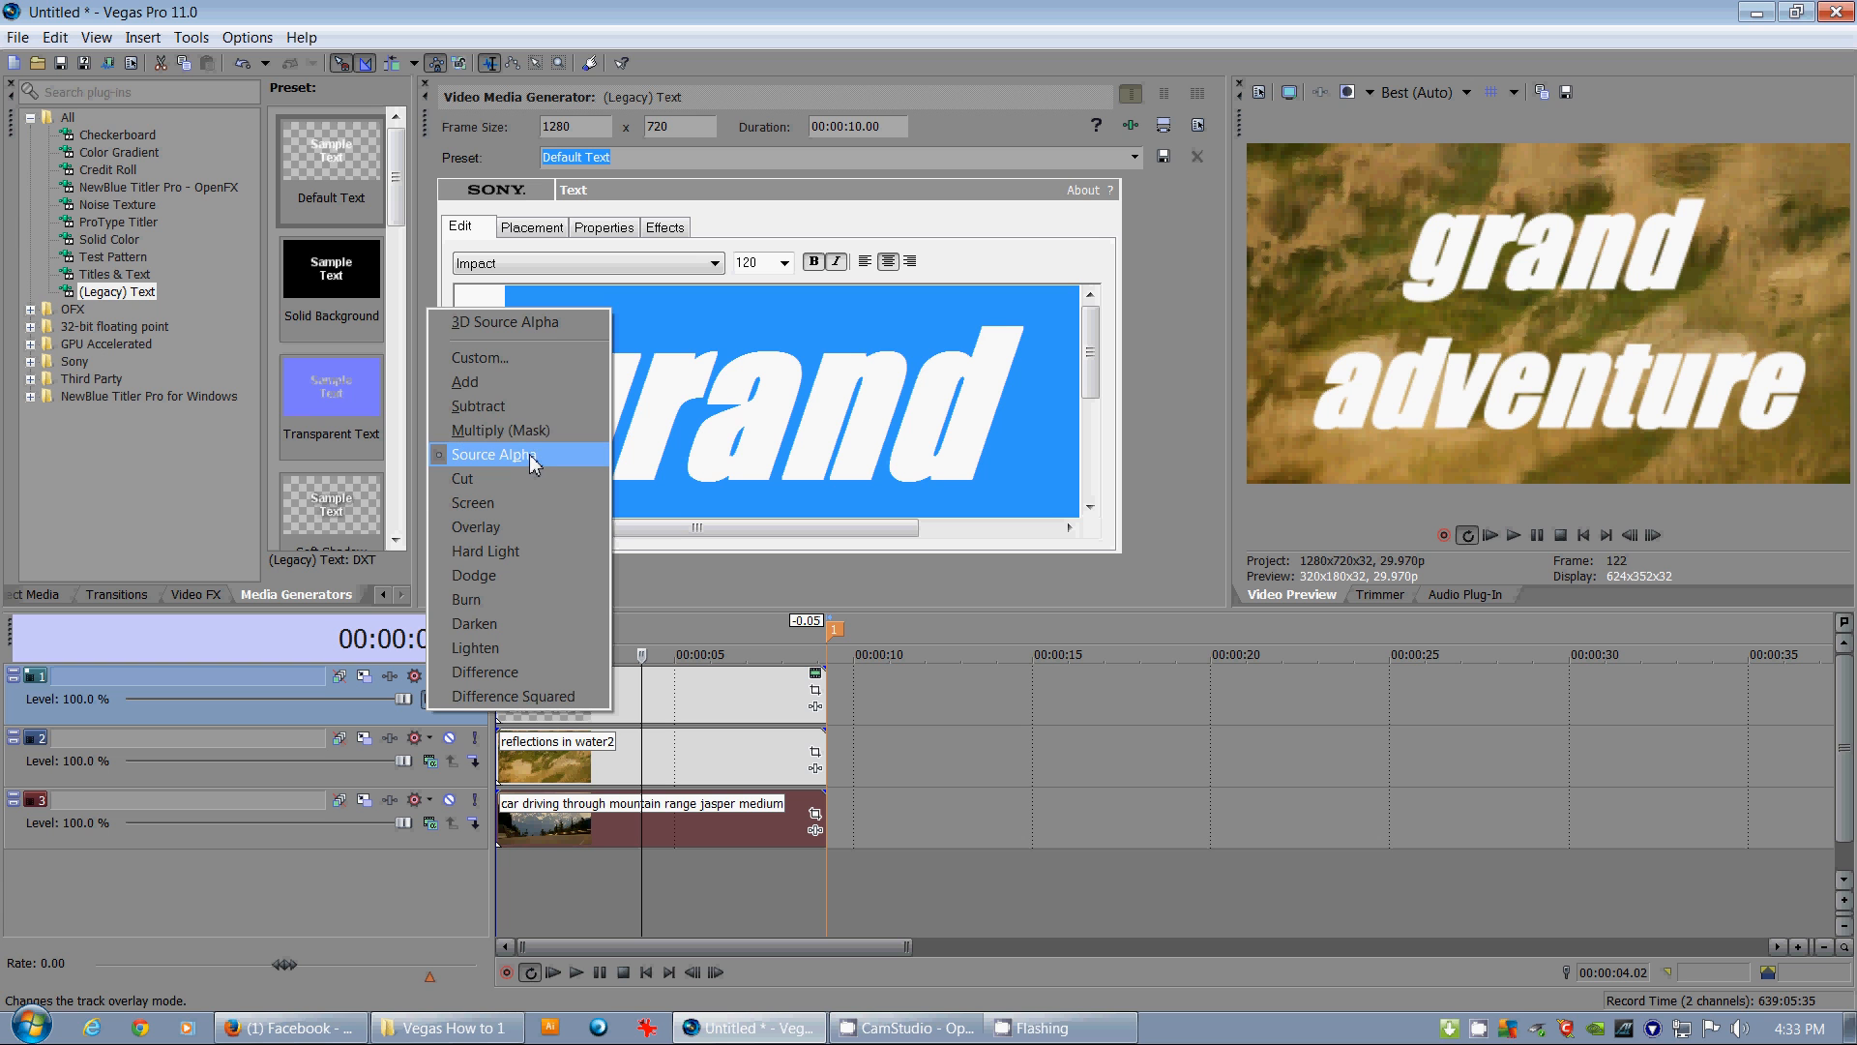
{"action": "mouse_move", "coordinate": [501, 429]}
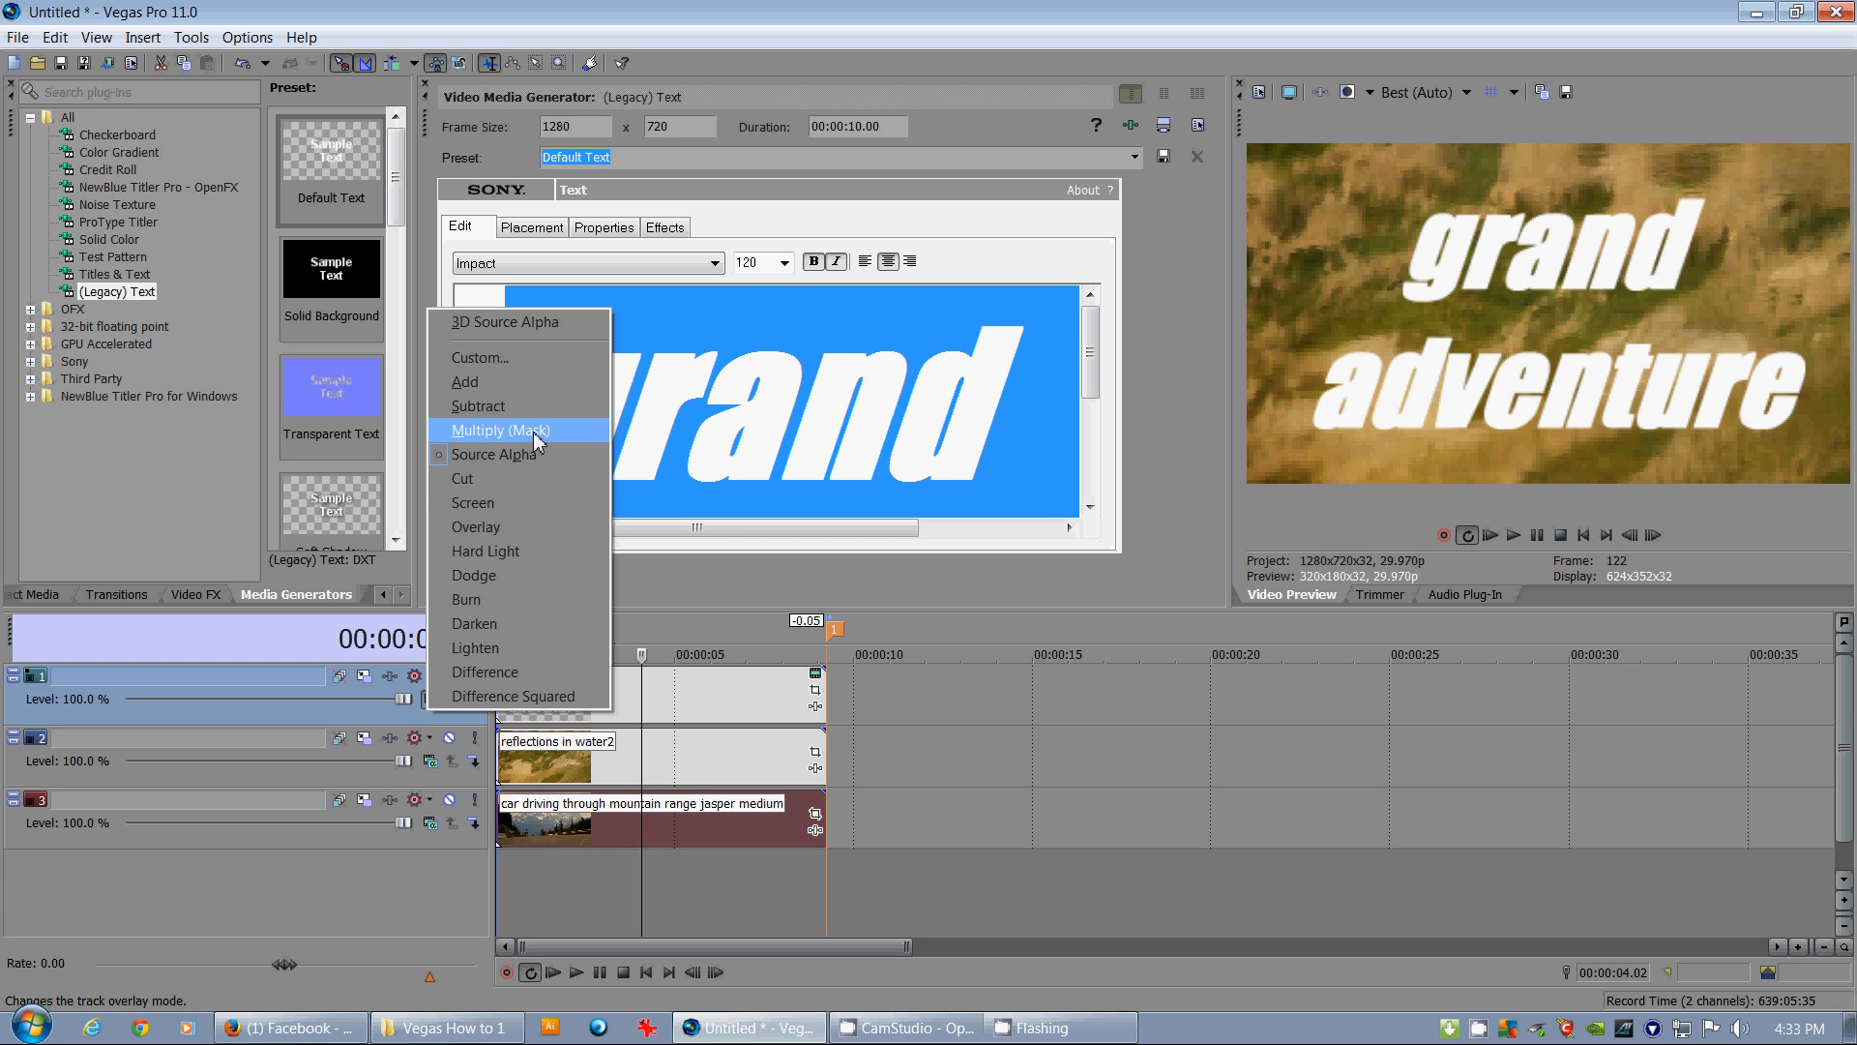
{"action": "left_click", "coordinate": [499, 430]}
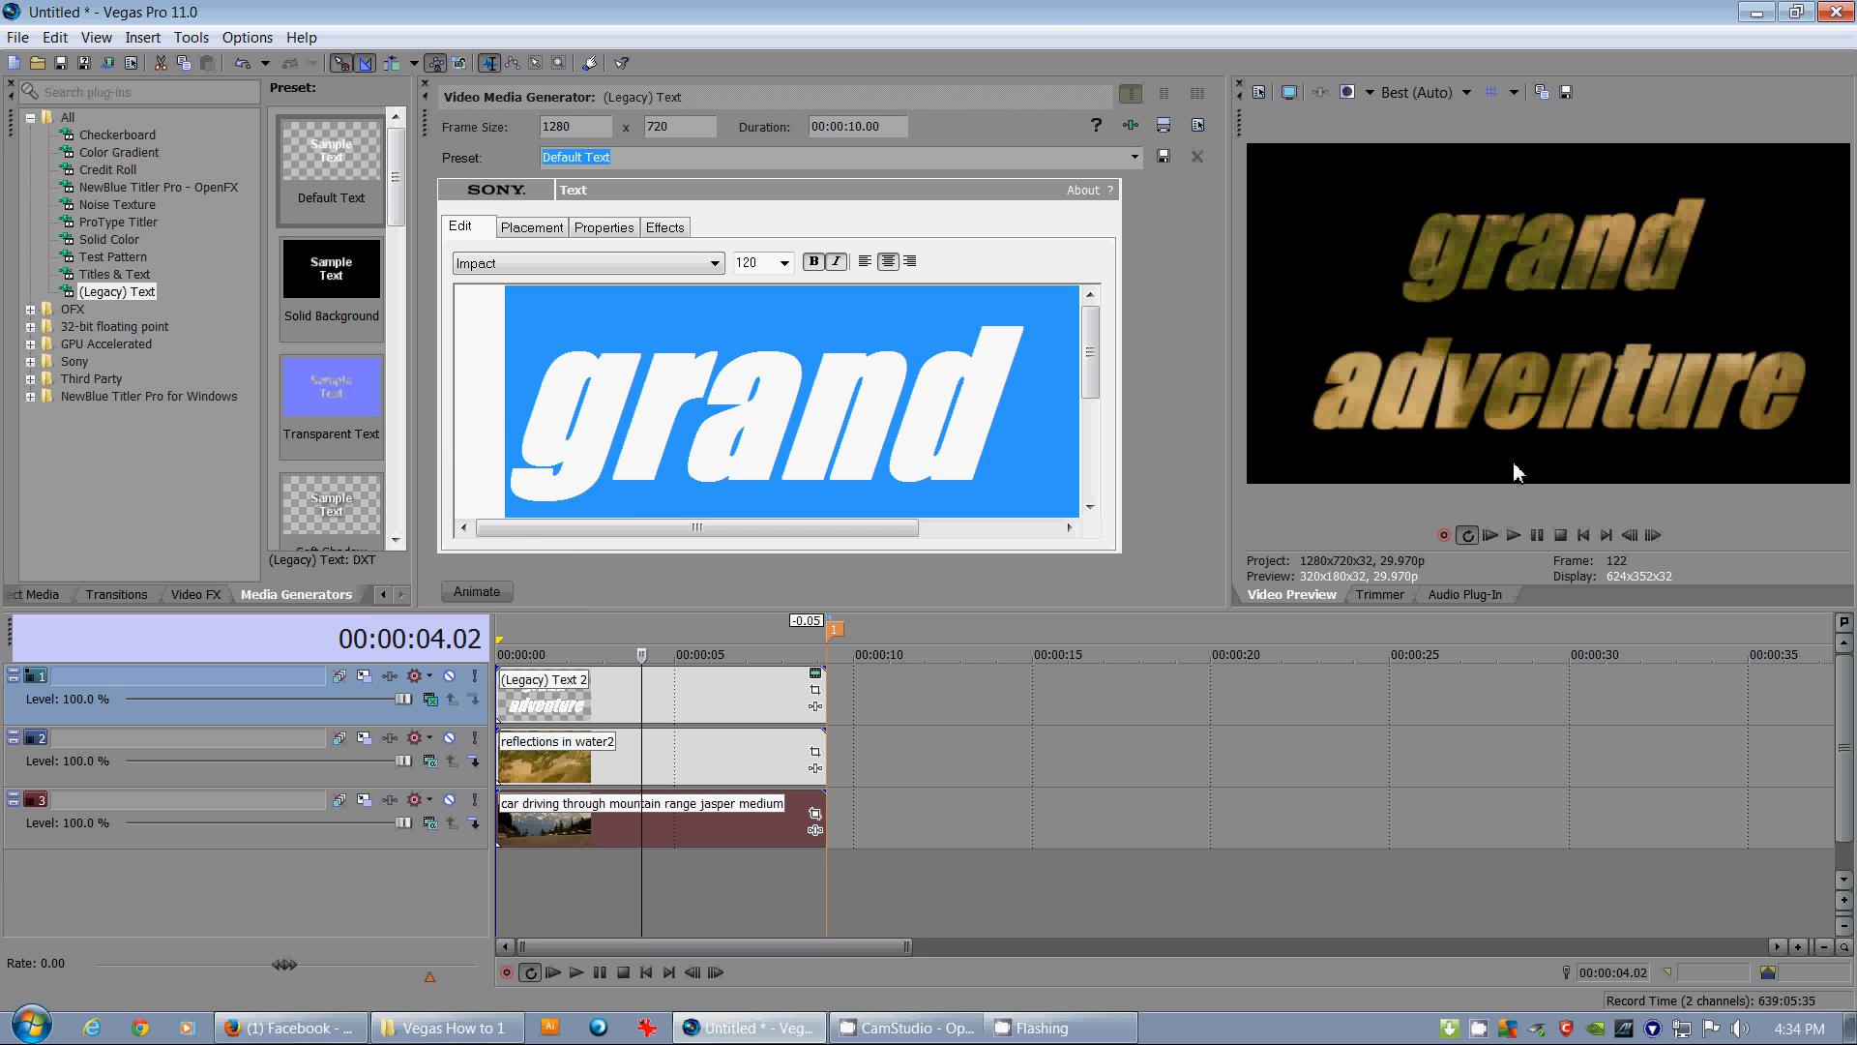
{"action": "mouse_move", "coordinate": [1412, 490]}
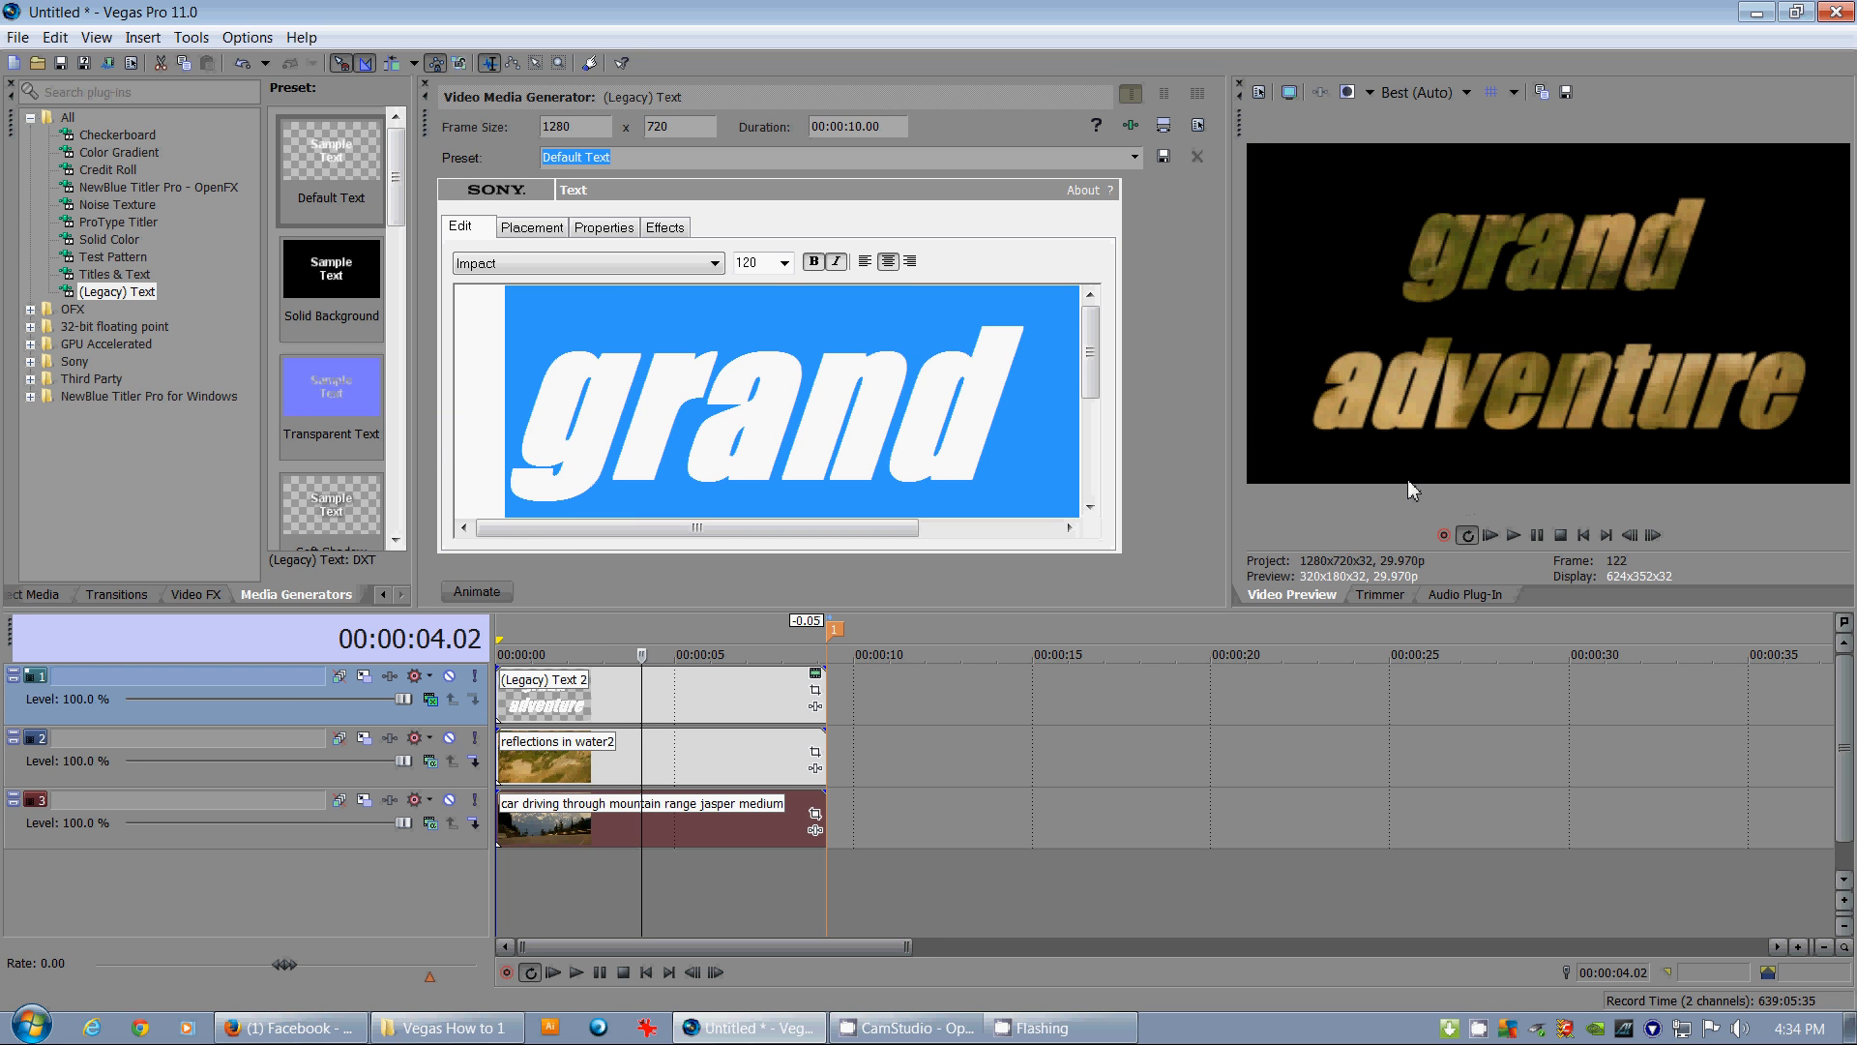
{"action": "mouse_move", "coordinate": [1447, 634]}
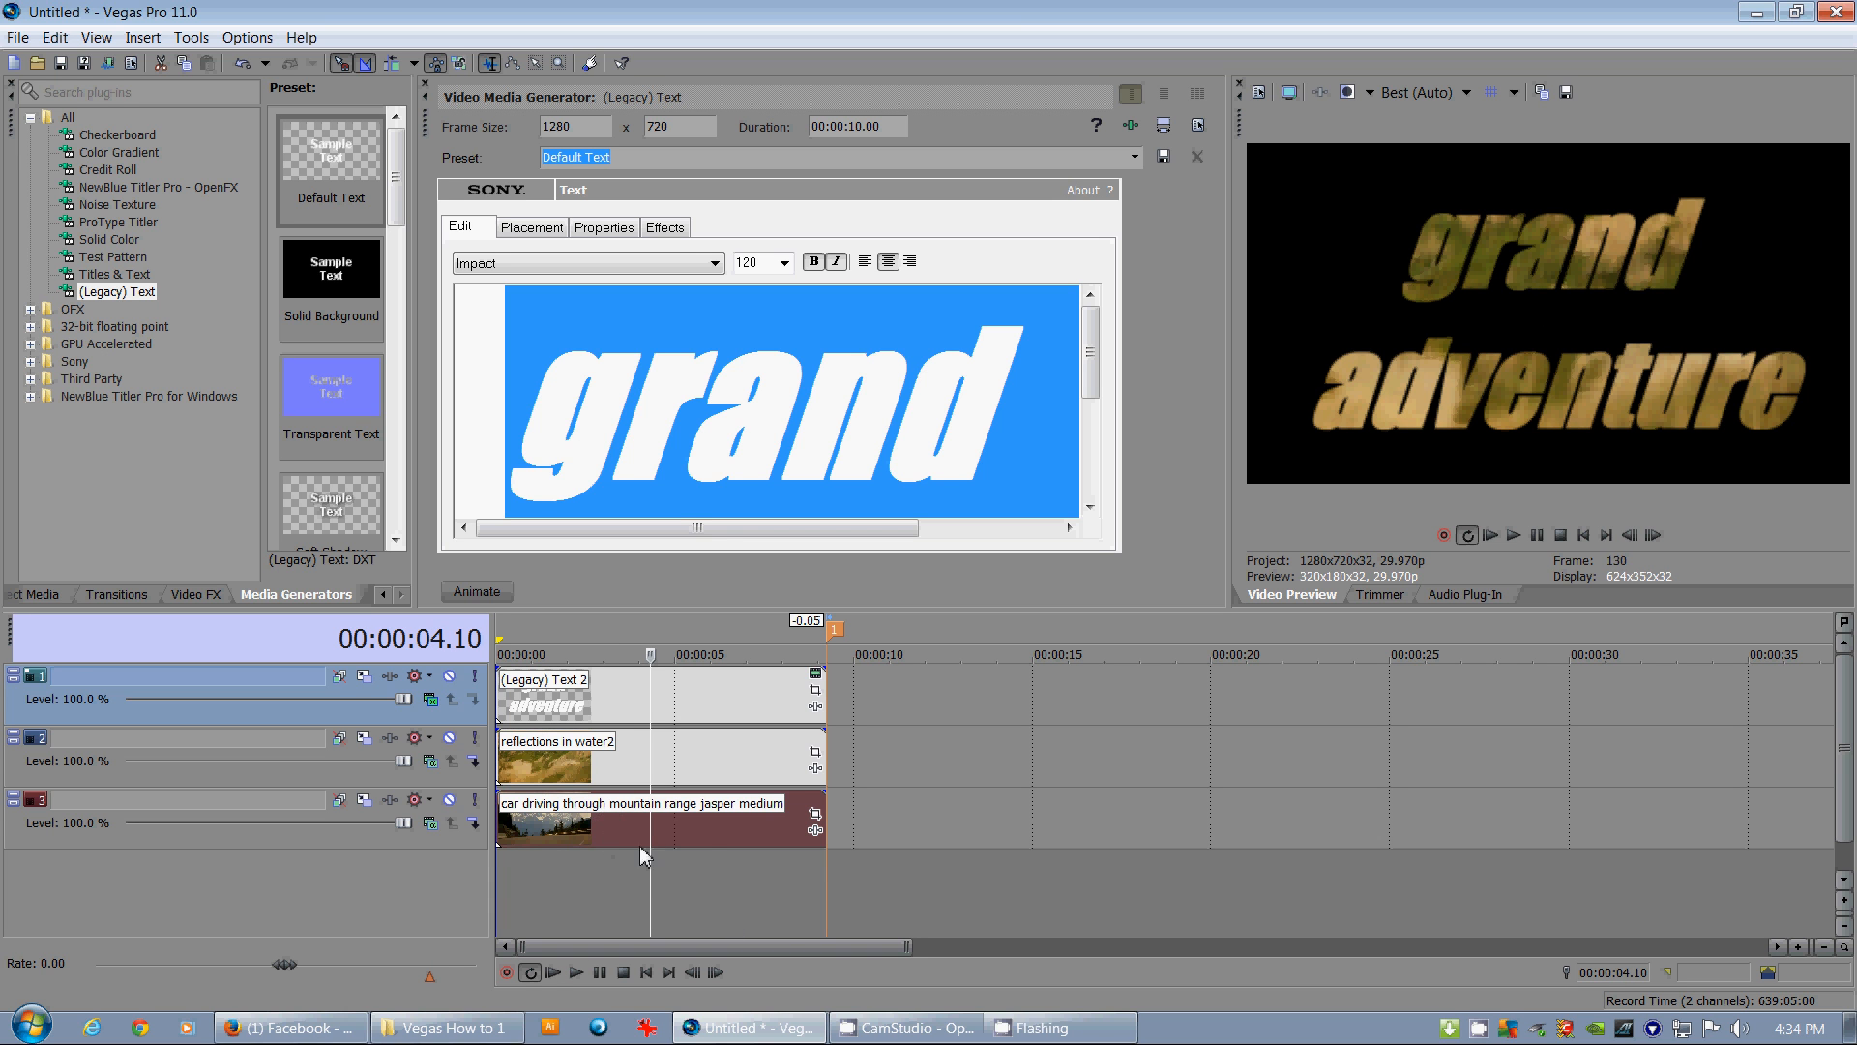
{"action": "mouse_move", "coordinate": [617, 820]}
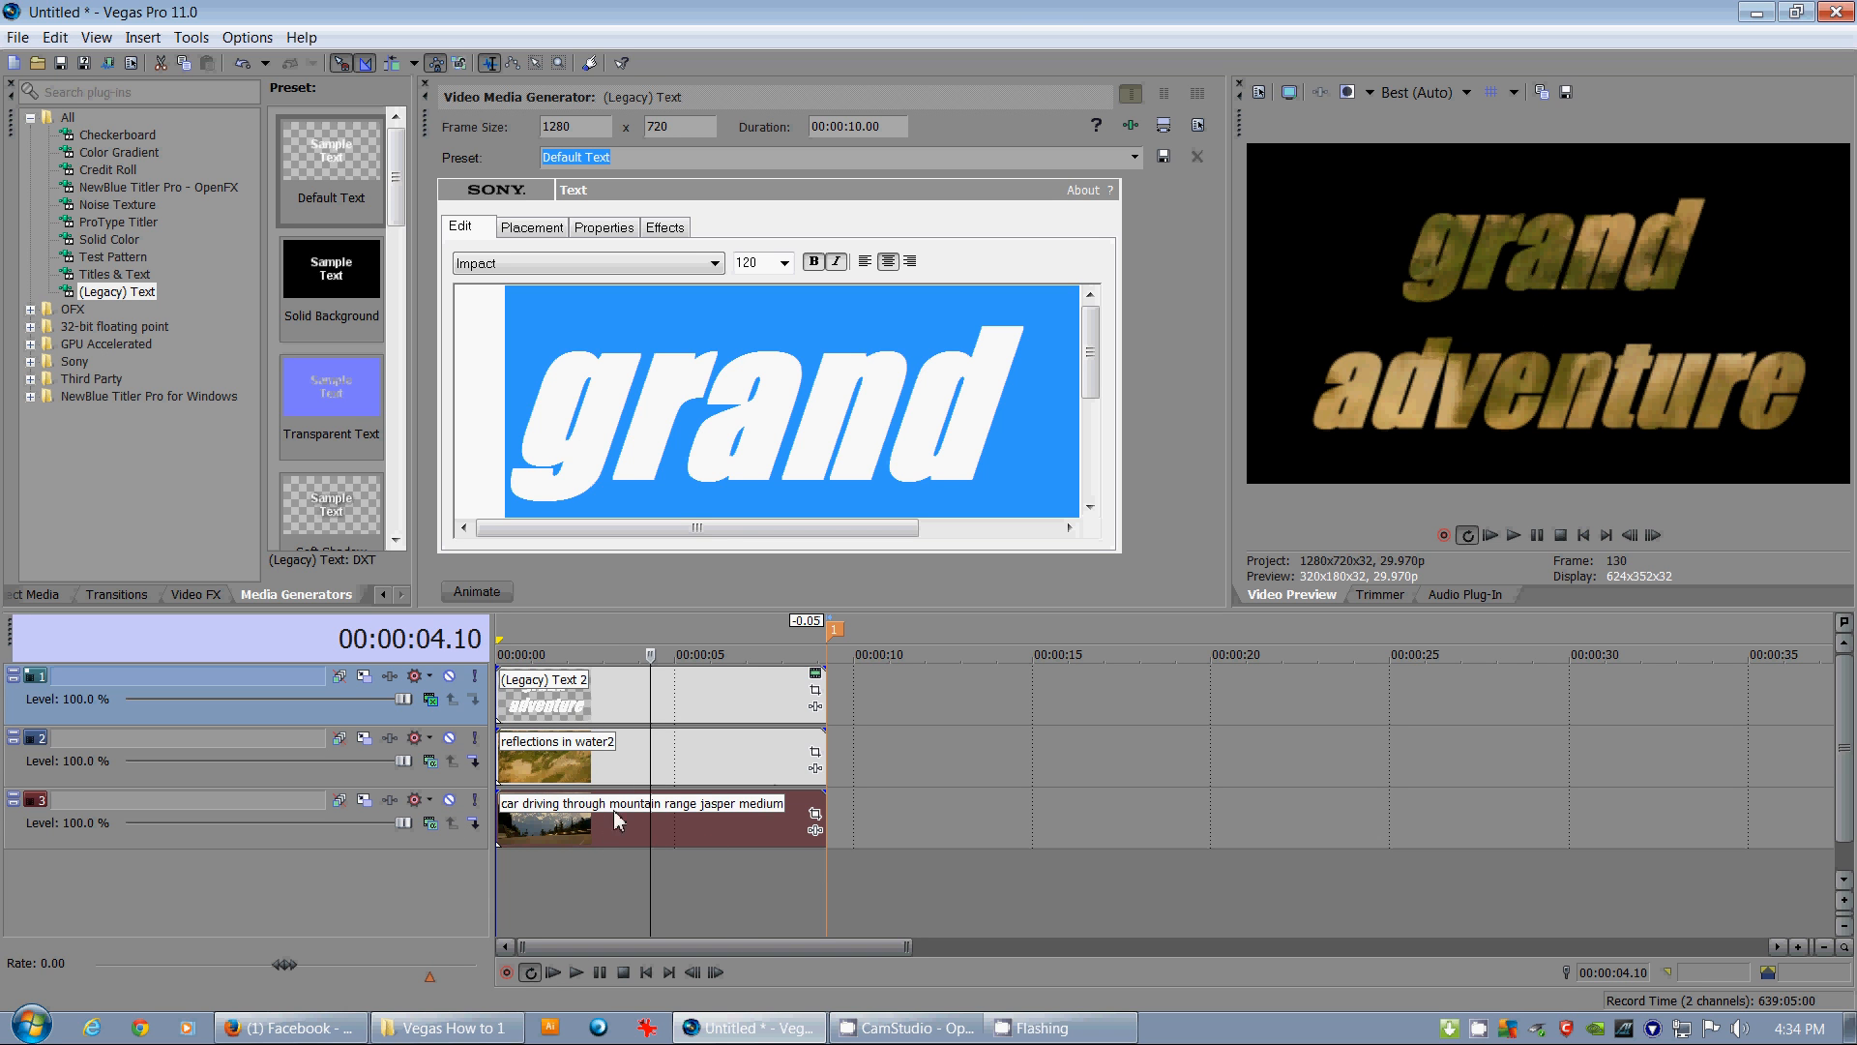
{"action": "mouse_move", "coordinate": [764, 832]}
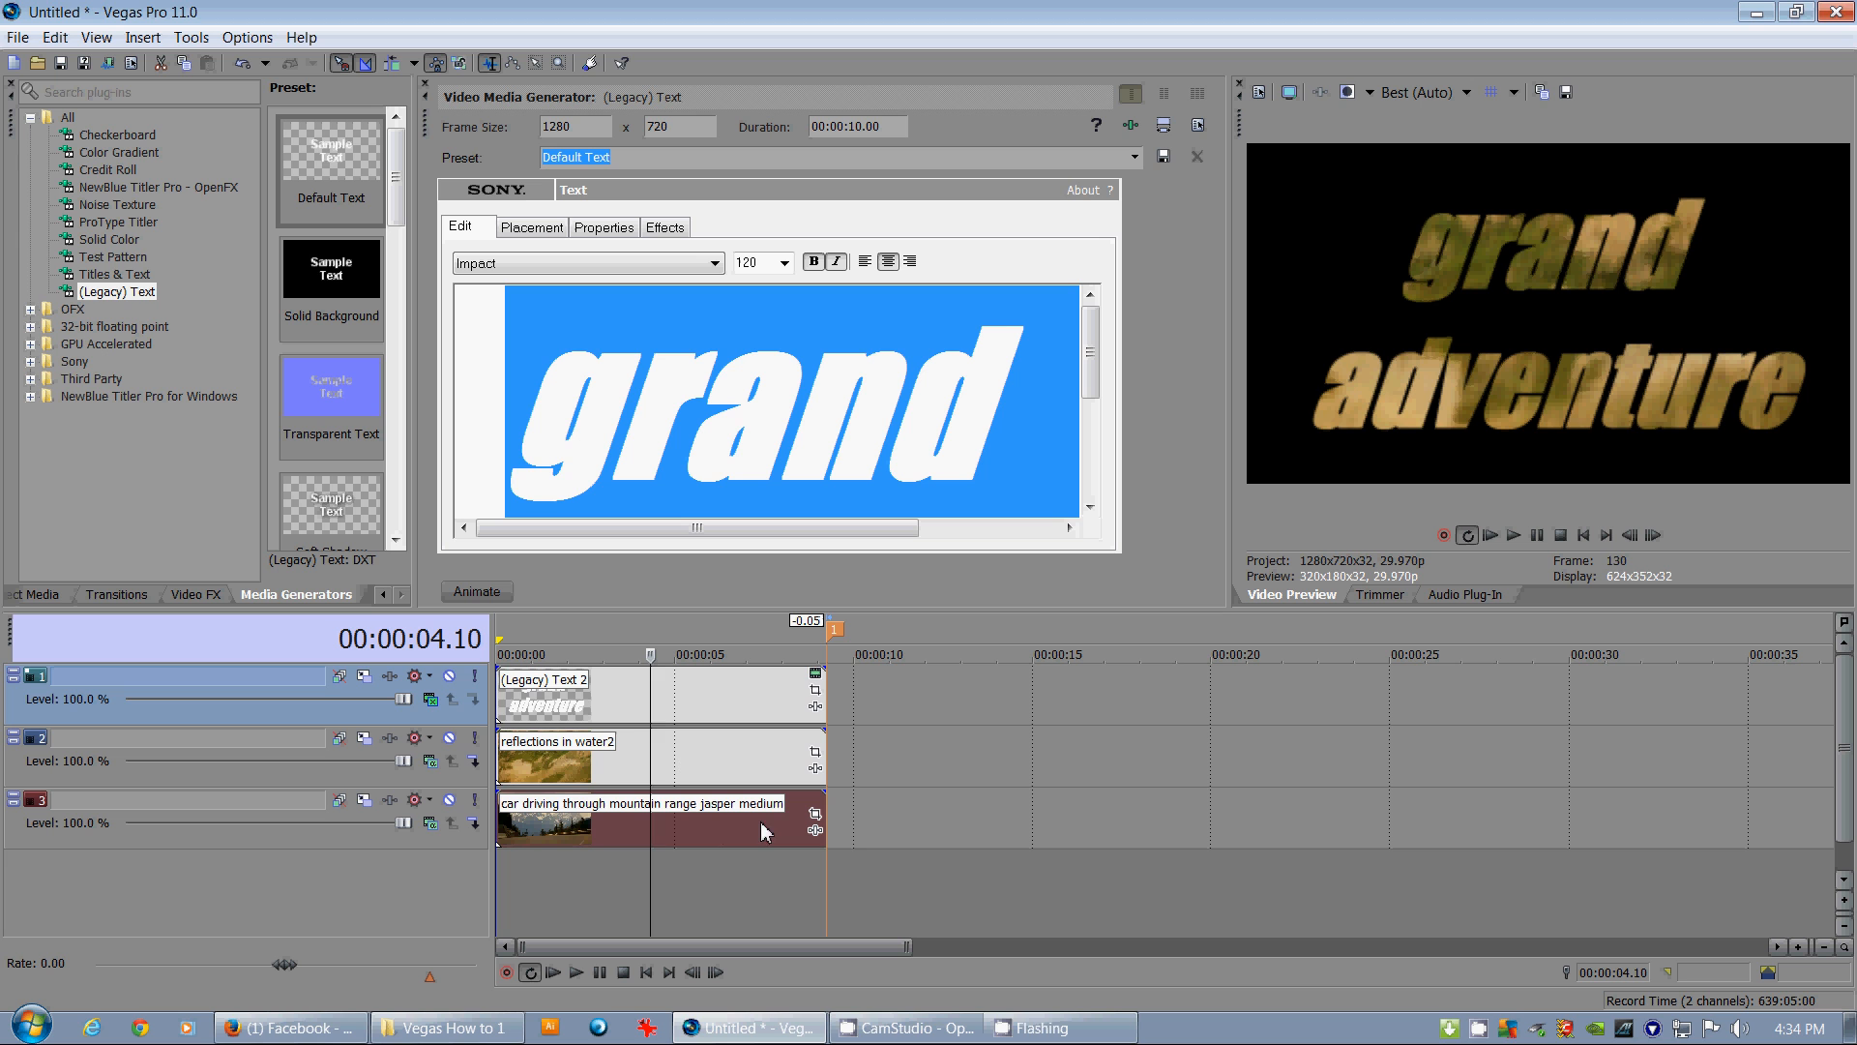
{"action": "mouse_move", "coordinate": [472, 766]}
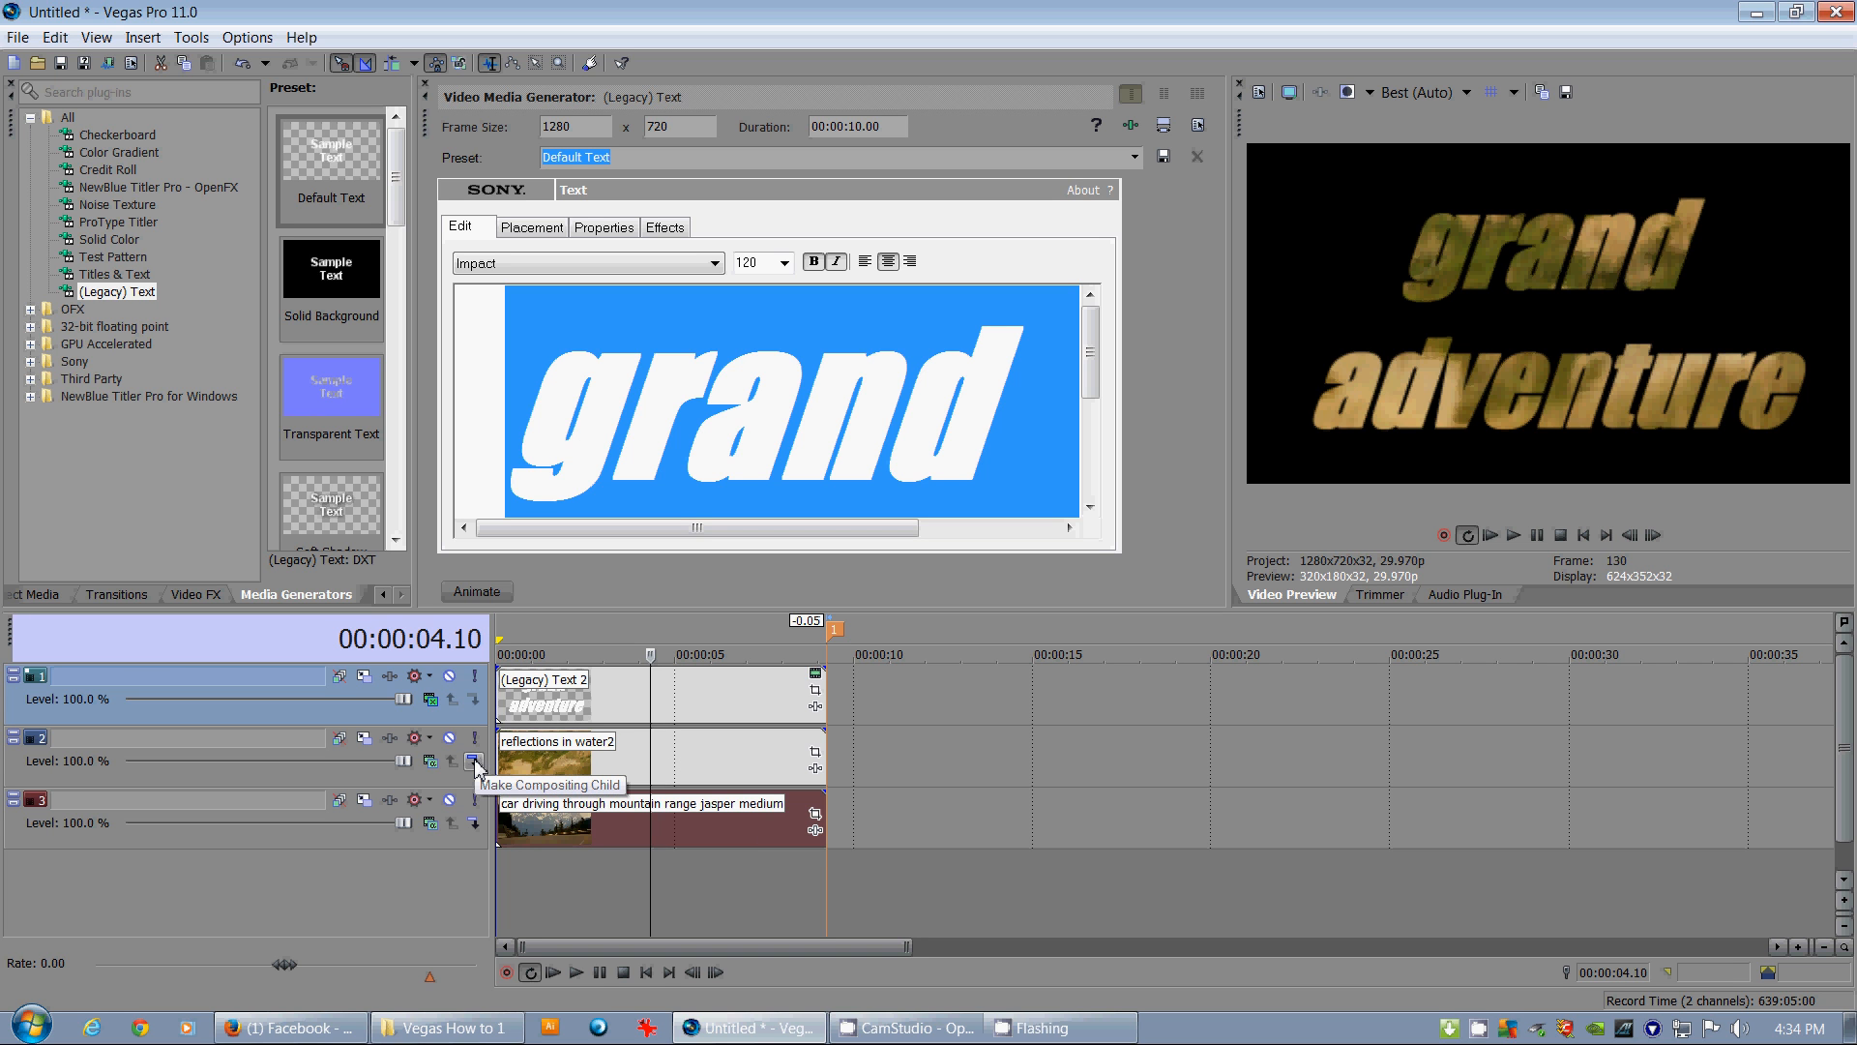
{"action": "mouse_move", "coordinate": [572, 673]}
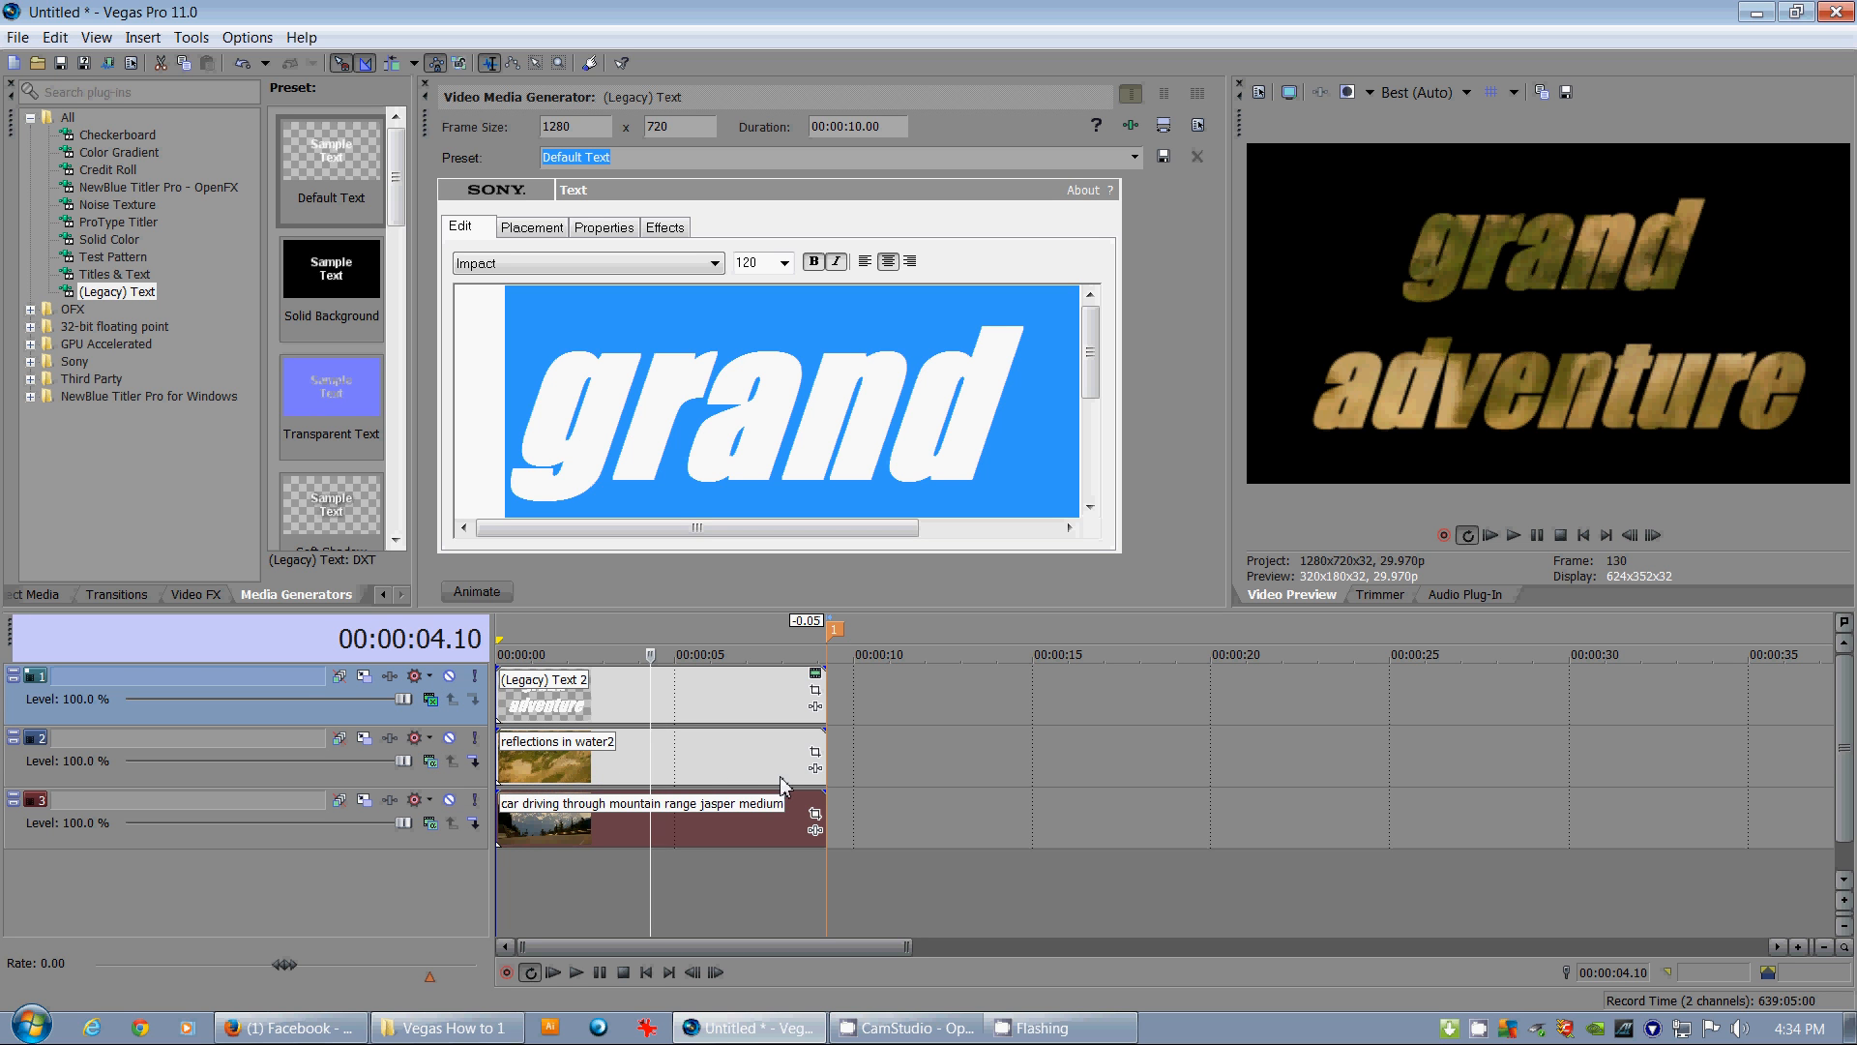
{"action": "mouse_move", "coordinate": [475, 768]}
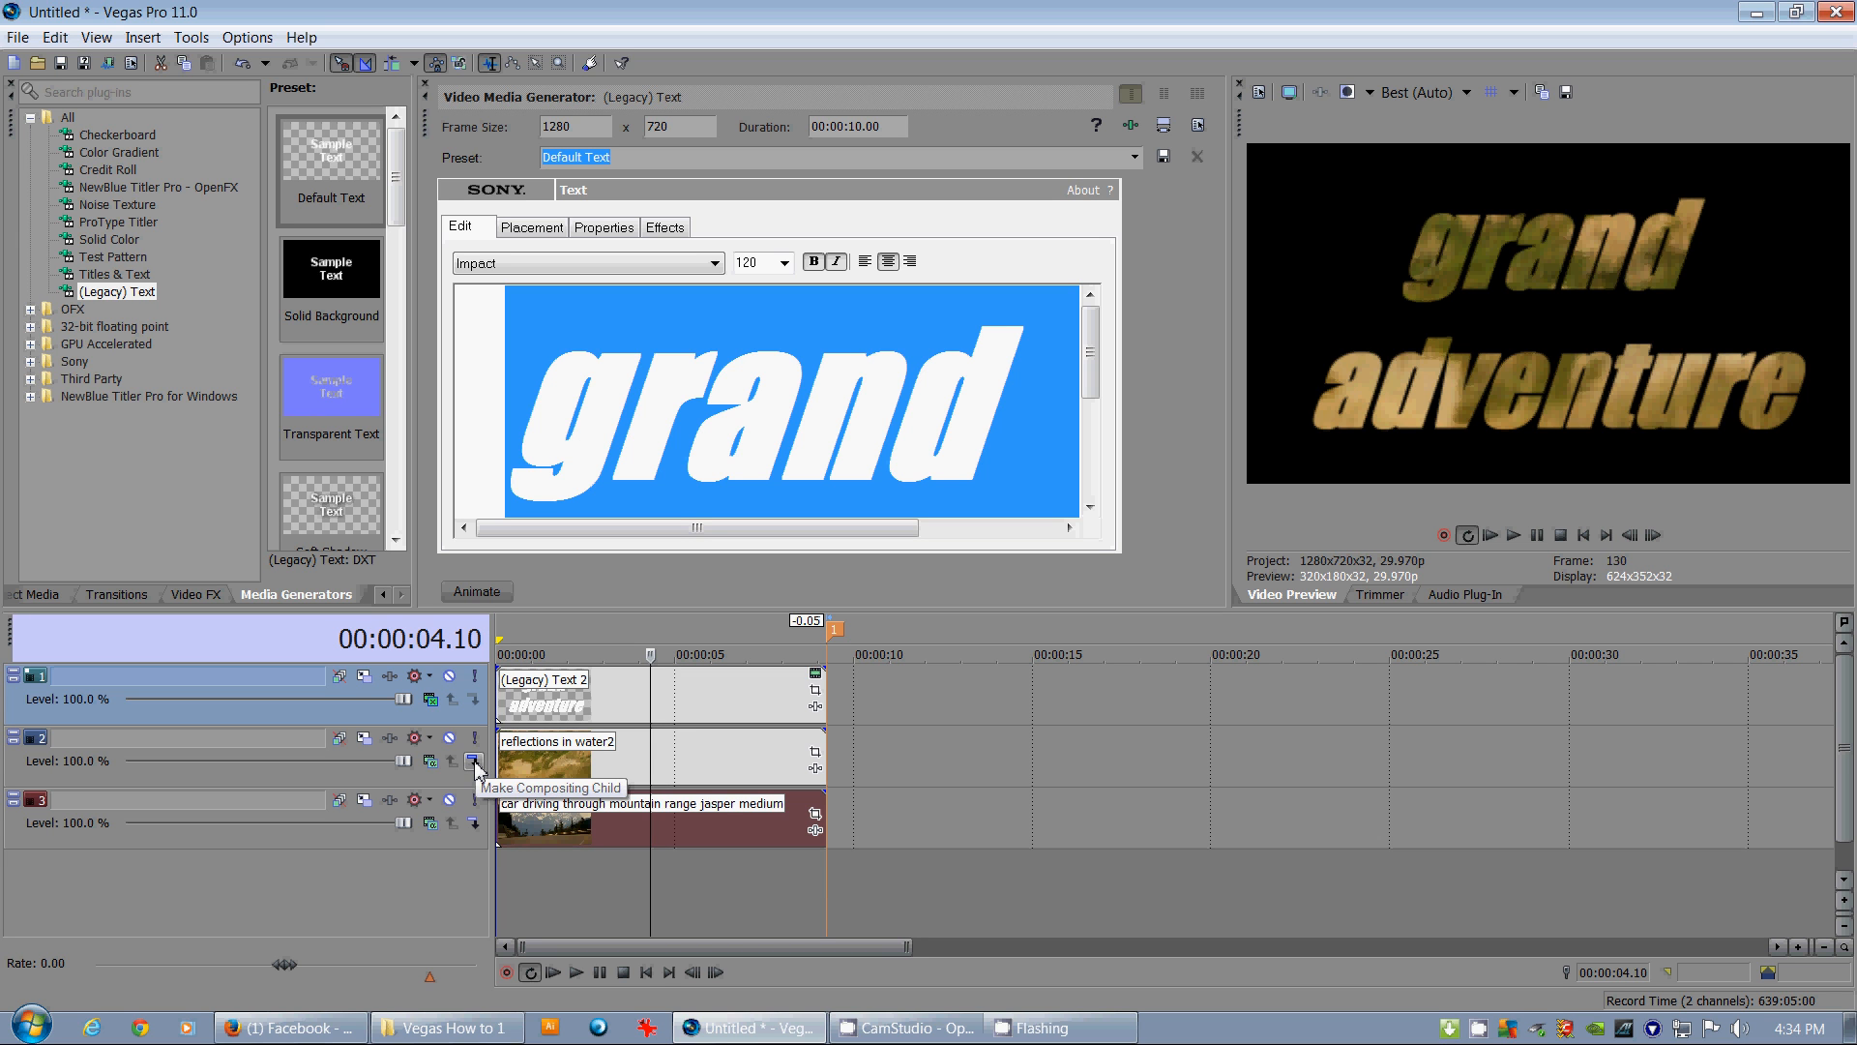
{"action": "mouse_move", "coordinate": [335, 826]}
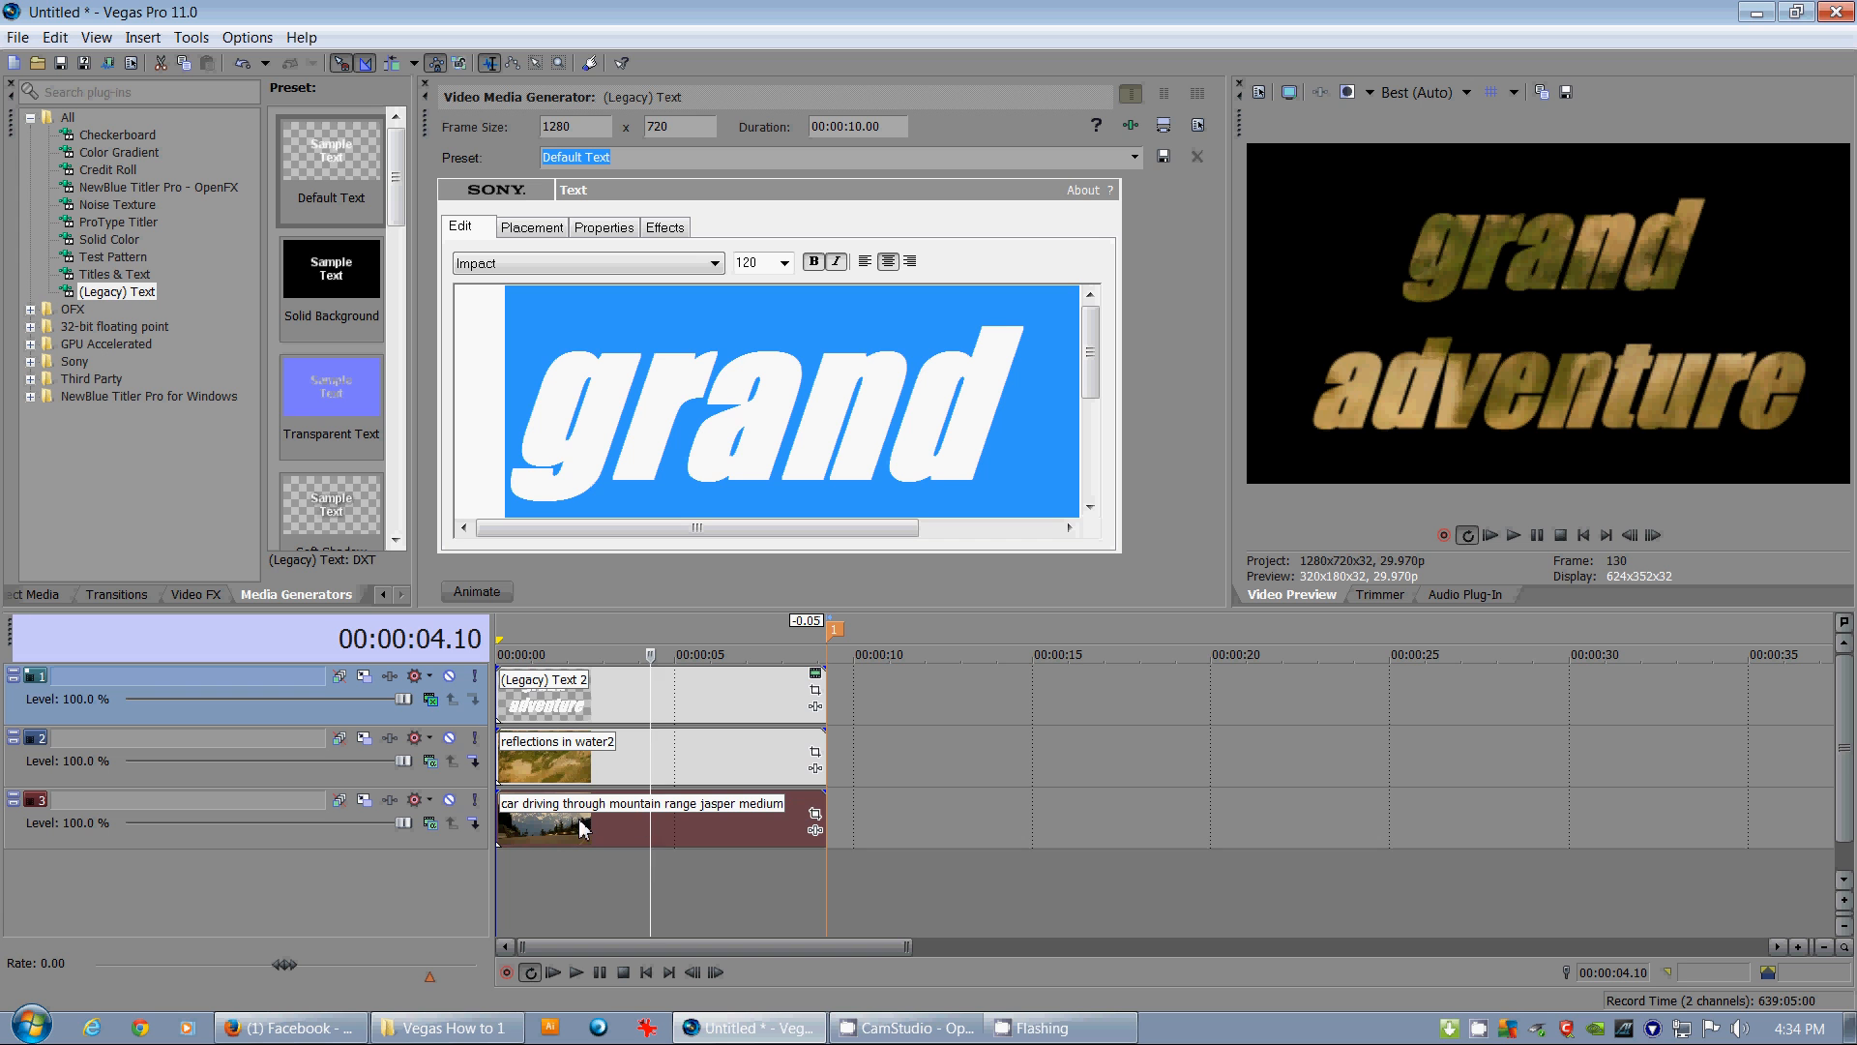
{"action": "mouse_move", "coordinate": [637, 828]}
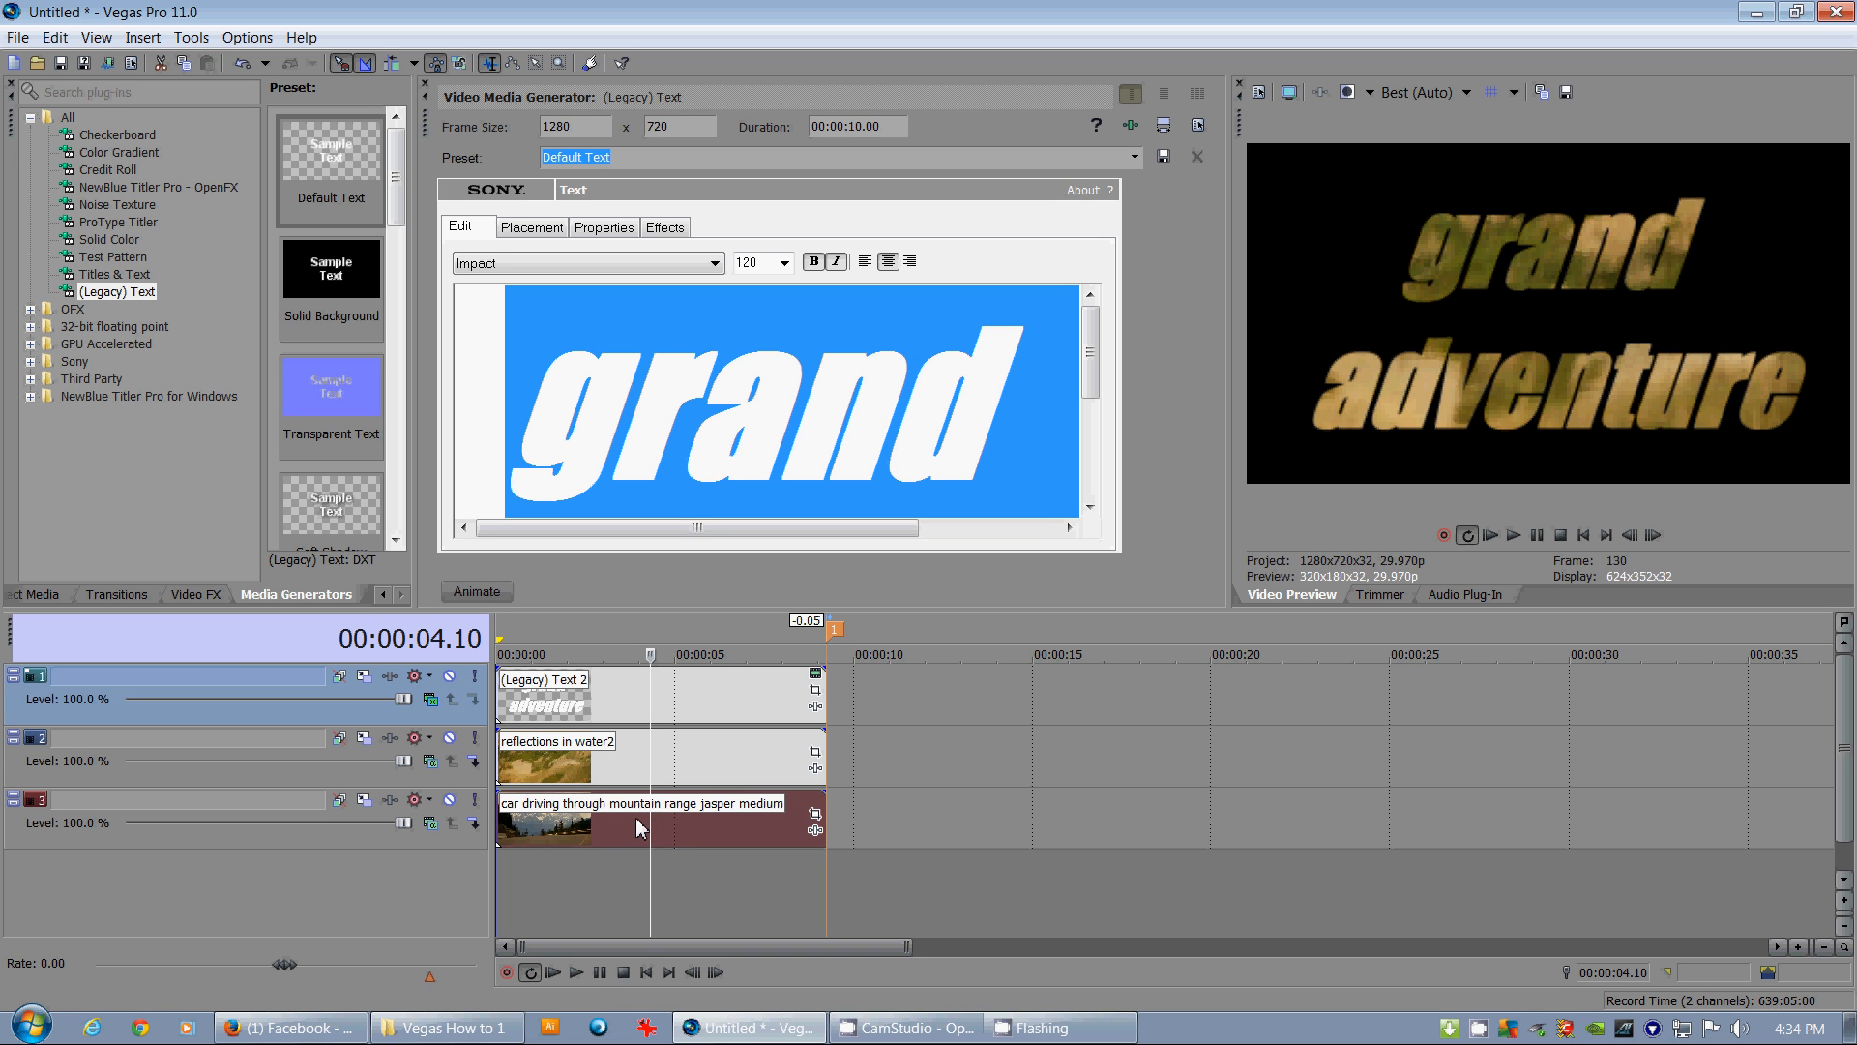
{"action": "mouse_move", "coordinate": [625, 747]}
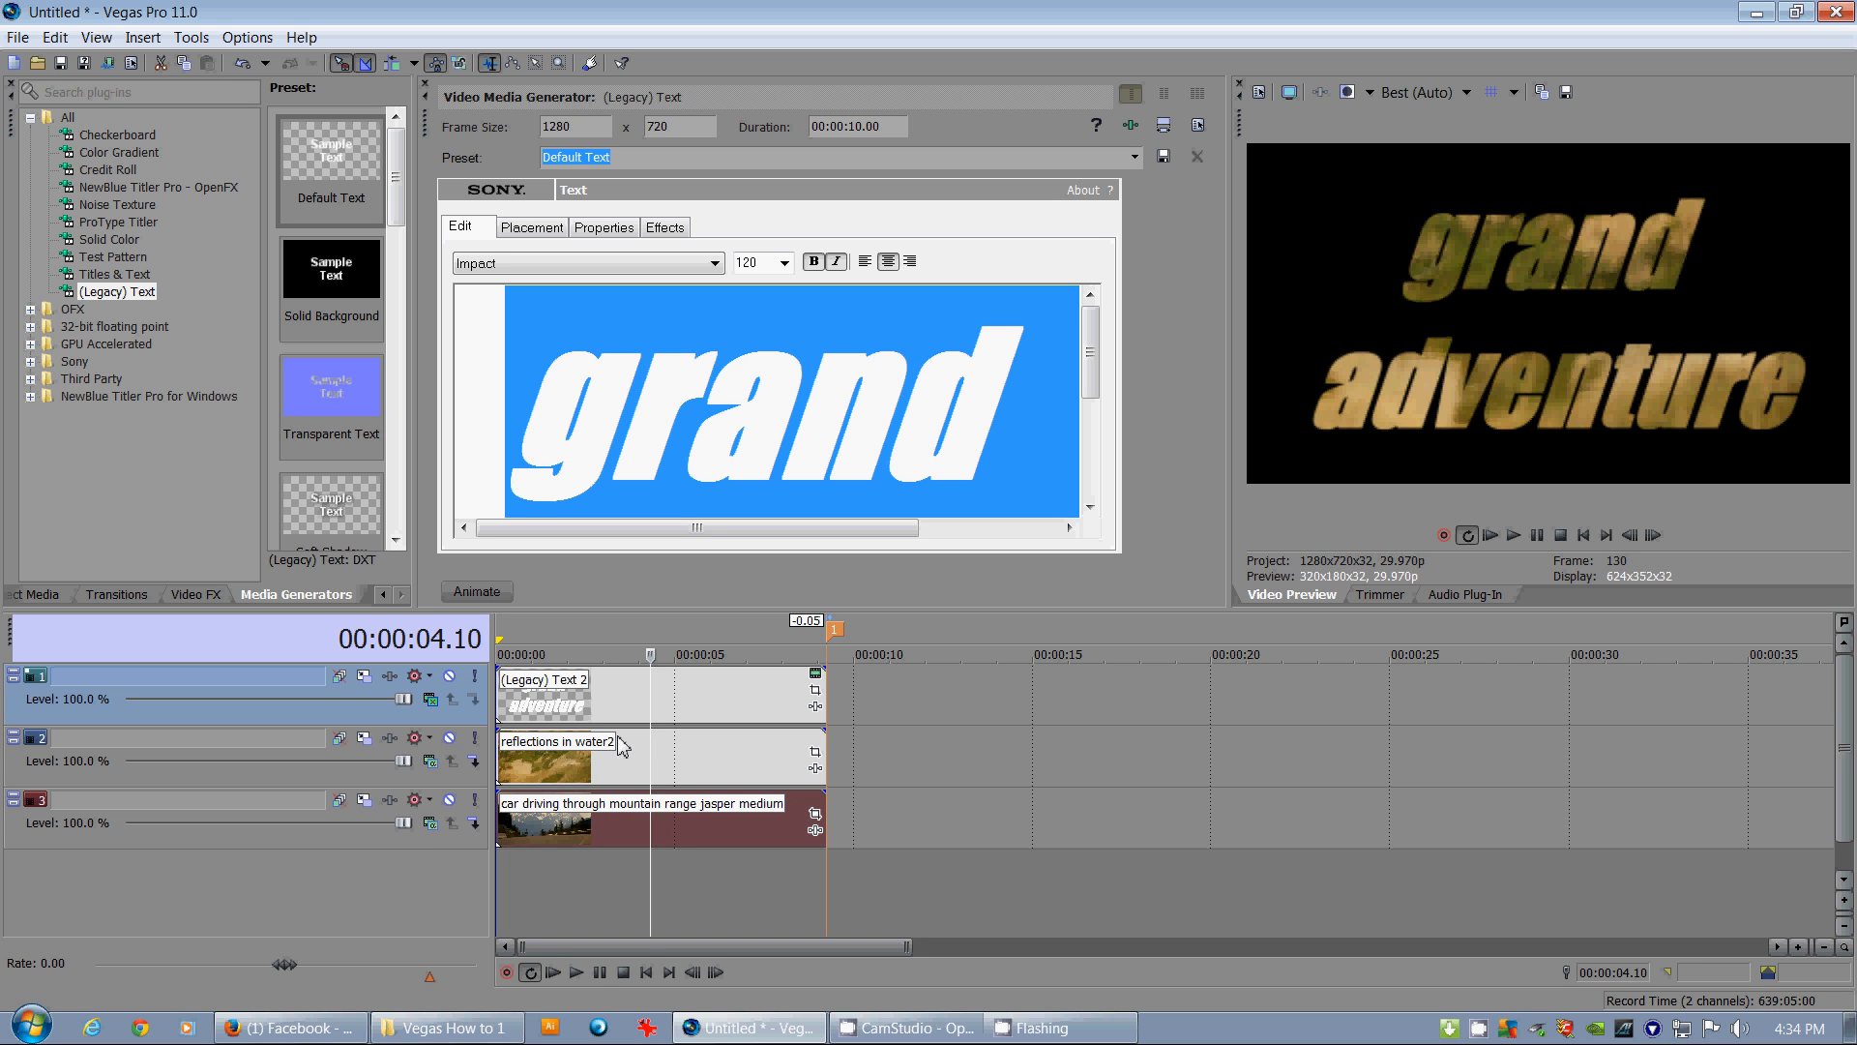
{"action": "mouse_move", "coordinate": [474, 768]}
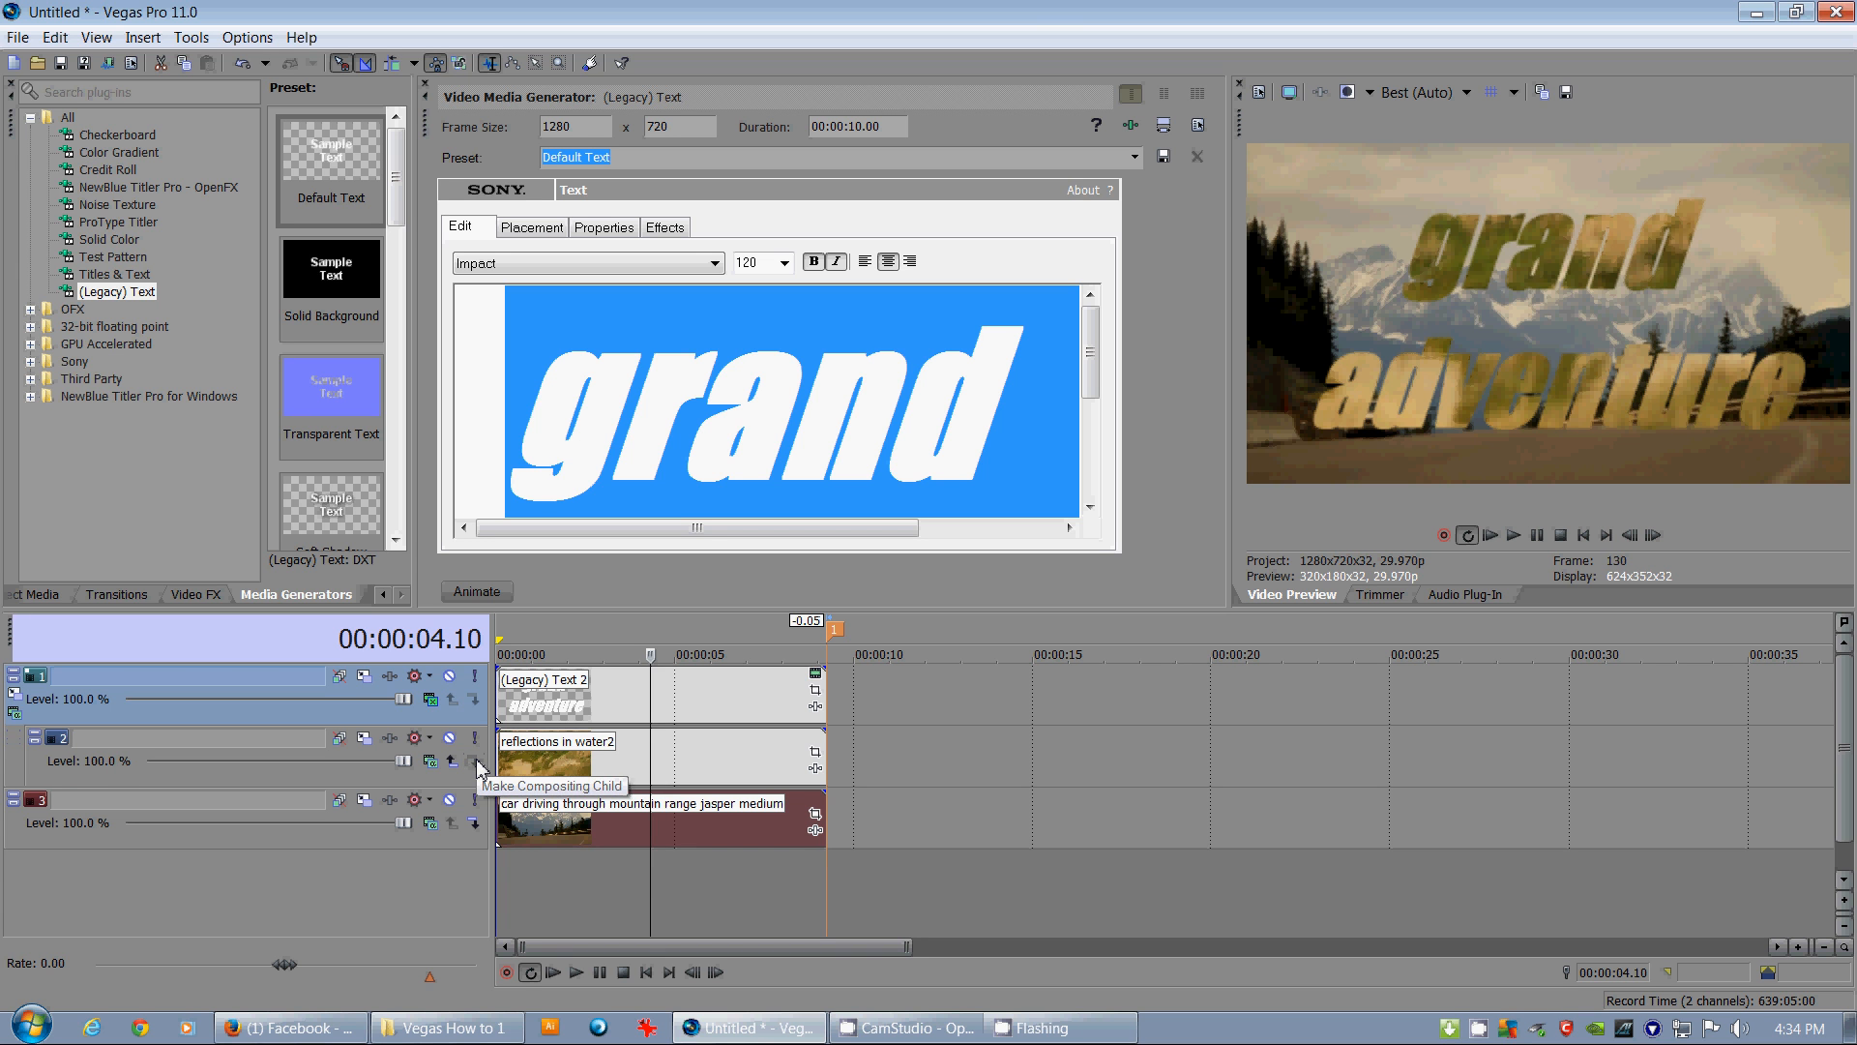
{"action": "mouse_move", "coordinate": [1561, 493]}
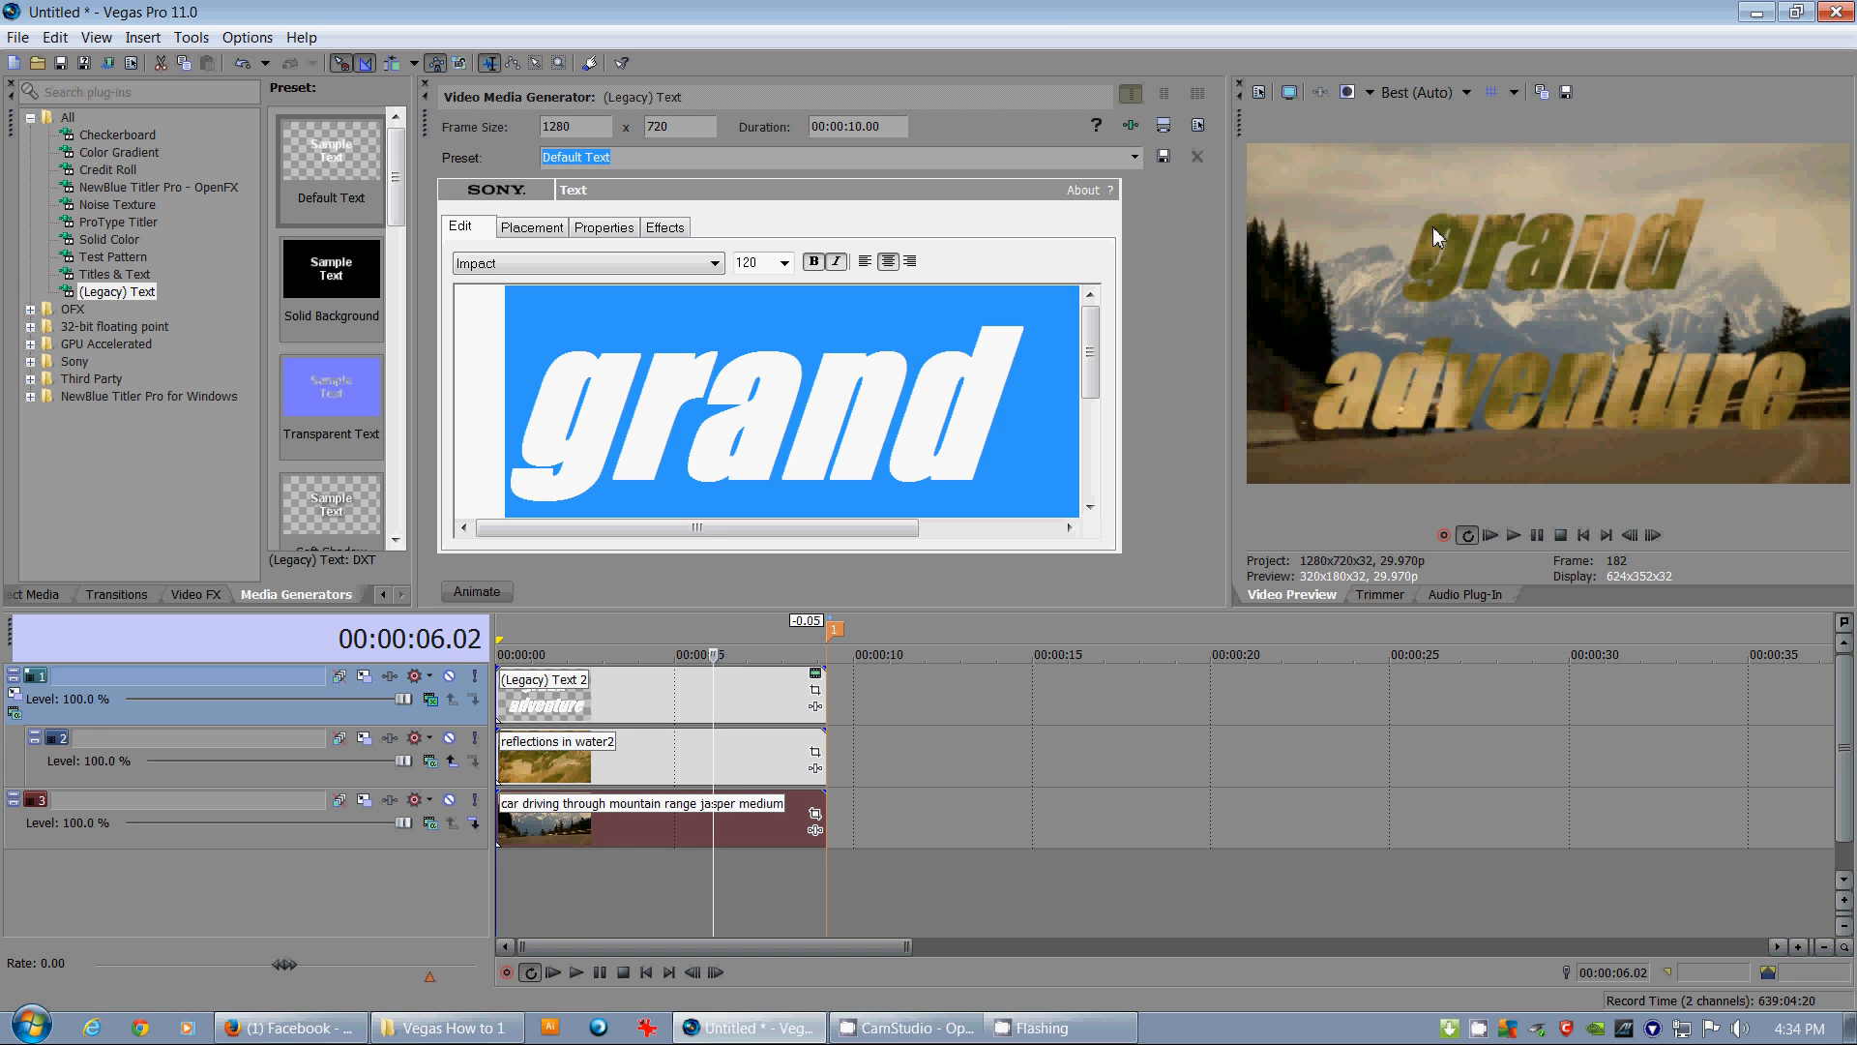
{"action": "mouse_move", "coordinate": [615, 712]}
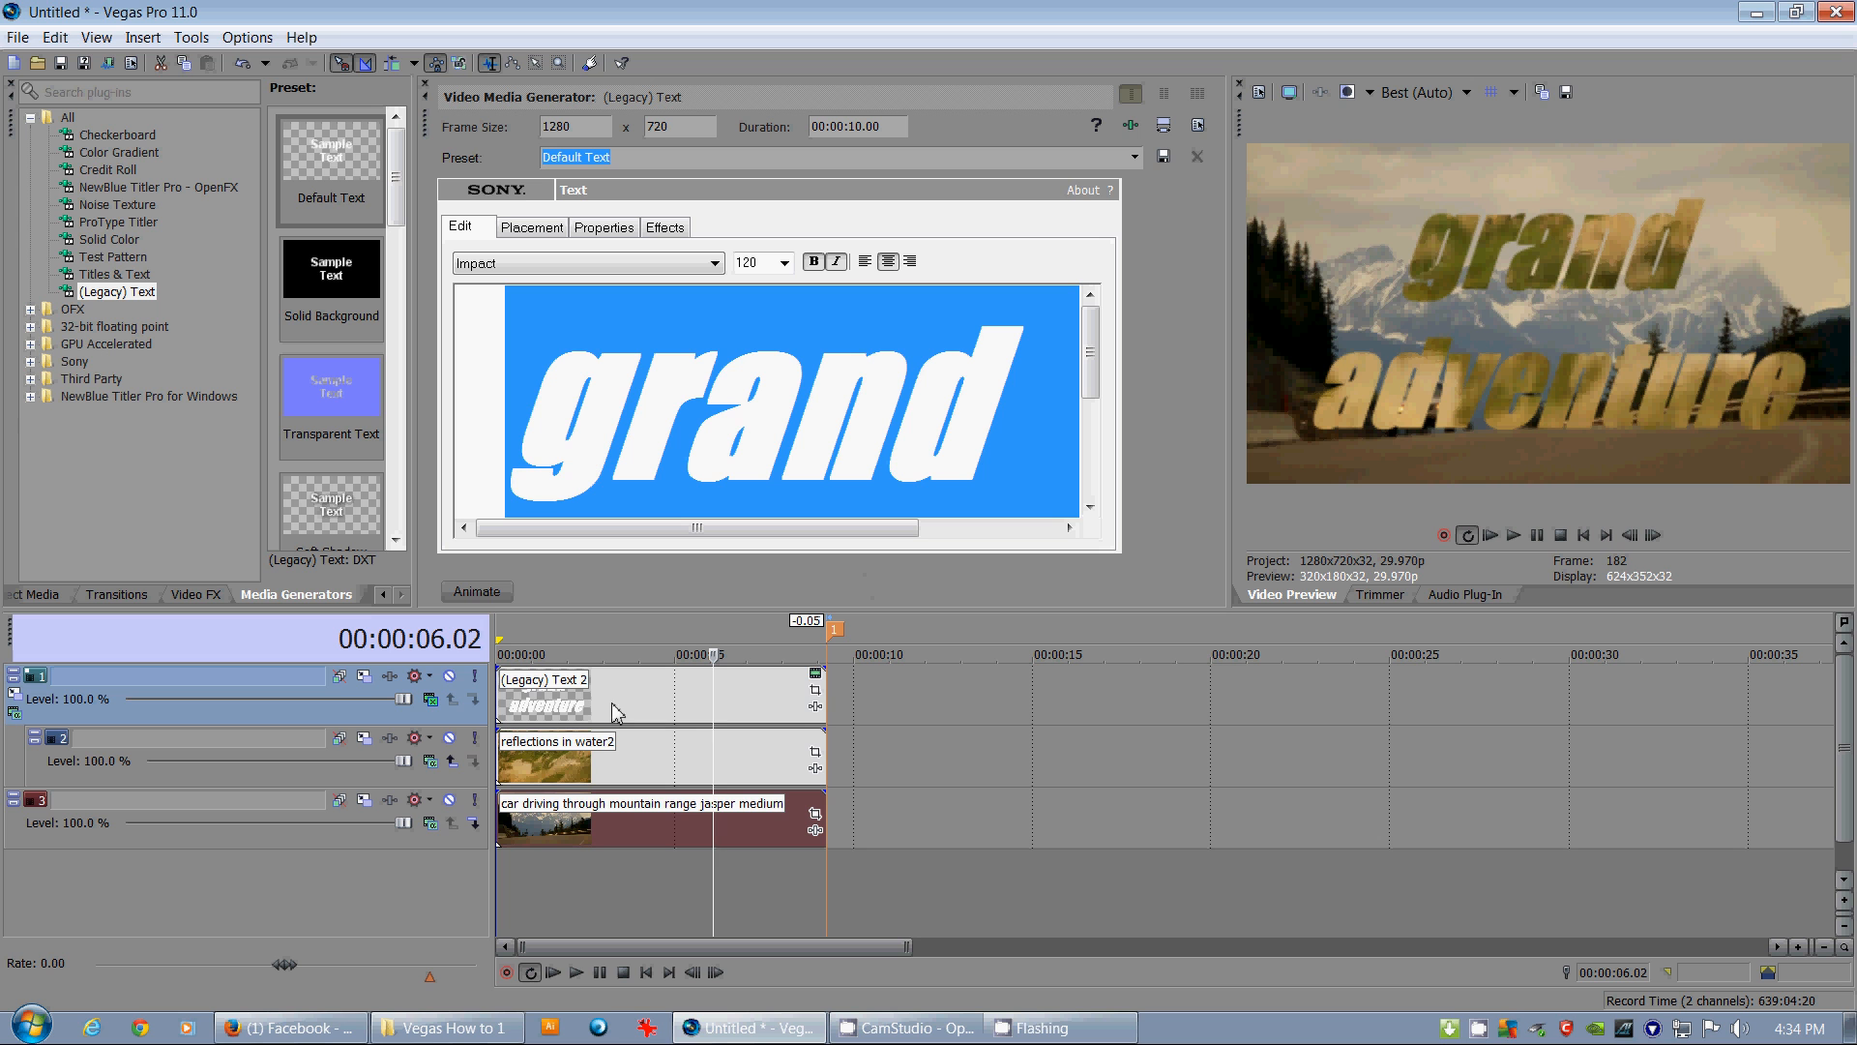
{"action": "mouse_move", "coordinate": [817, 676]}
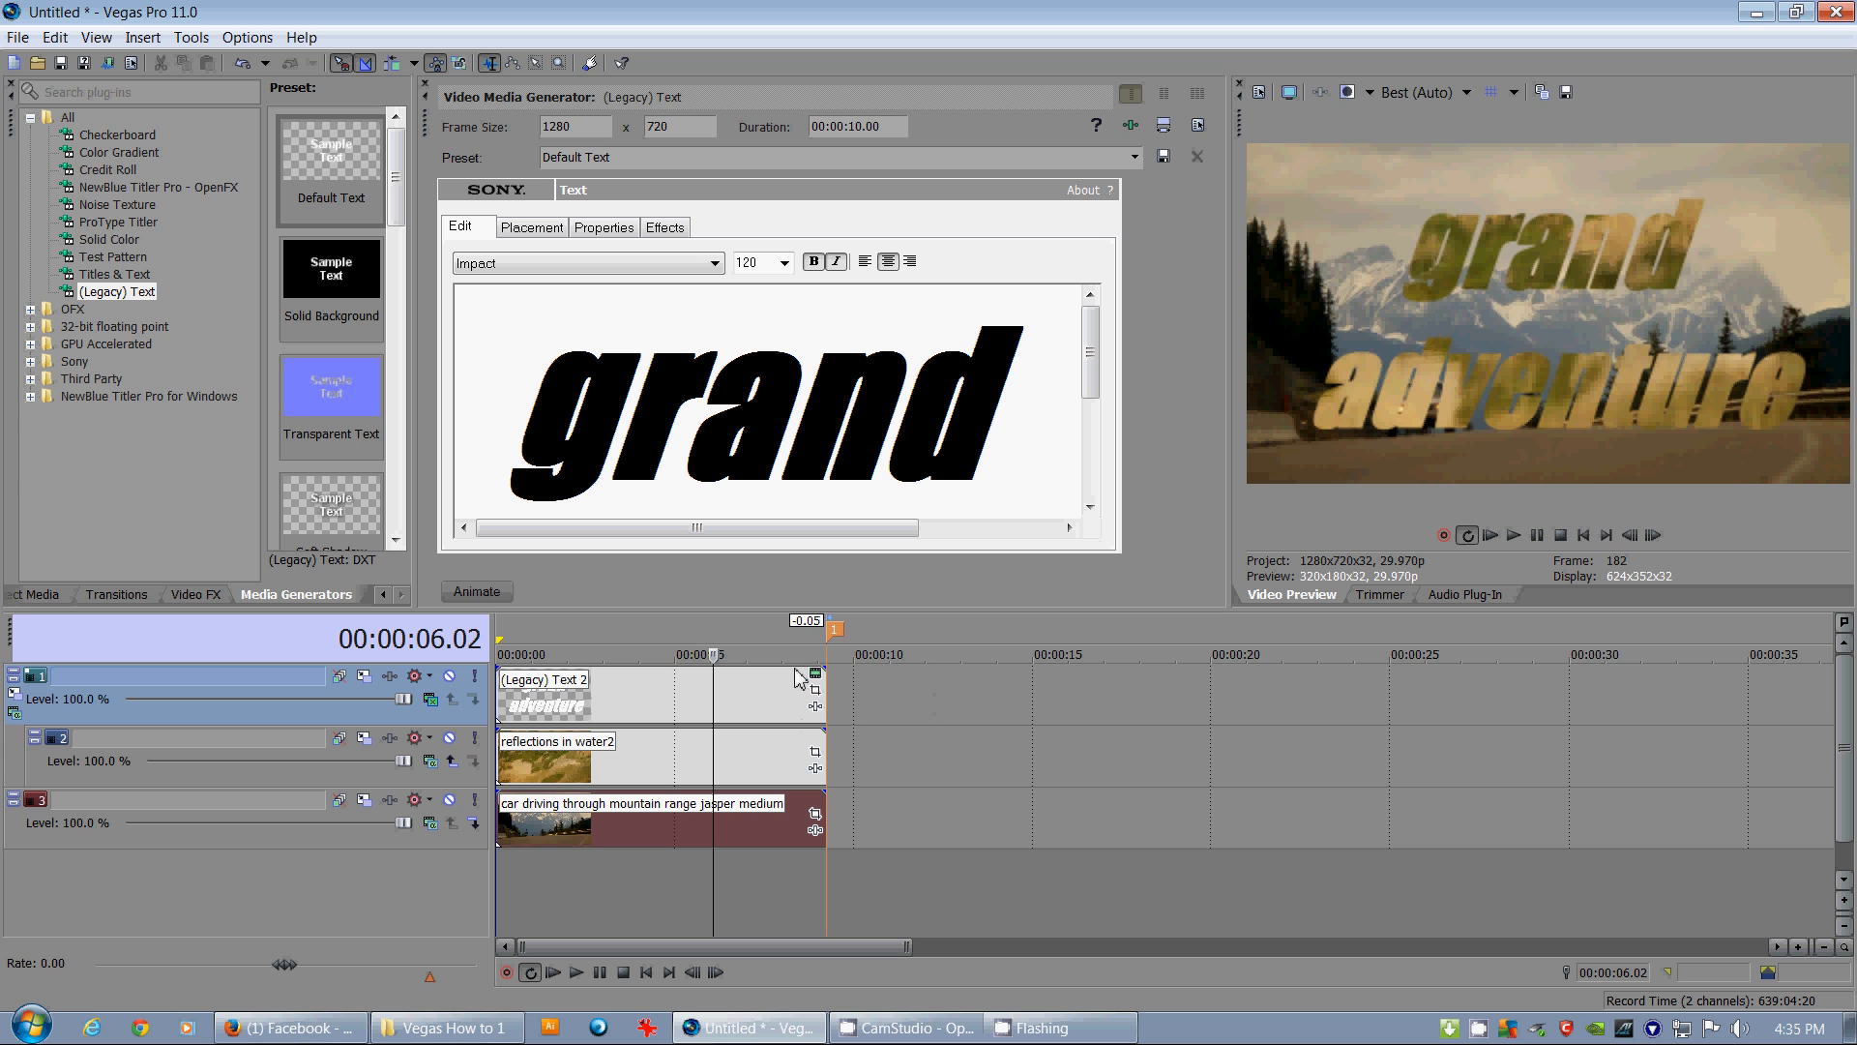
{"action": "mouse_move", "coordinate": [1046, 467]}
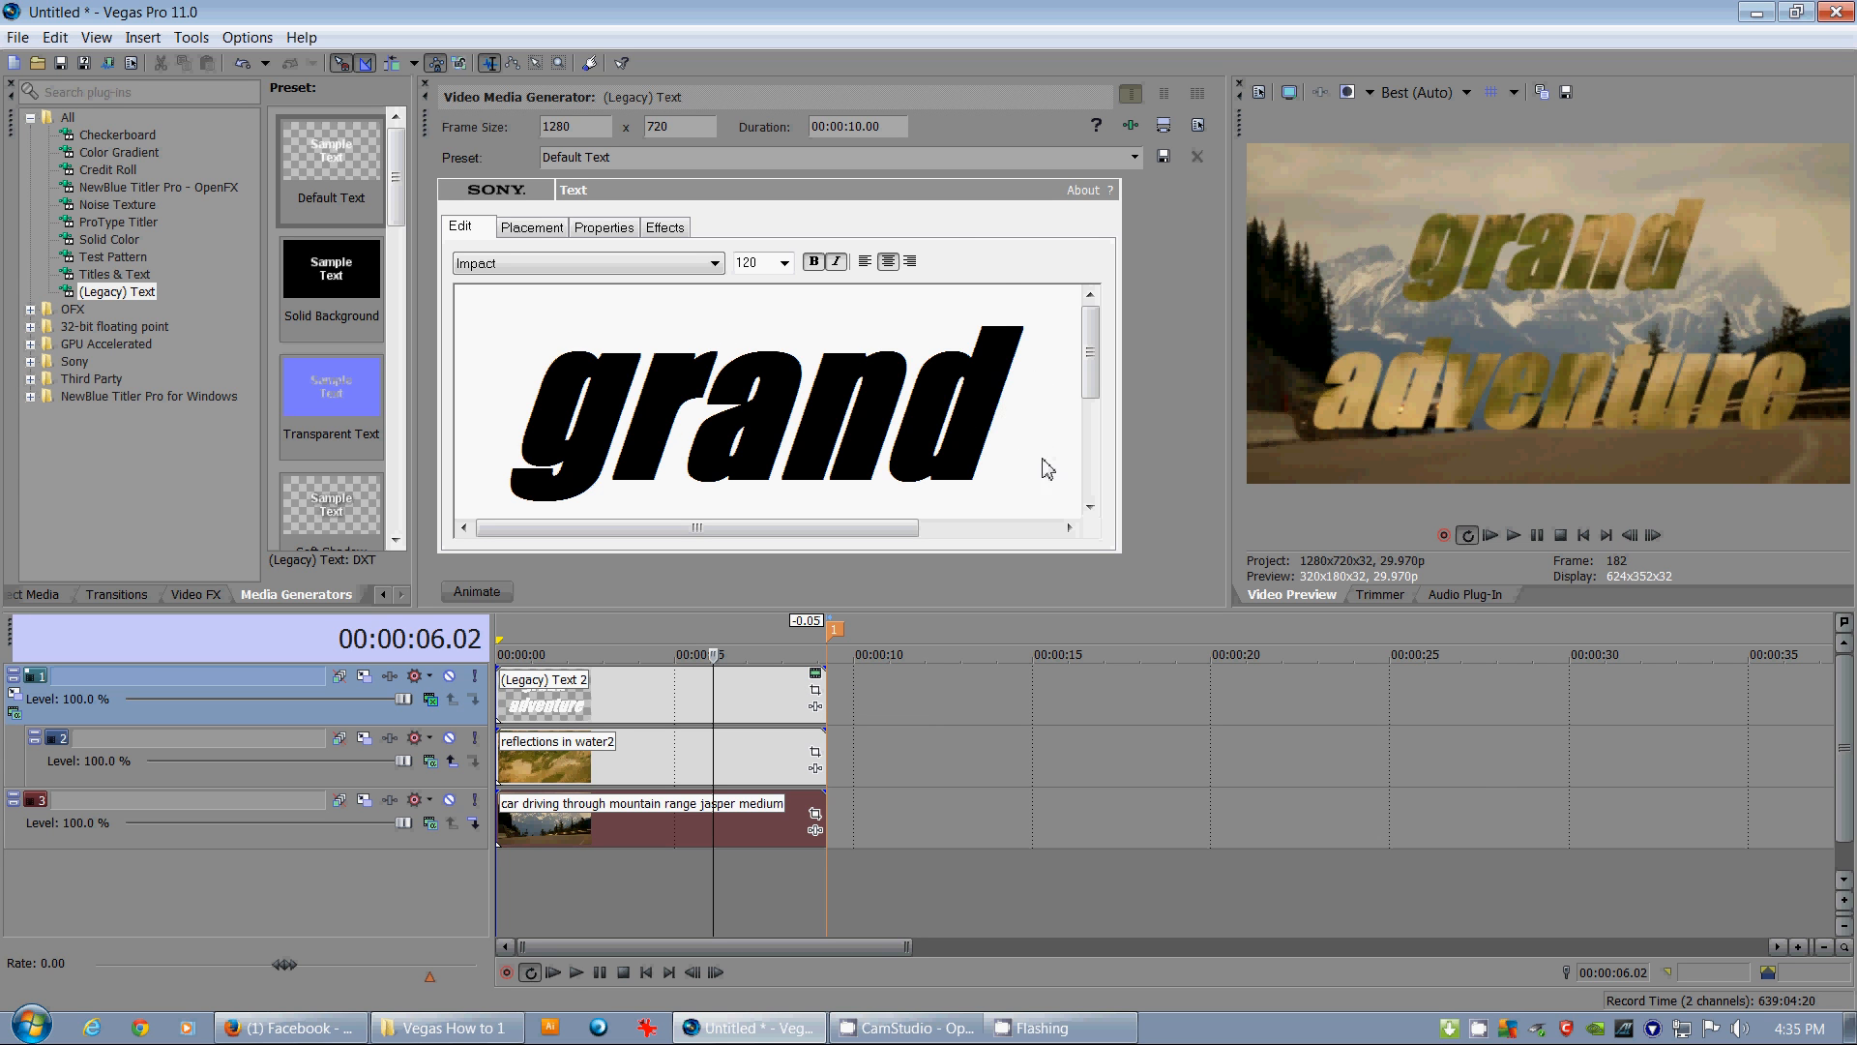
{"action": "mouse_move", "coordinate": [820, 271]}
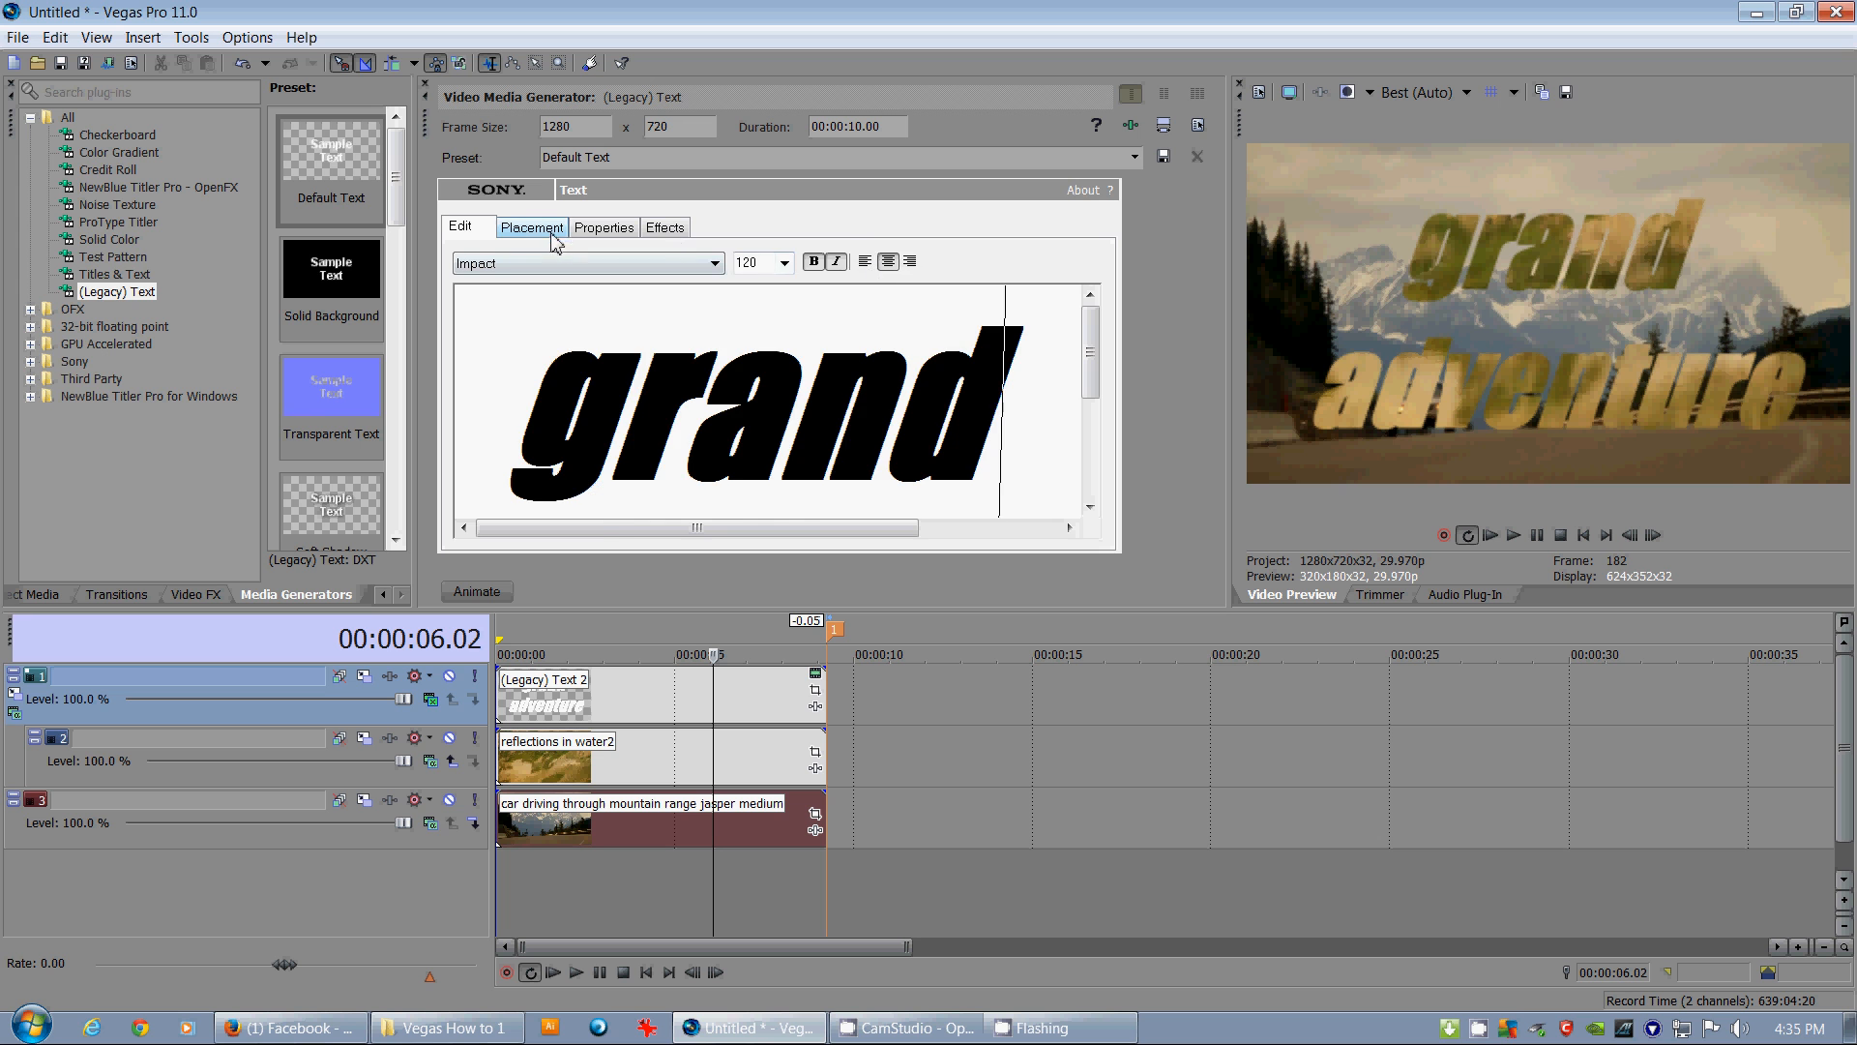
Enable Draw Outline on the Effects settings with a dark brown outline colour
{"action": "left_click", "coordinate": [603, 228]}
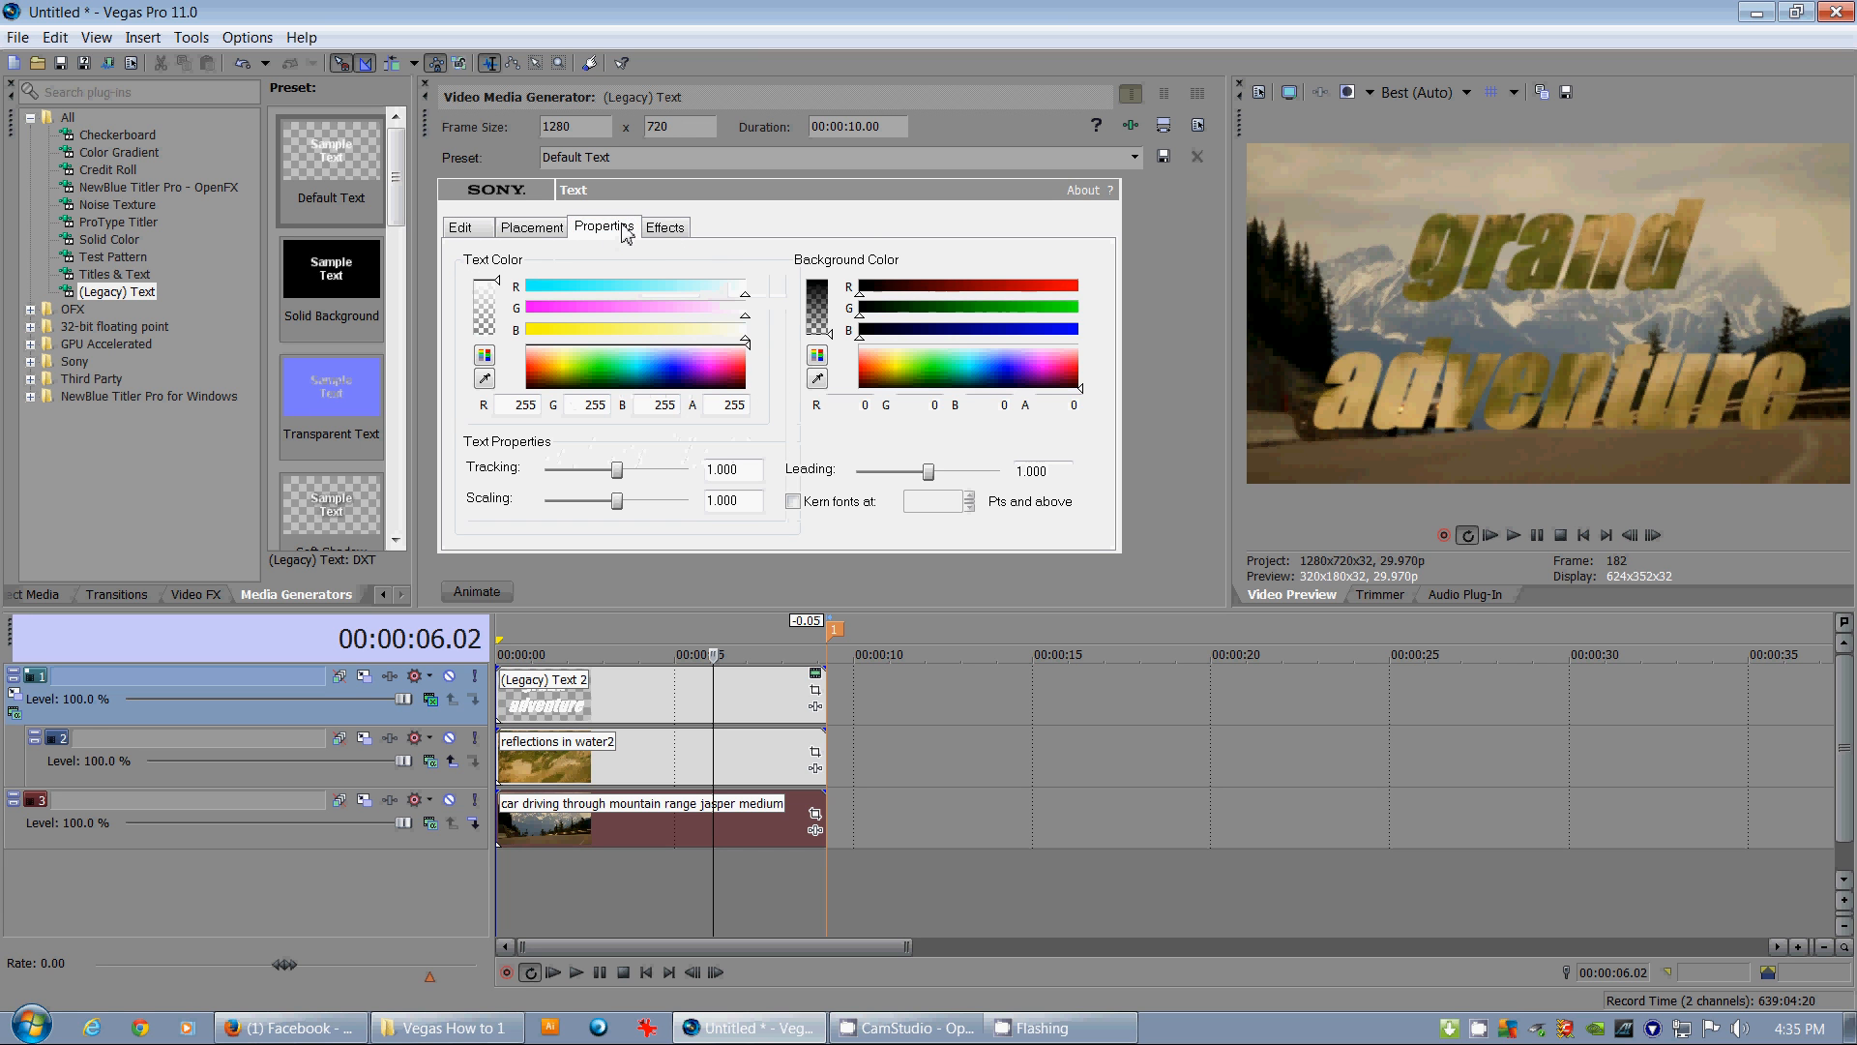
{"action": "left_click", "coordinate": [664, 226]}
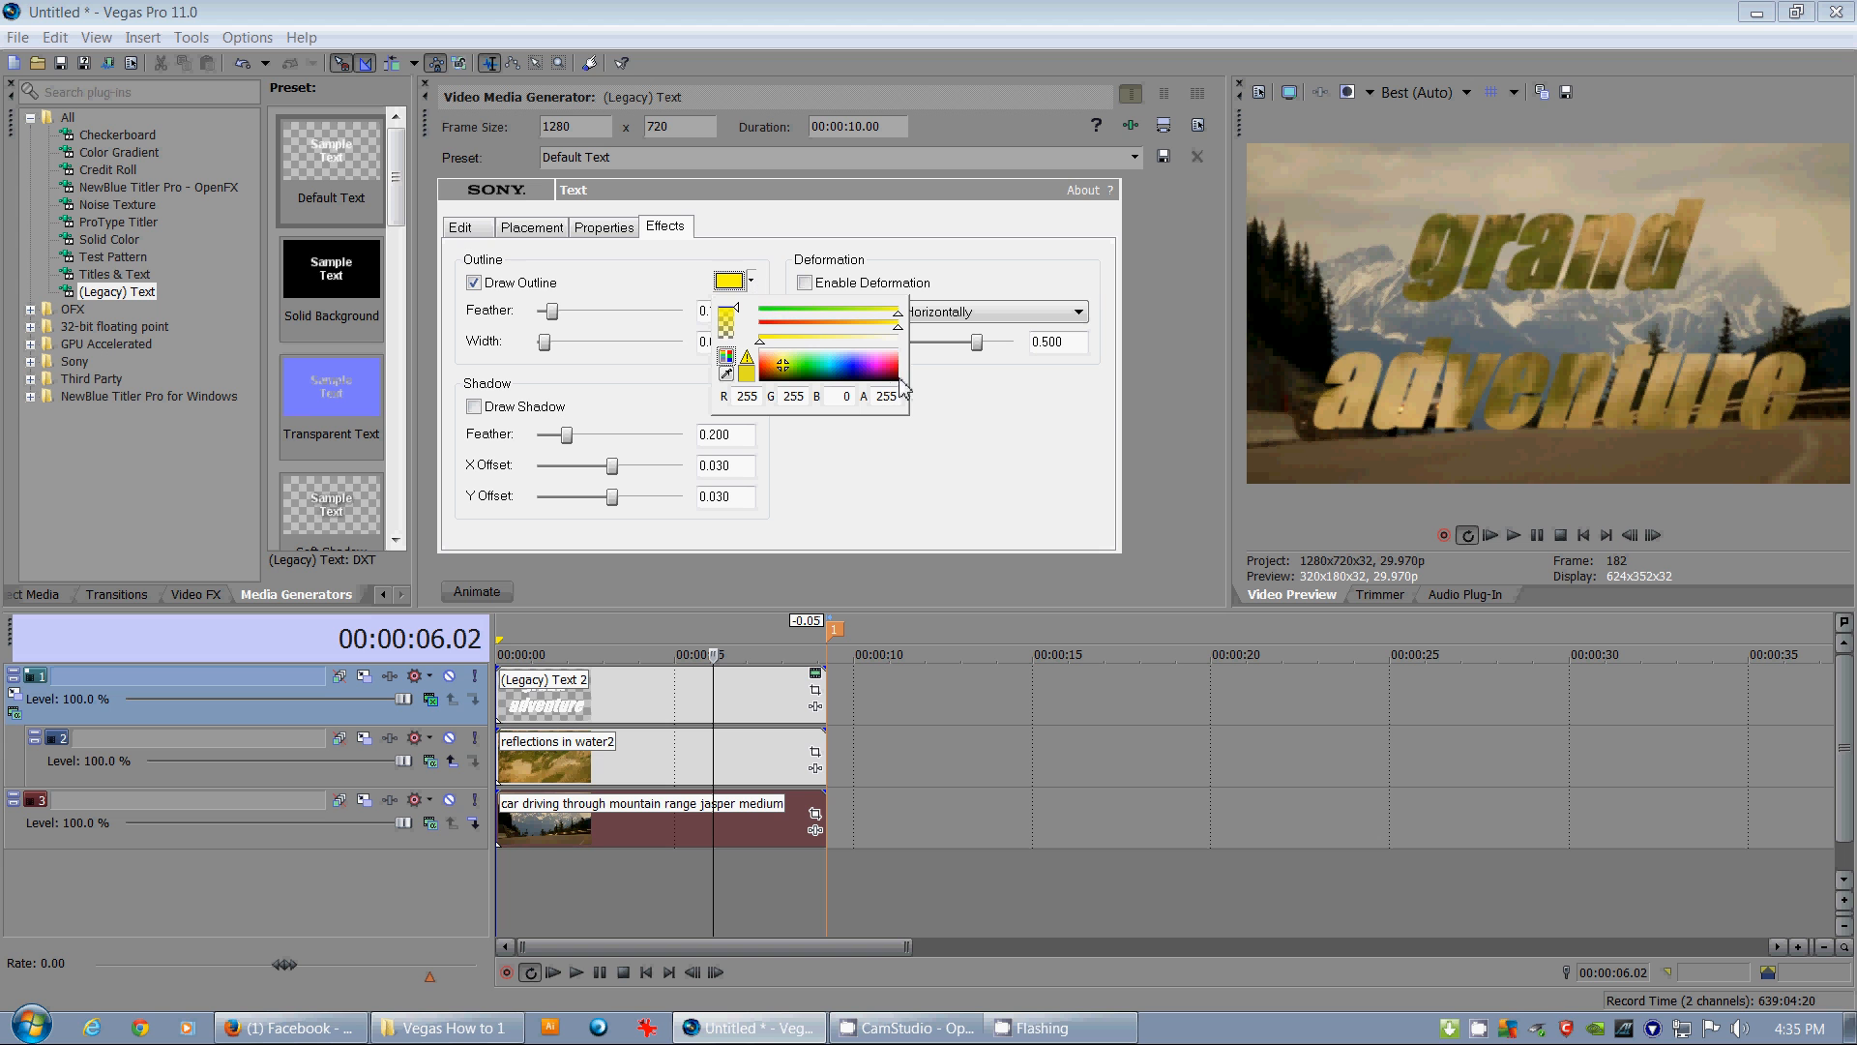
{"action": "left_click", "coordinate": [898, 375]}
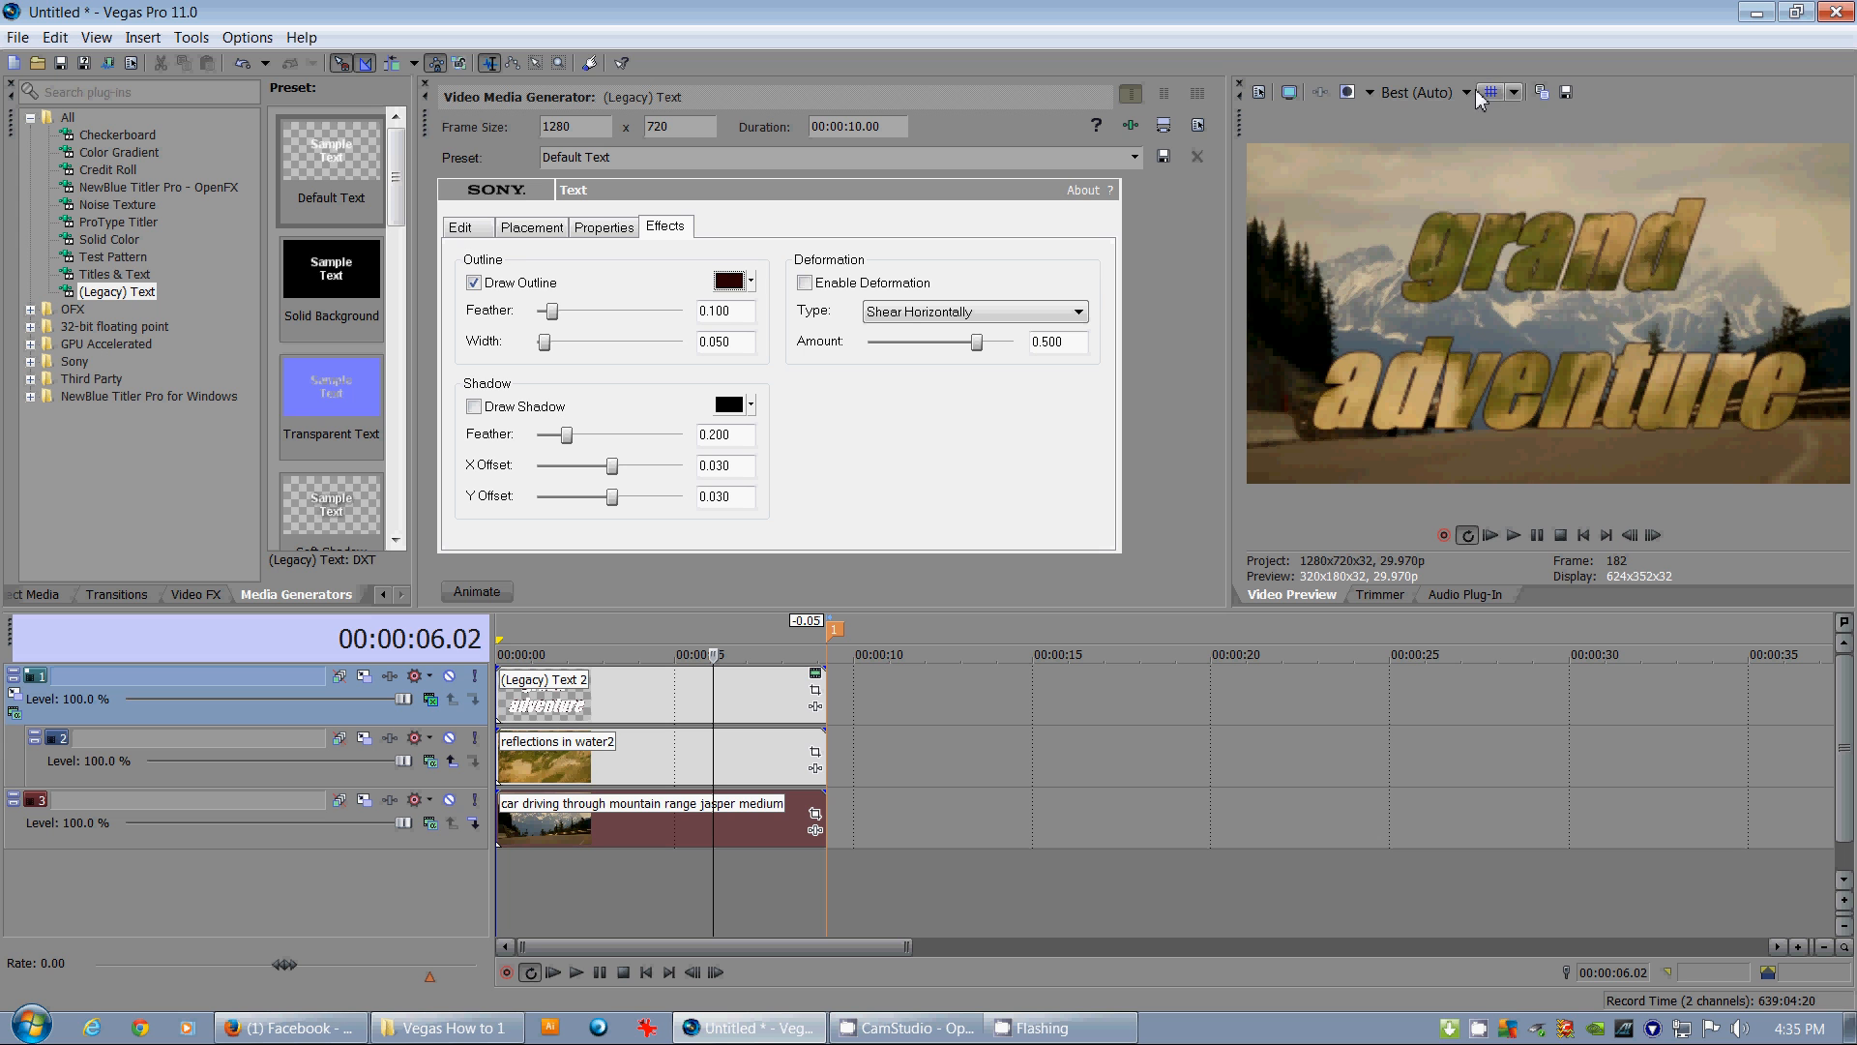
Keep preview at best automatic quality and raise the outline width from 0.050 to 0.080
{"action": "left_click", "coordinate": [1468, 93]}
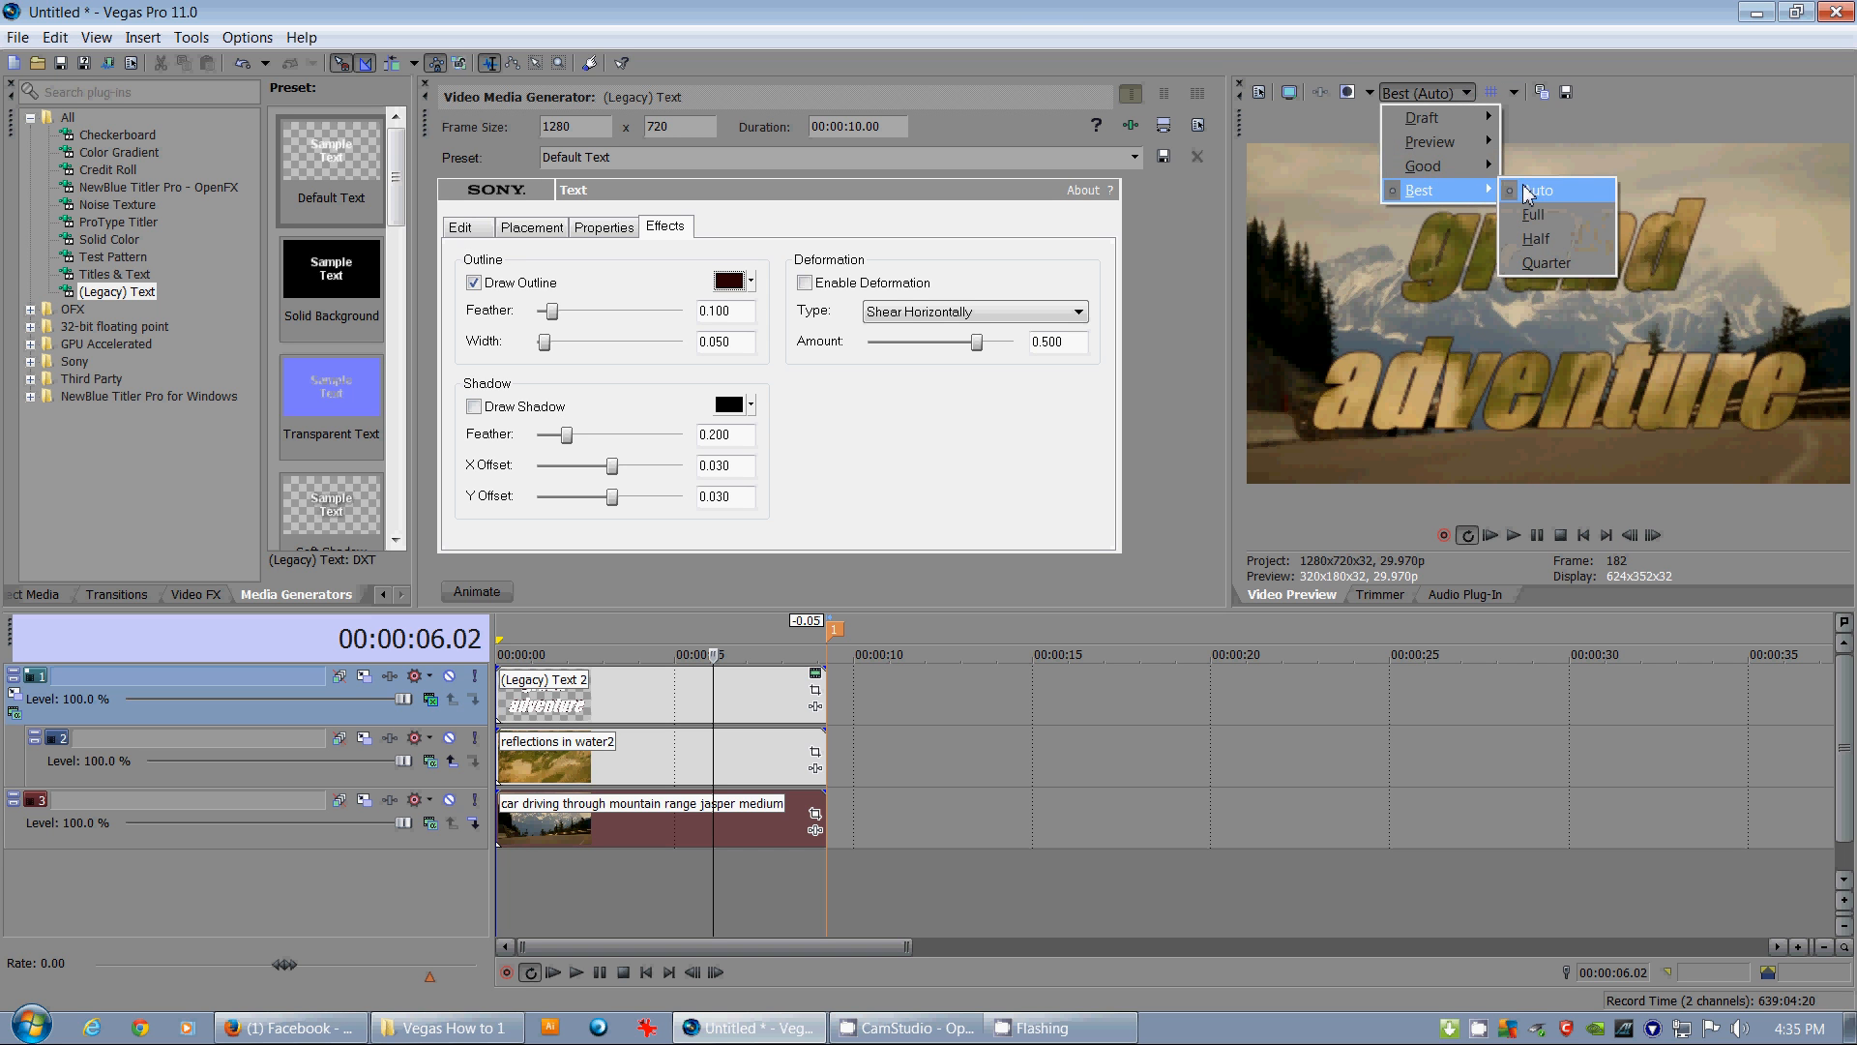
{"action": "left_click", "coordinate": [1538, 189]}
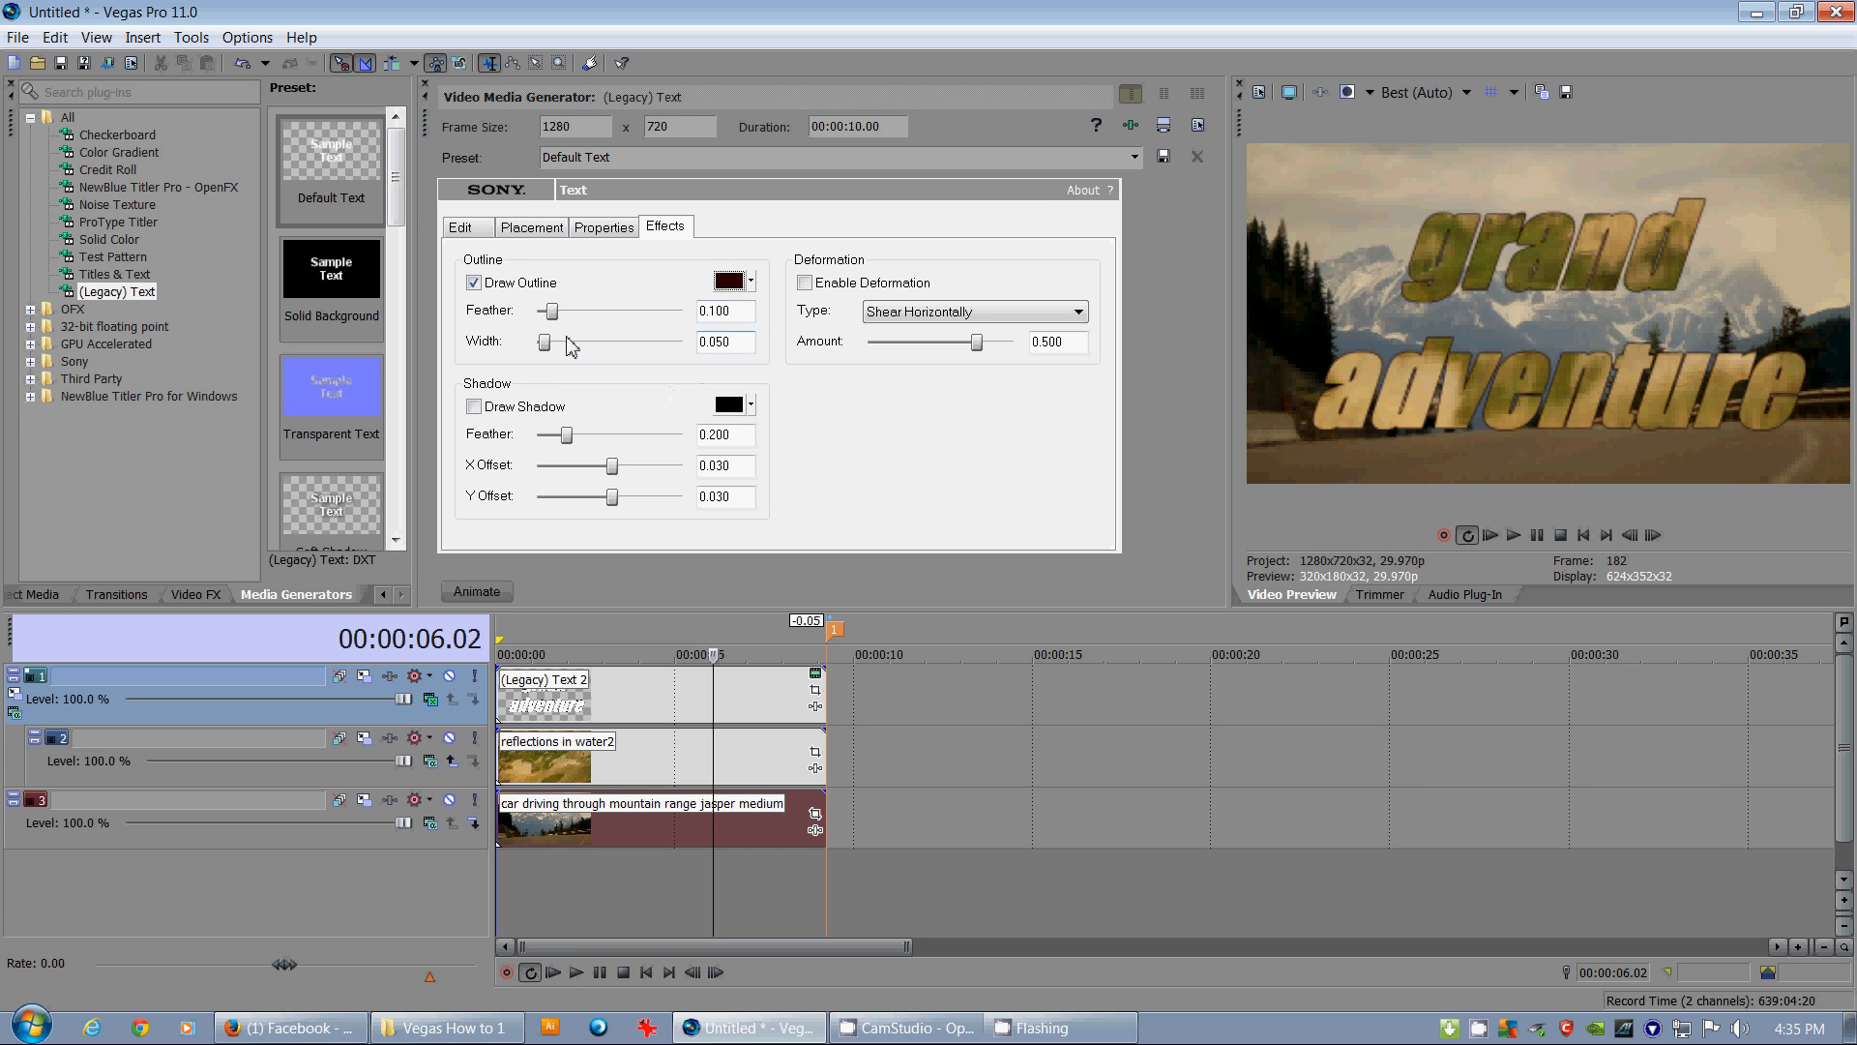
{"action": "left_click_drag", "start_coordinate": [543, 340], "coordinate": [551, 340]}
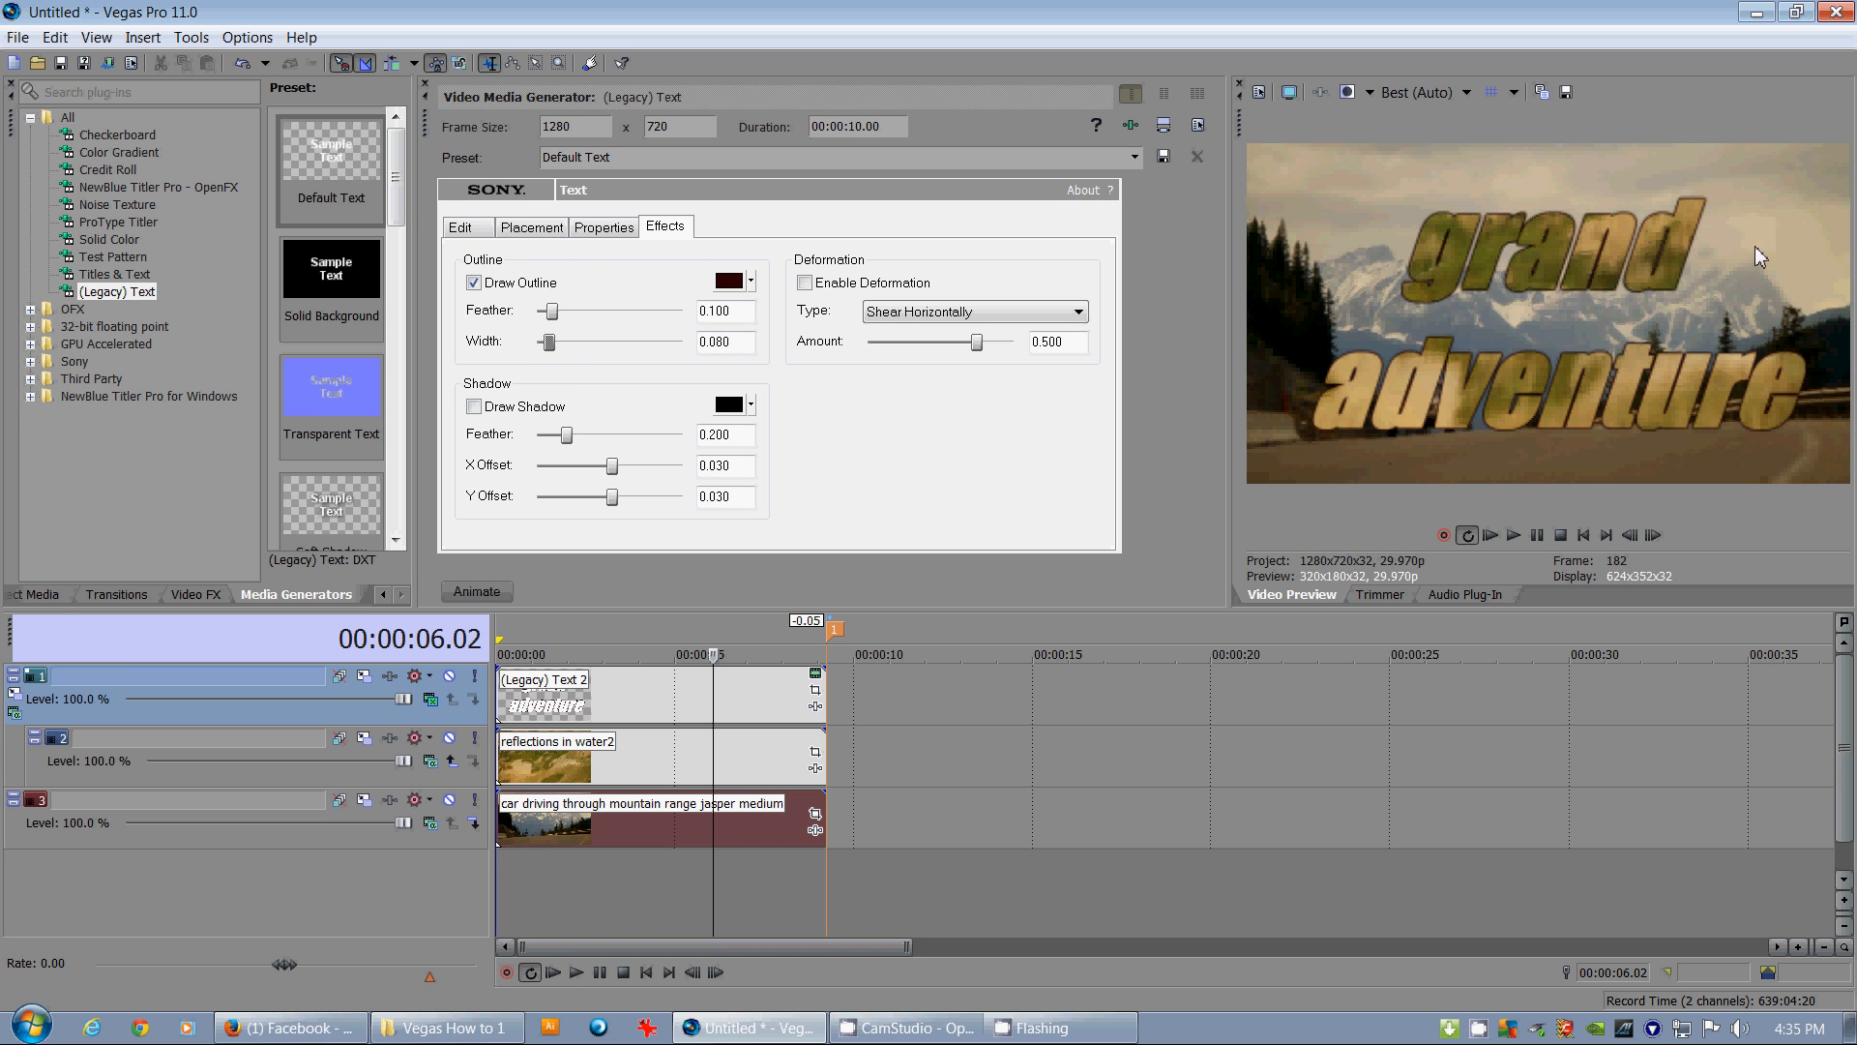
Set the title's Leading to 1.040 and Tracking to about 1.054
{"action": "left_click", "coordinate": [603, 226]}
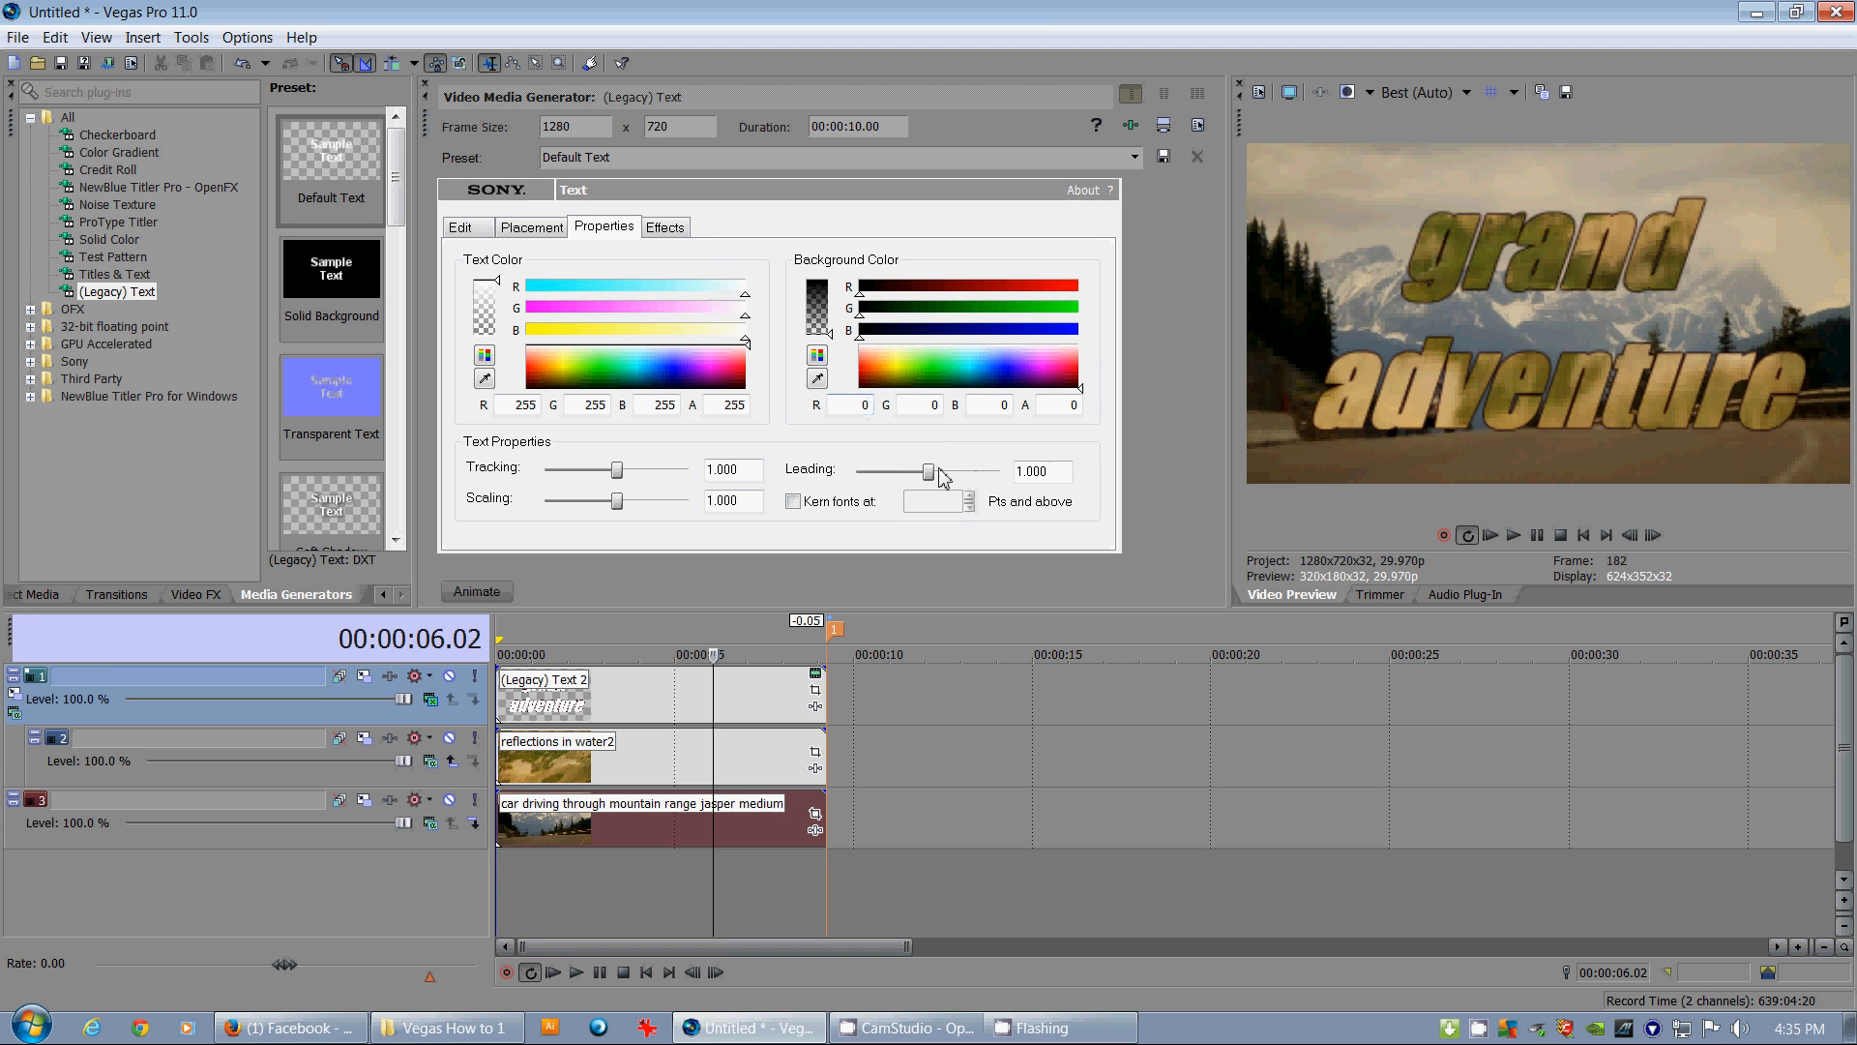
{"action": "left_click_drag", "start_coordinate": [915, 472], "coordinate": [928, 472]}
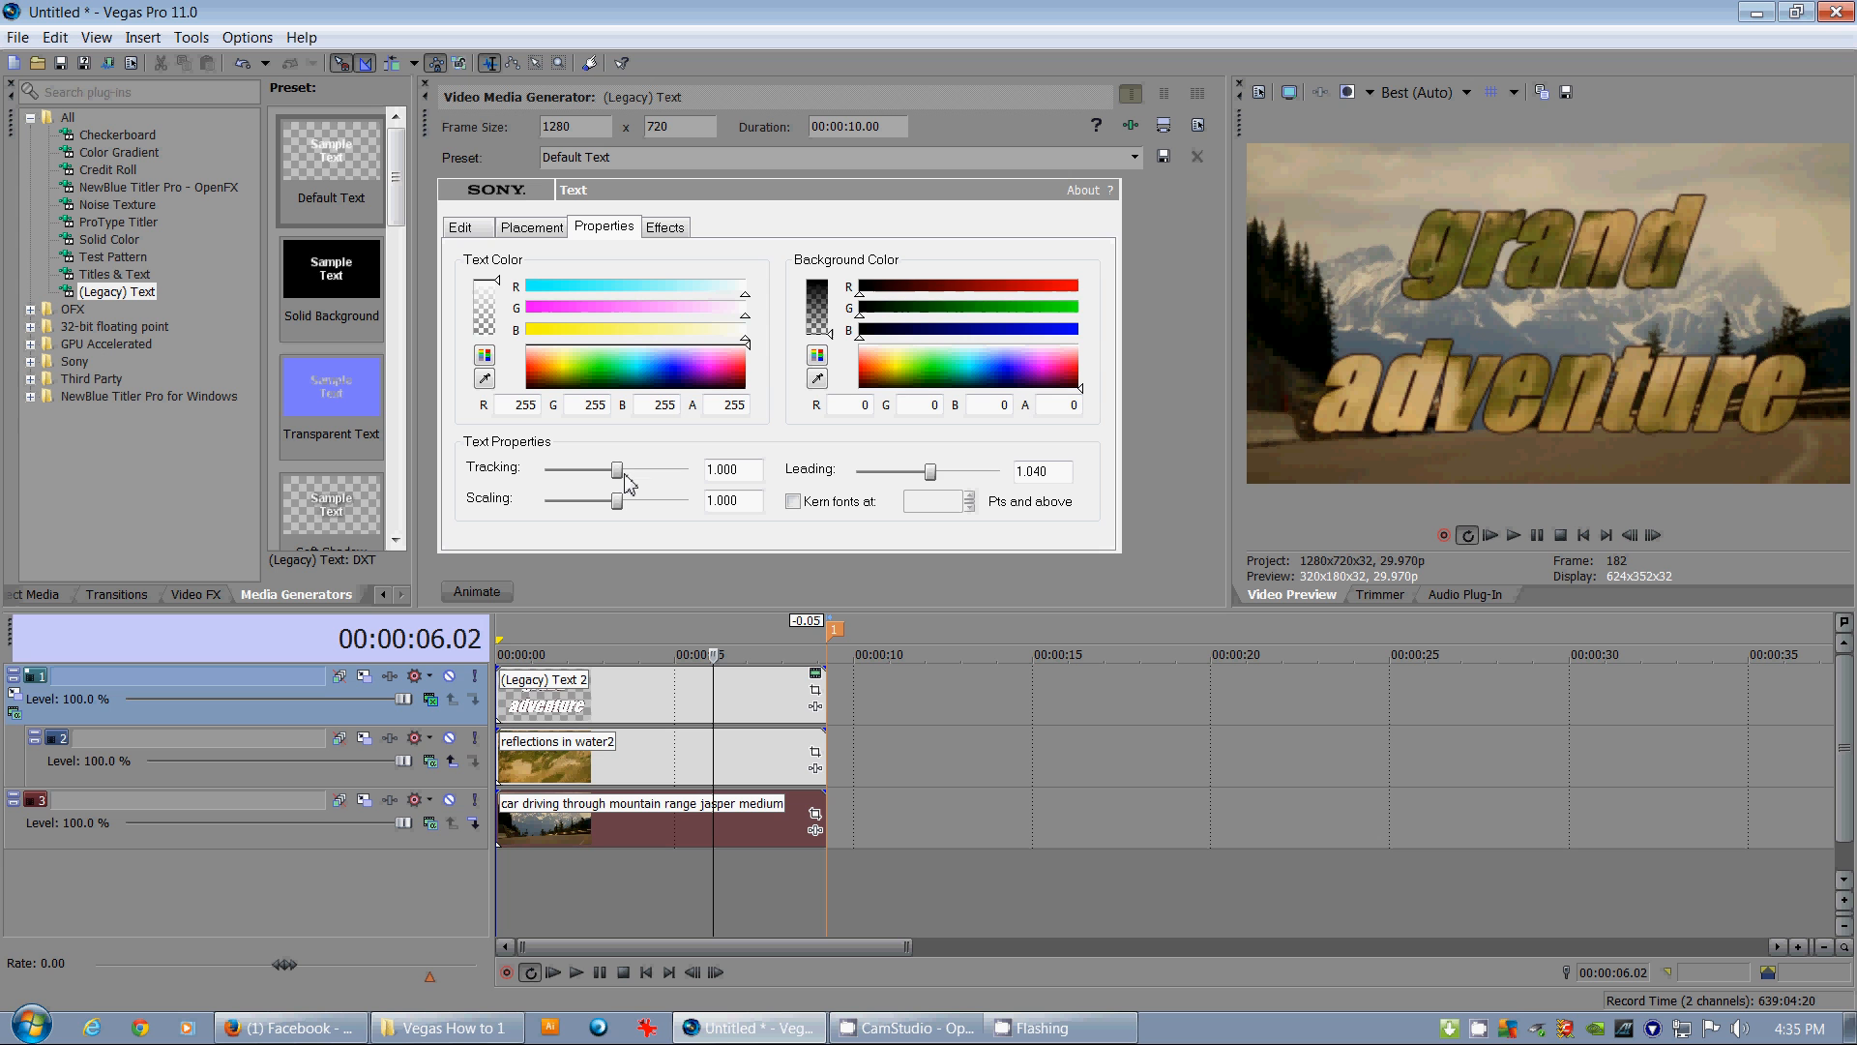
{"action": "left_click_drag", "start_coordinate": [617, 470], "coordinate": [625, 470]}
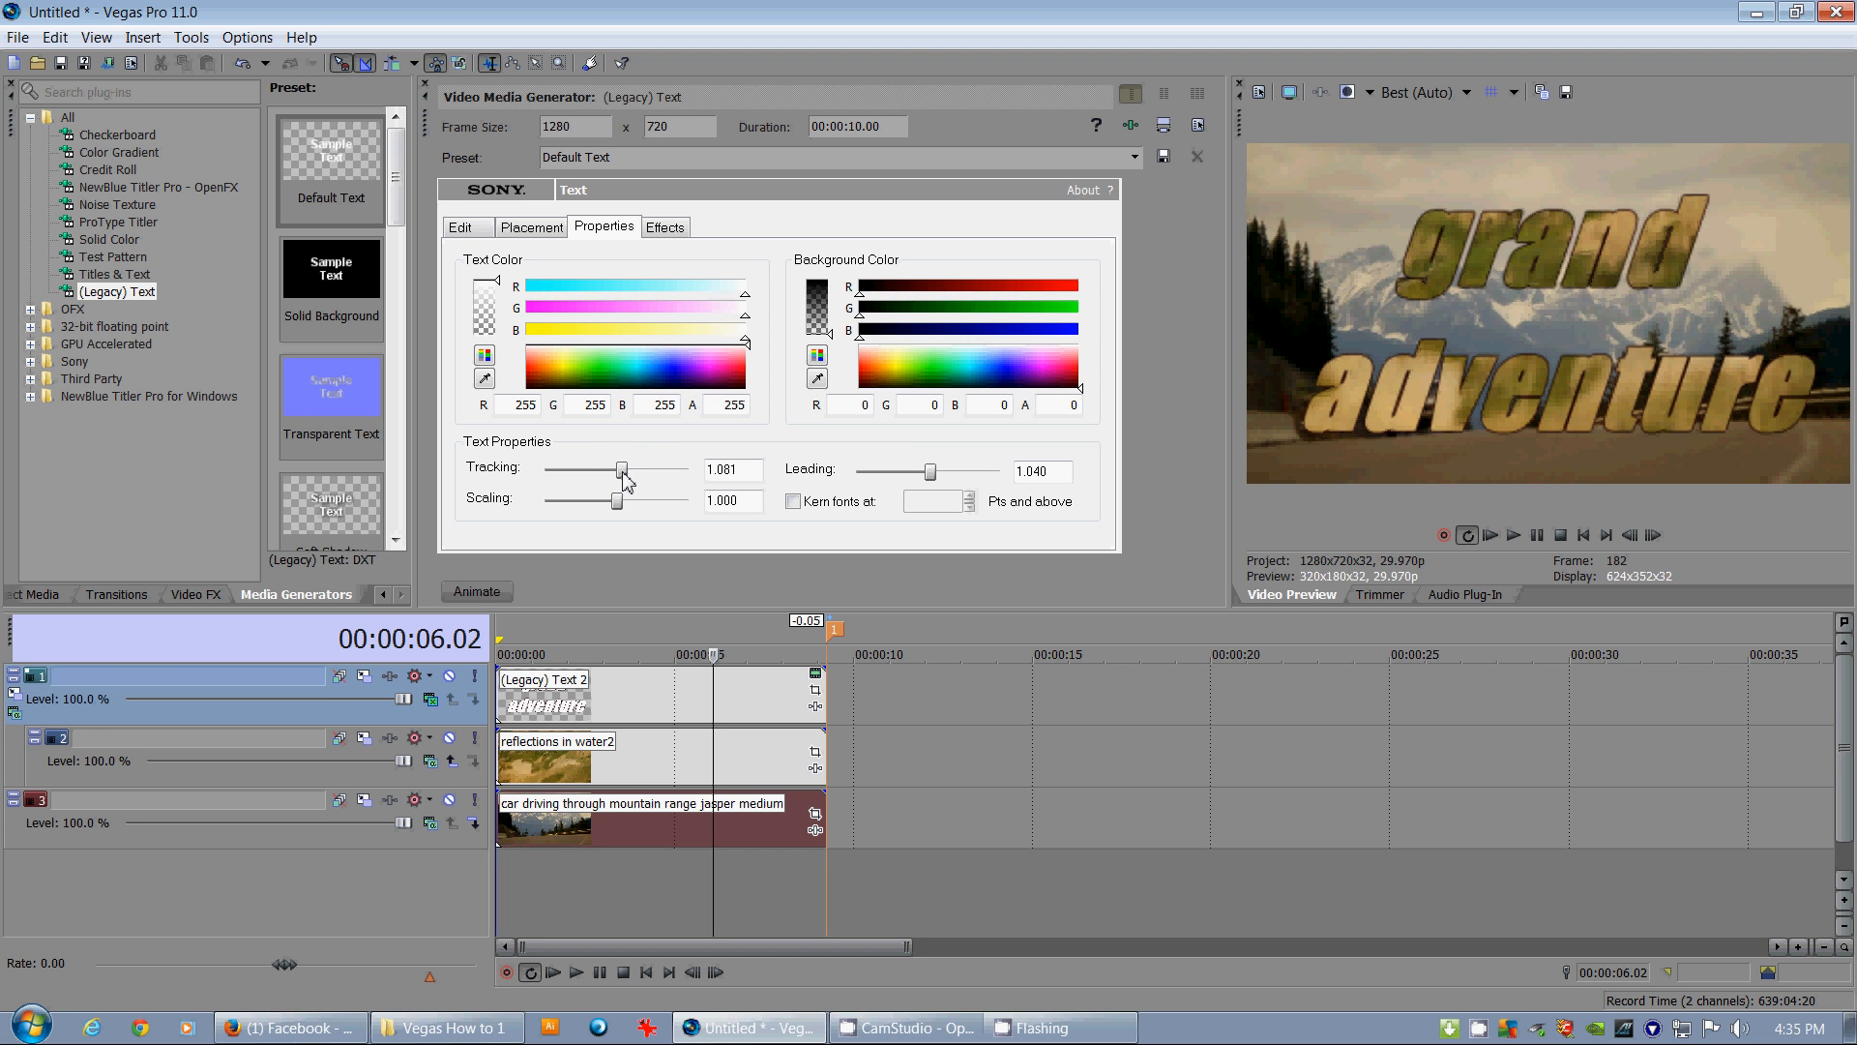
{"action": "left_click_drag", "start_coordinate": [621, 471], "coordinate": [617, 470]}
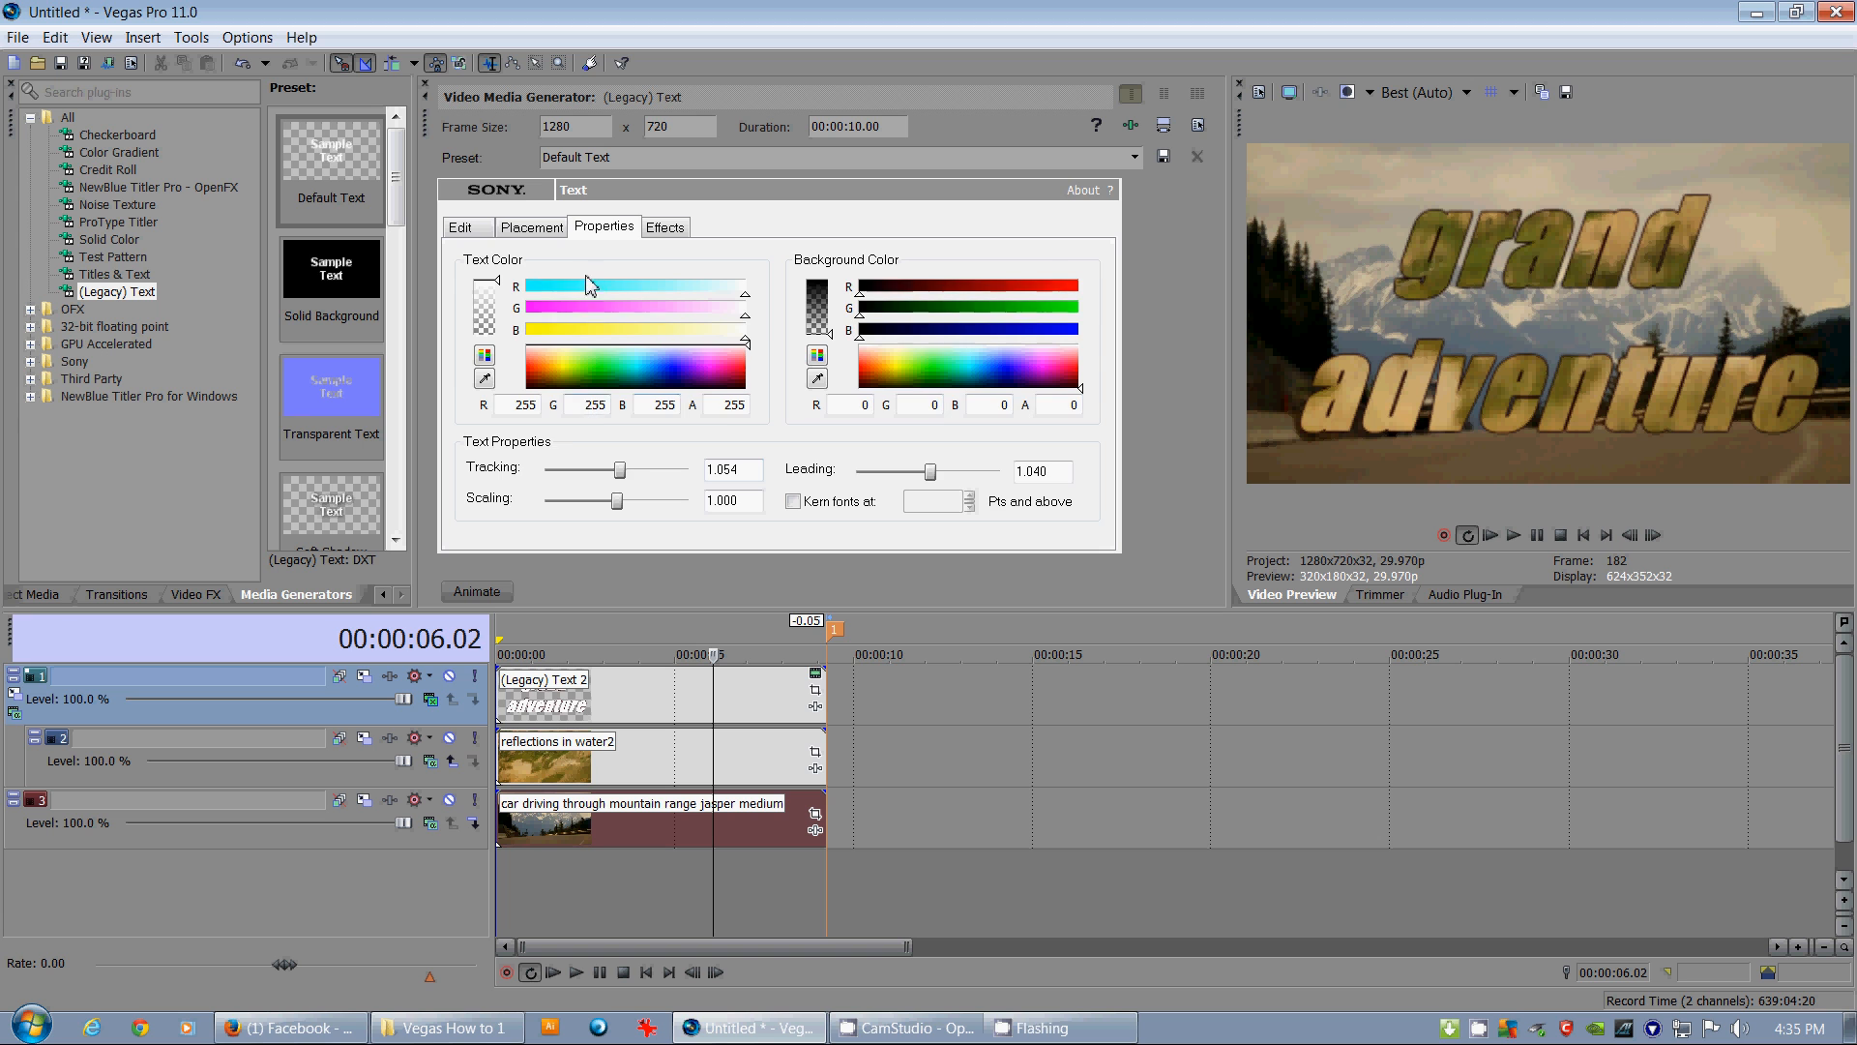
Enable Draw Shadow to give the title a drop shadow
{"action": "left_click", "coordinate": [663, 226]}
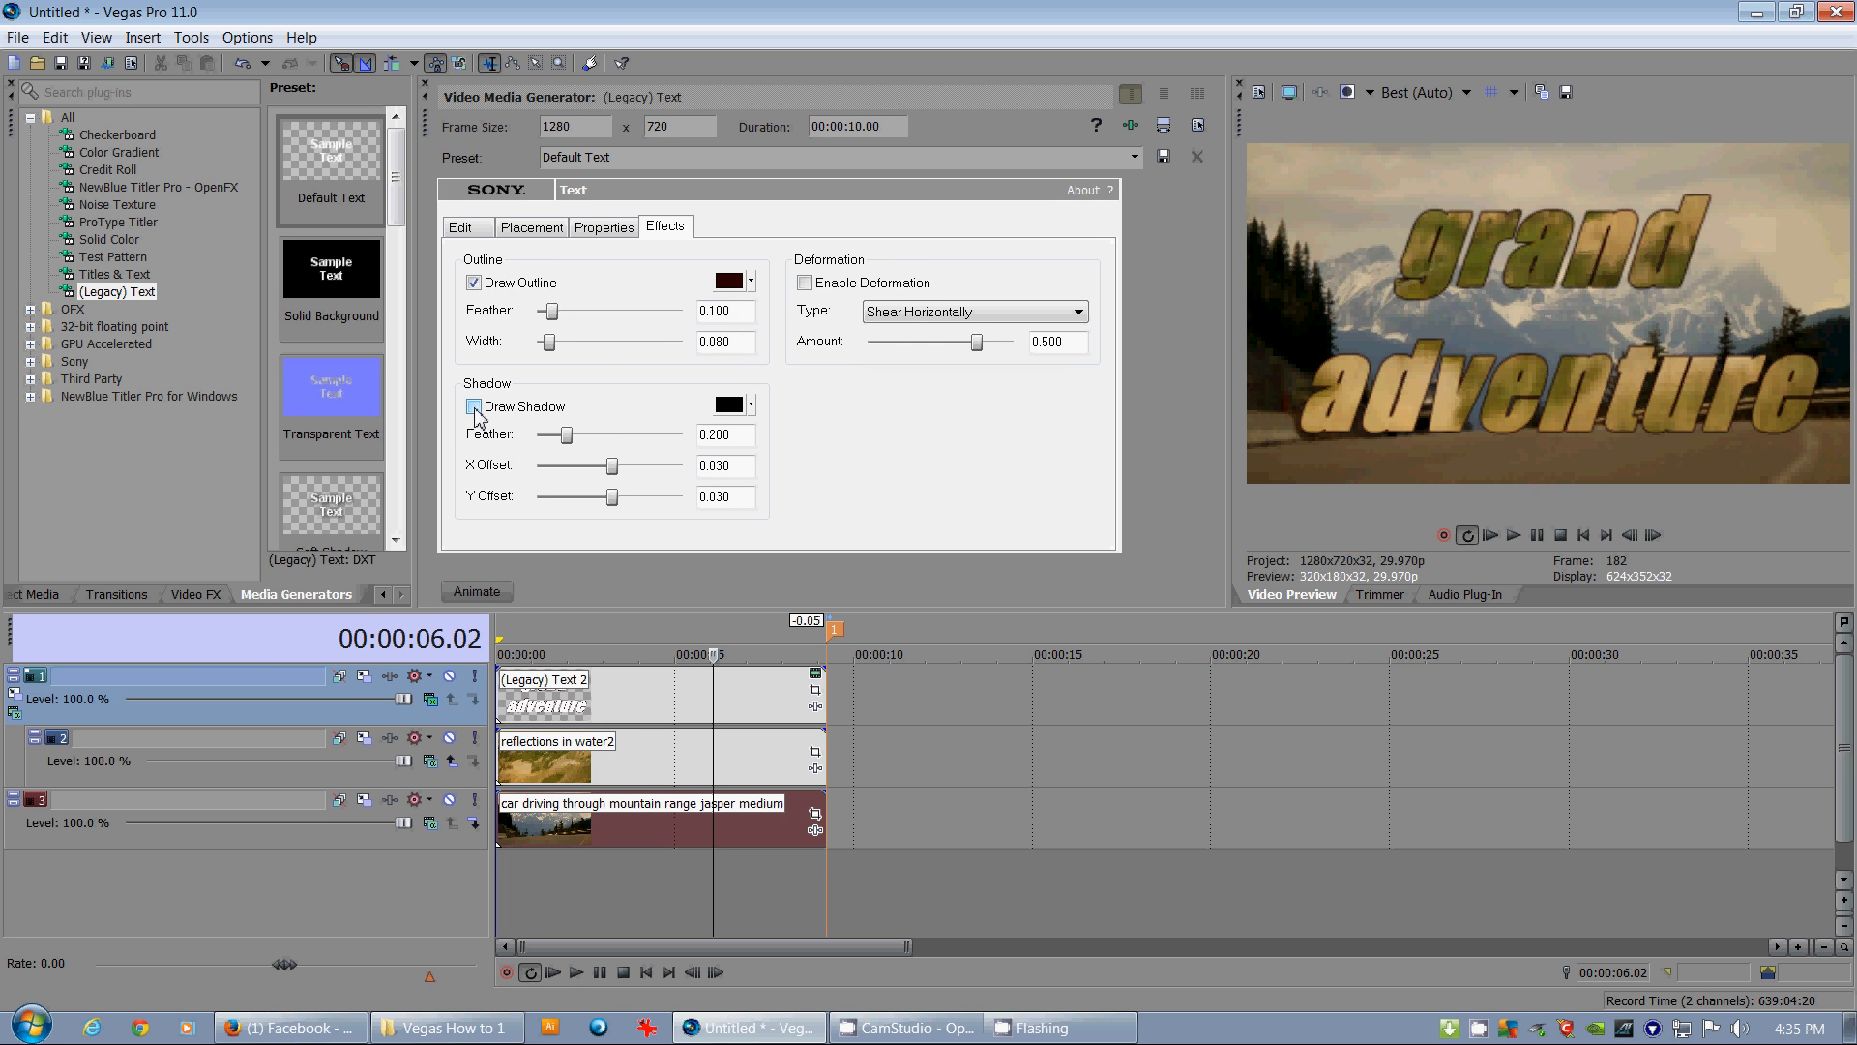
{"action": "left_click", "coordinate": [474, 406]}
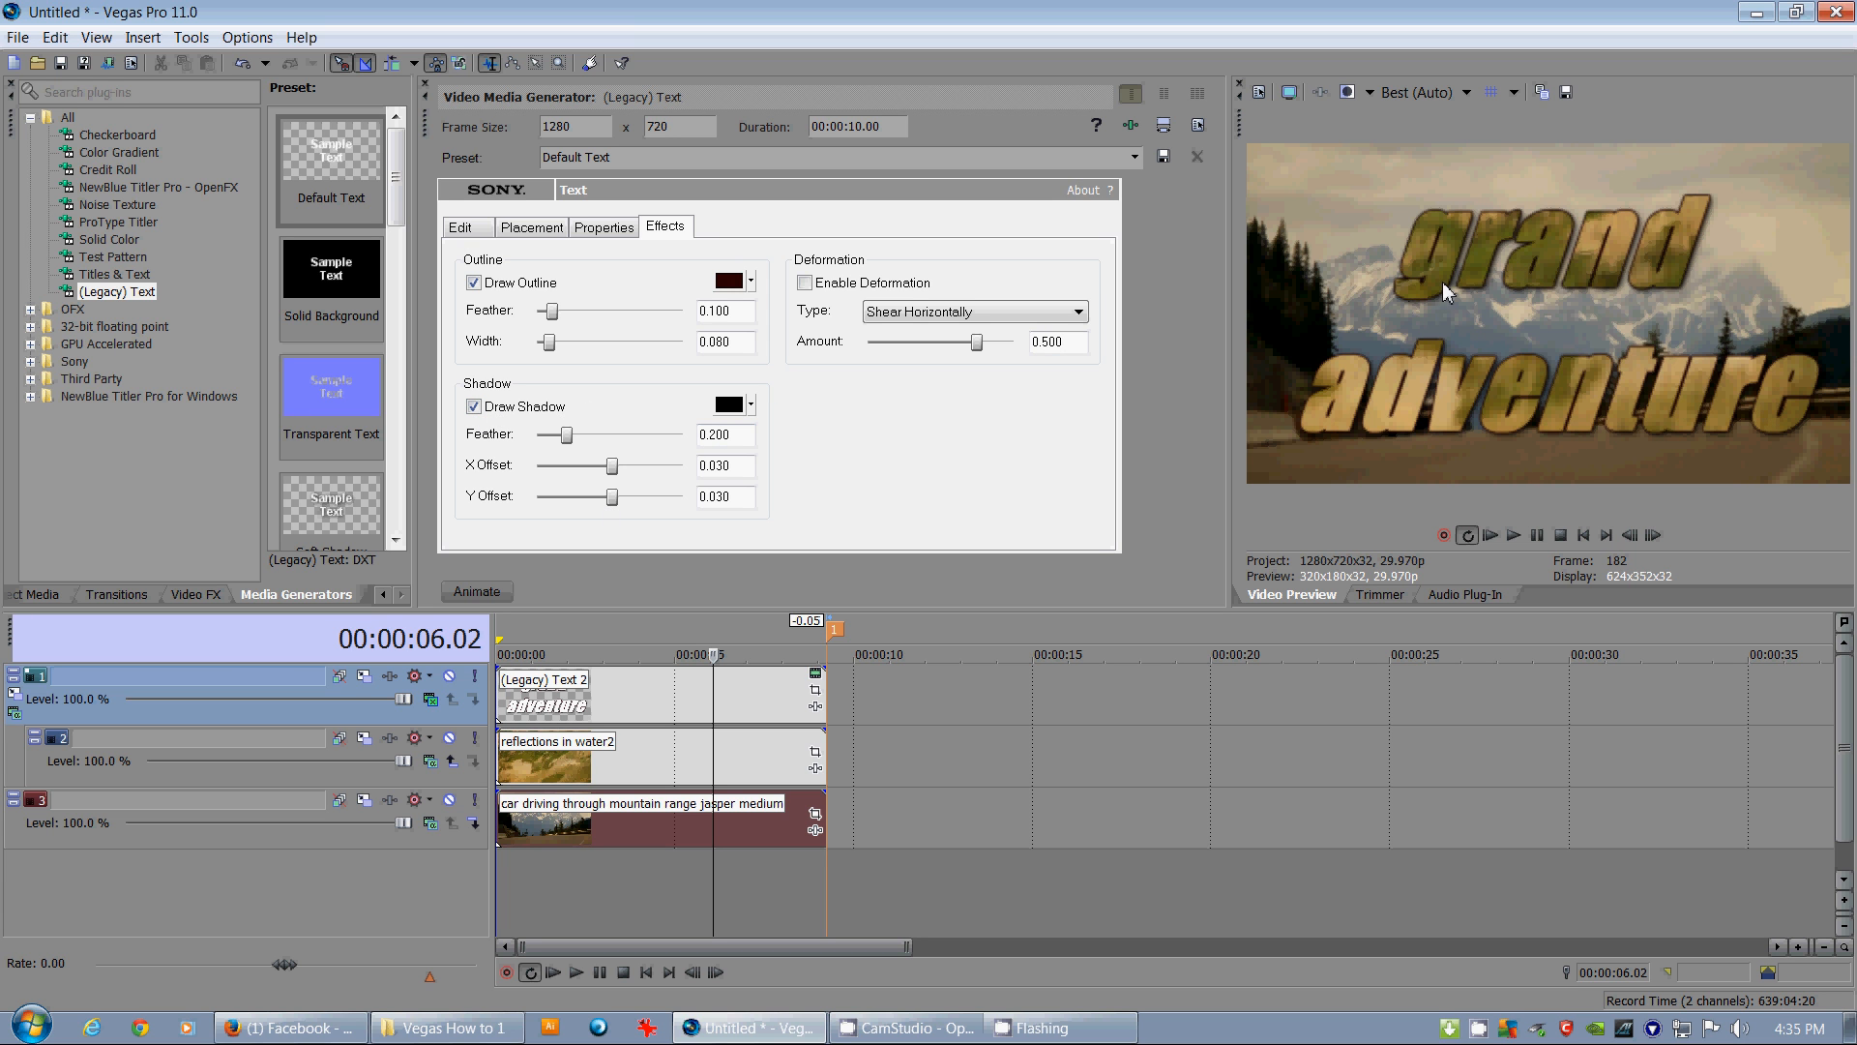
{"action": "mouse_move", "coordinate": [741, 710]}
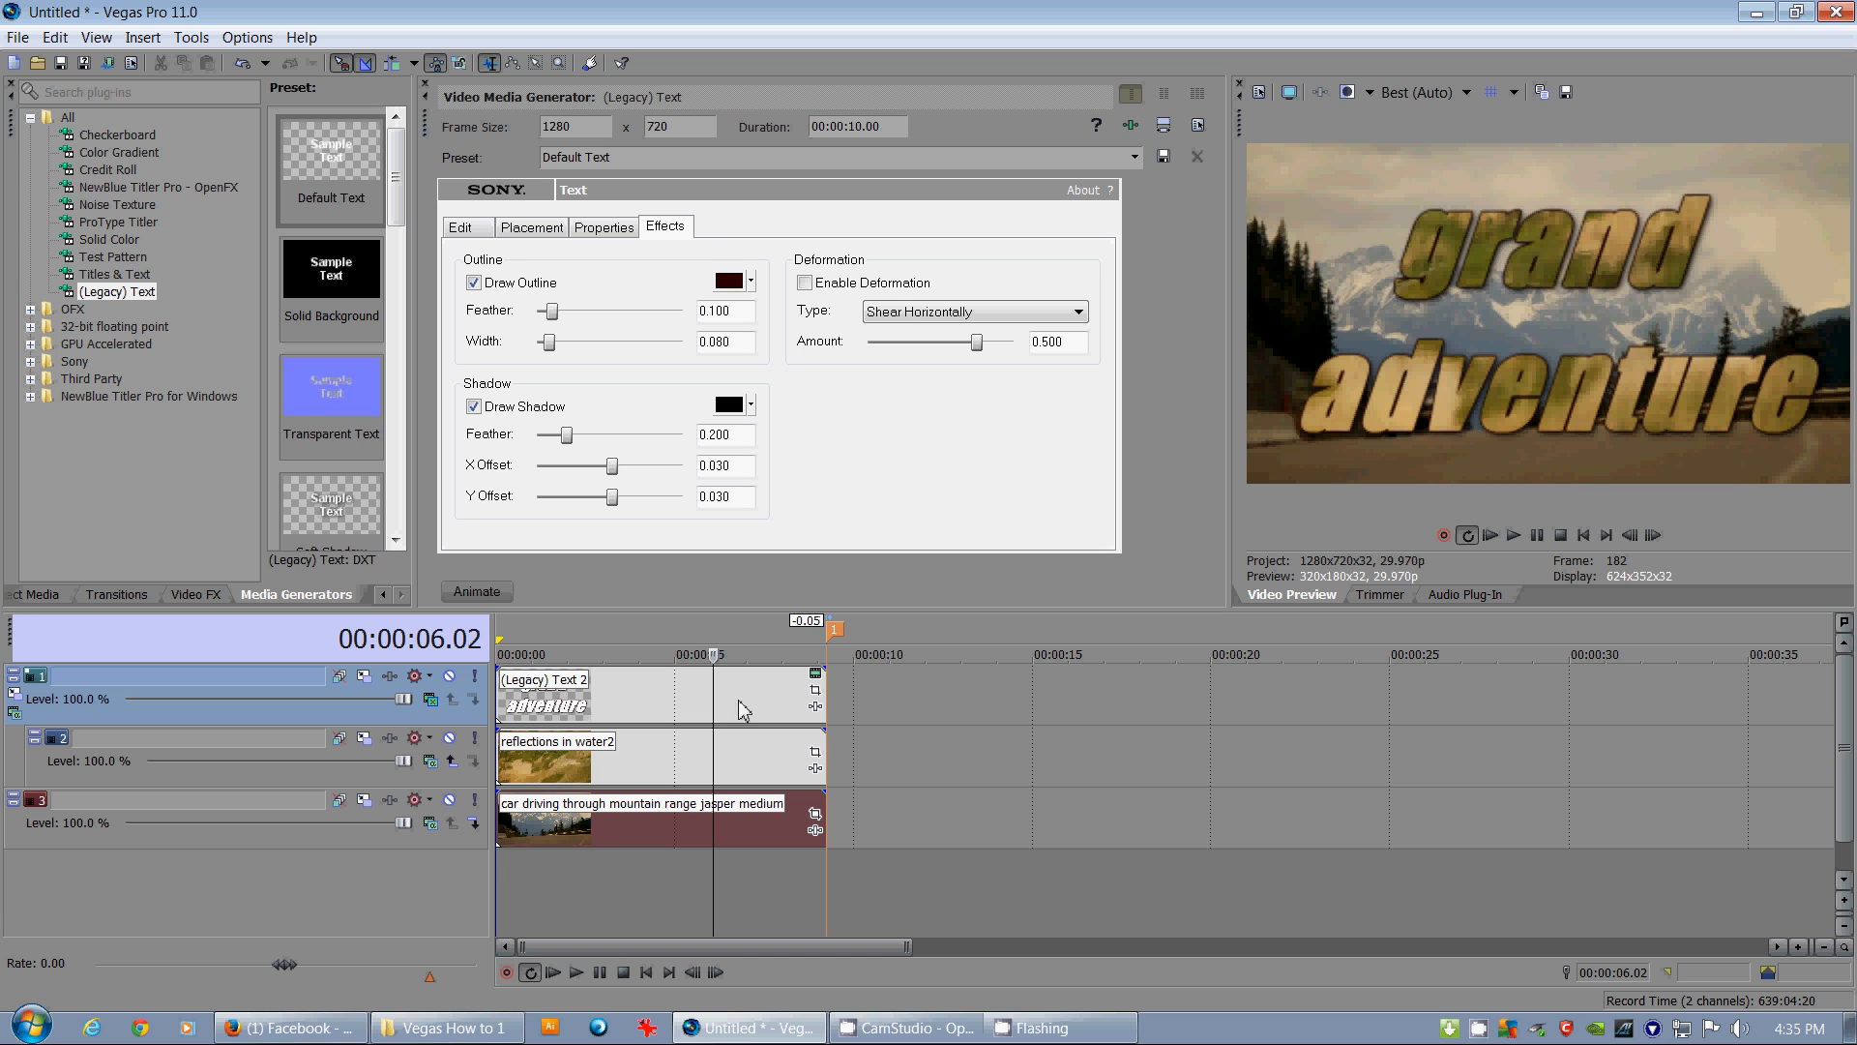
{"action": "mouse_move", "coordinate": [727, 711]}
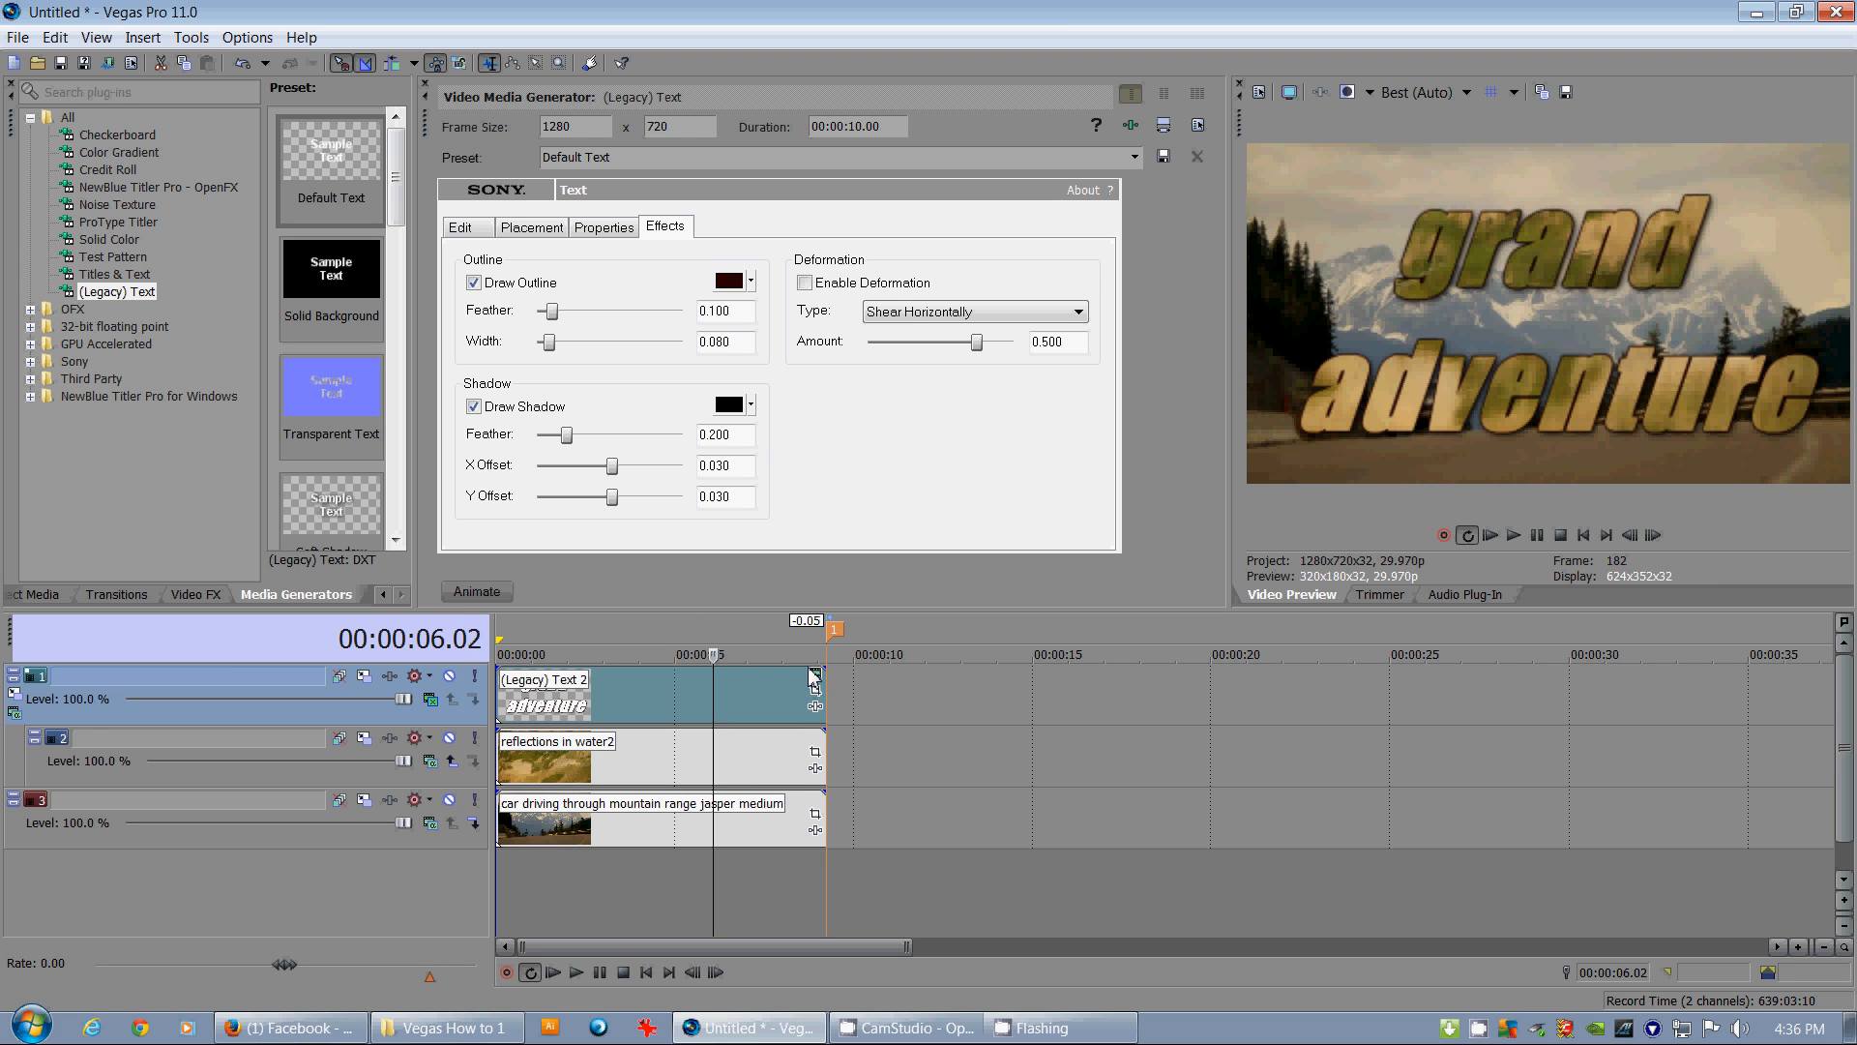
Edit the title text to read 'canadian rockies!' keeping italic Impact
{"action": "left_click", "coordinate": [461, 226]}
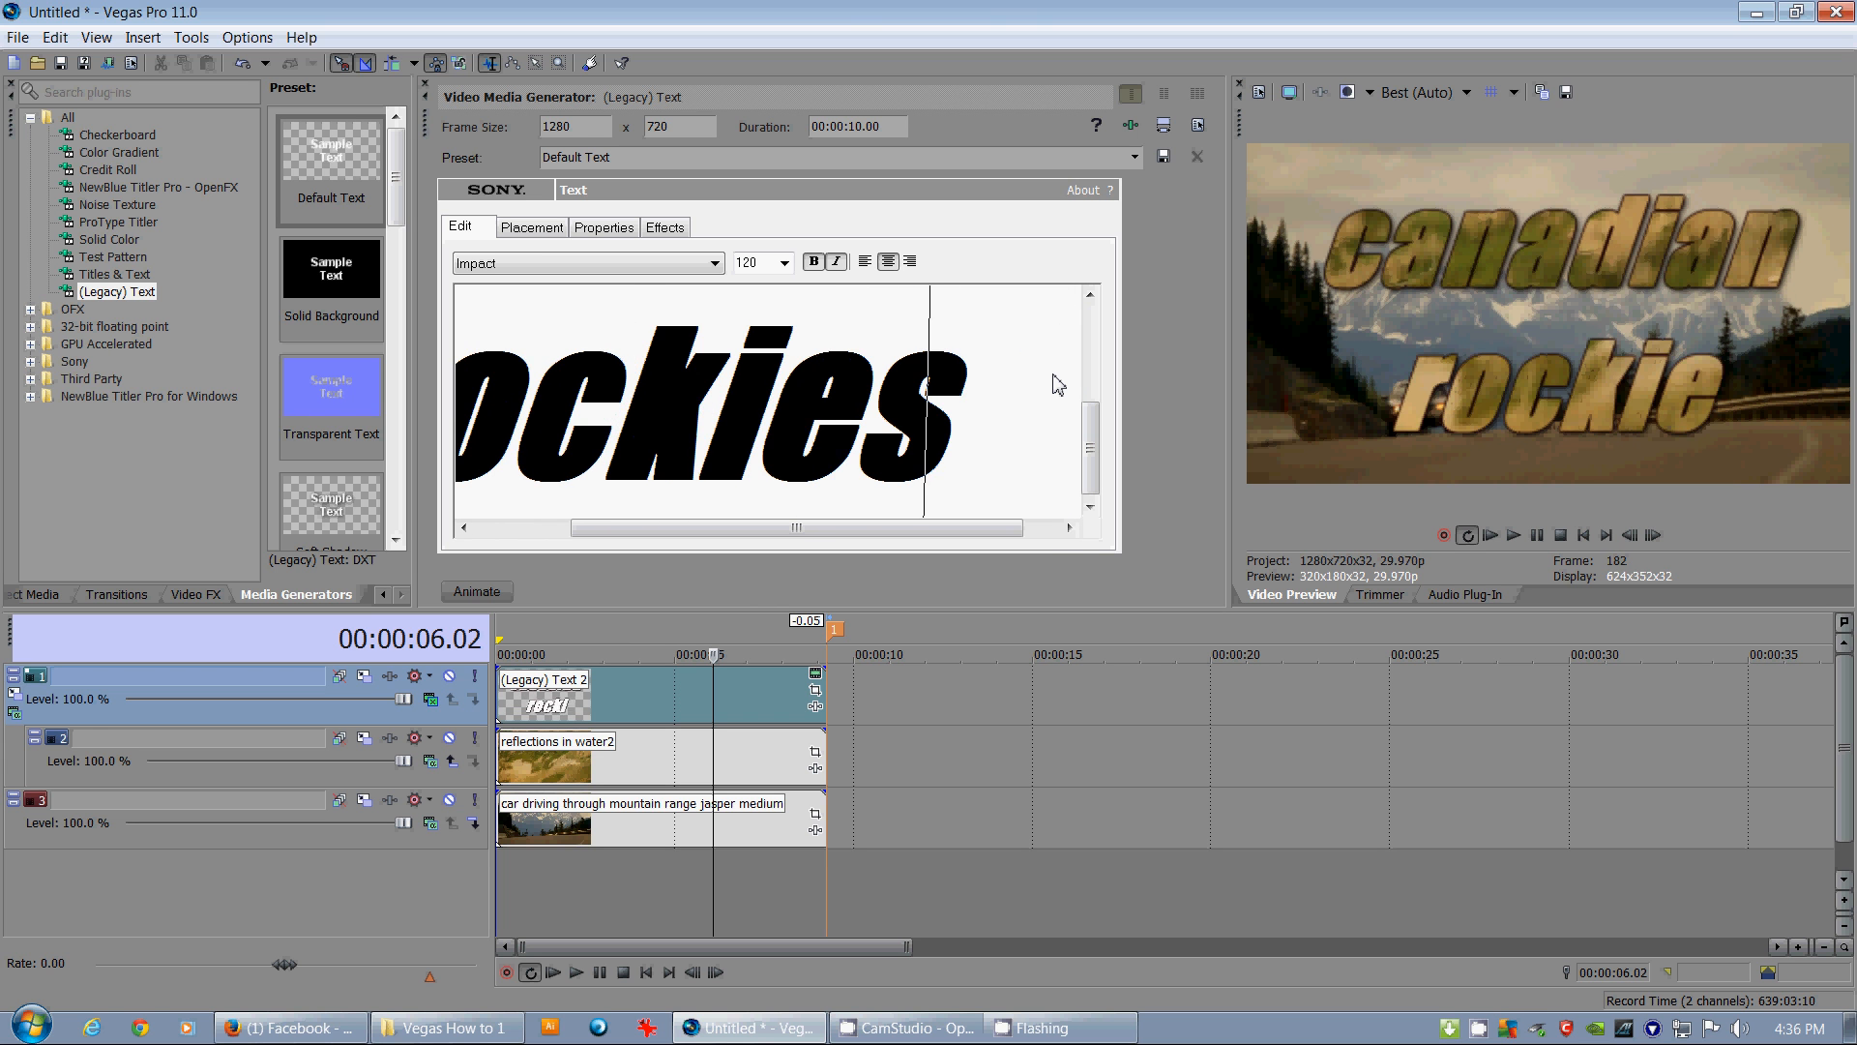
{"action": "type", "text": "!"}
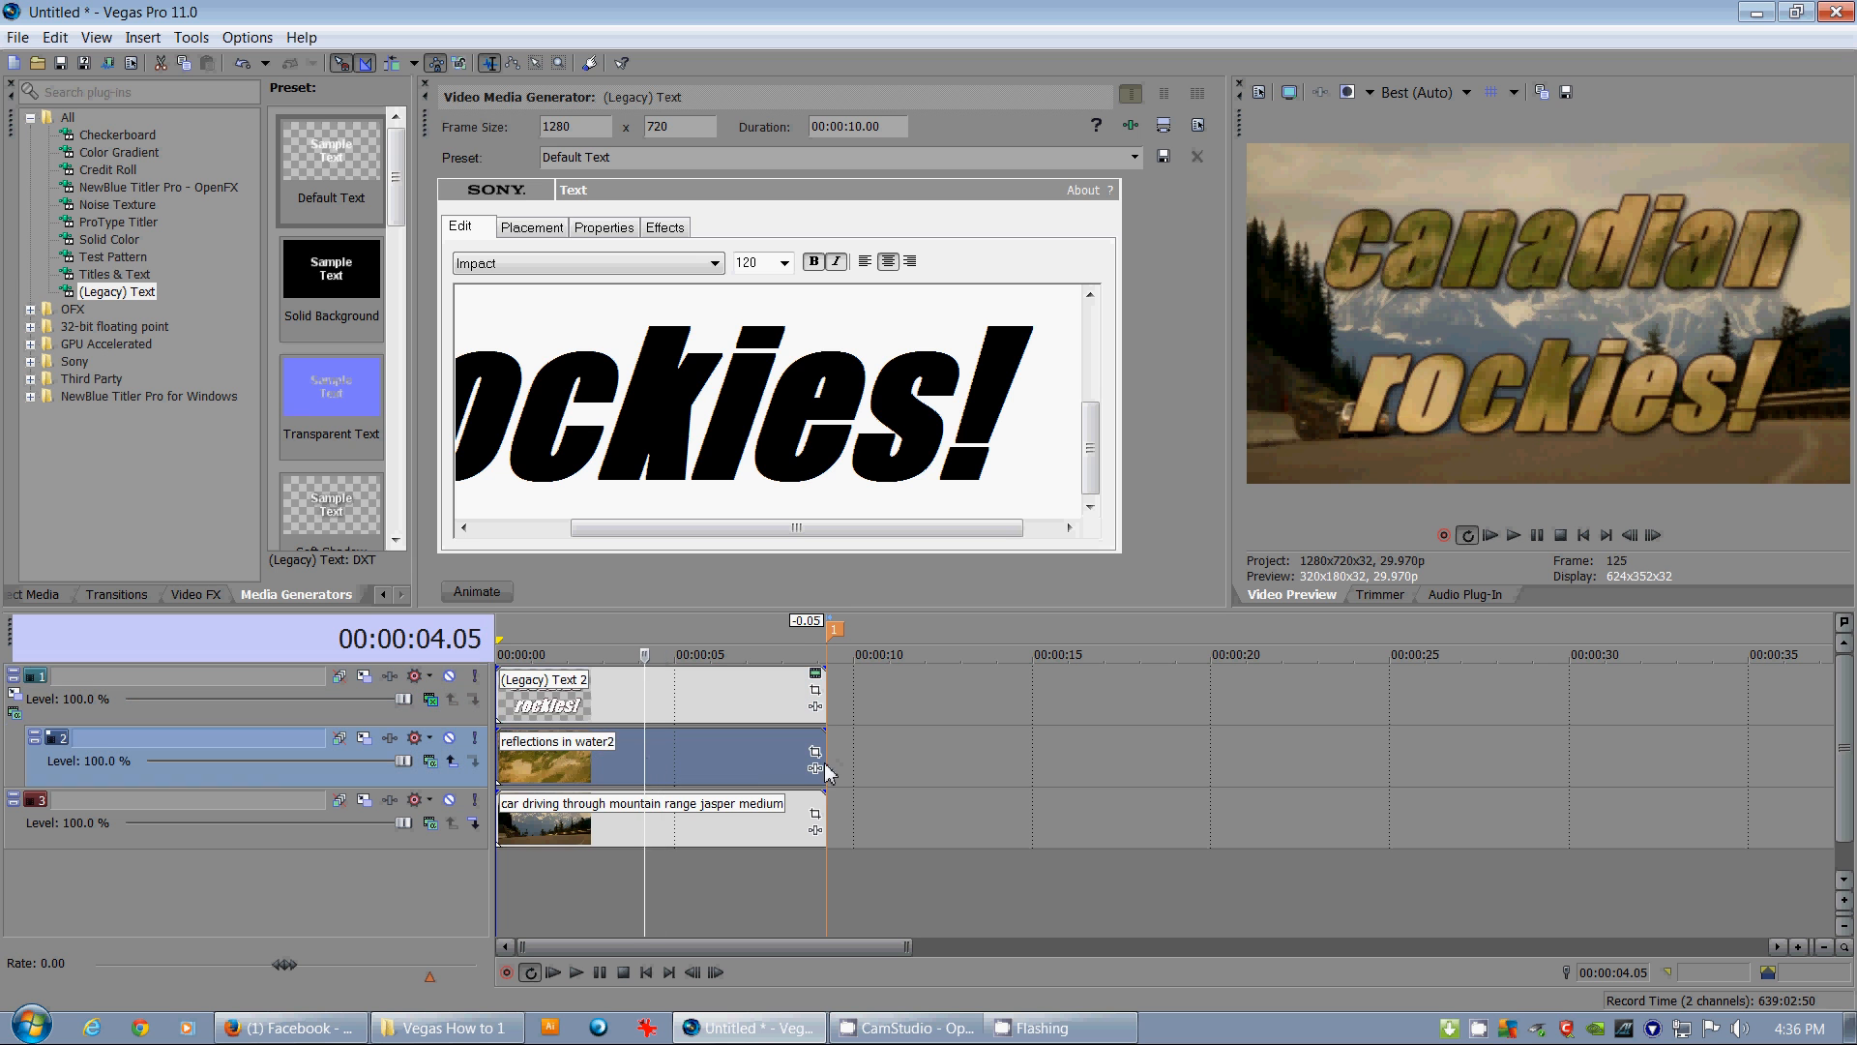
Add a Sony Color Balance effect to the reflections in water2 texture event
{"action": "left_click", "coordinate": [814, 770]}
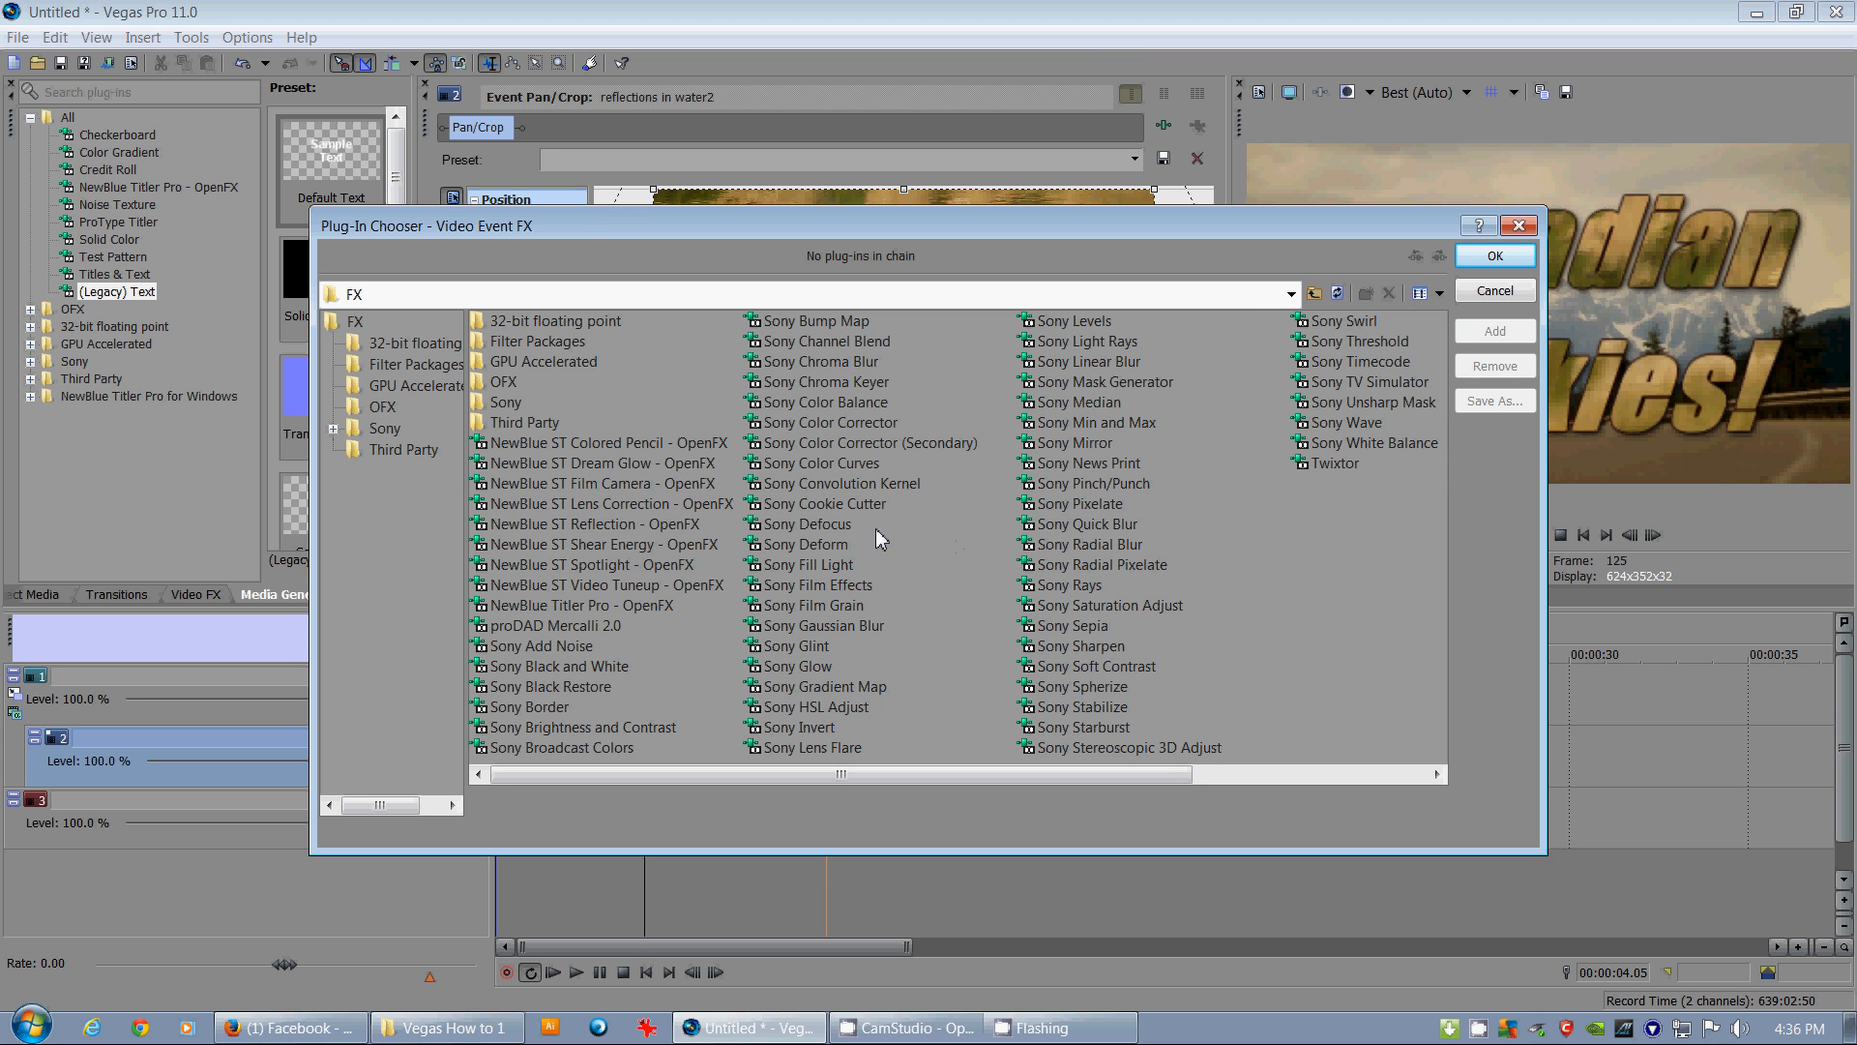
{"action": "mouse_move", "coordinate": [859, 407]}
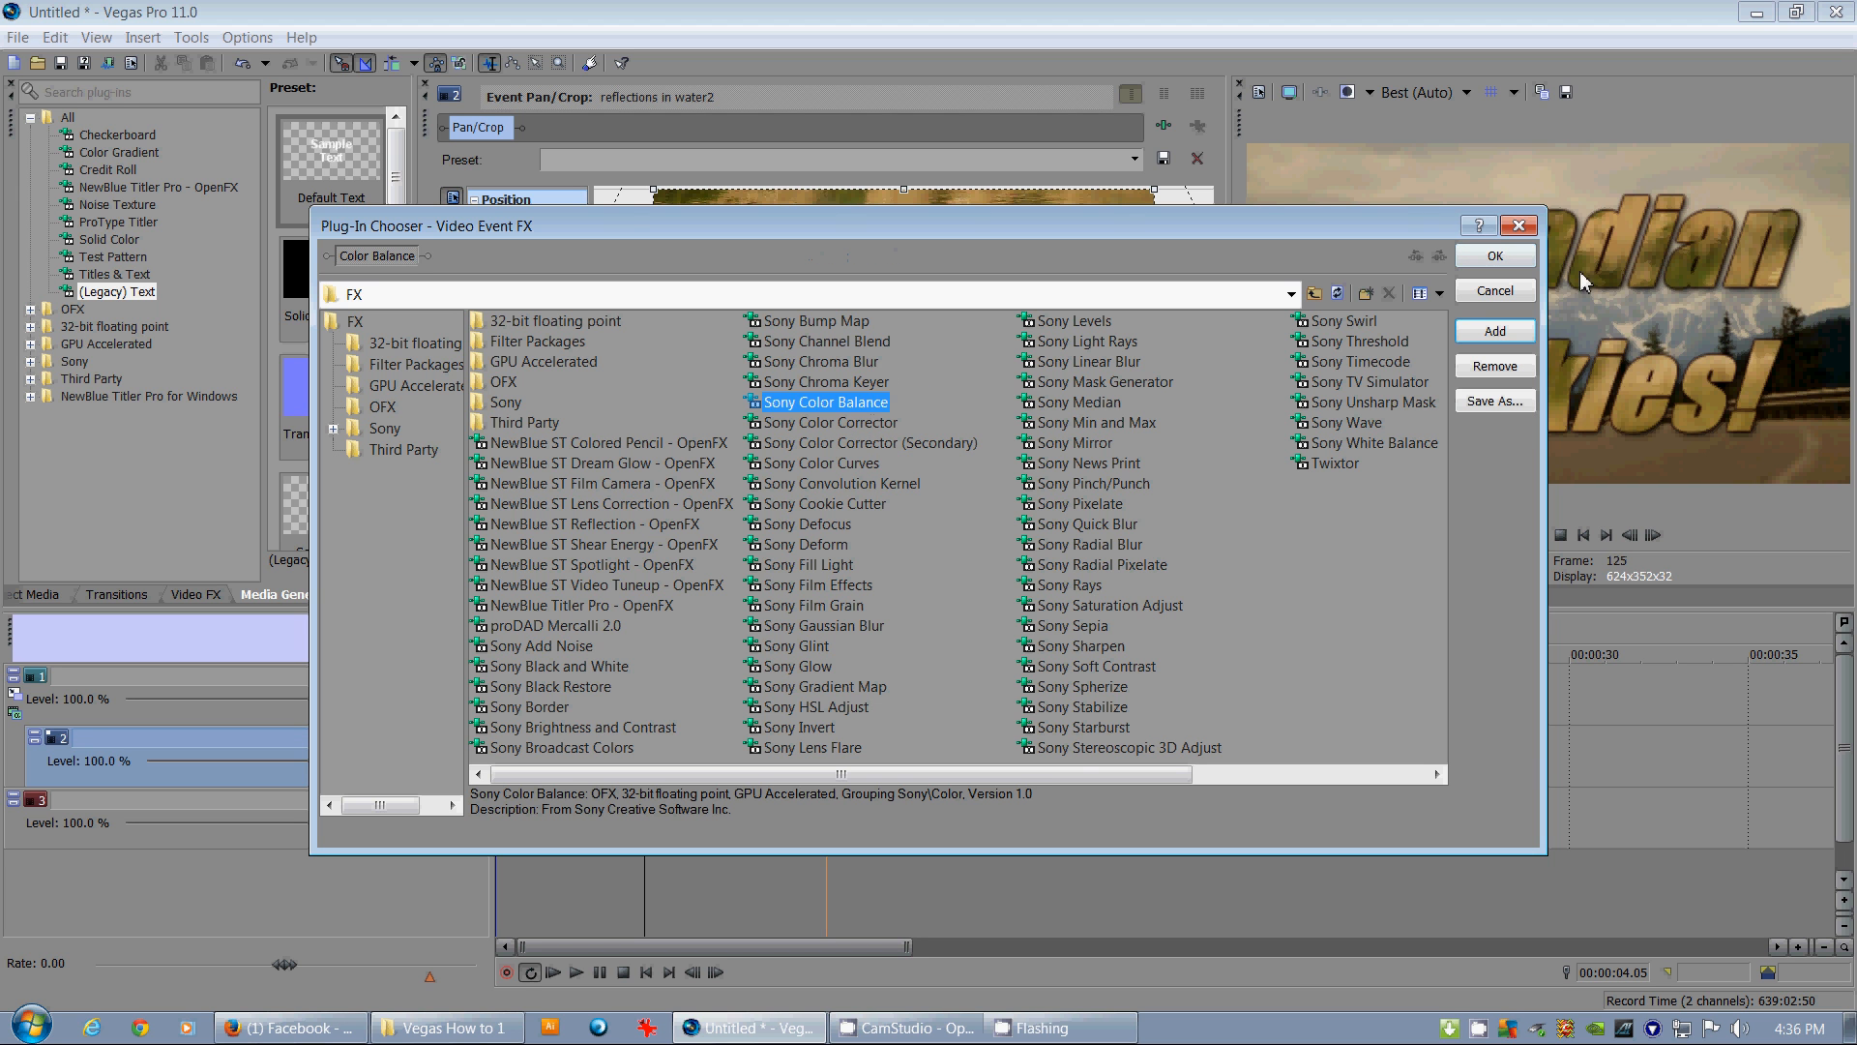
{"action": "left_click", "coordinate": [1493, 331]}
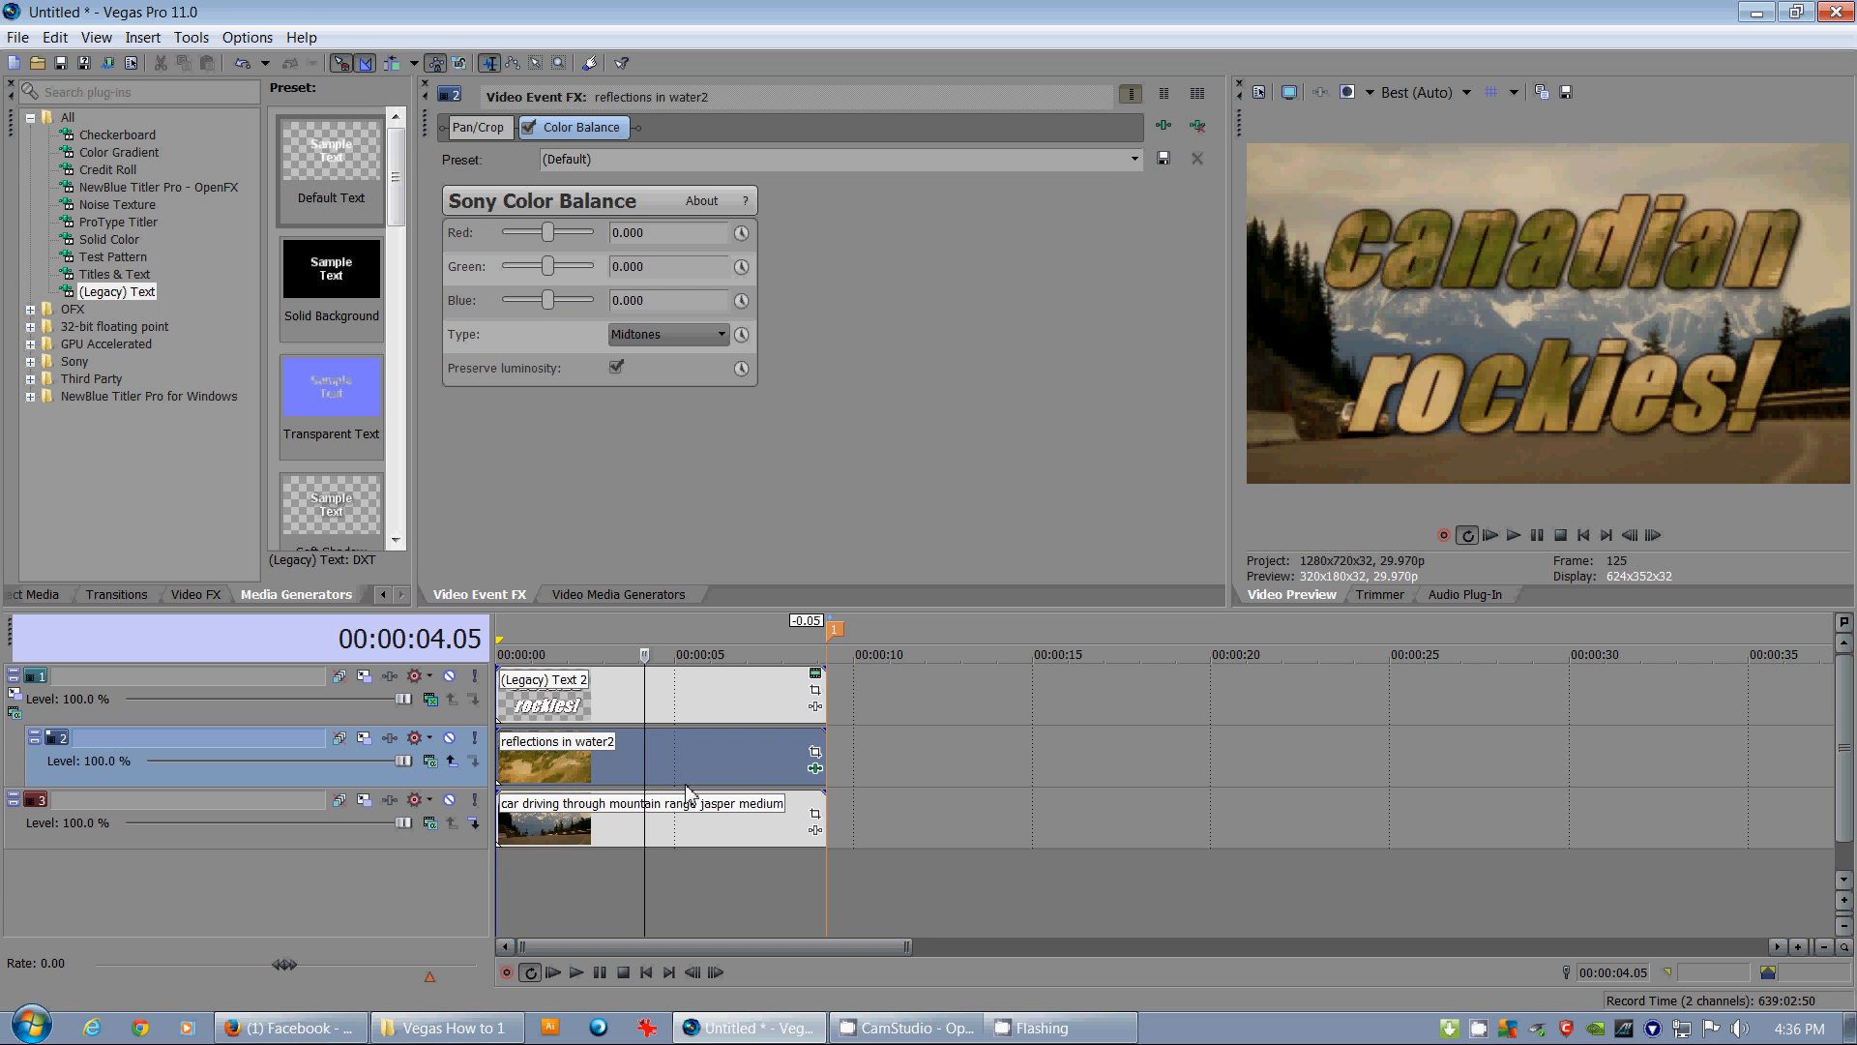
{"action": "mouse_move", "coordinate": [555, 269]}
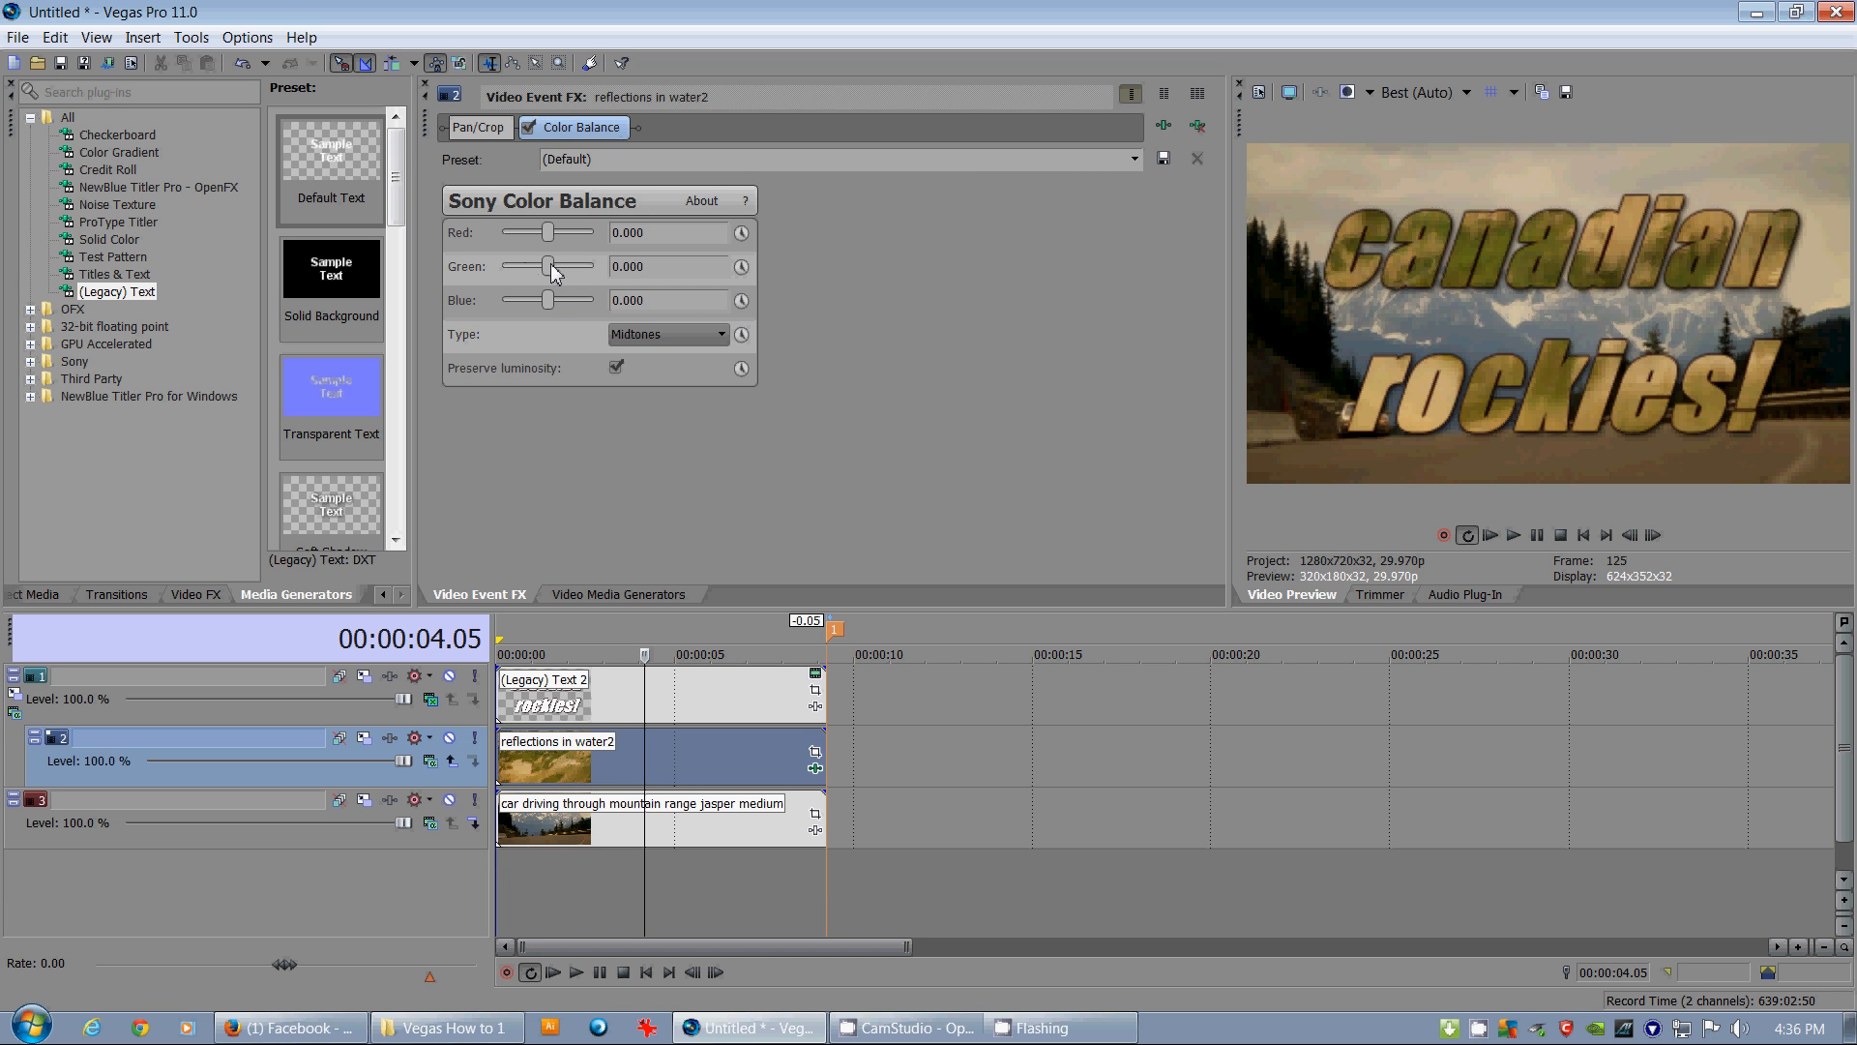
{"action": "mouse_move", "coordinate": [553, 300]}
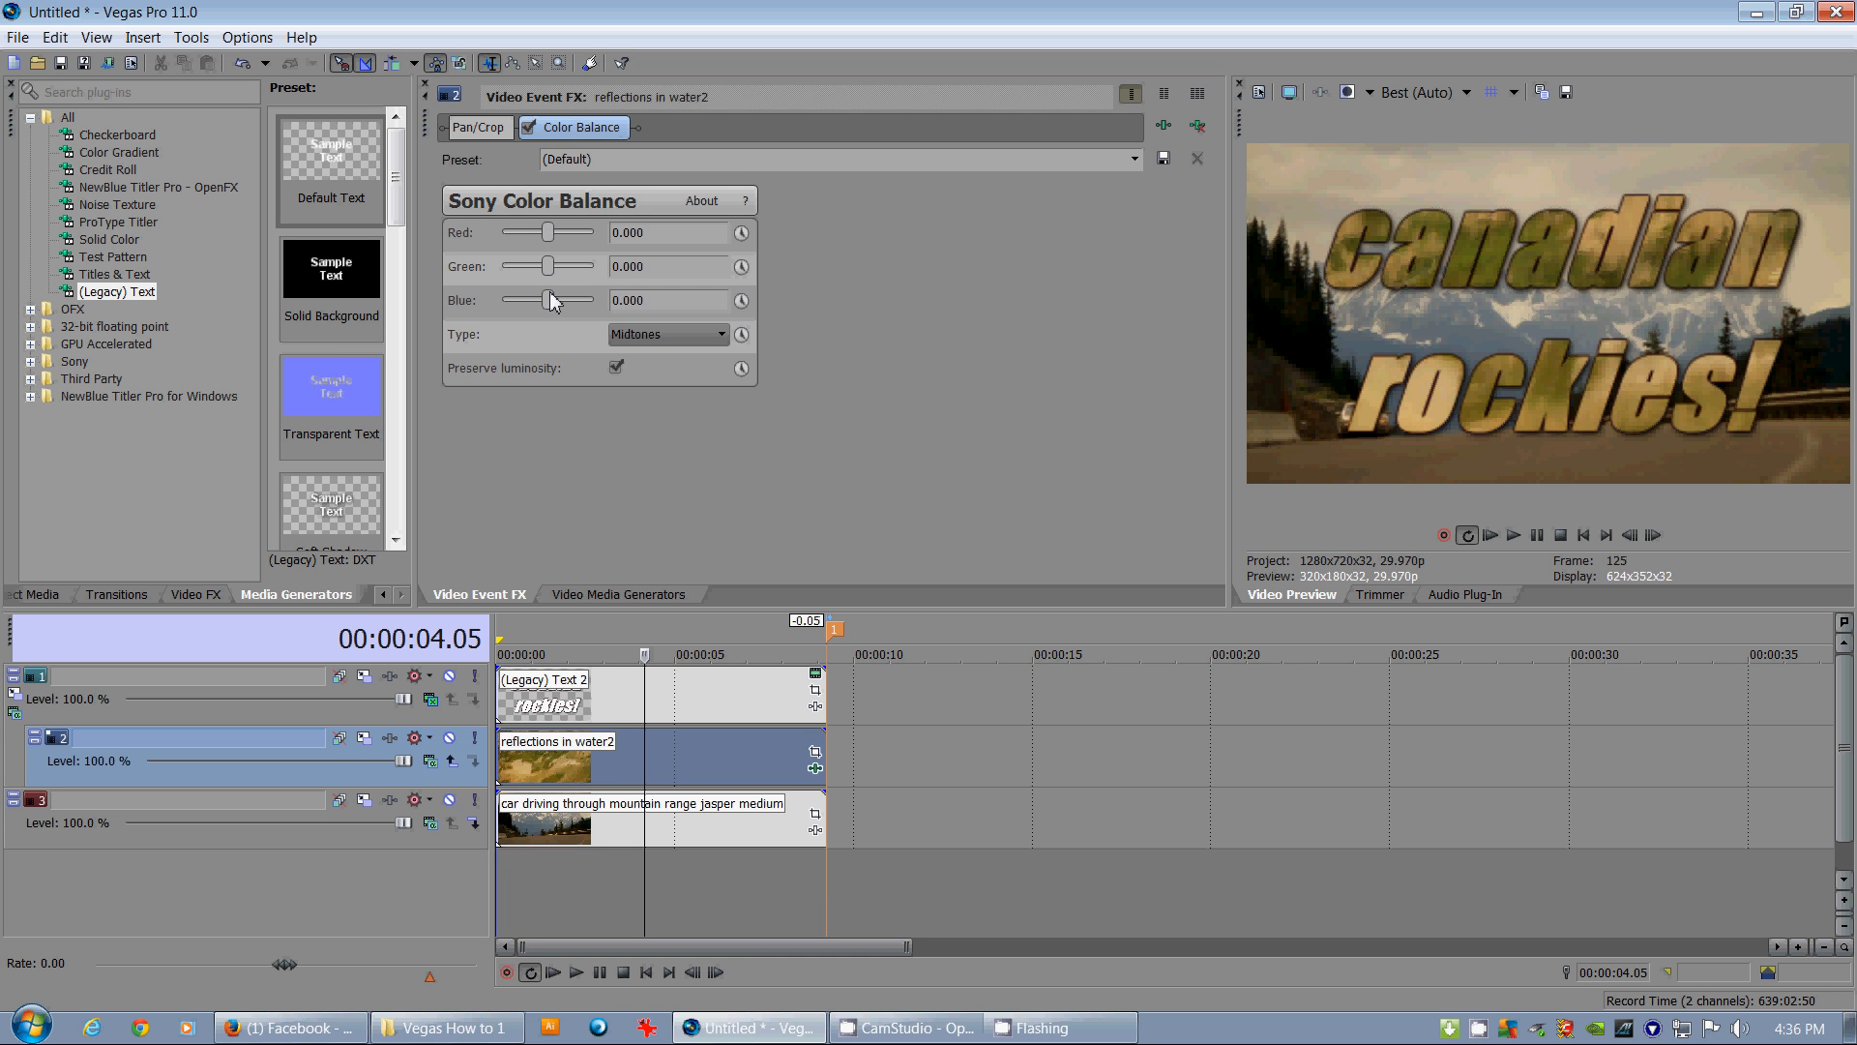
Push green to about 0.205 and red to 0.216 for a golden lettering tone
{"action": "left_click_drag", "start_coordinate": [545, 300], "coordinate": [563, 299]}
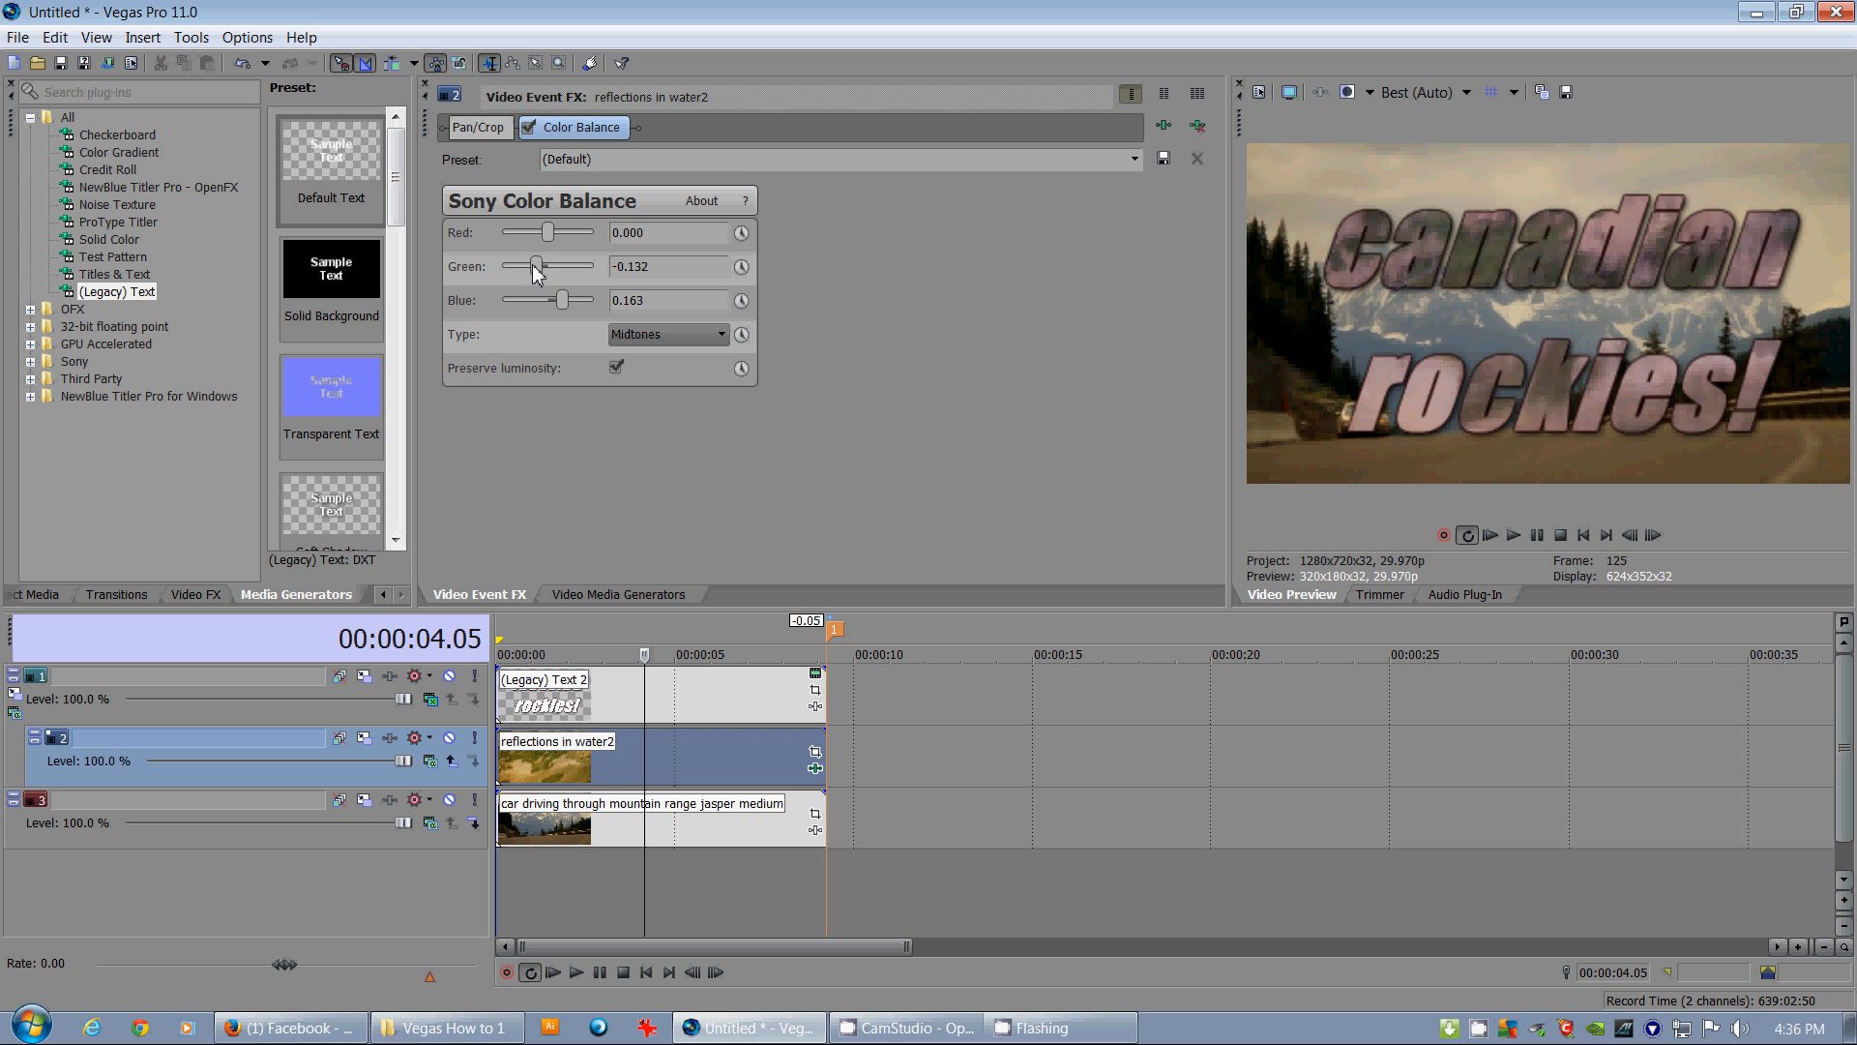
{"action": "left_click_drag", "start_coordinate": [536, 267], "coordinate": [580, 267]}
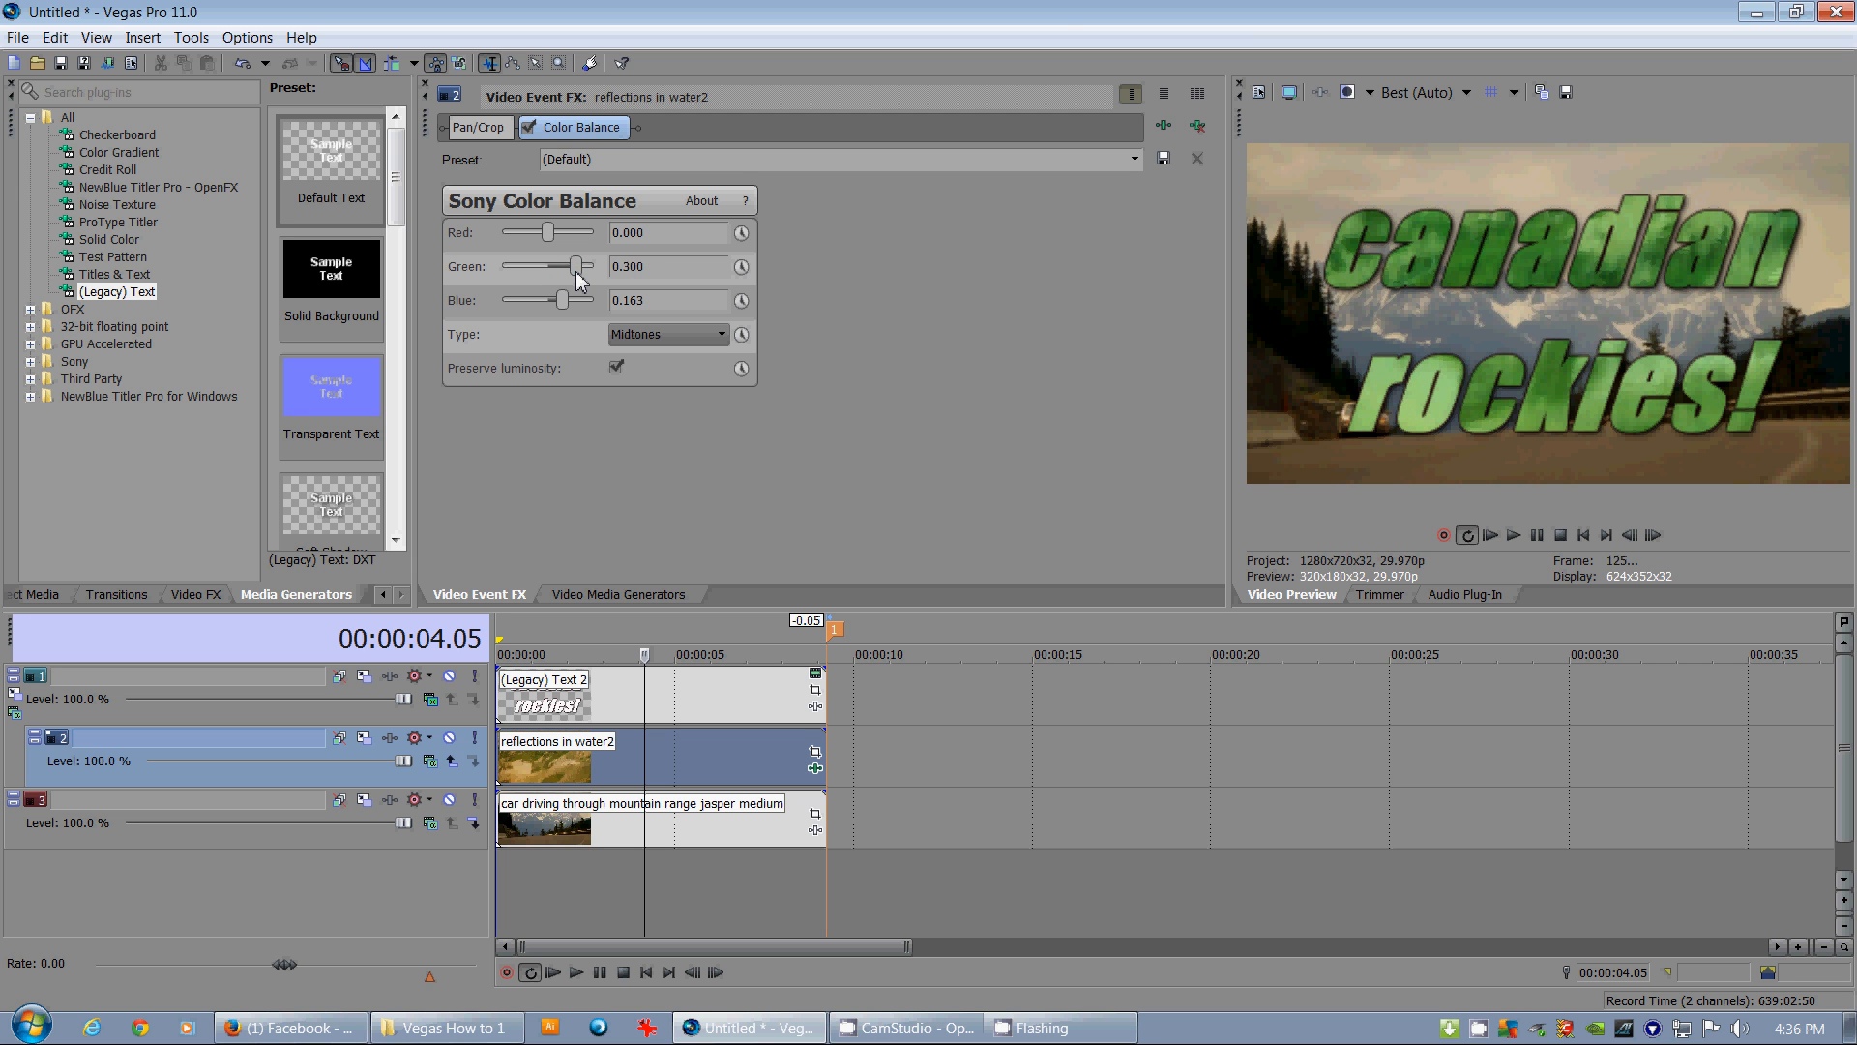
{"action": "left_click_drag", "start_coordinate": [580, 265], "coordinate": [575, 265]}
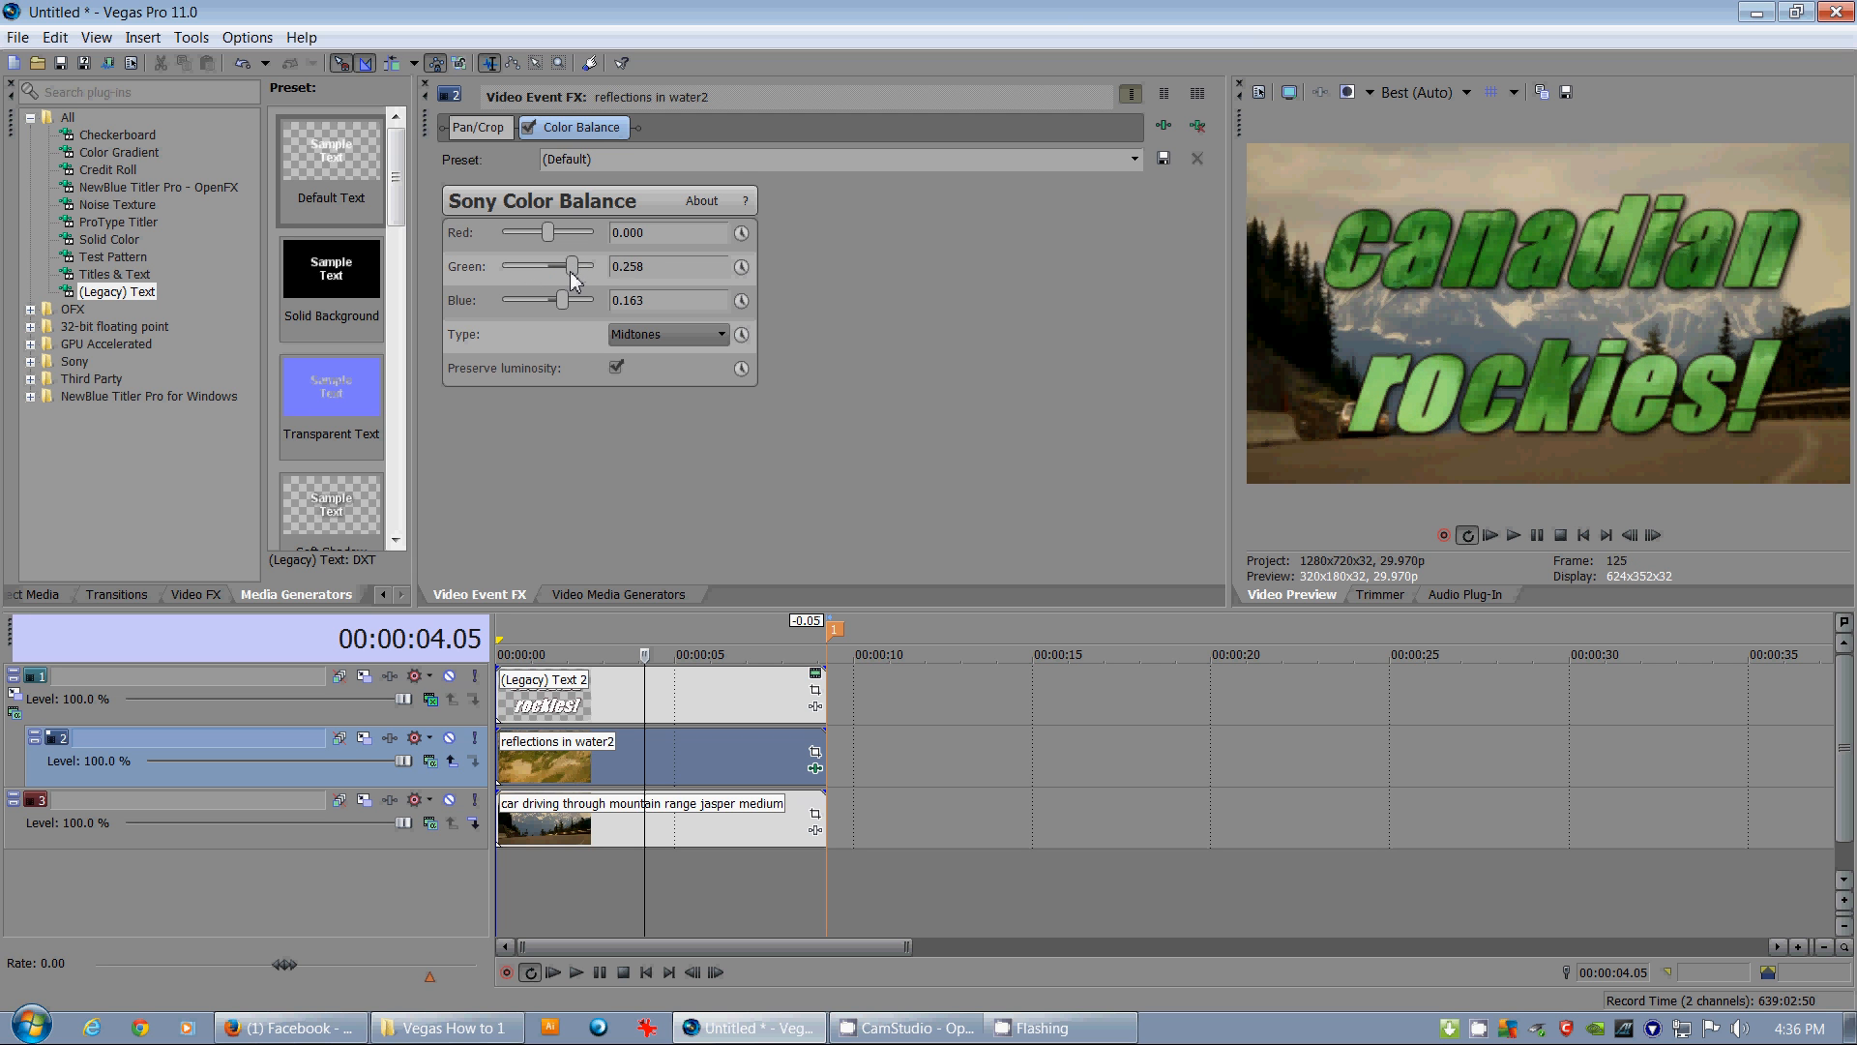
{"action": "left_click_drag", "start_coordinate": [574, 267], "coordinate": [566, 267]}
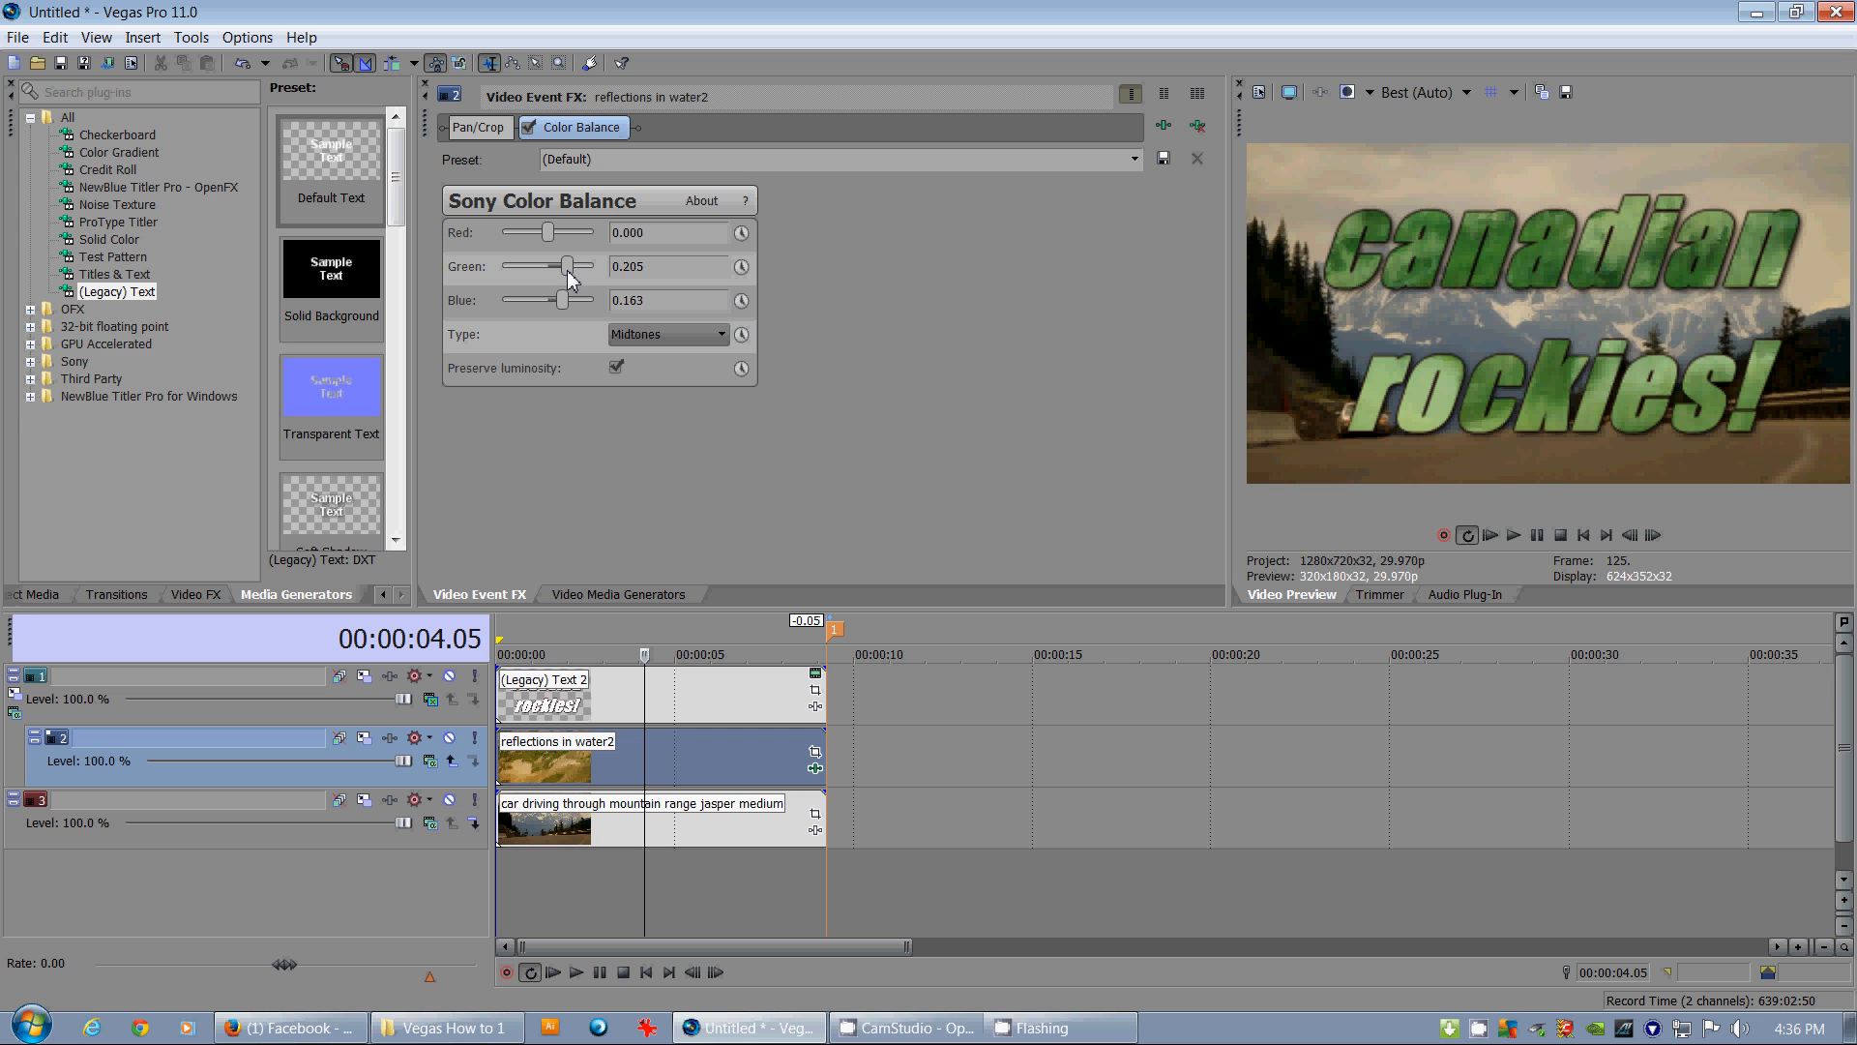
{"action": "left_click_drag", "start_coordinate": [549, 233], "coordinate": [545, 232]}
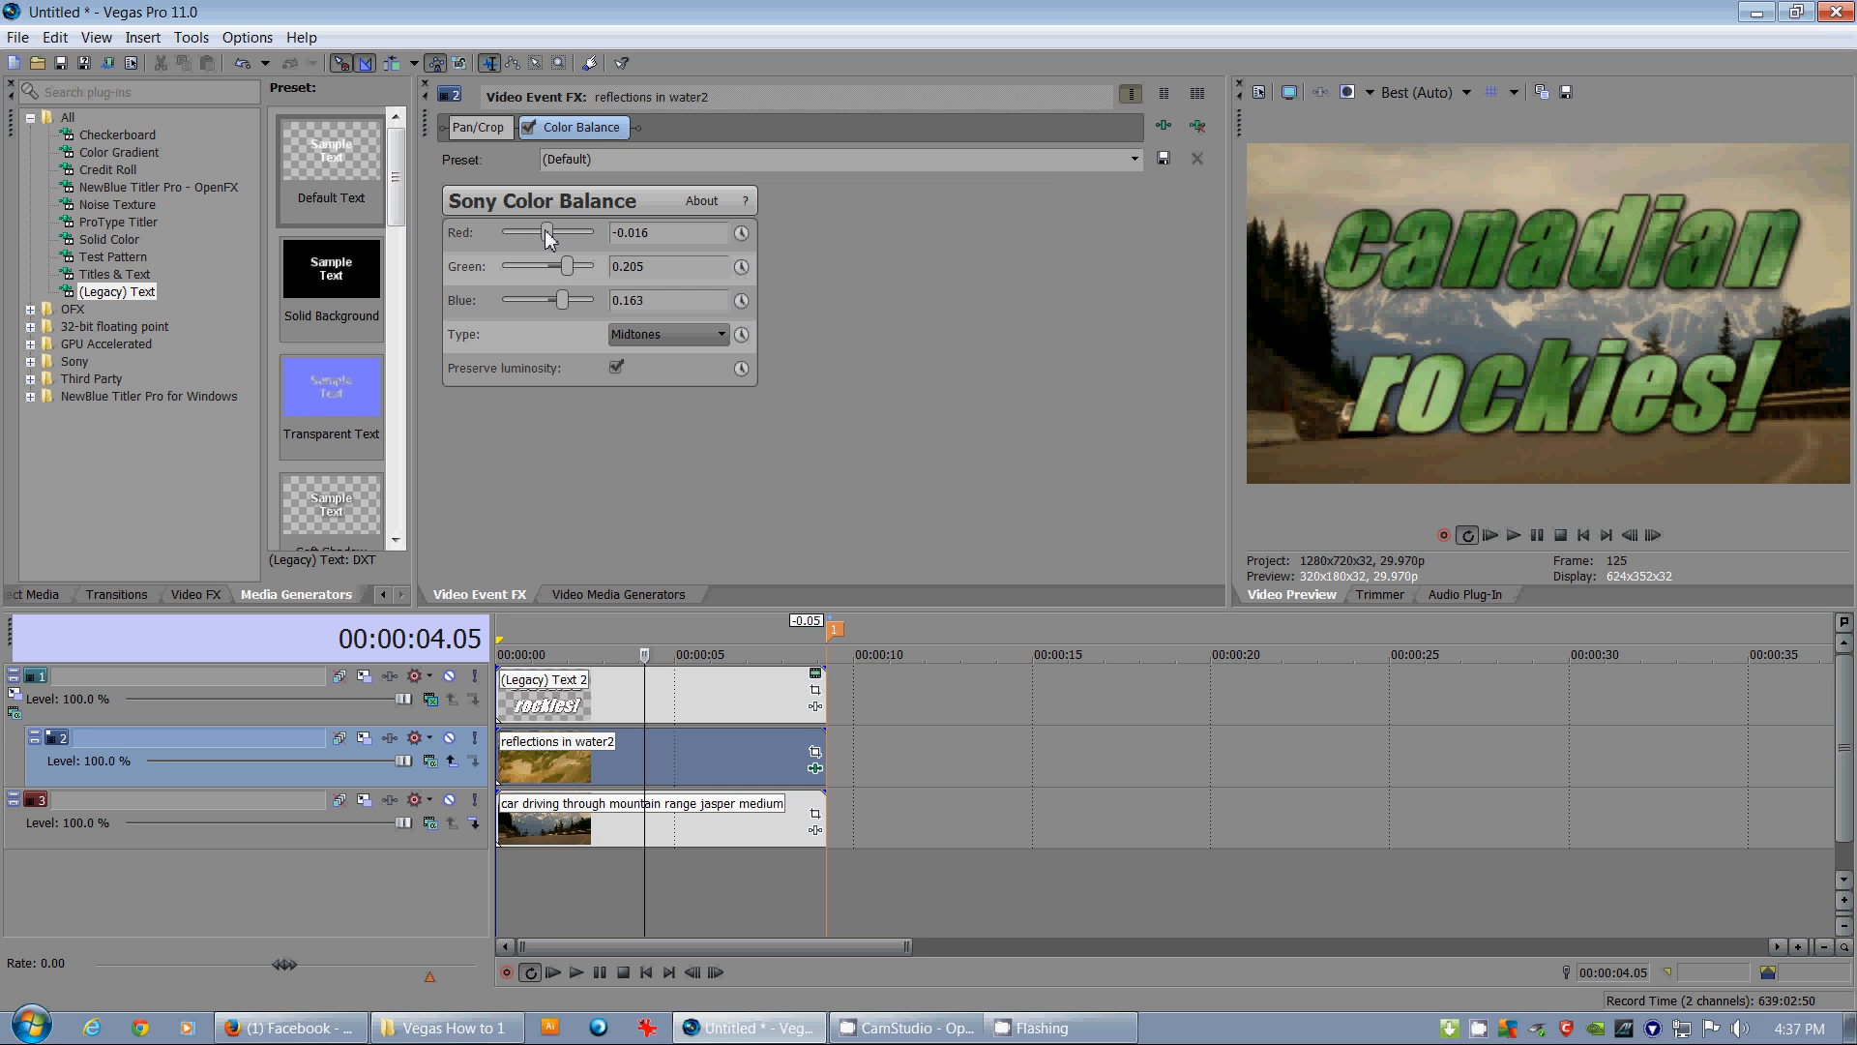
{"action": "left_click_drag", "start_coordinate": [547, 232], "coordinate": [542, 232]}
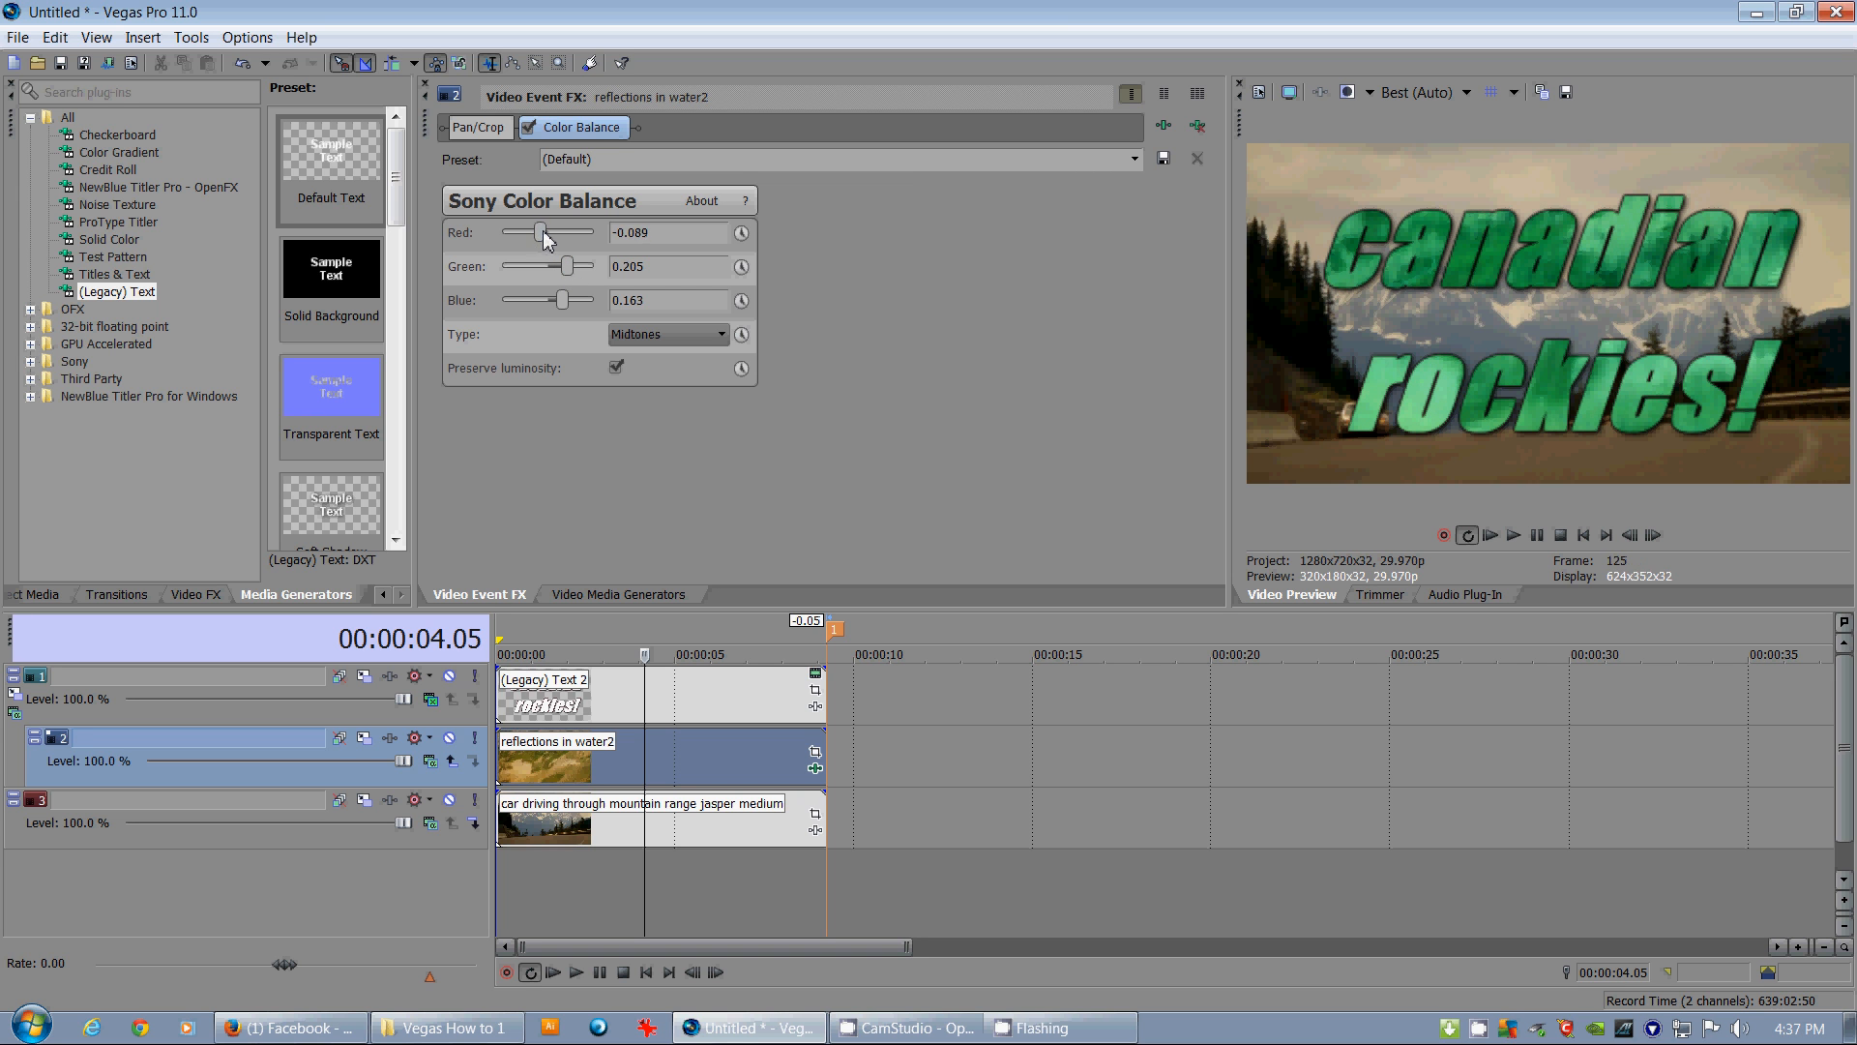
{"action": "left_click_drag", "start_coordinate": [546, 232], "coordinate": [574, 232]}
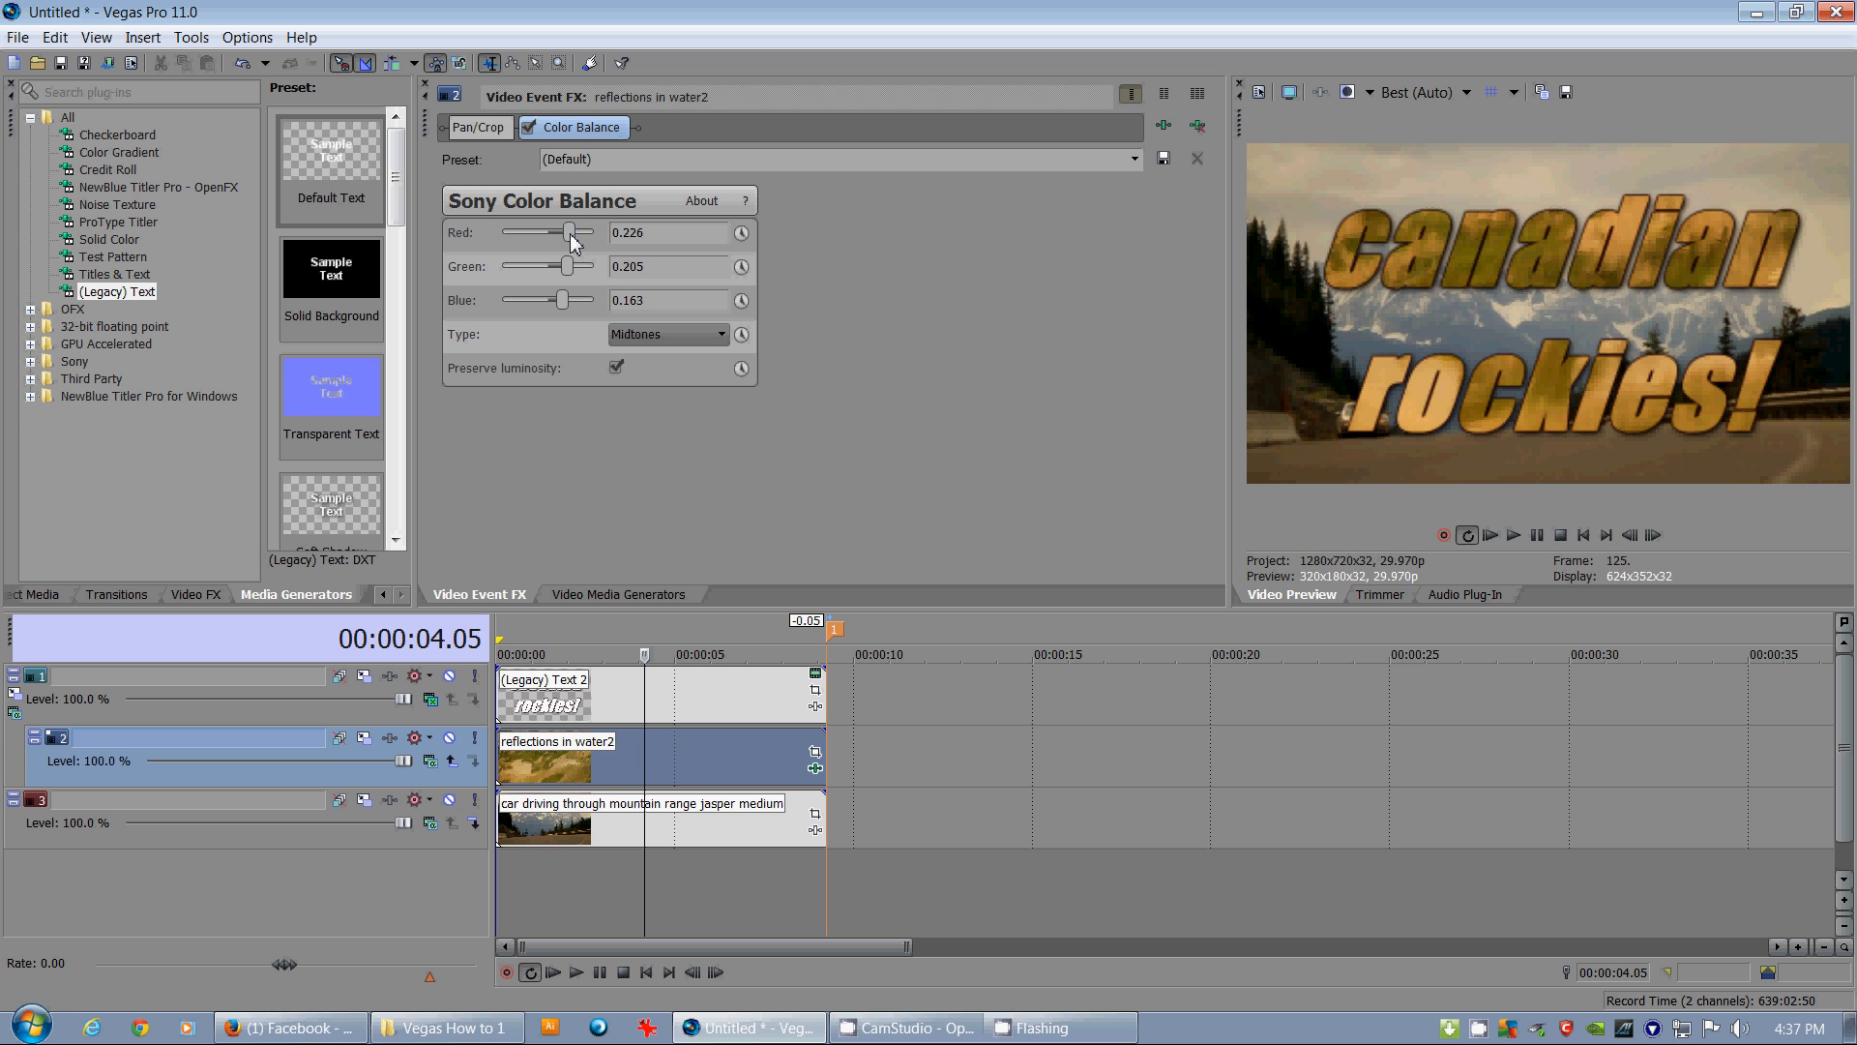
{"action": "left_click_drag", "start_coordinate": [577, 232], "coordinate": [561, 232]}
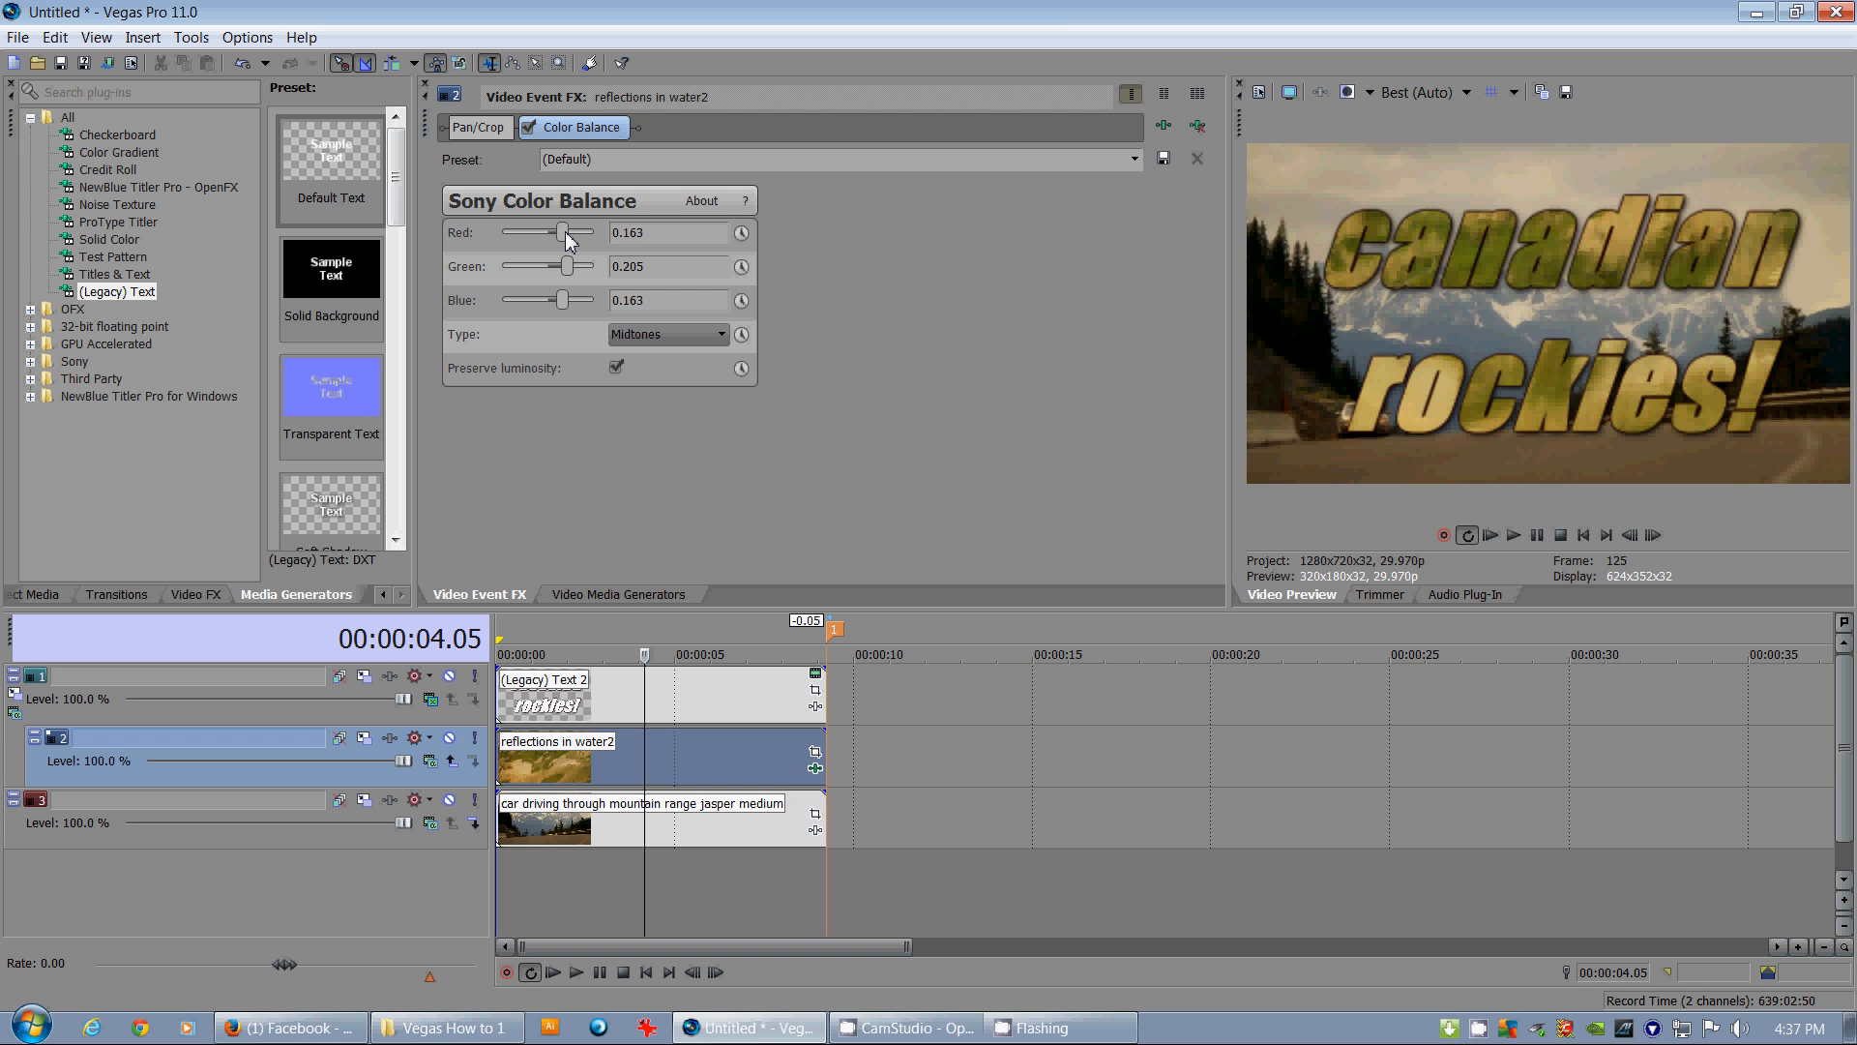
{"action": "left_click_drag", "start_coordinate": [563, 232], "coordinate": [580, 232]}
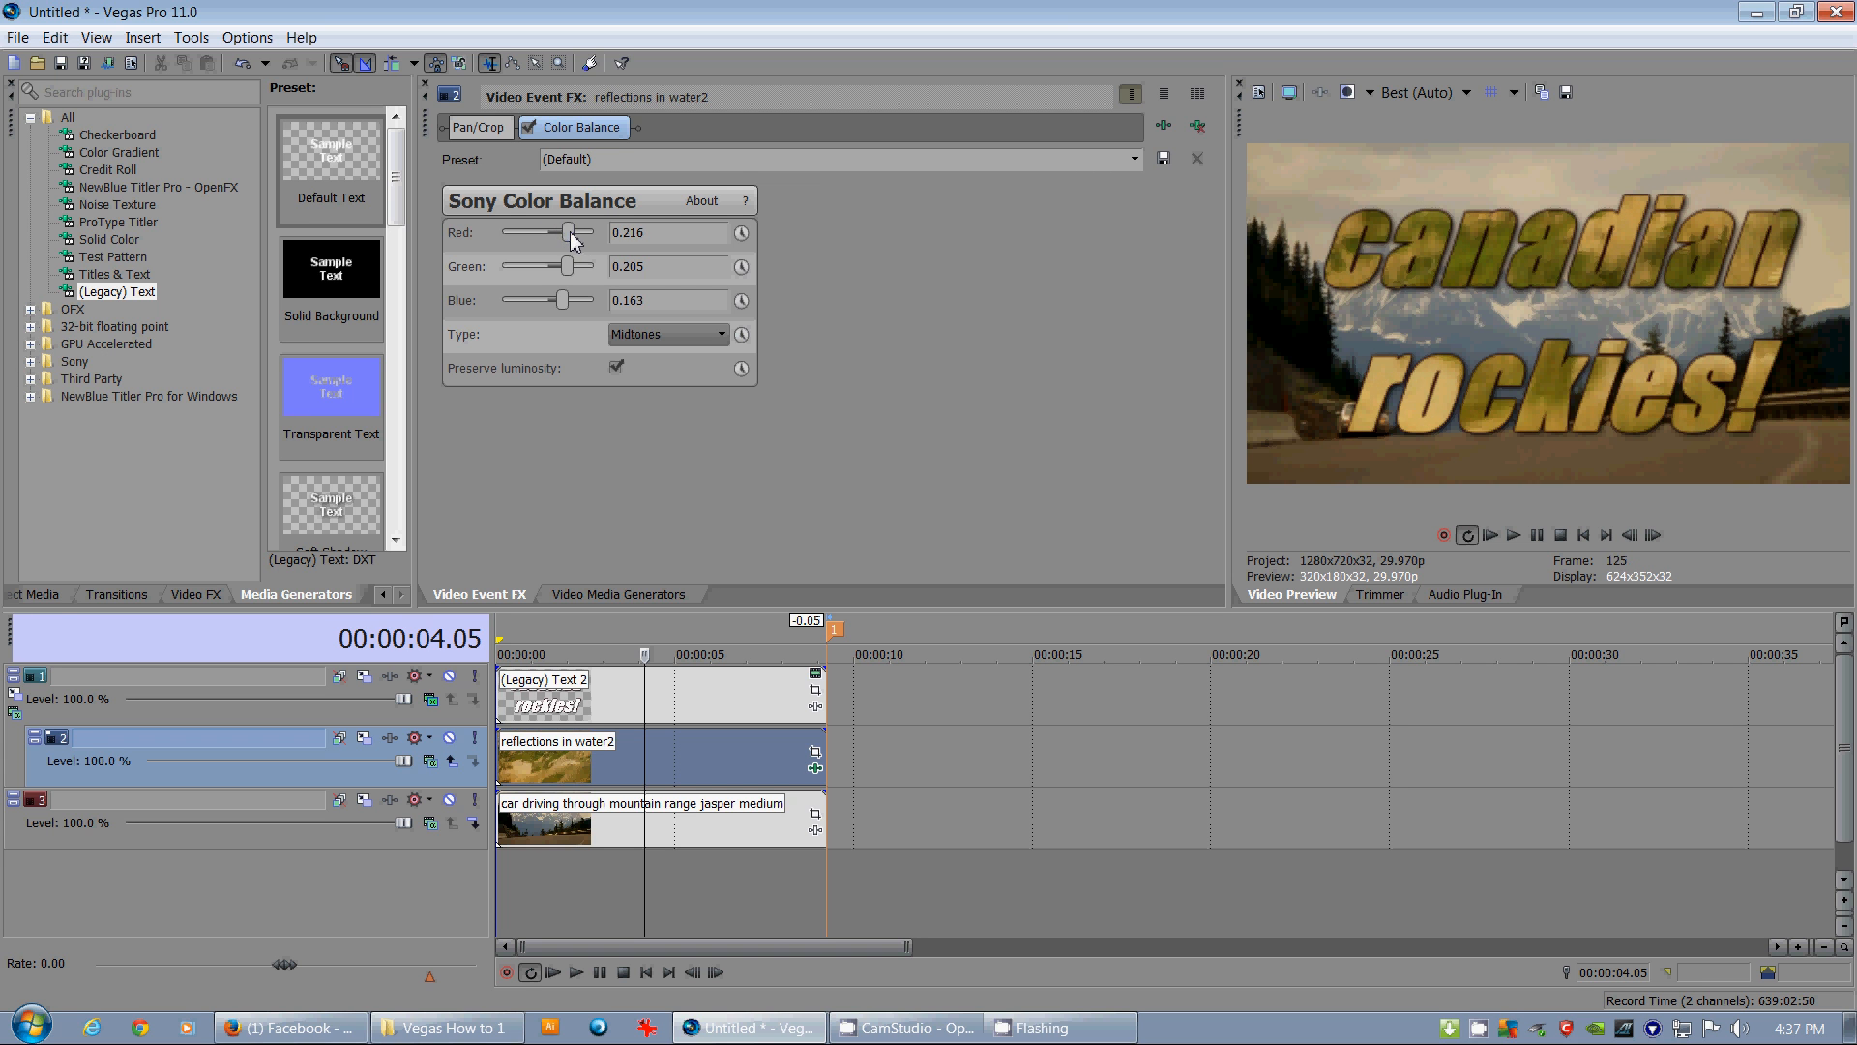
Cut blue to -0.058 to warm the texture further
{"action": "left_click_drag", "start_coordinate": [565, 299], "coordinate": [539, 299]}
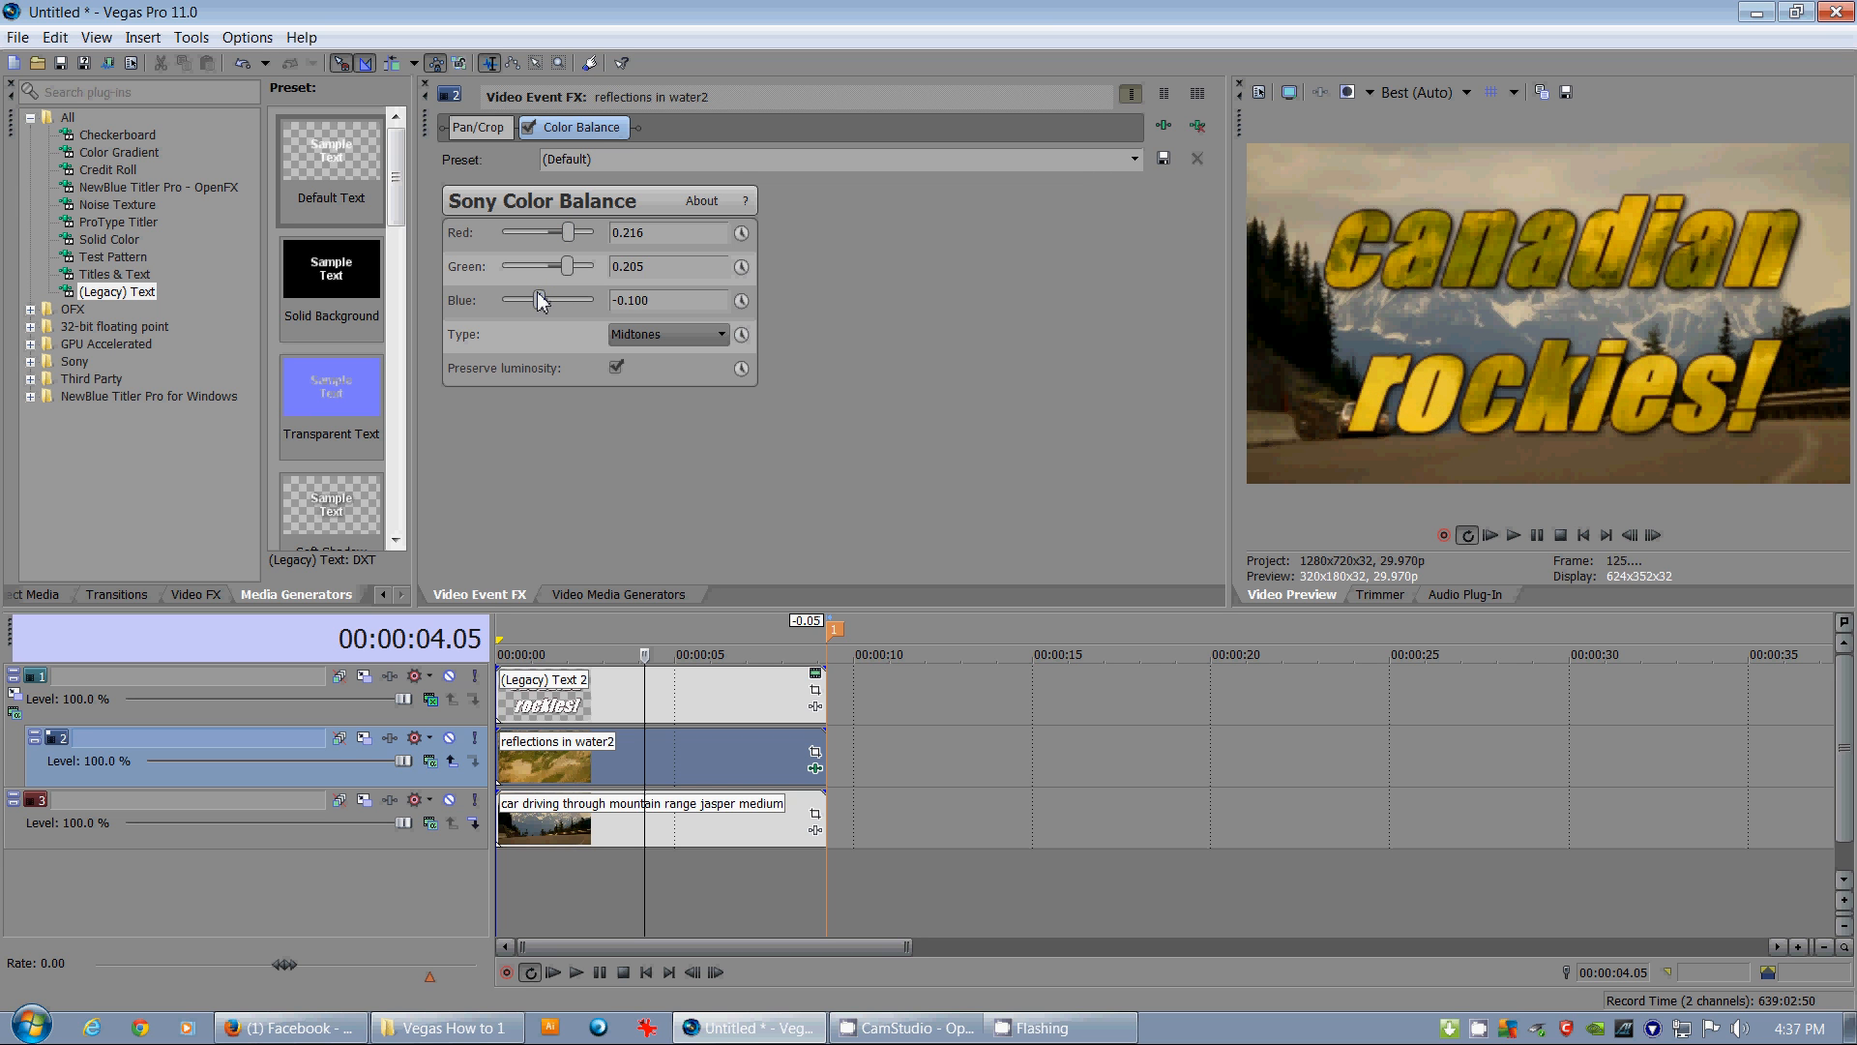
{"action": "left_click_drag", "start_coordinate": [536, 300], "coordinate": [546, 300]}
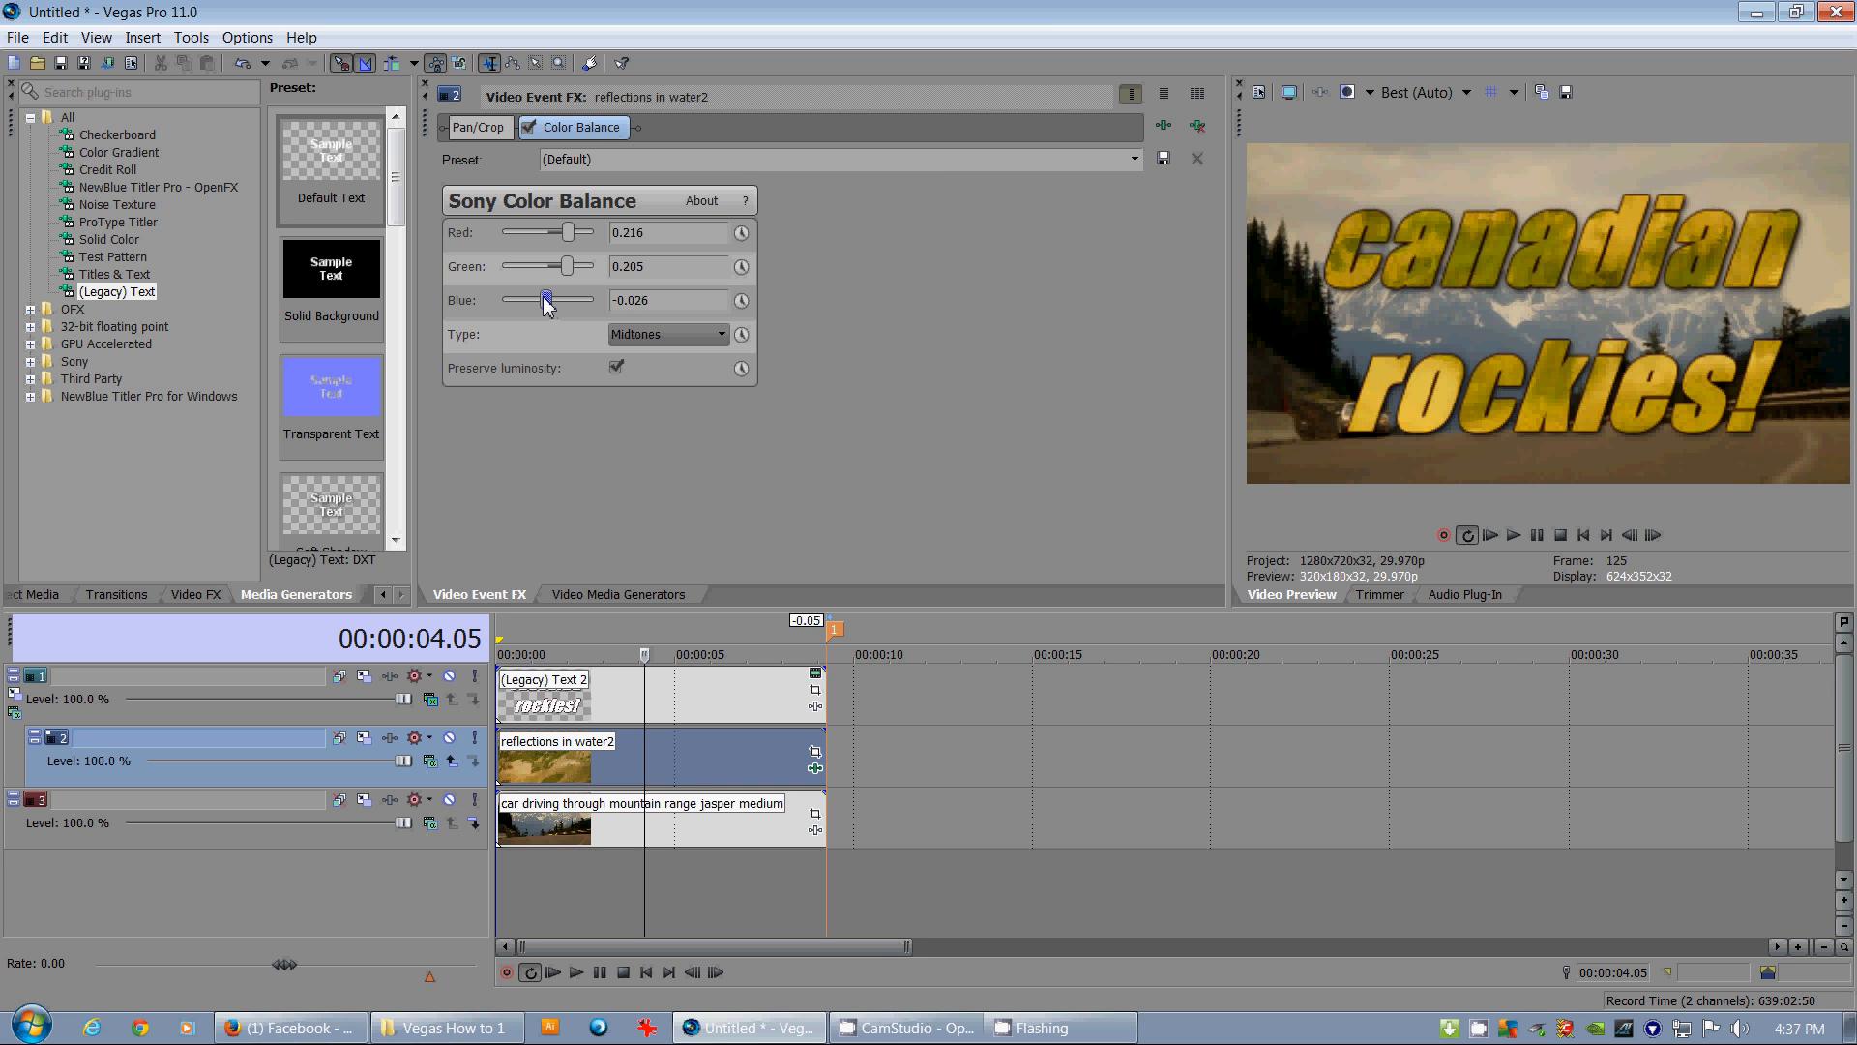
{"action": "left_click_drag", "start_coordinate": [547, 300], "coordinate": [542, 300]}
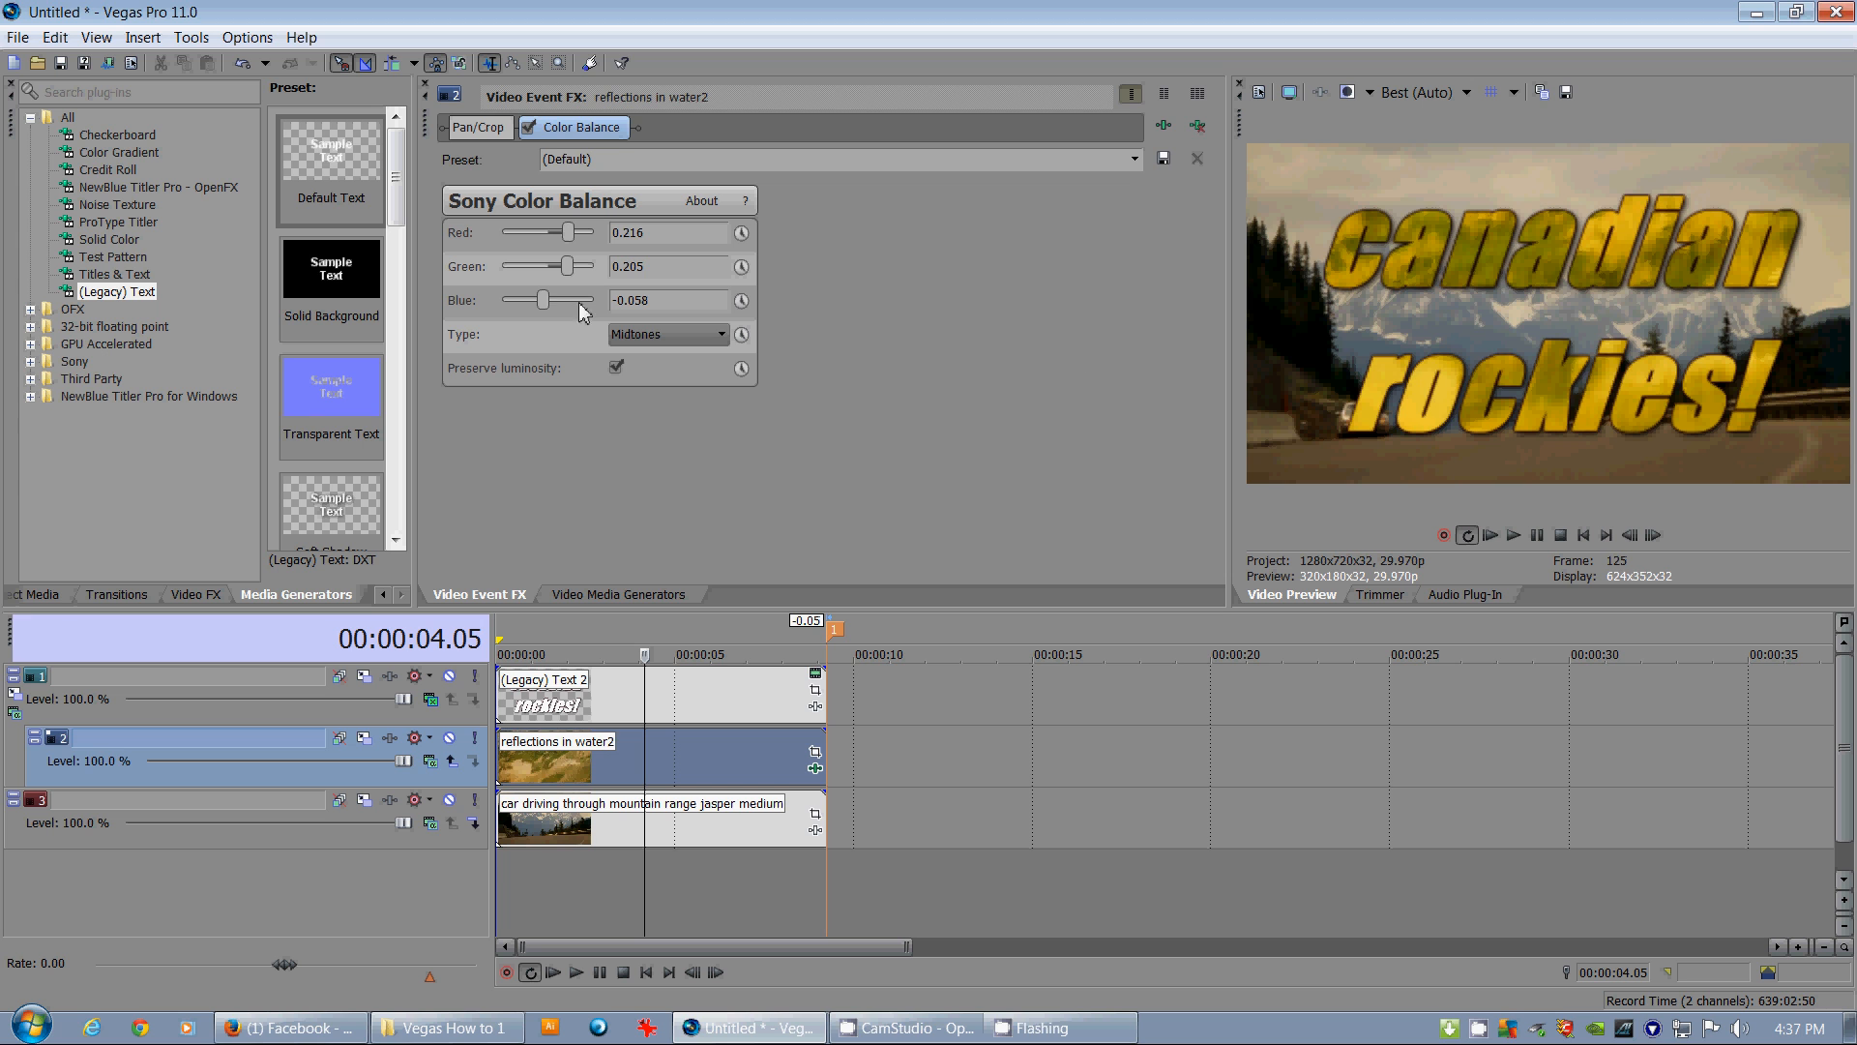
{"action": "mouse_move", "coordinate": [1629, 340]}
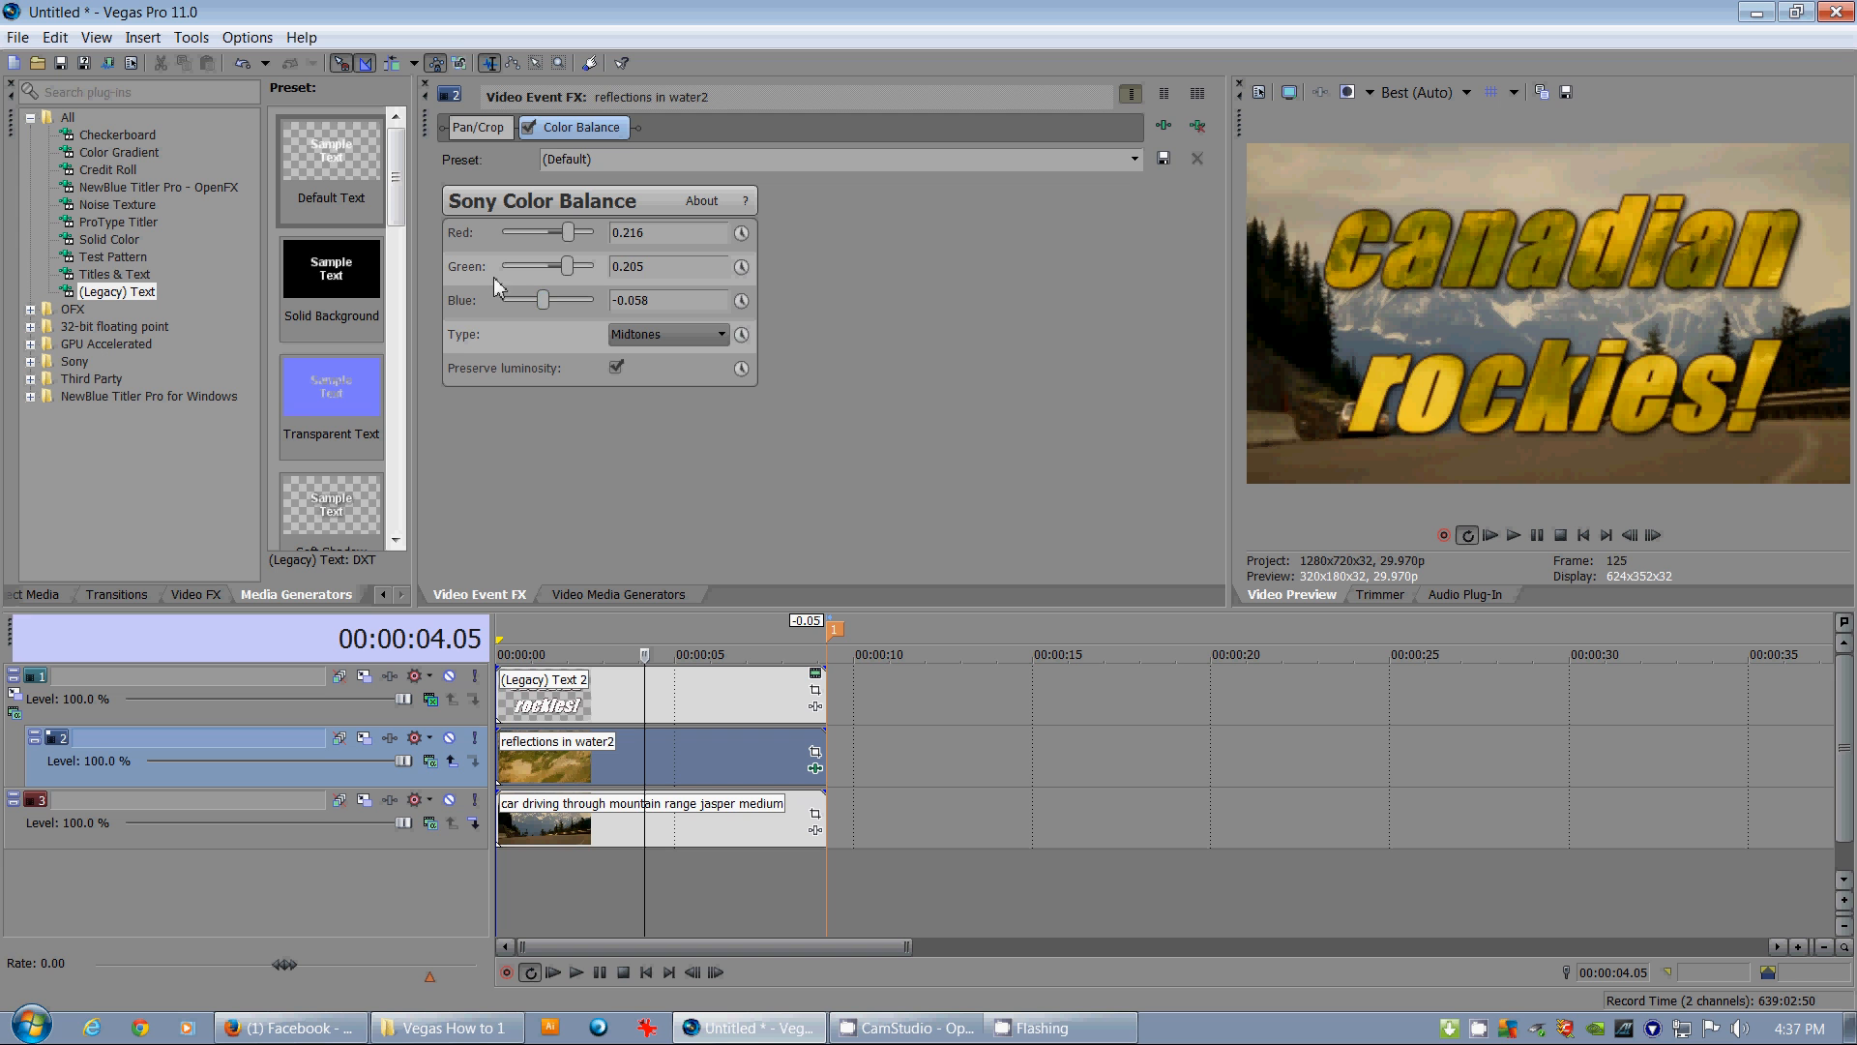
{"action": "mouse_move", "coordinate": [530, 140]}
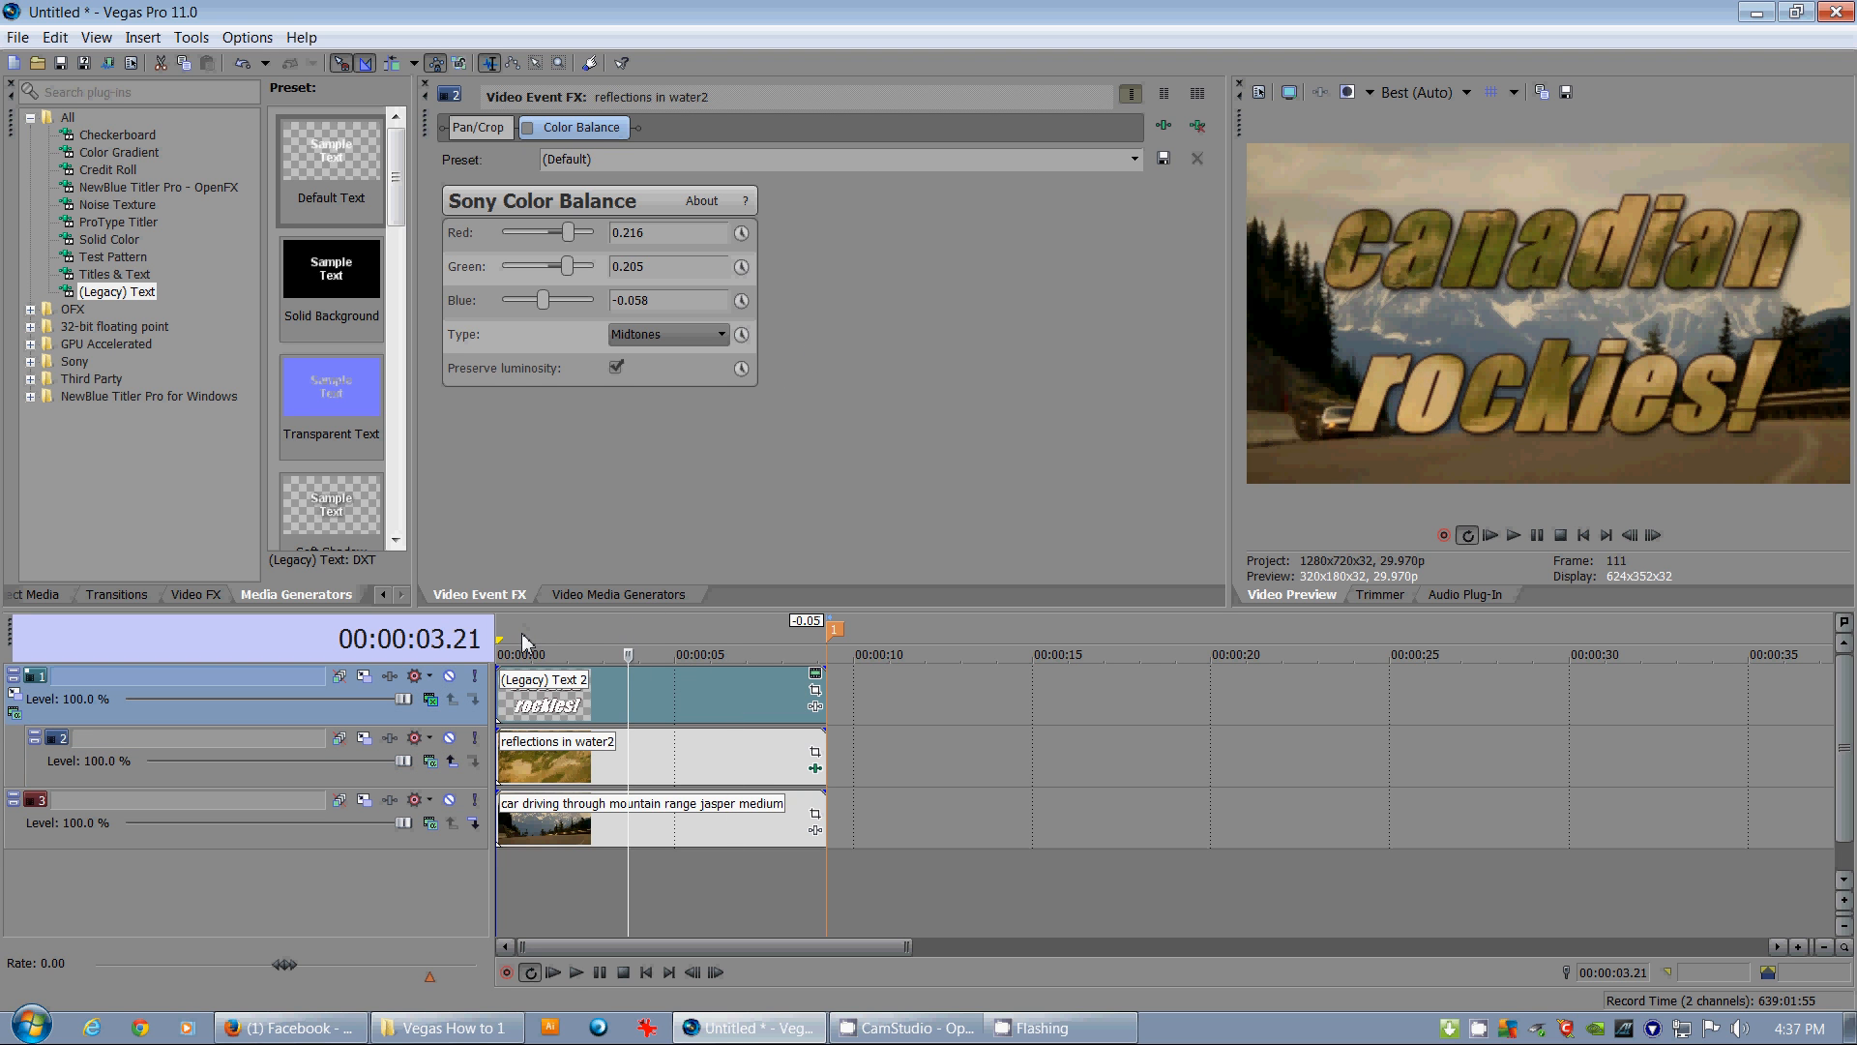
Rewind to the start and list track 1's compositing modes, with Multiply (Mask) active
{"action": "left_click", "coordinate": [515, 651]}
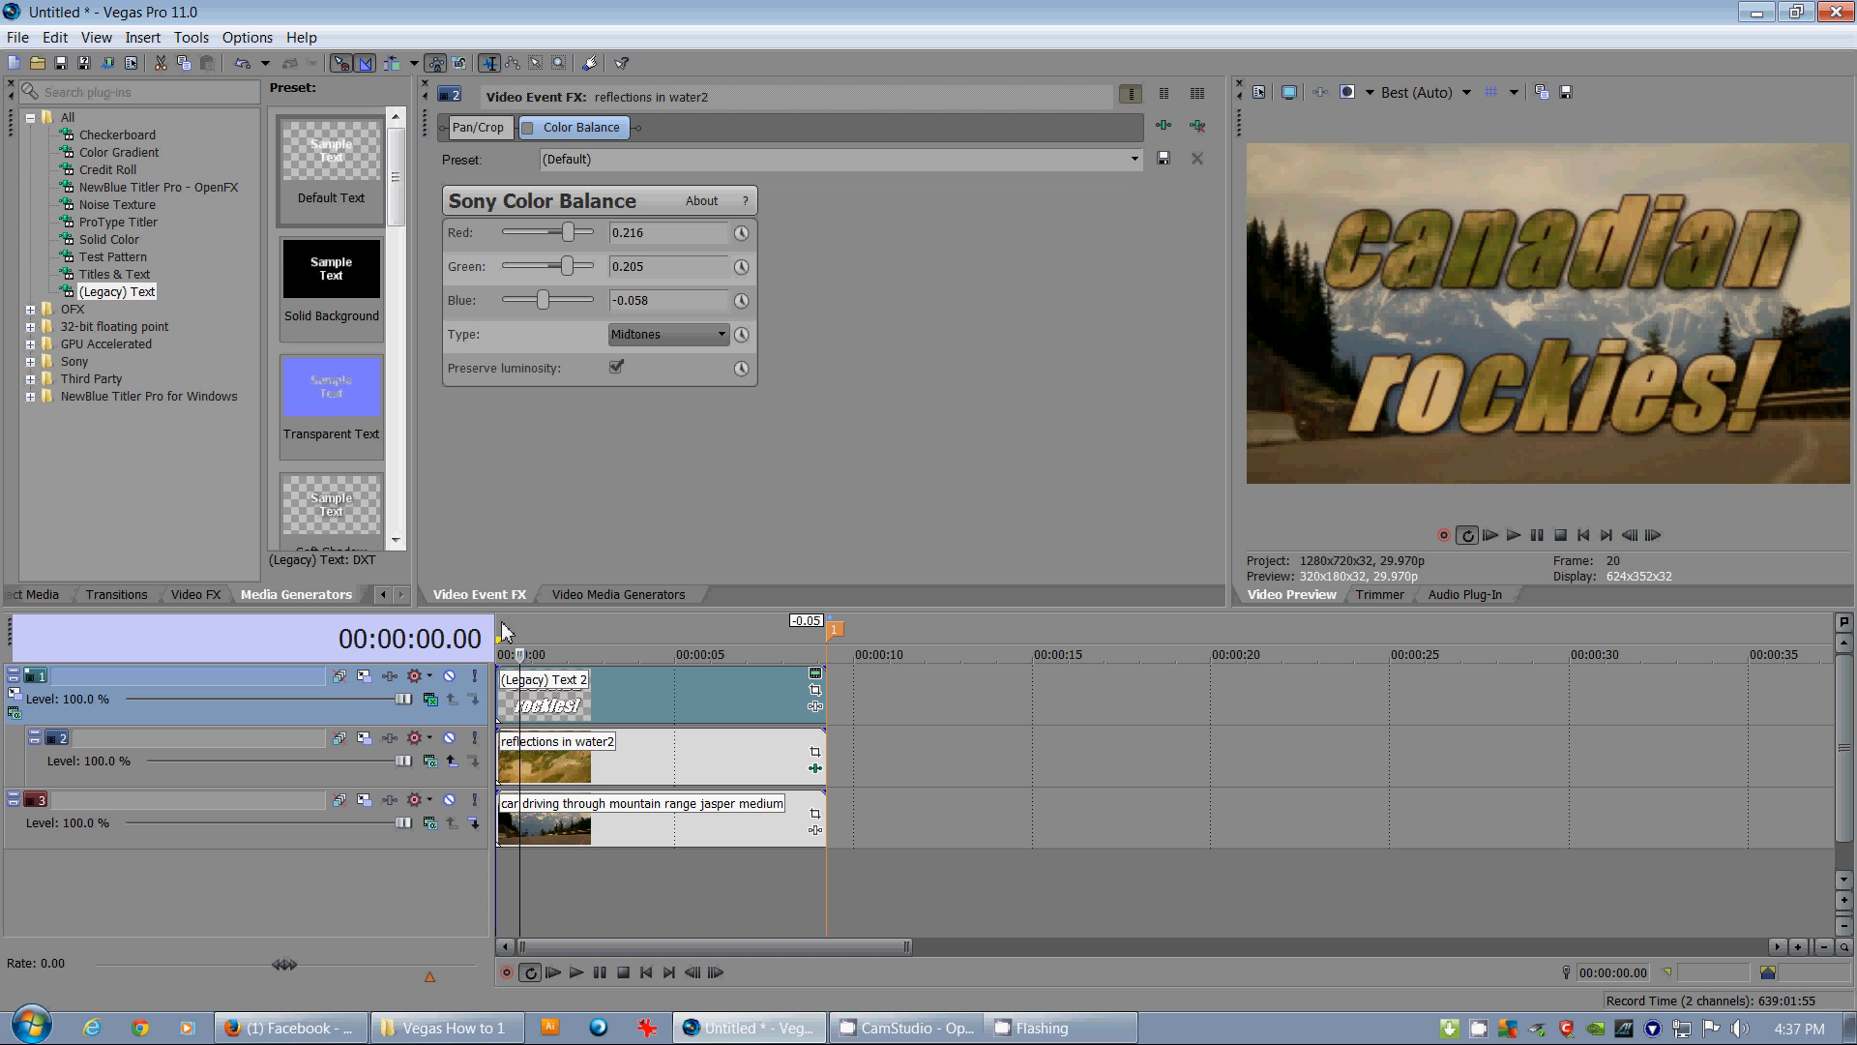
{"action": "left_click", "coordinate": [431, 698]}
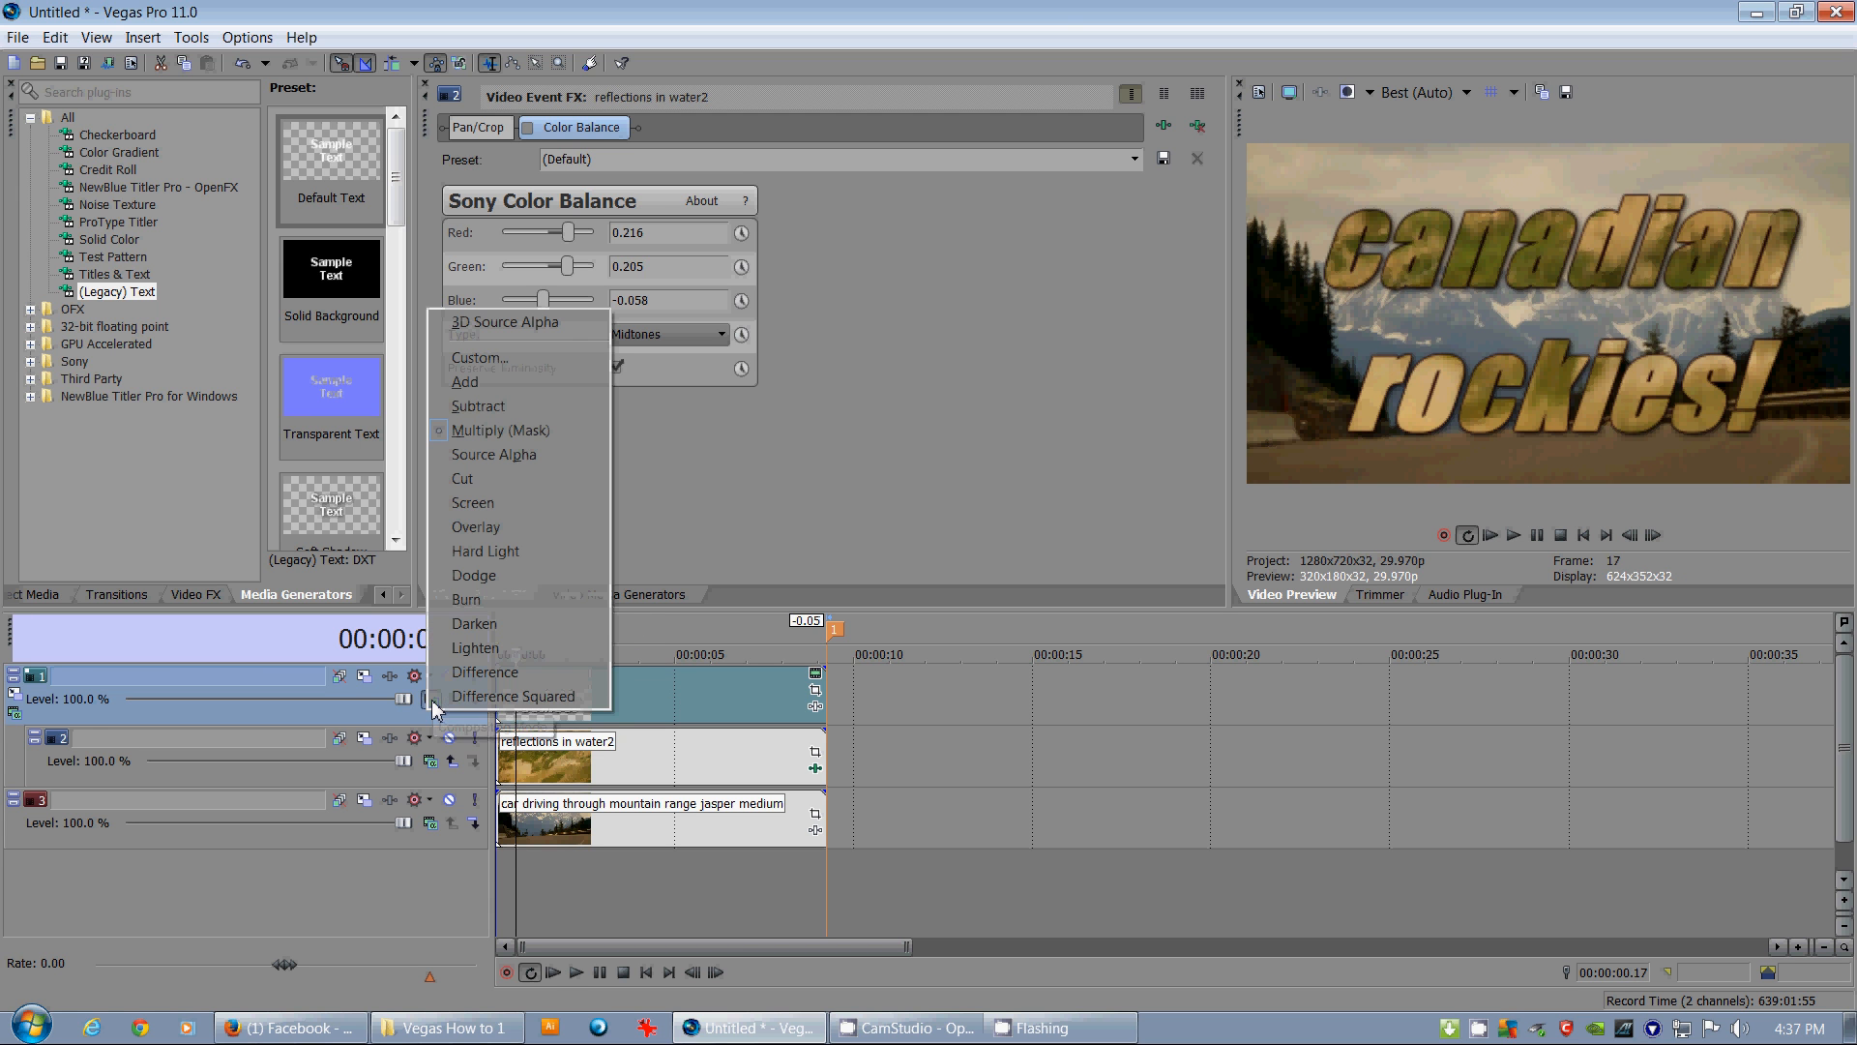
{"action": "mouse_move", "coordinate": [484, 671]}
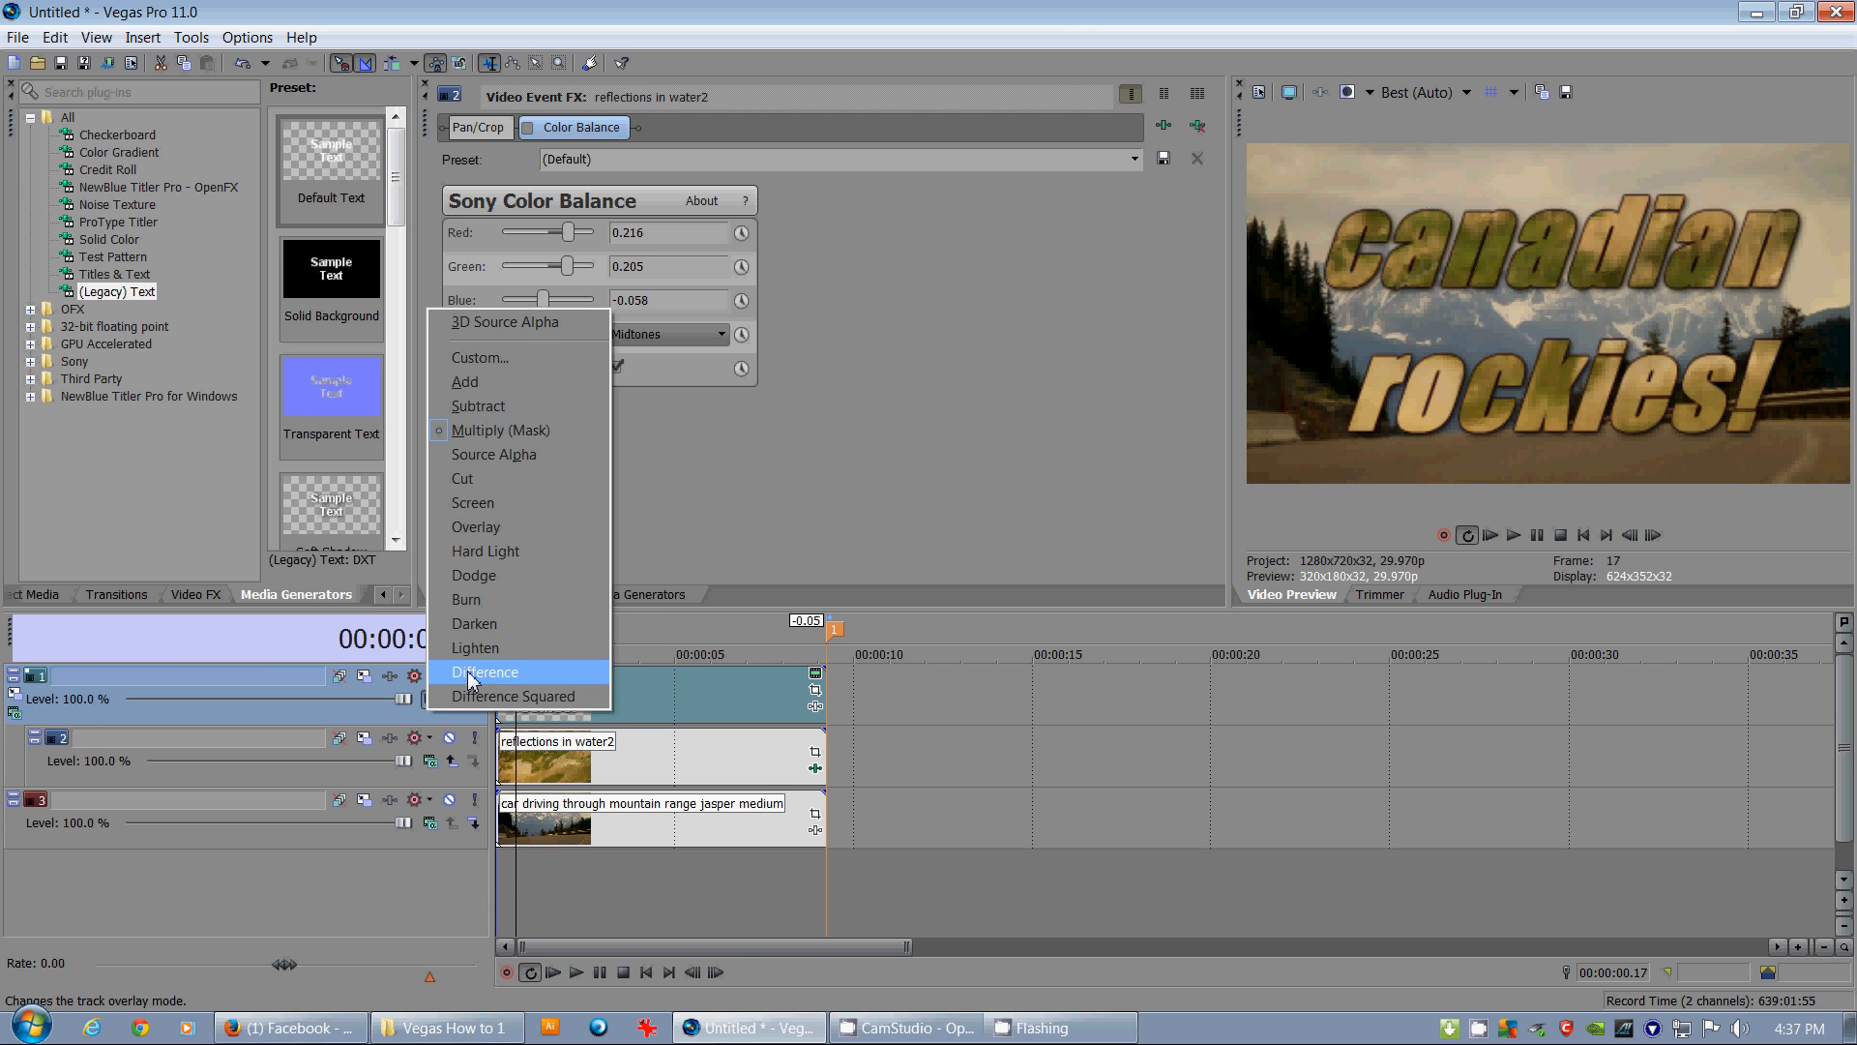
{"action": "mouse_move", "coordinate": [532, 385]}
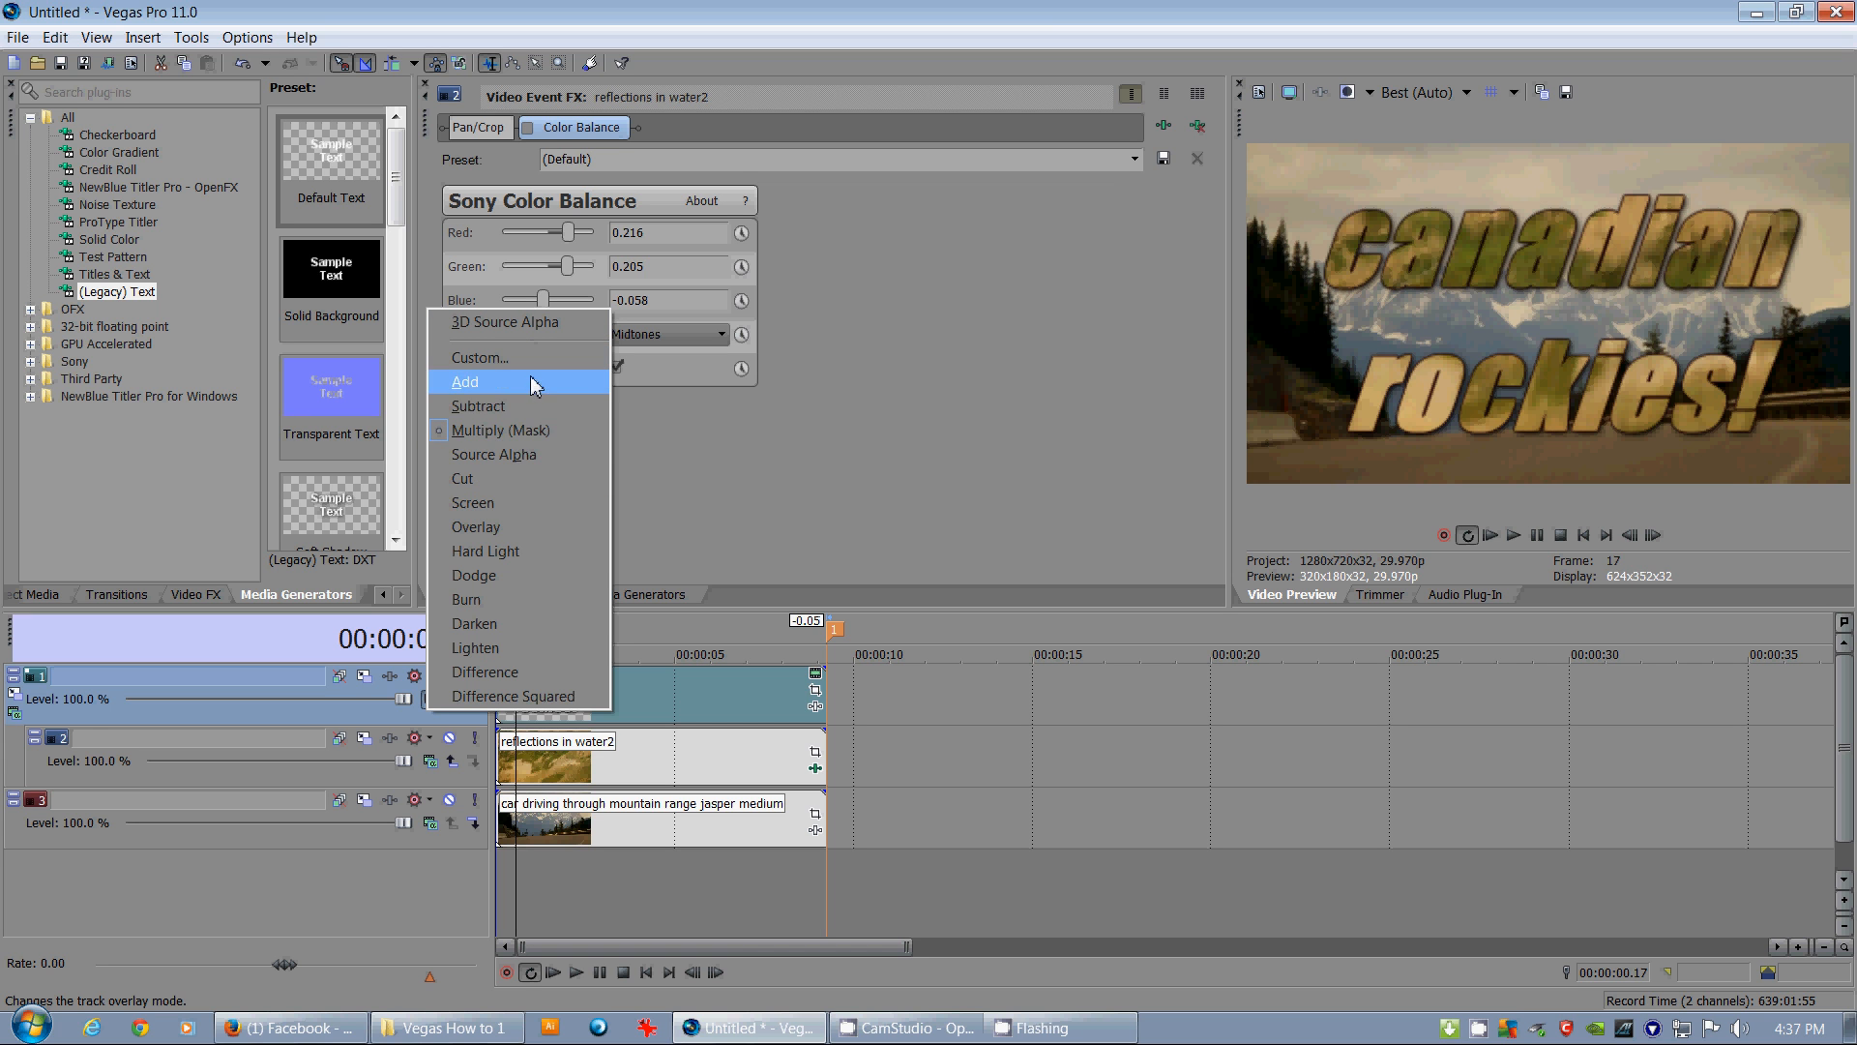
{"action": "mouse_move", "coordinate": [476, 648]}
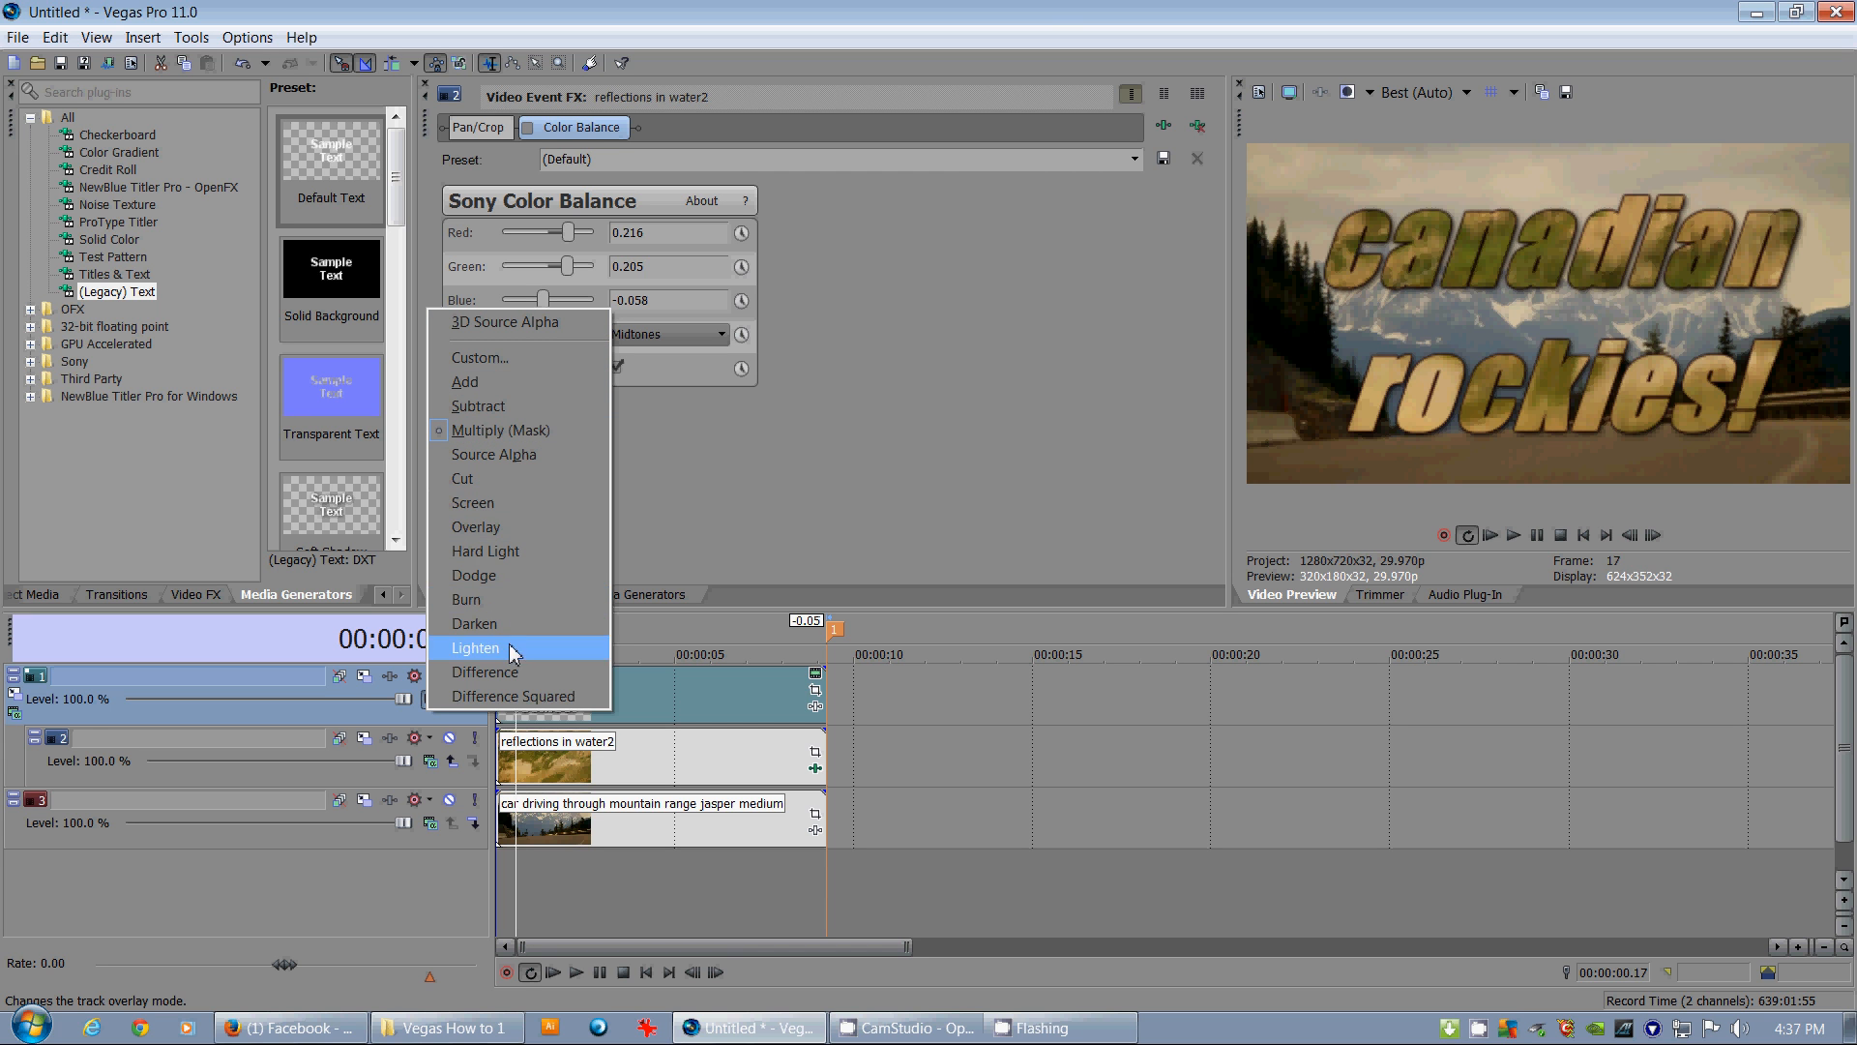
{"action": "mouse_move", "coordinate": [503, 321]}
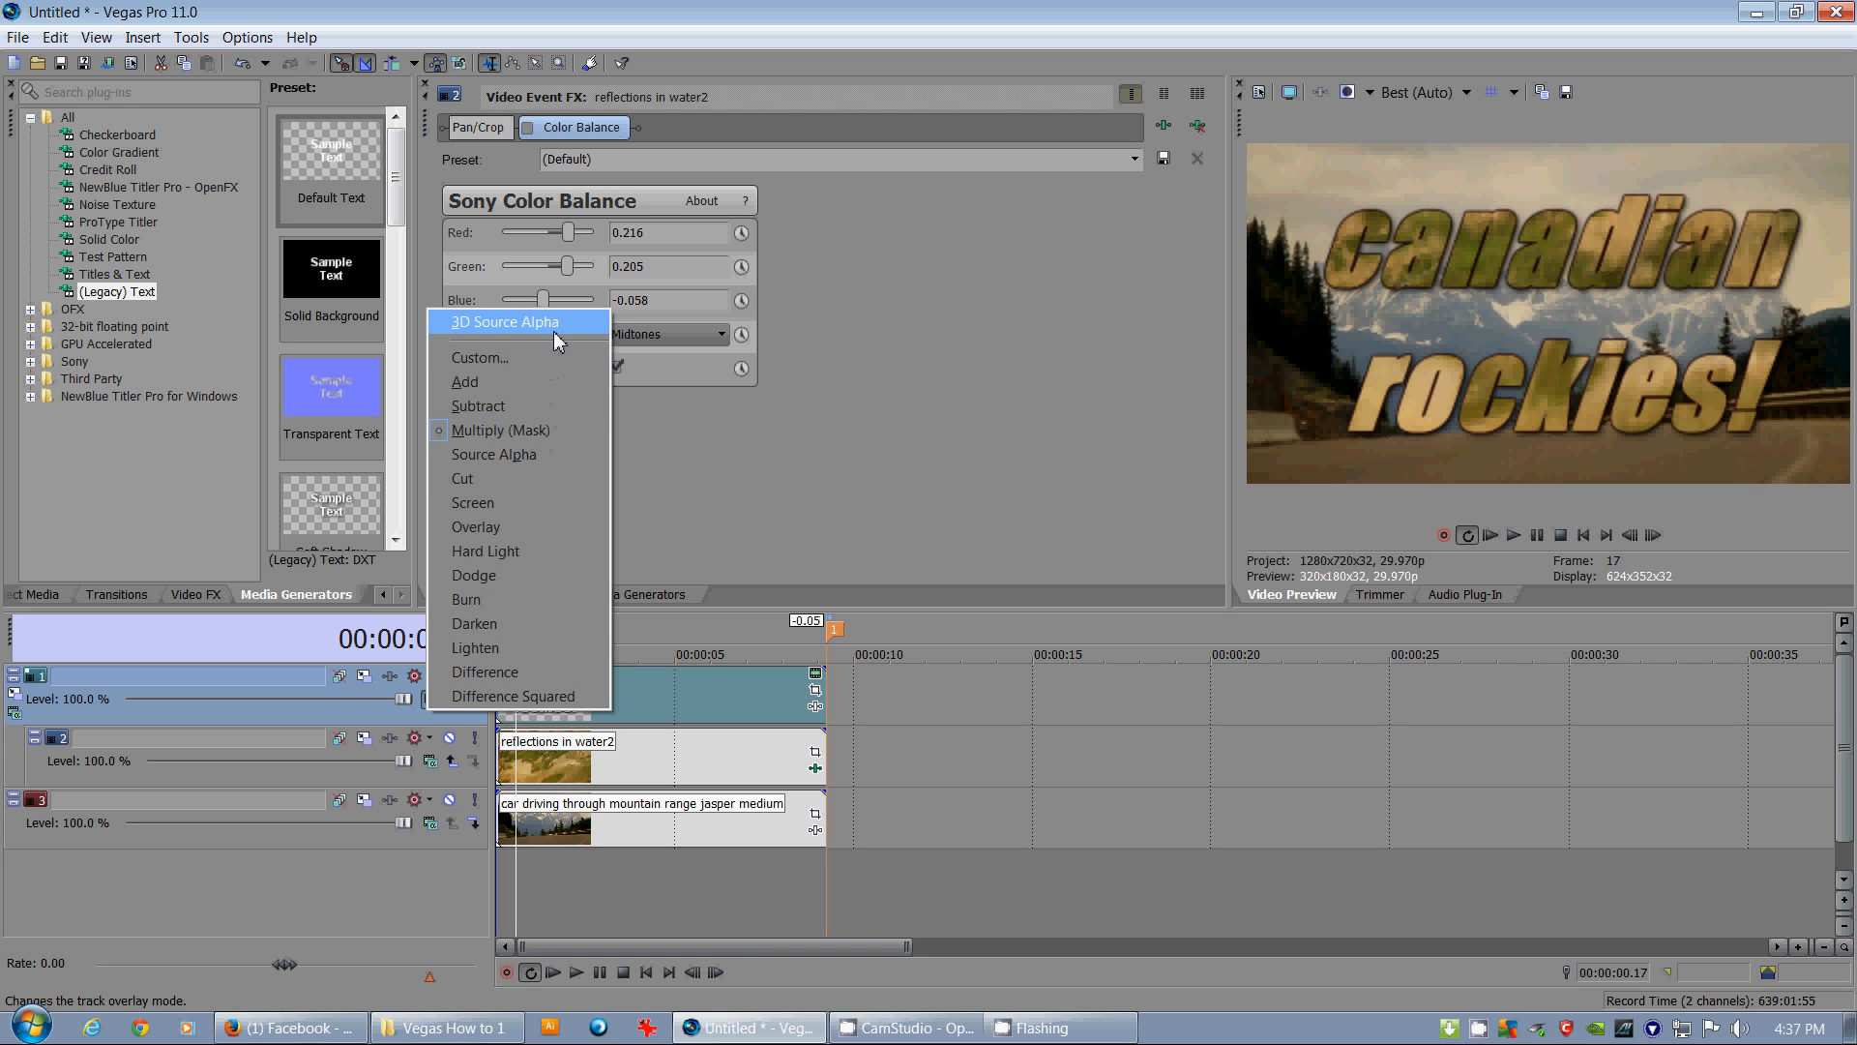
{"action": "mouse_move", "coordinate": [588, 696]}
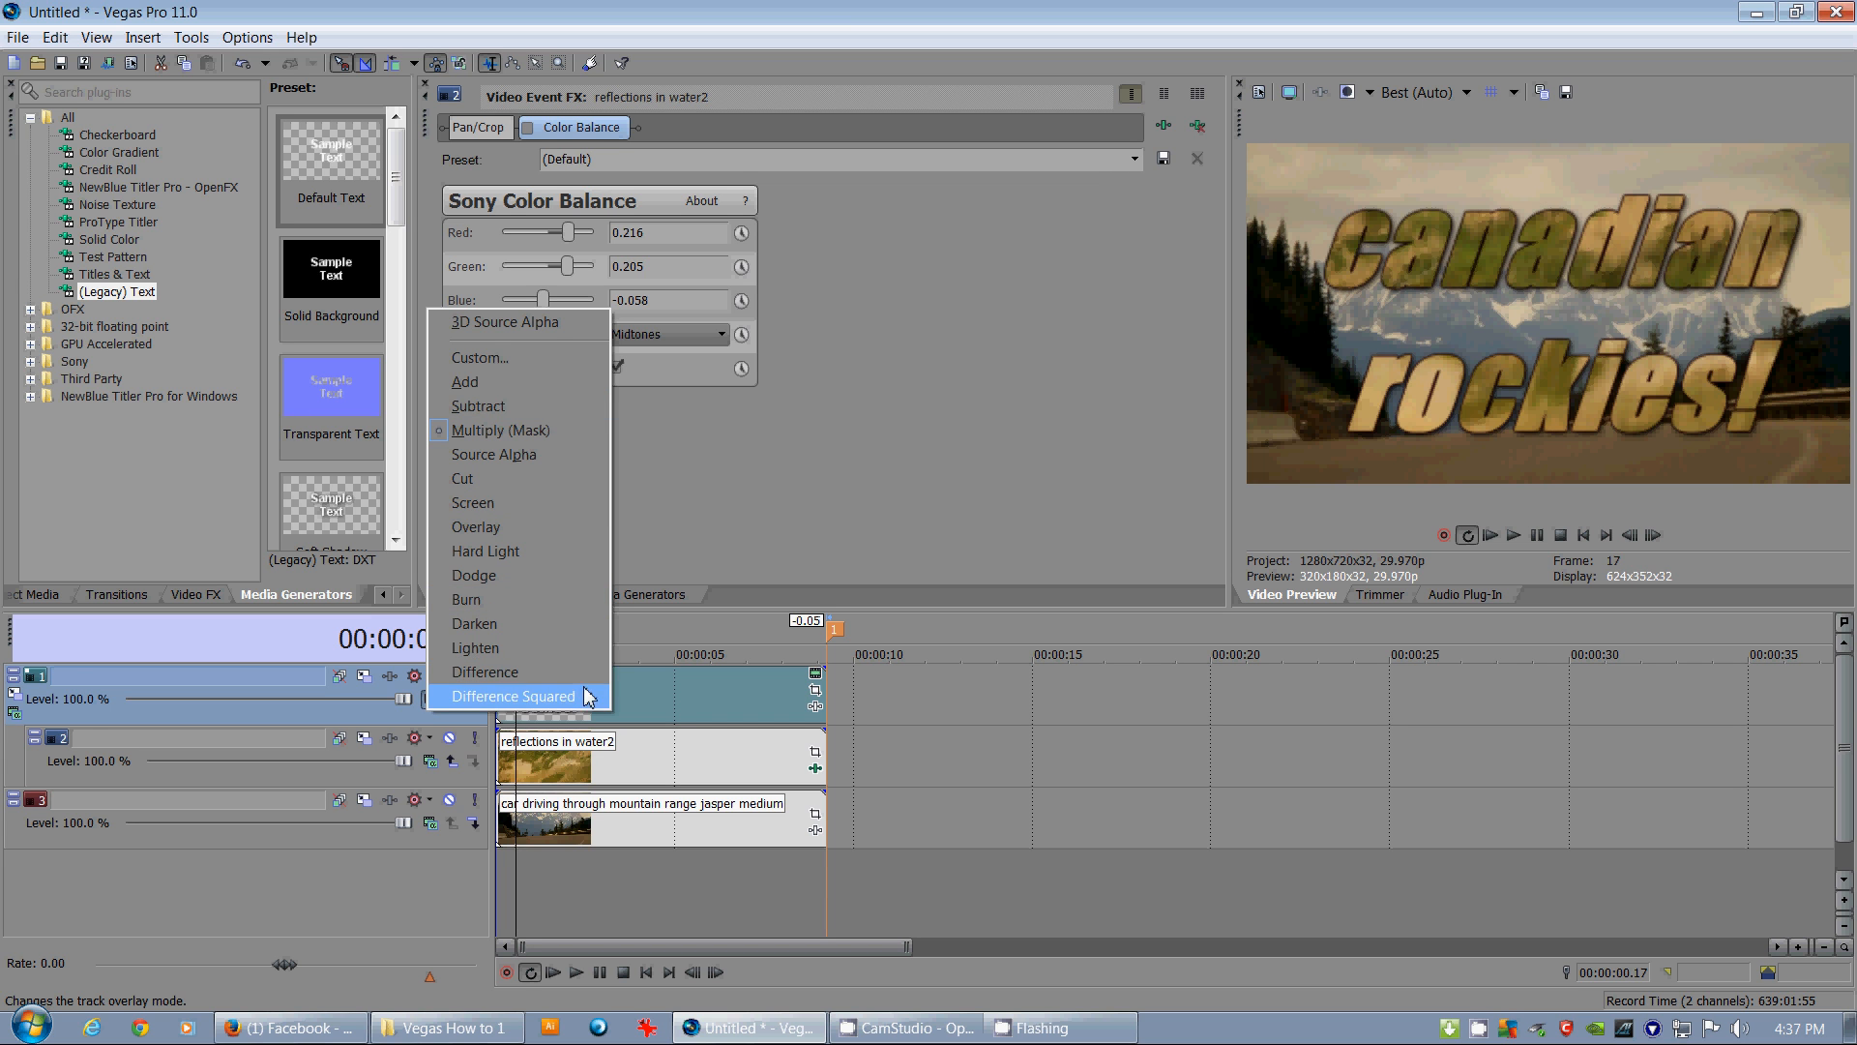